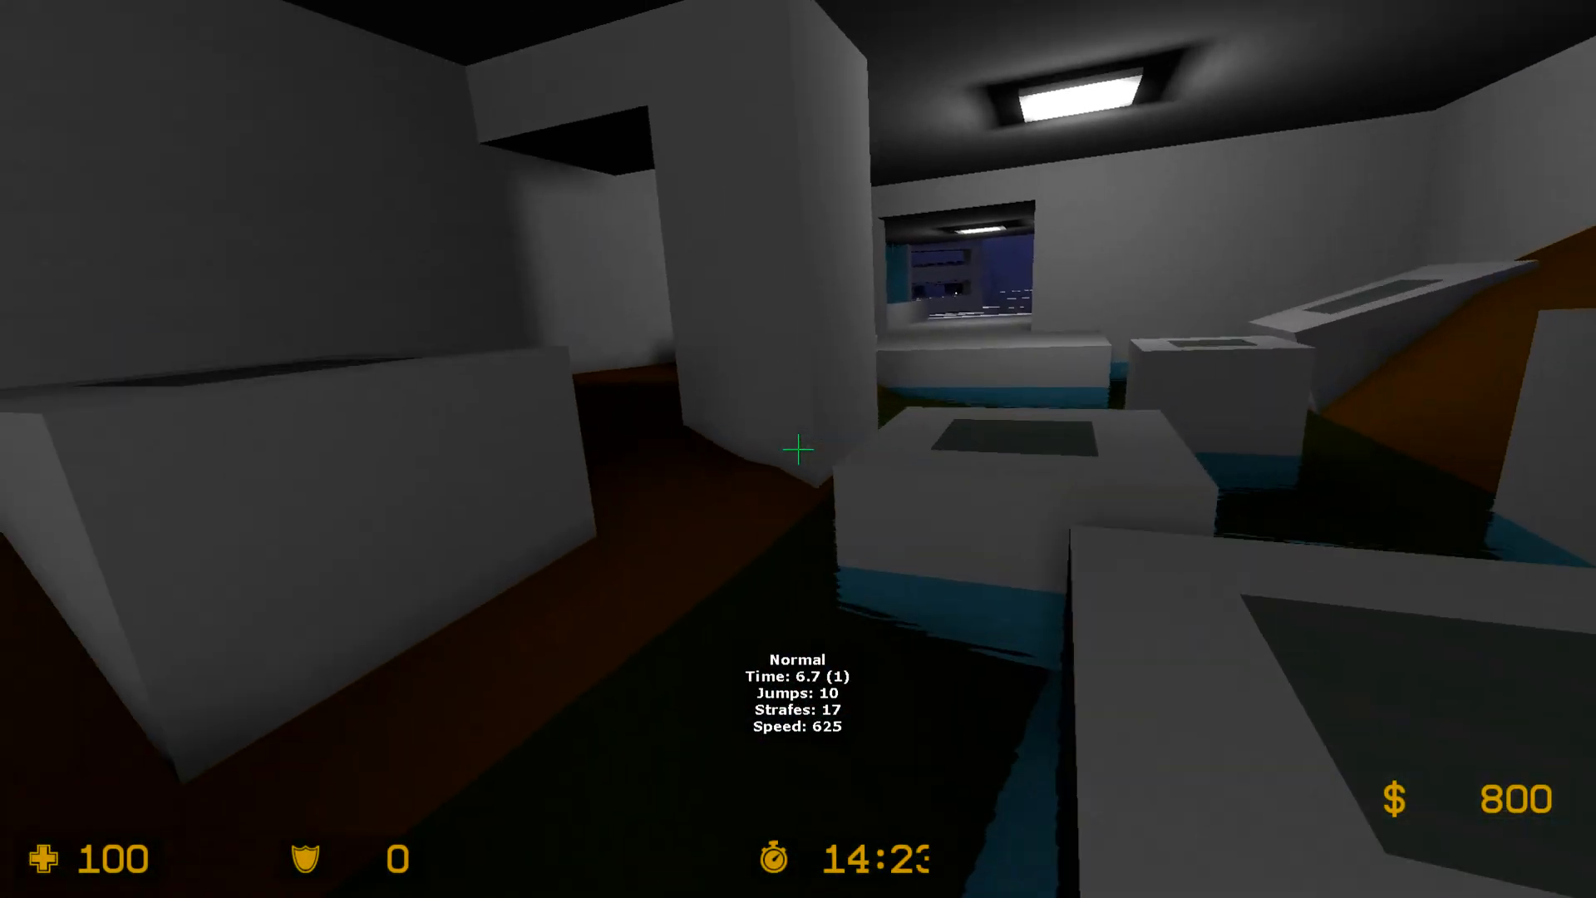
mouse_move(798, 448)
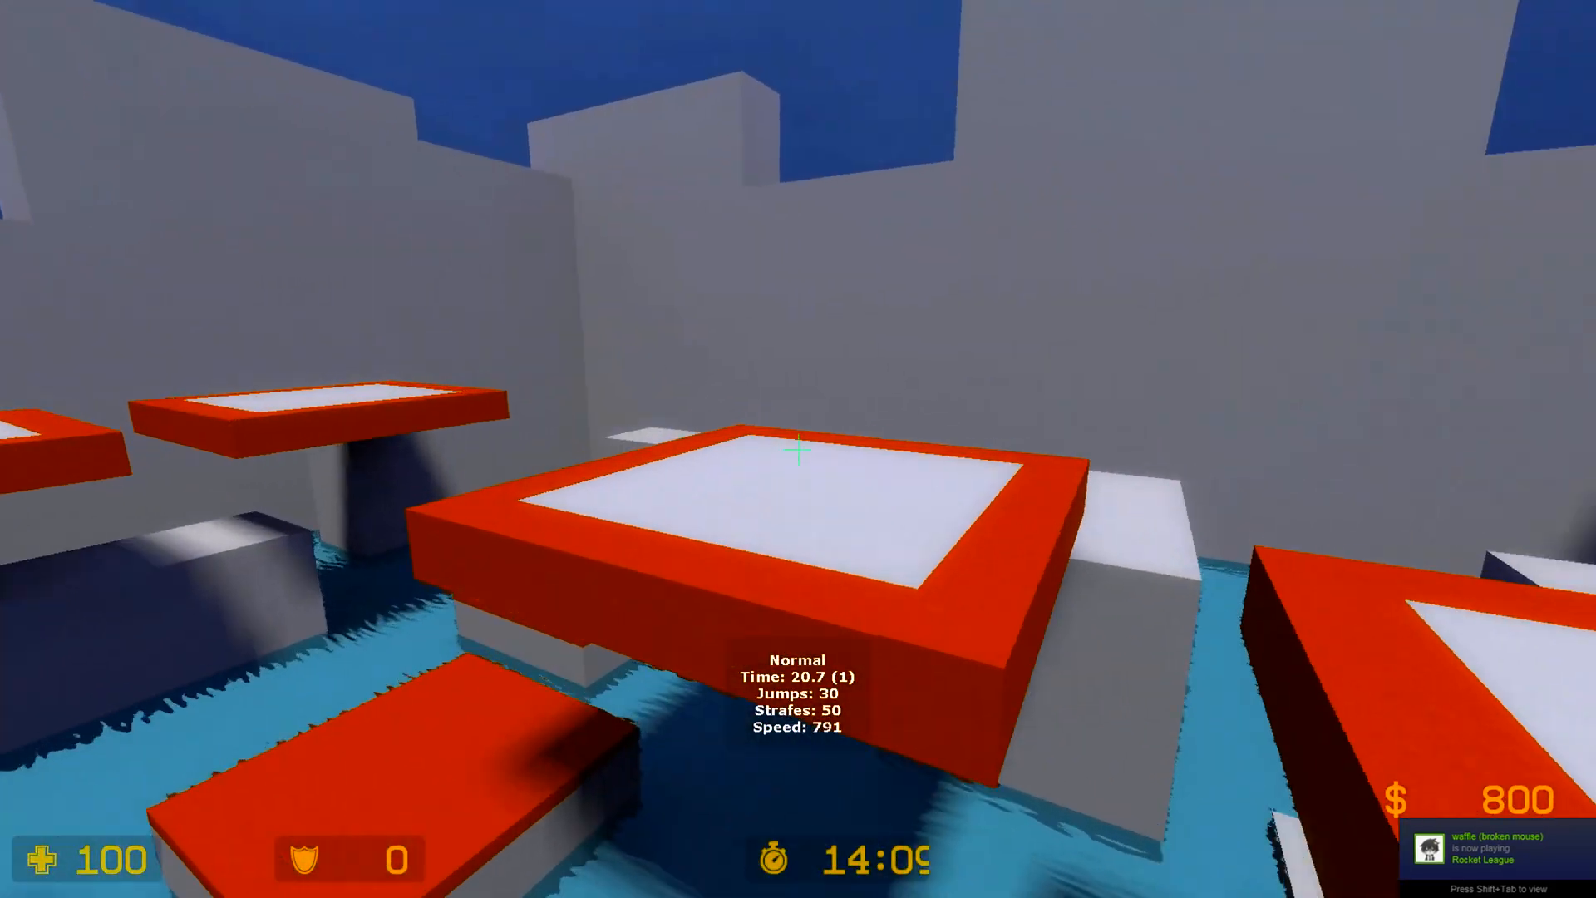
mouse_move(798, 449)
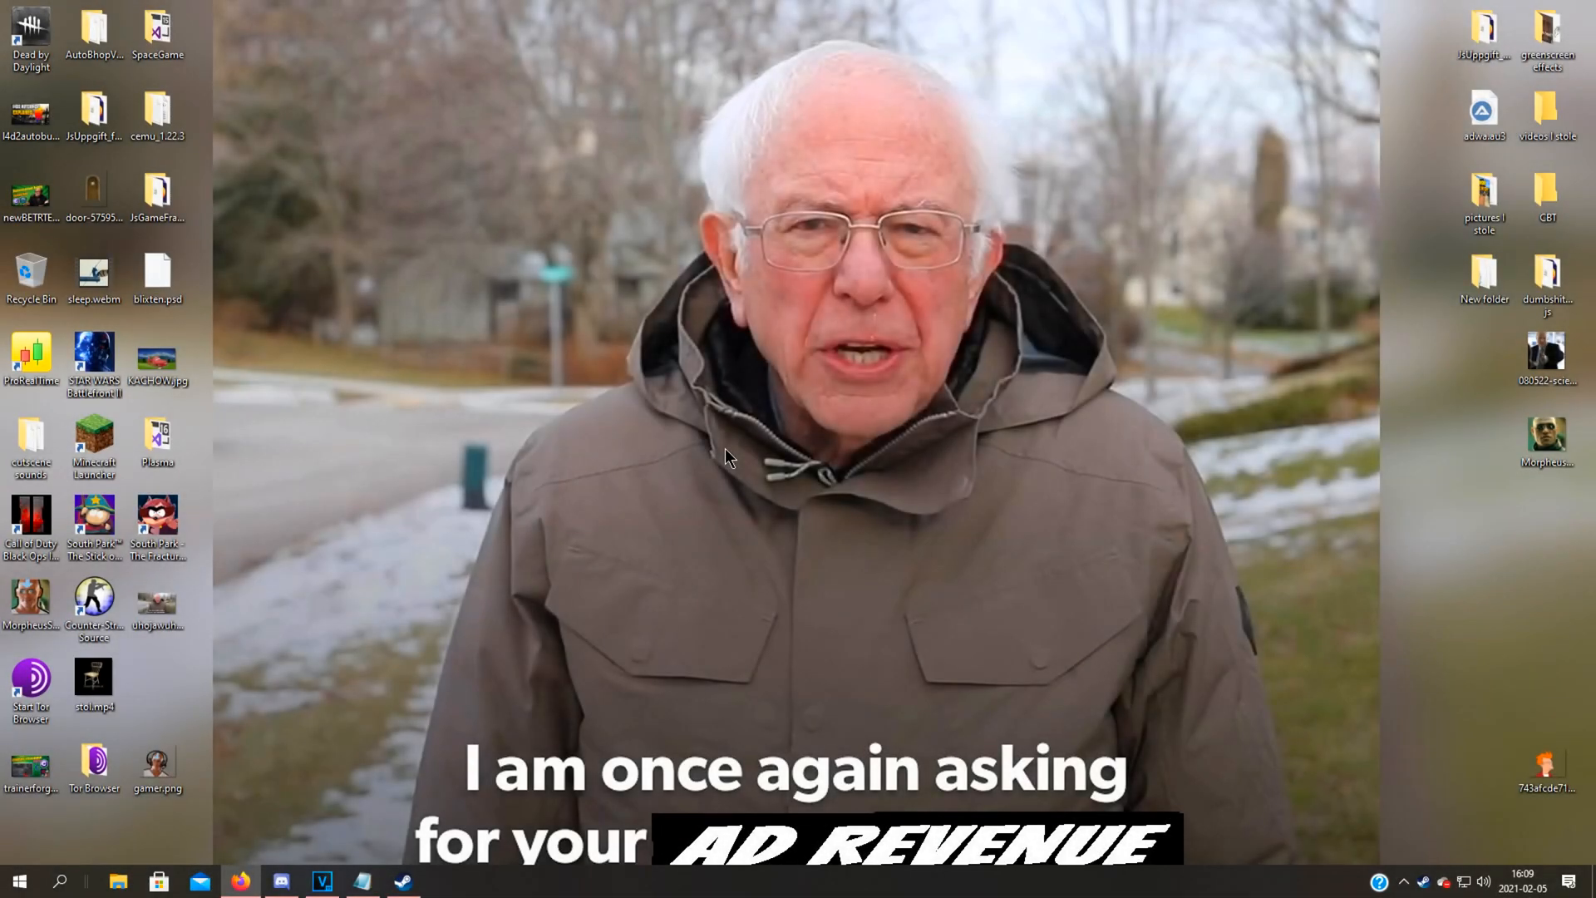
Launch Plants vs. Zombies and get past the title screen to the main menu
click(402, 881)
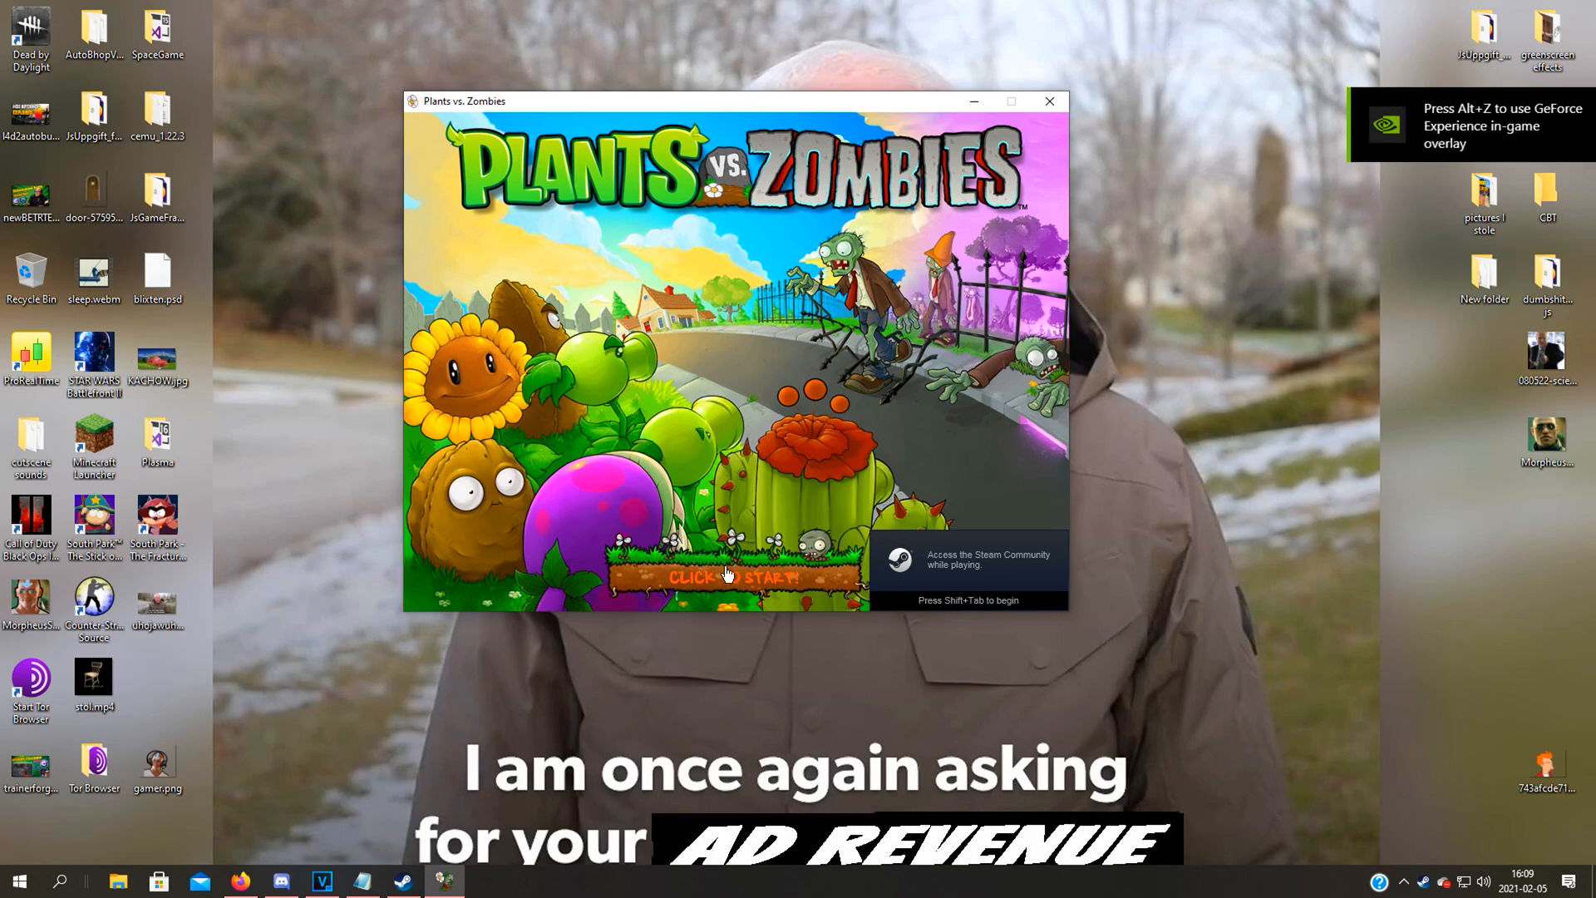
click(726, 577)
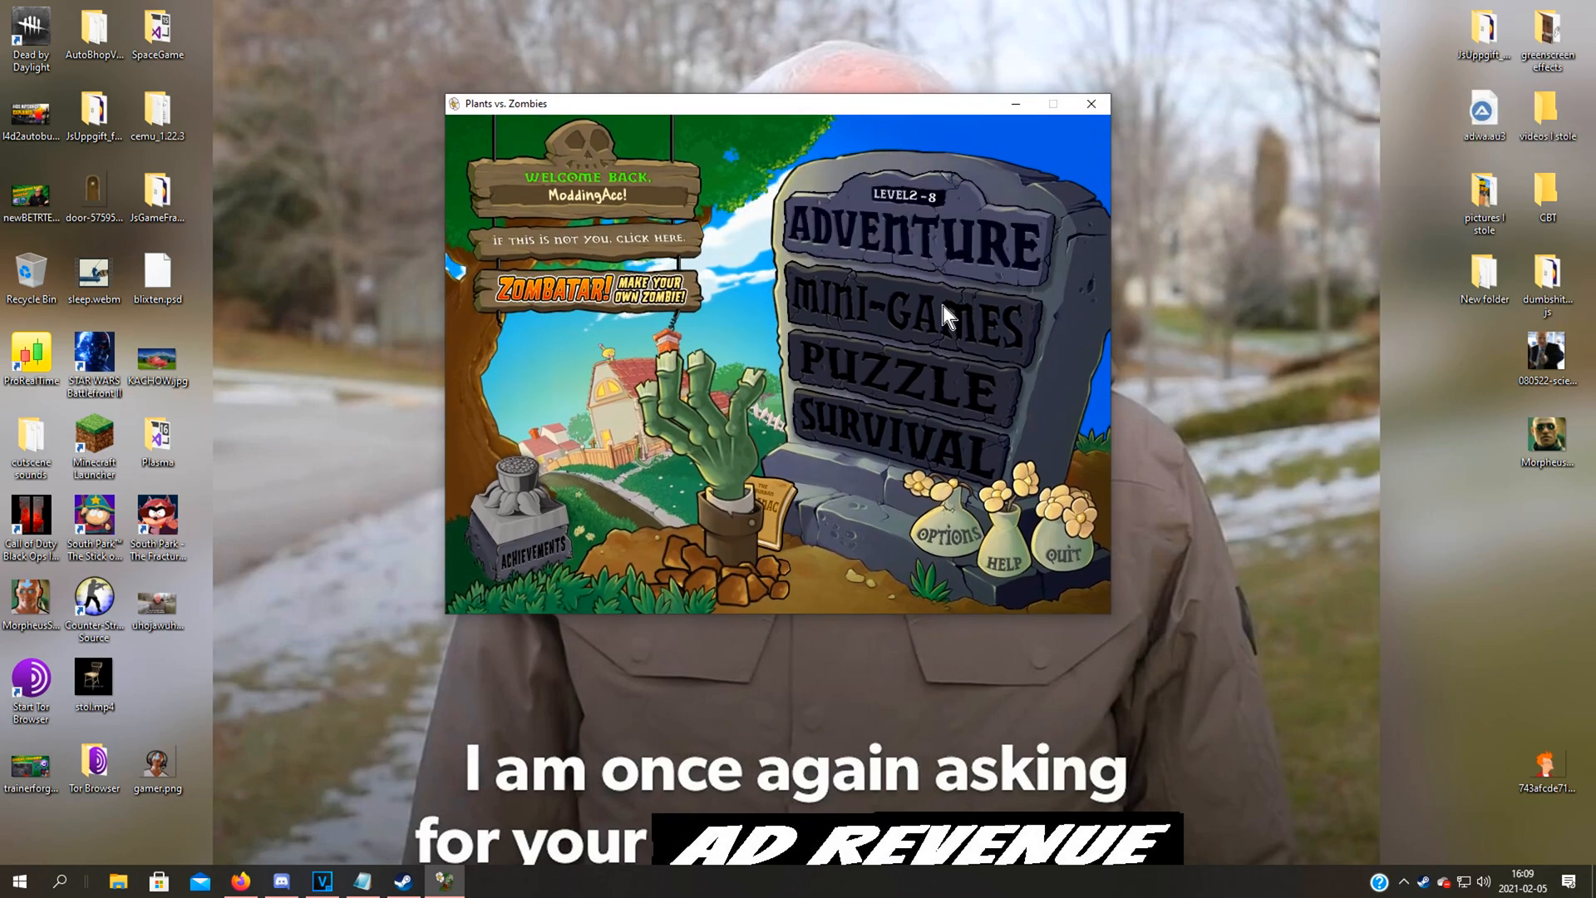
mouse_move(824, 353)
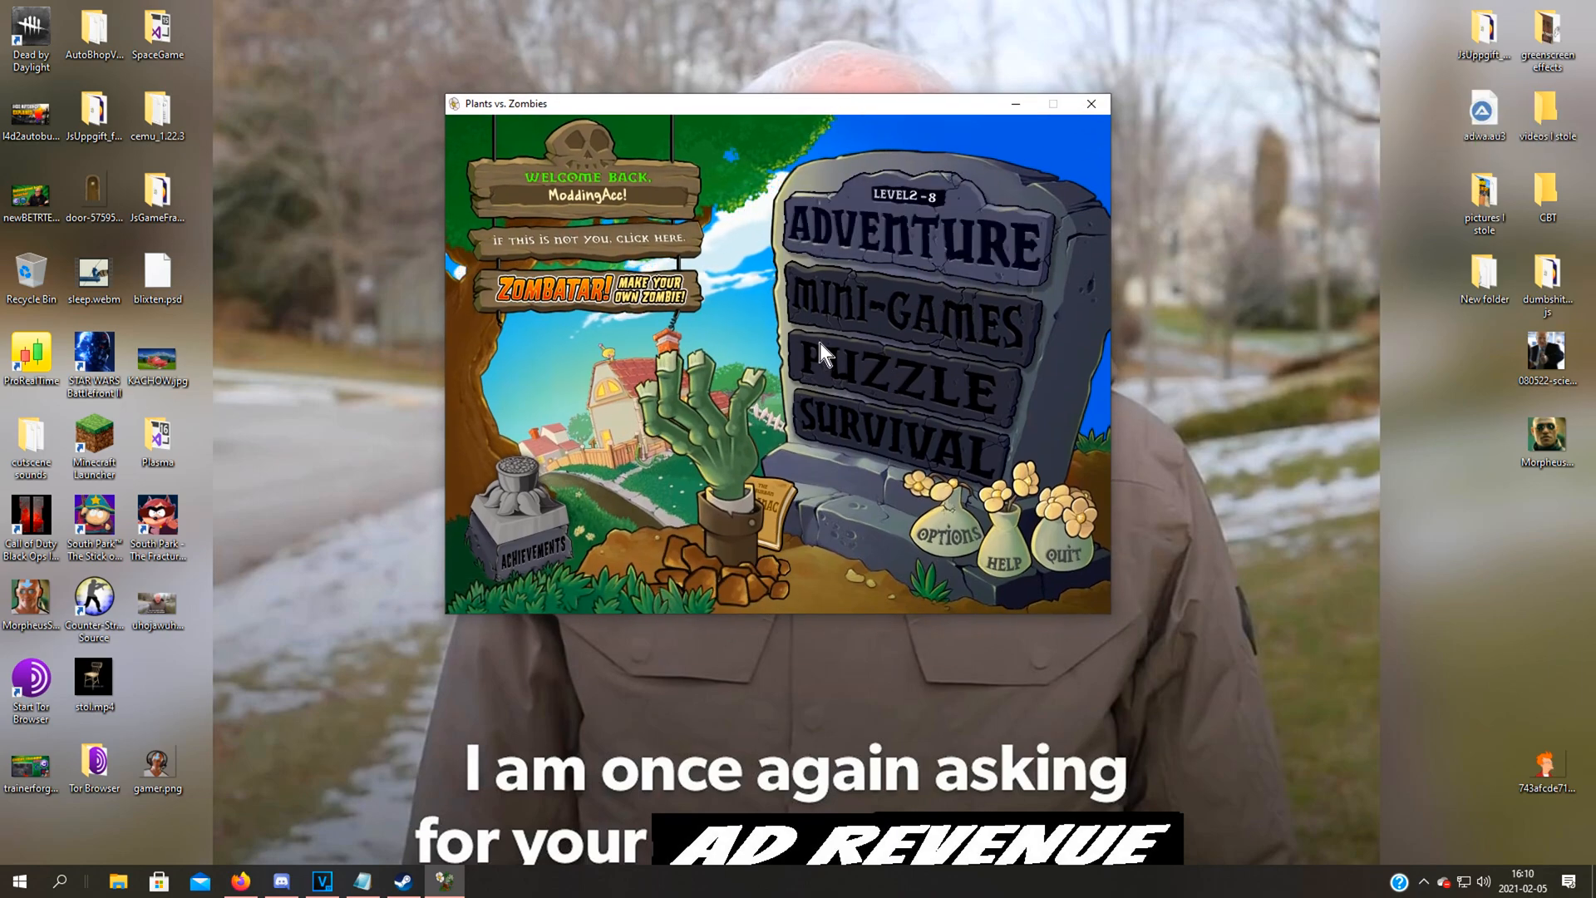
Restart Adventure level 2-8, fill the seed bank with Peashooter and another plant, and start it
click(911, 239)
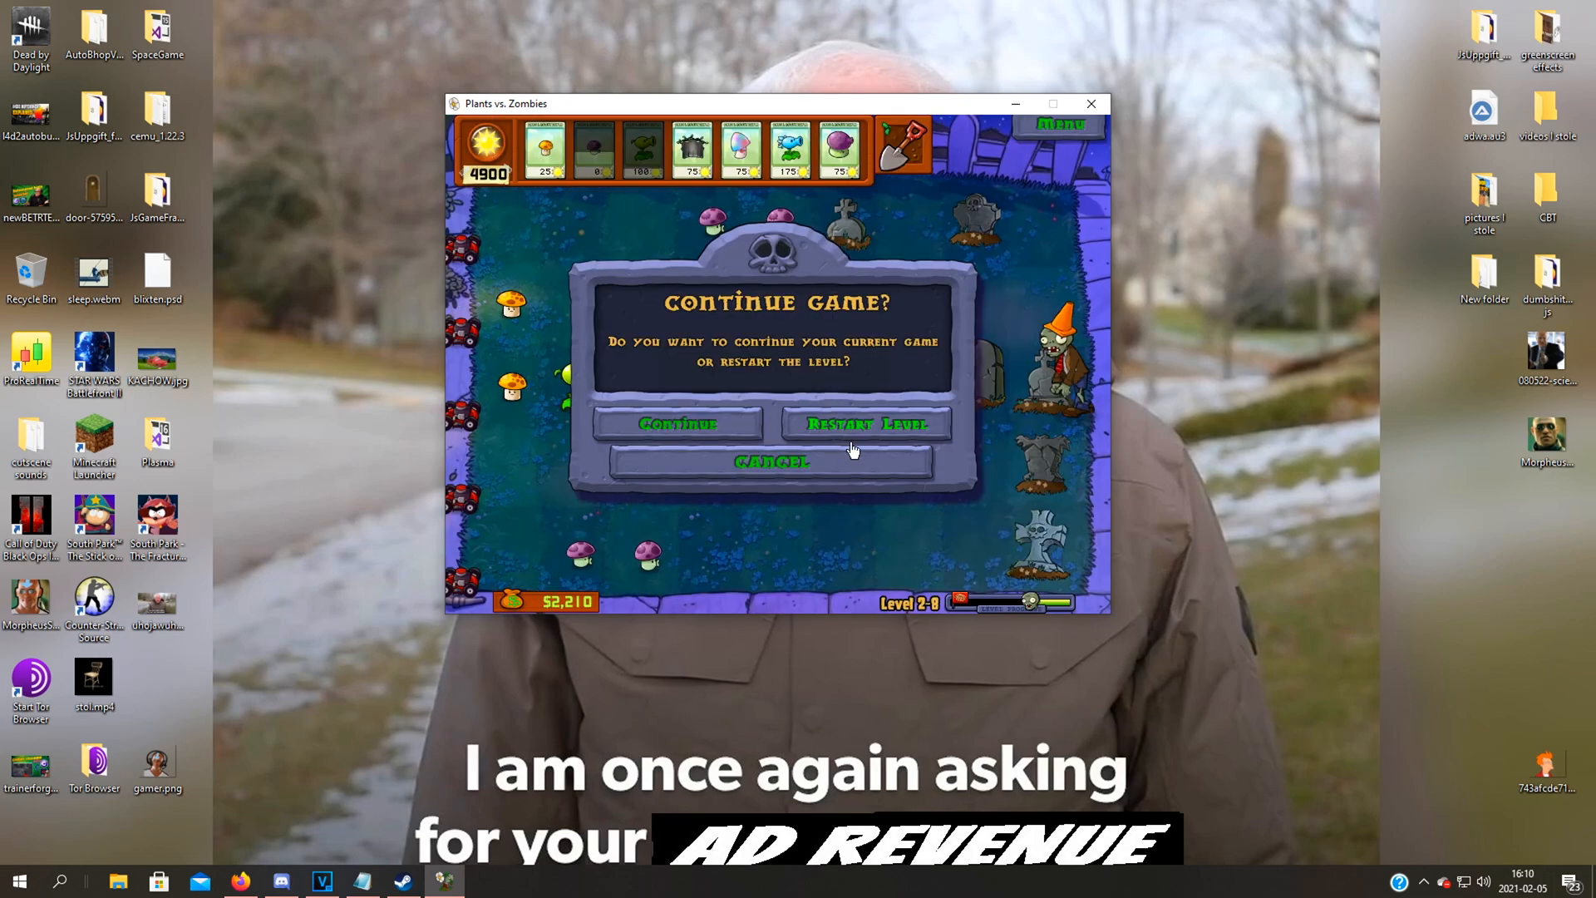
click(867, 424)
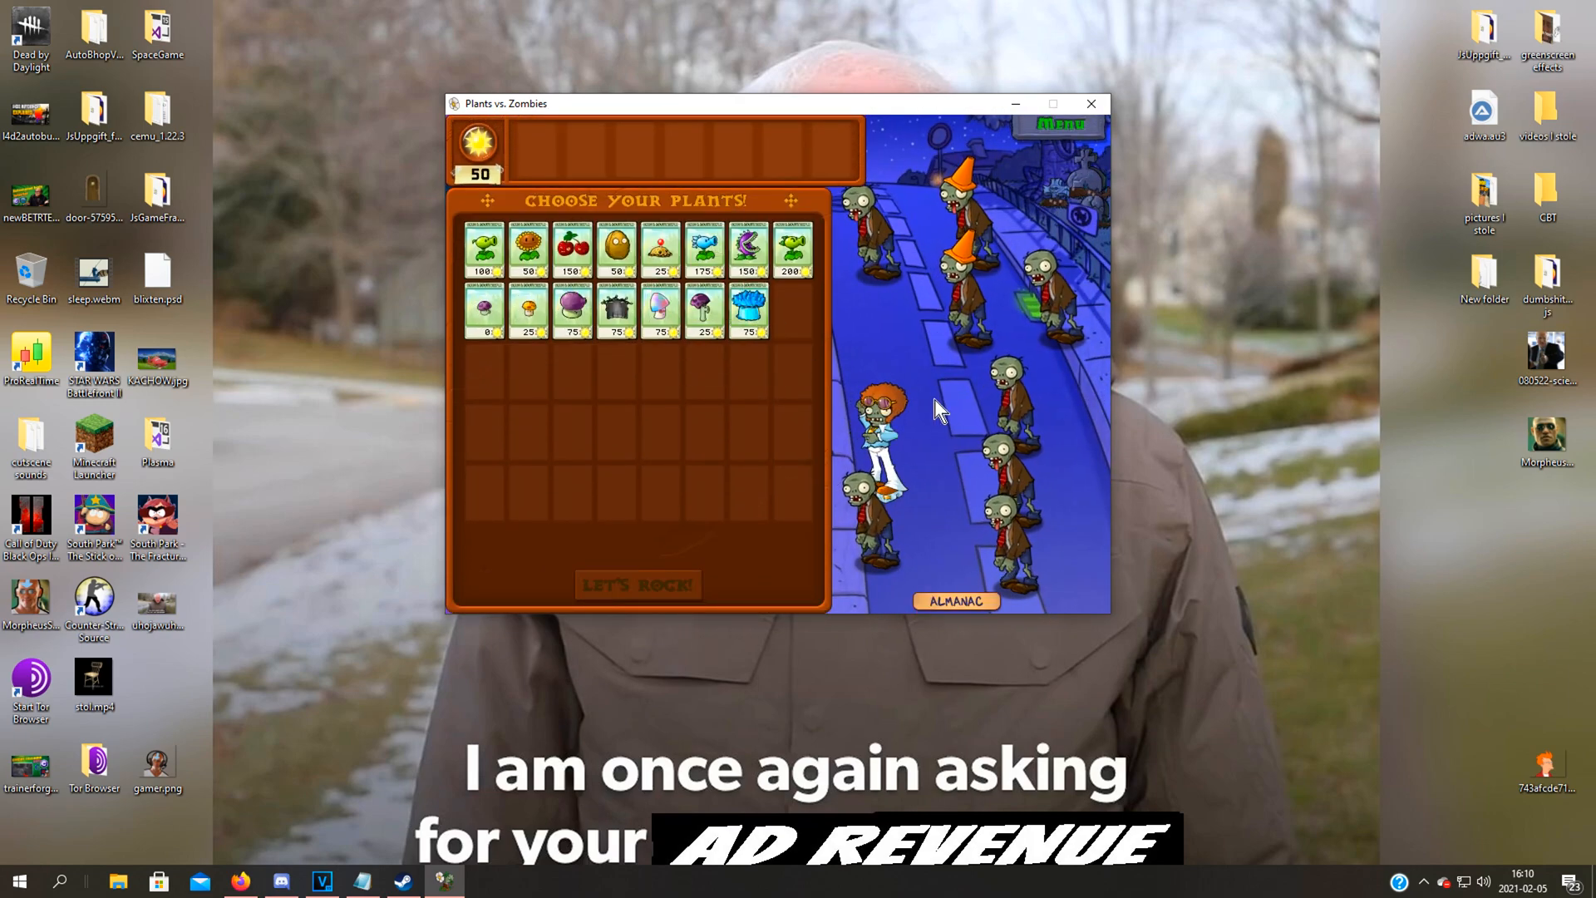
mouse_move(733, 203)
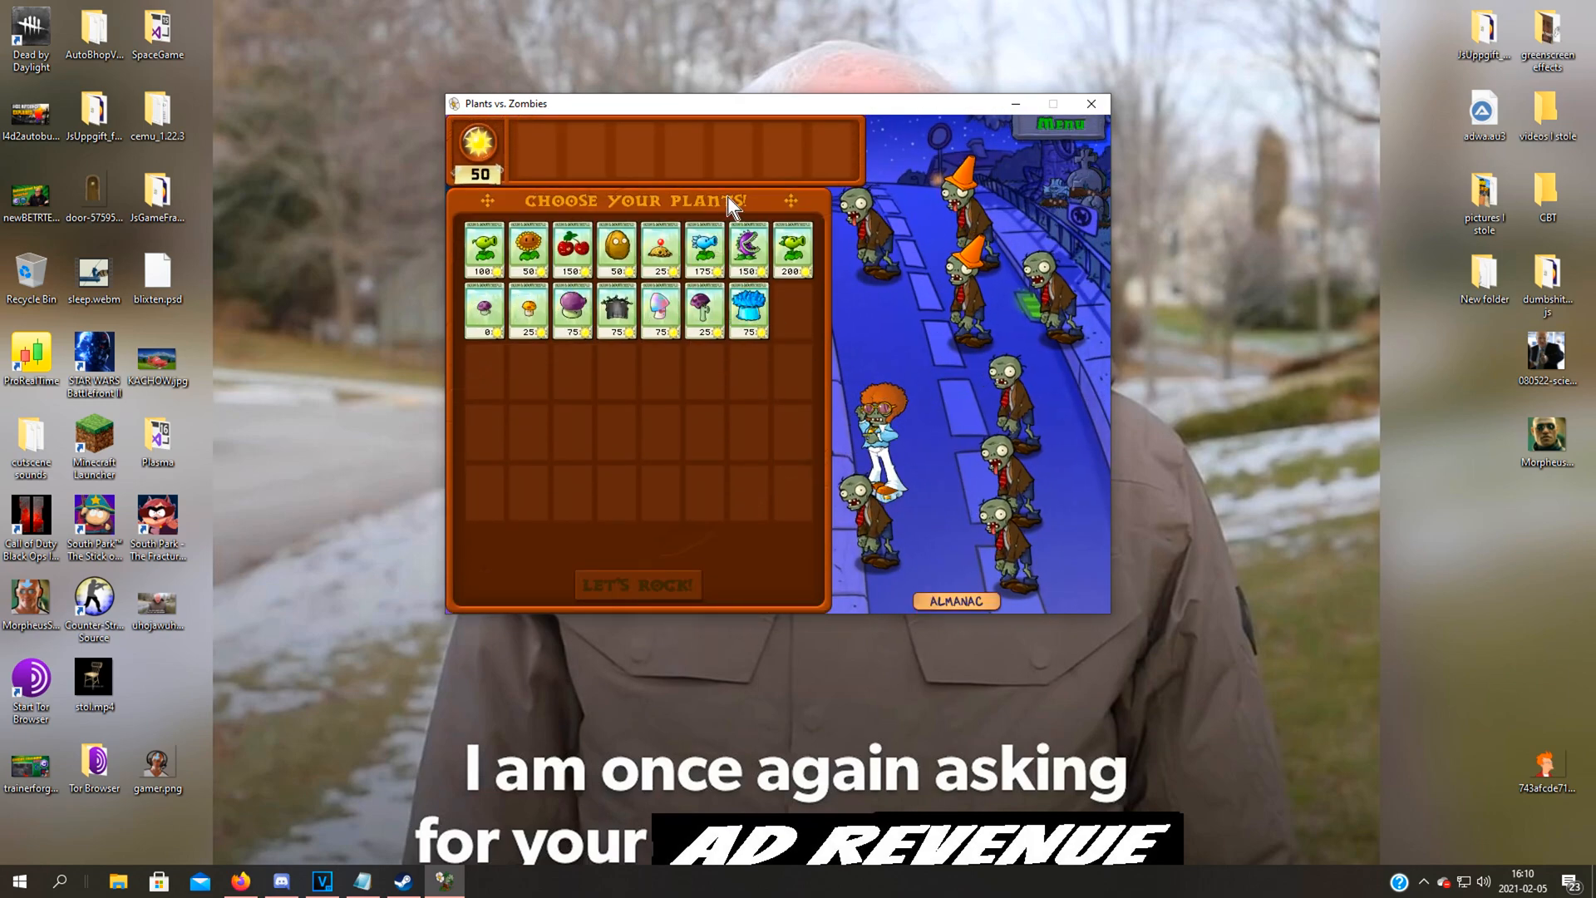
mouse_move(660, 249)
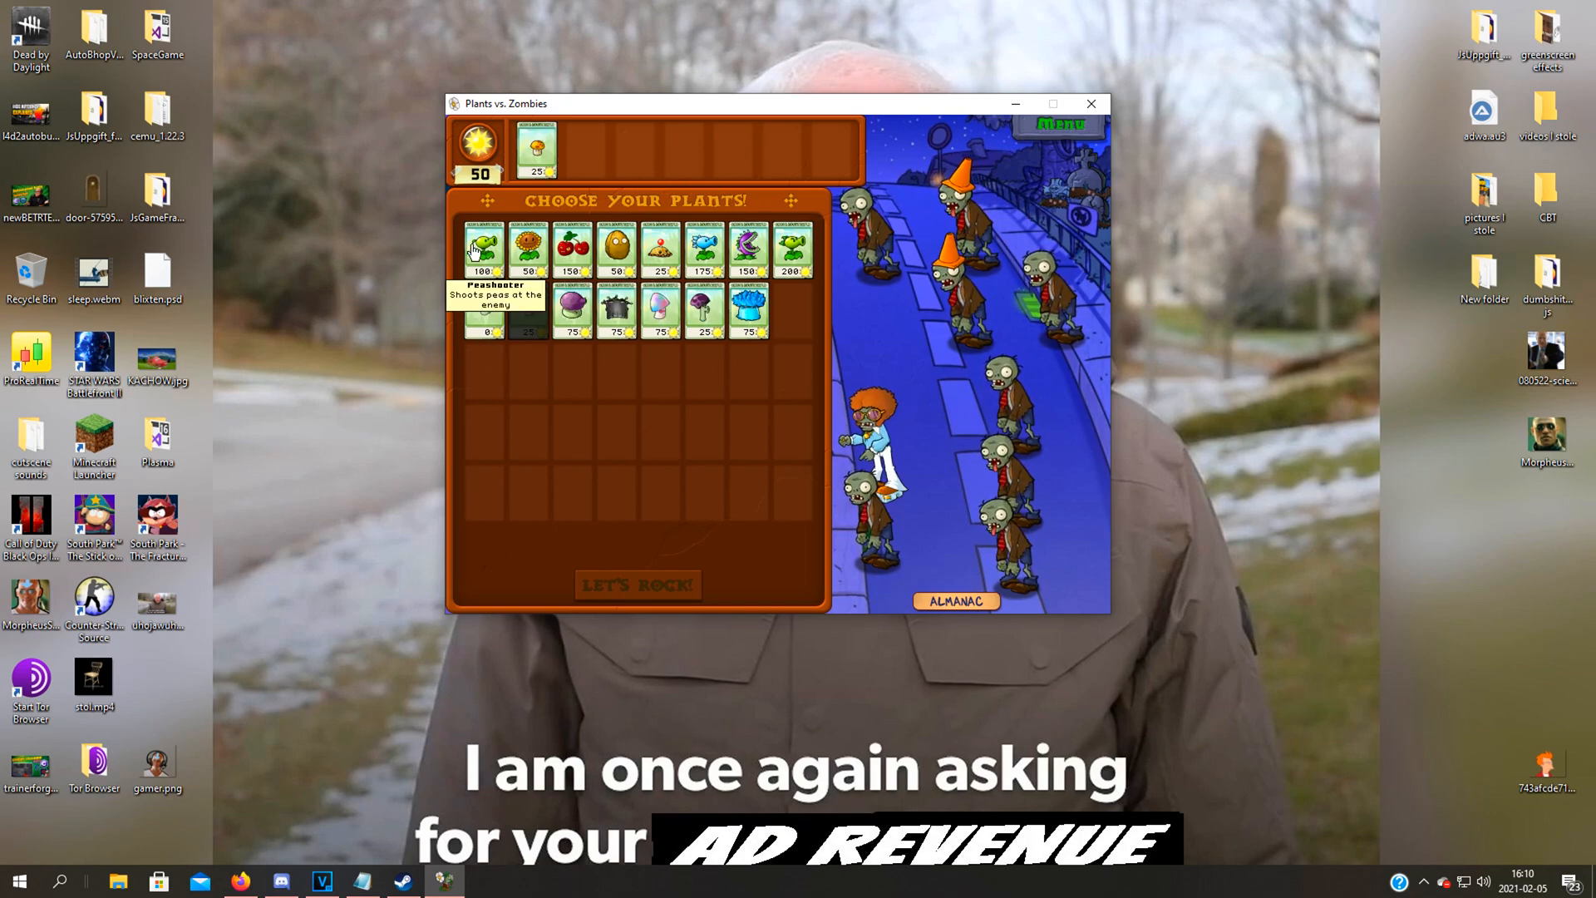
click(483, 248)
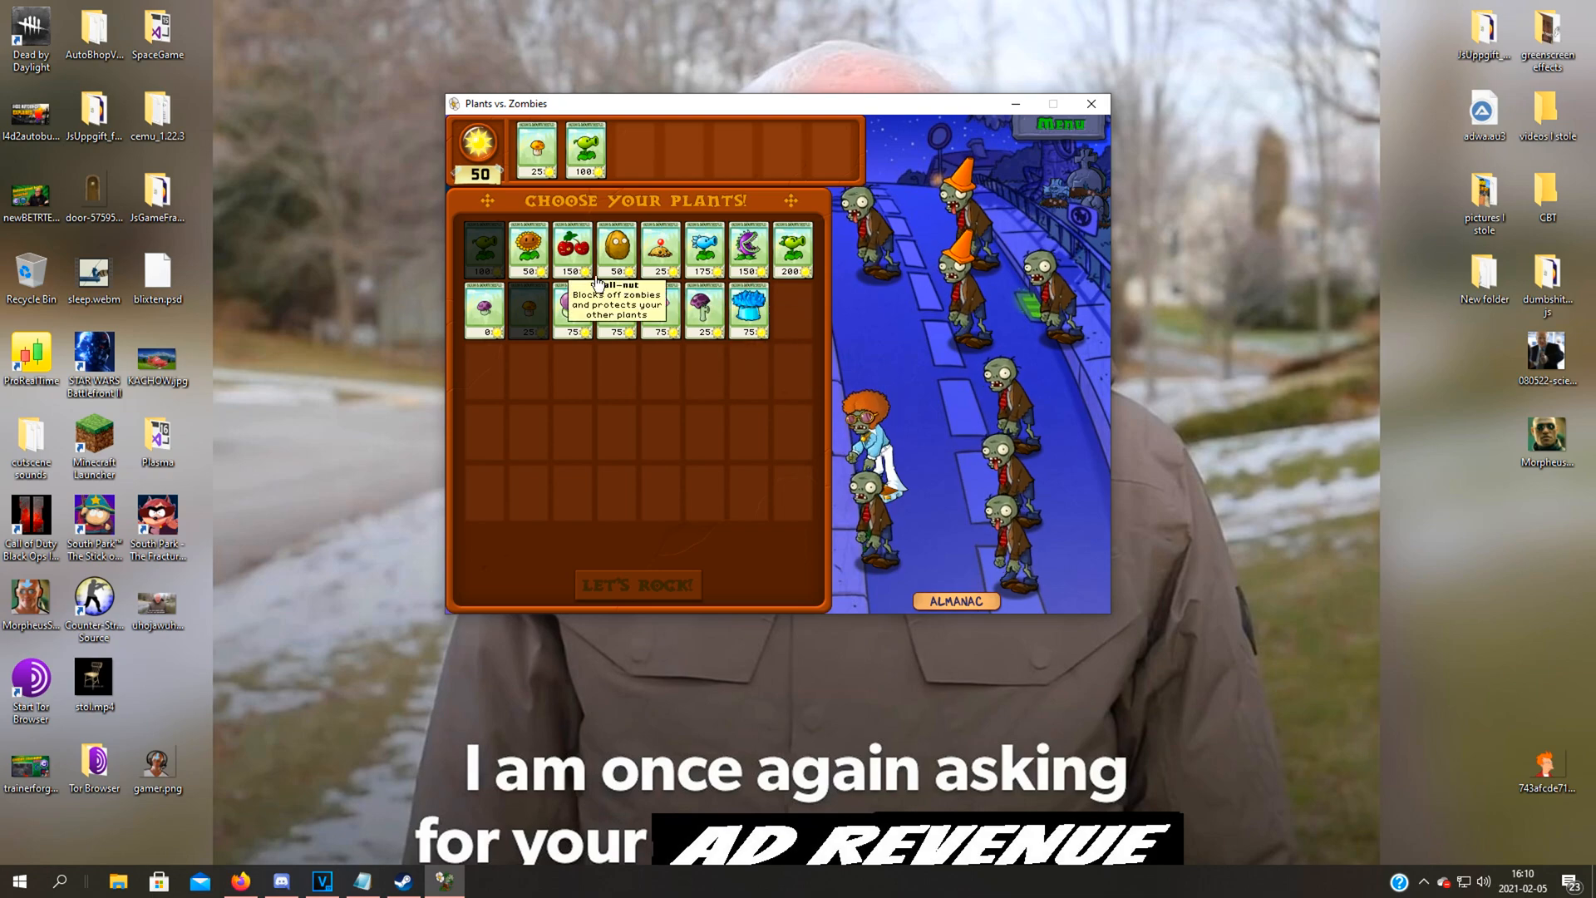
click(660, 250)
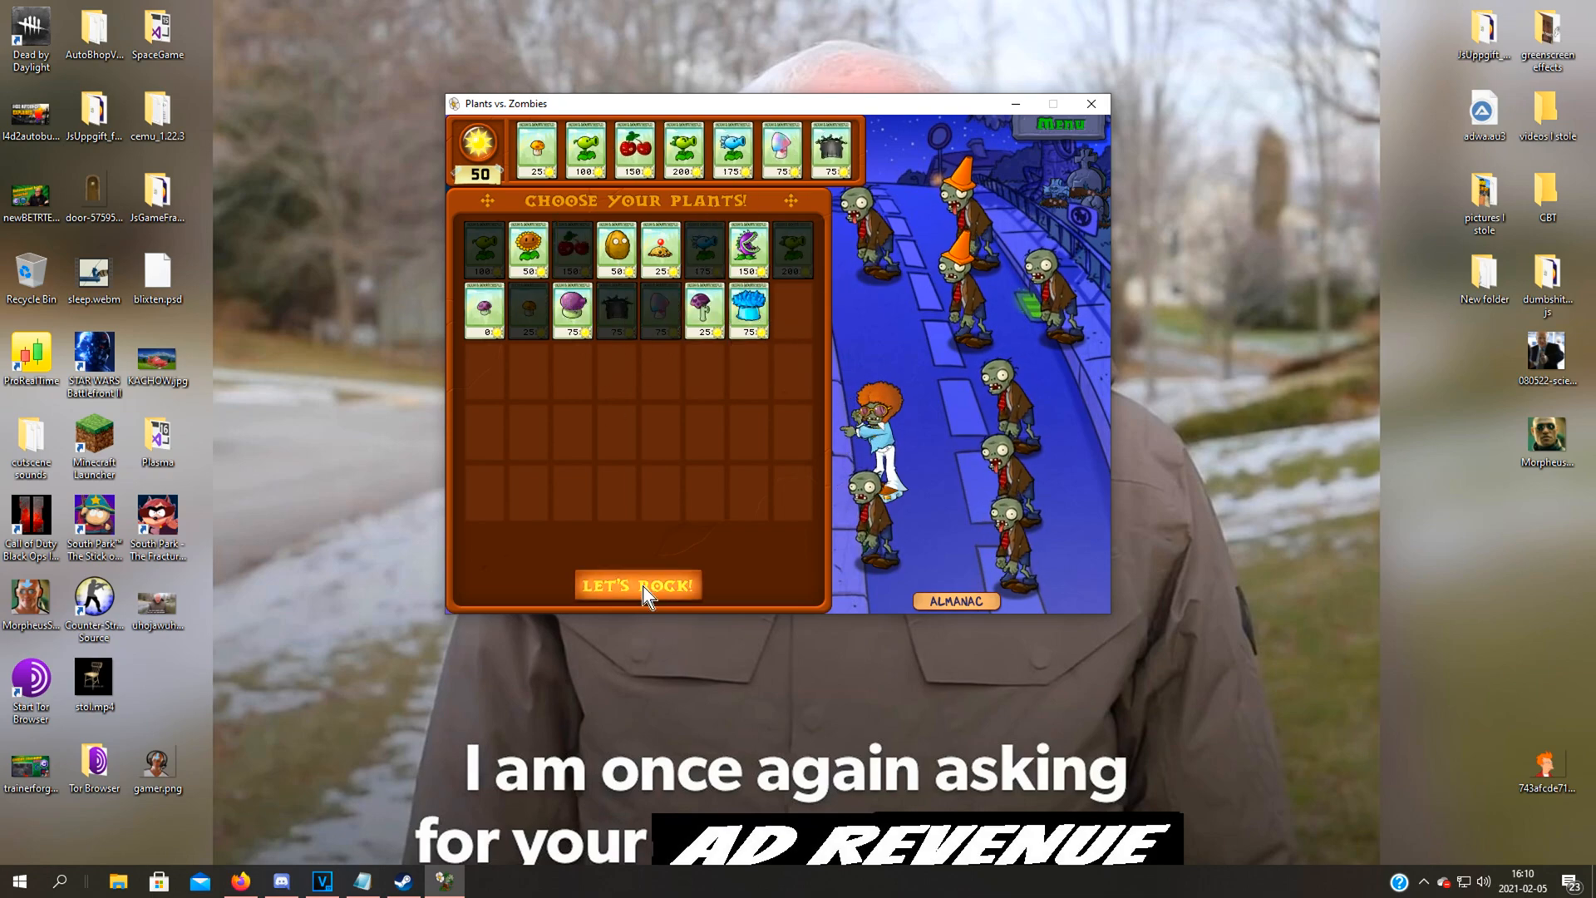
click(638, 583)
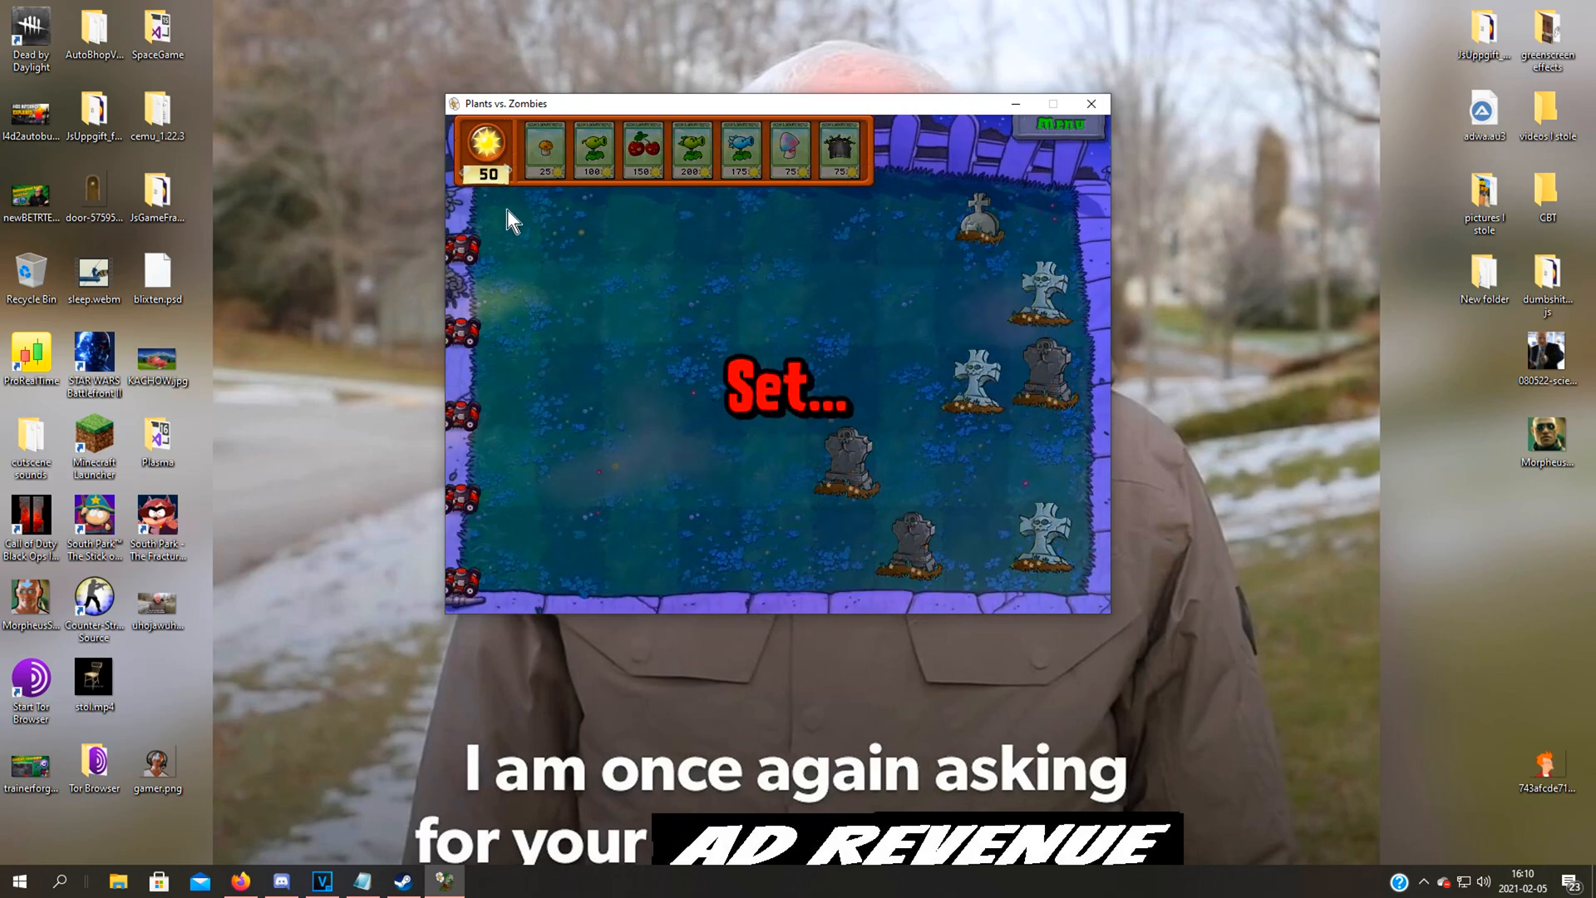
click(1059, 125)
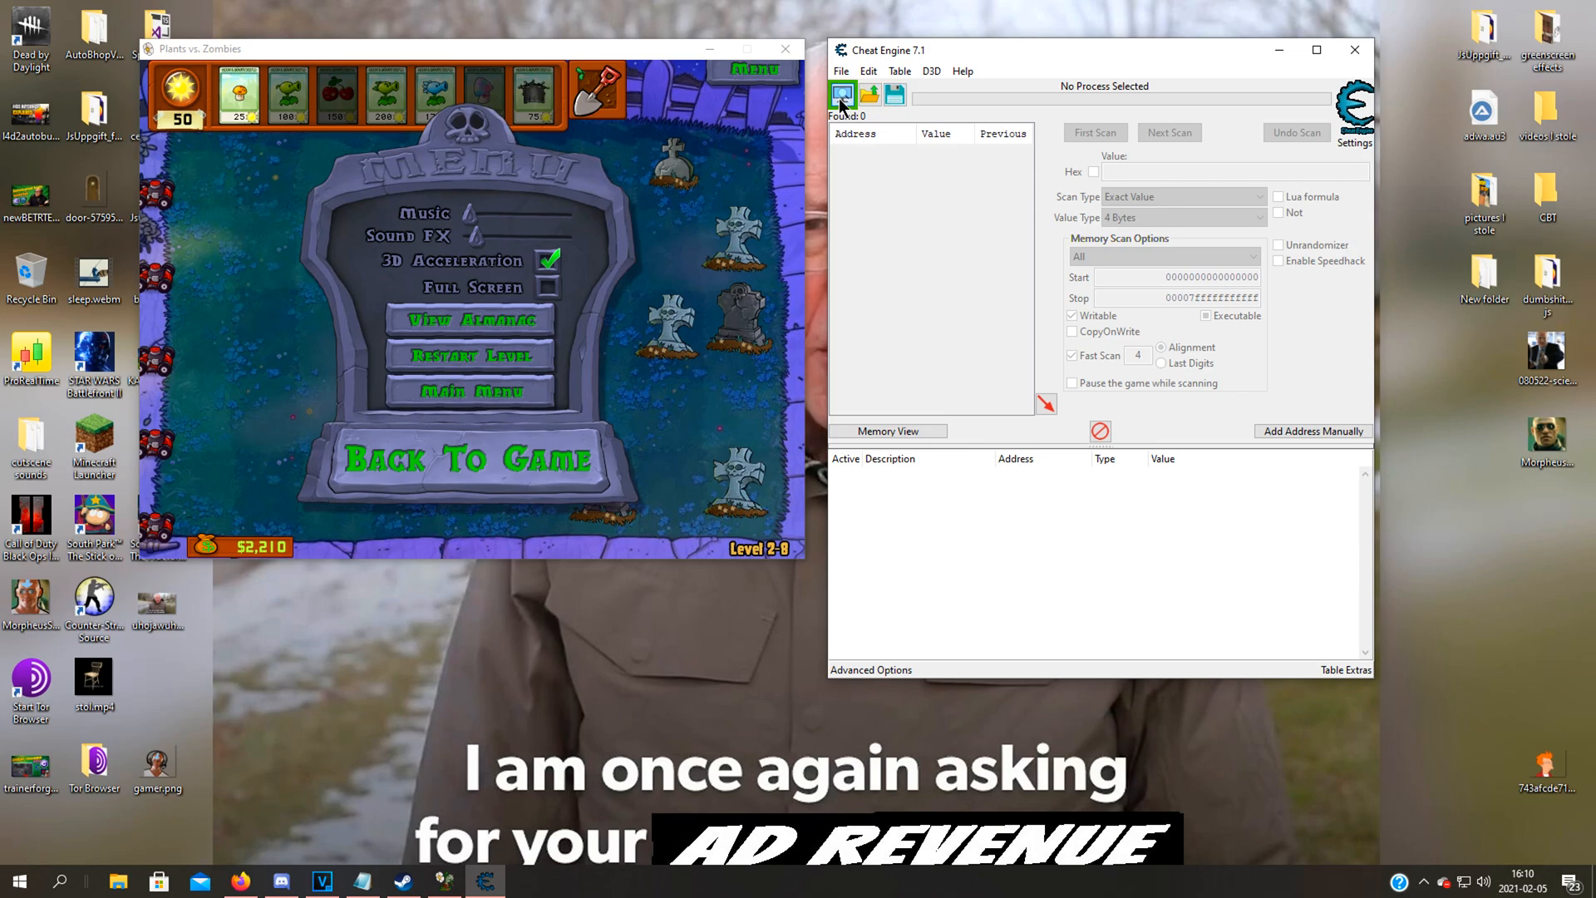
Attach Cheat Engine to the popcapgame1.exe process and answer the saved-table prompt
click(841, 94)
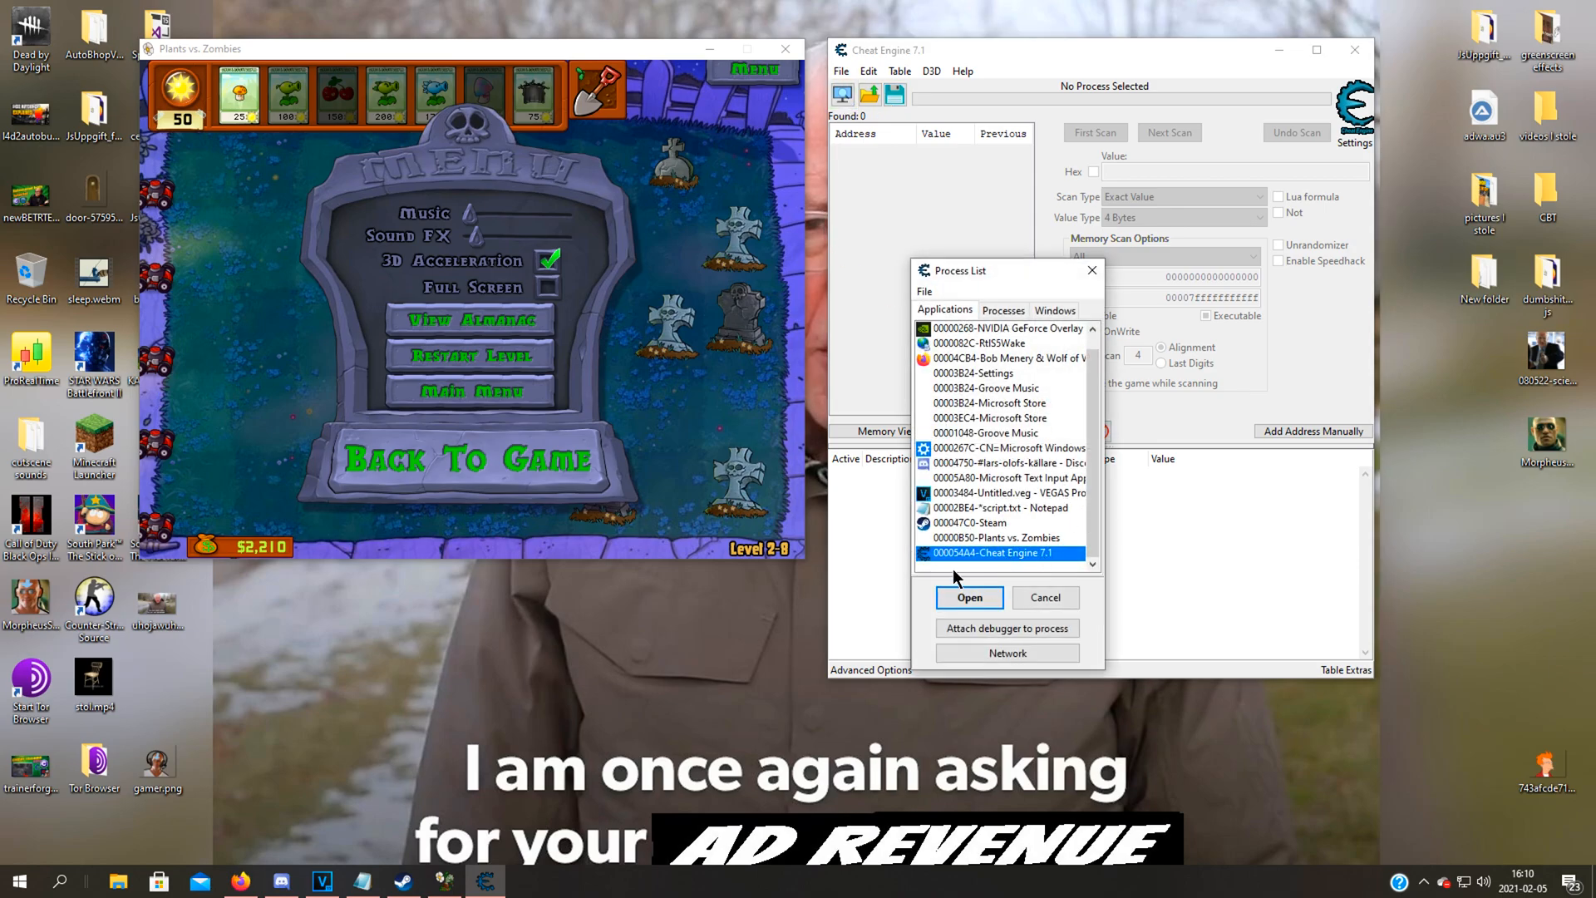
click(994, 537)
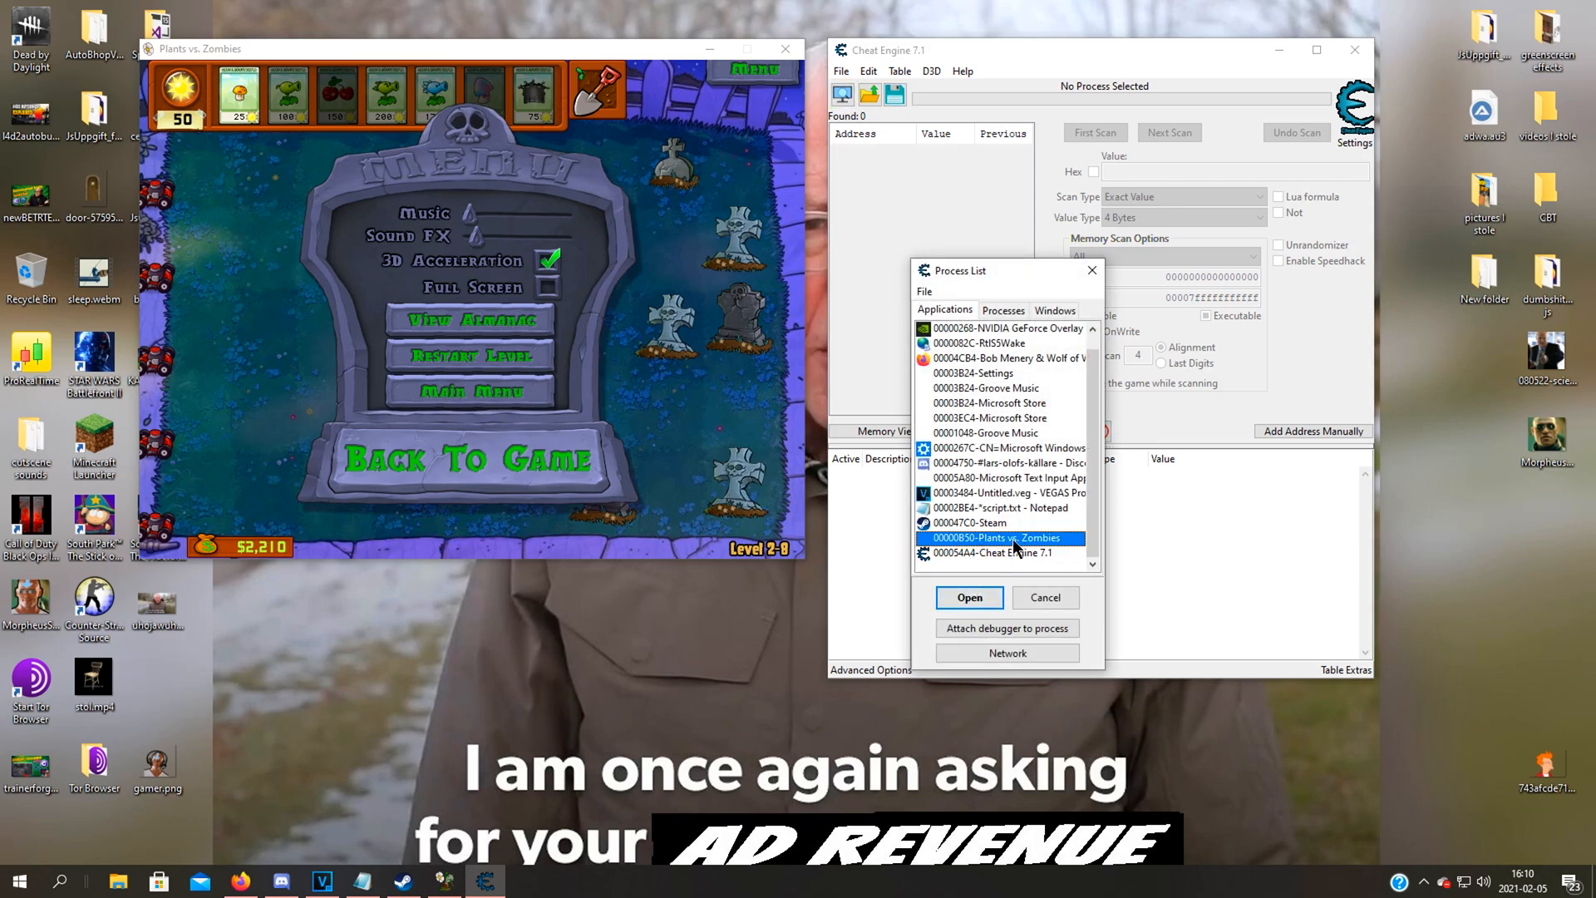
click(967, 597)
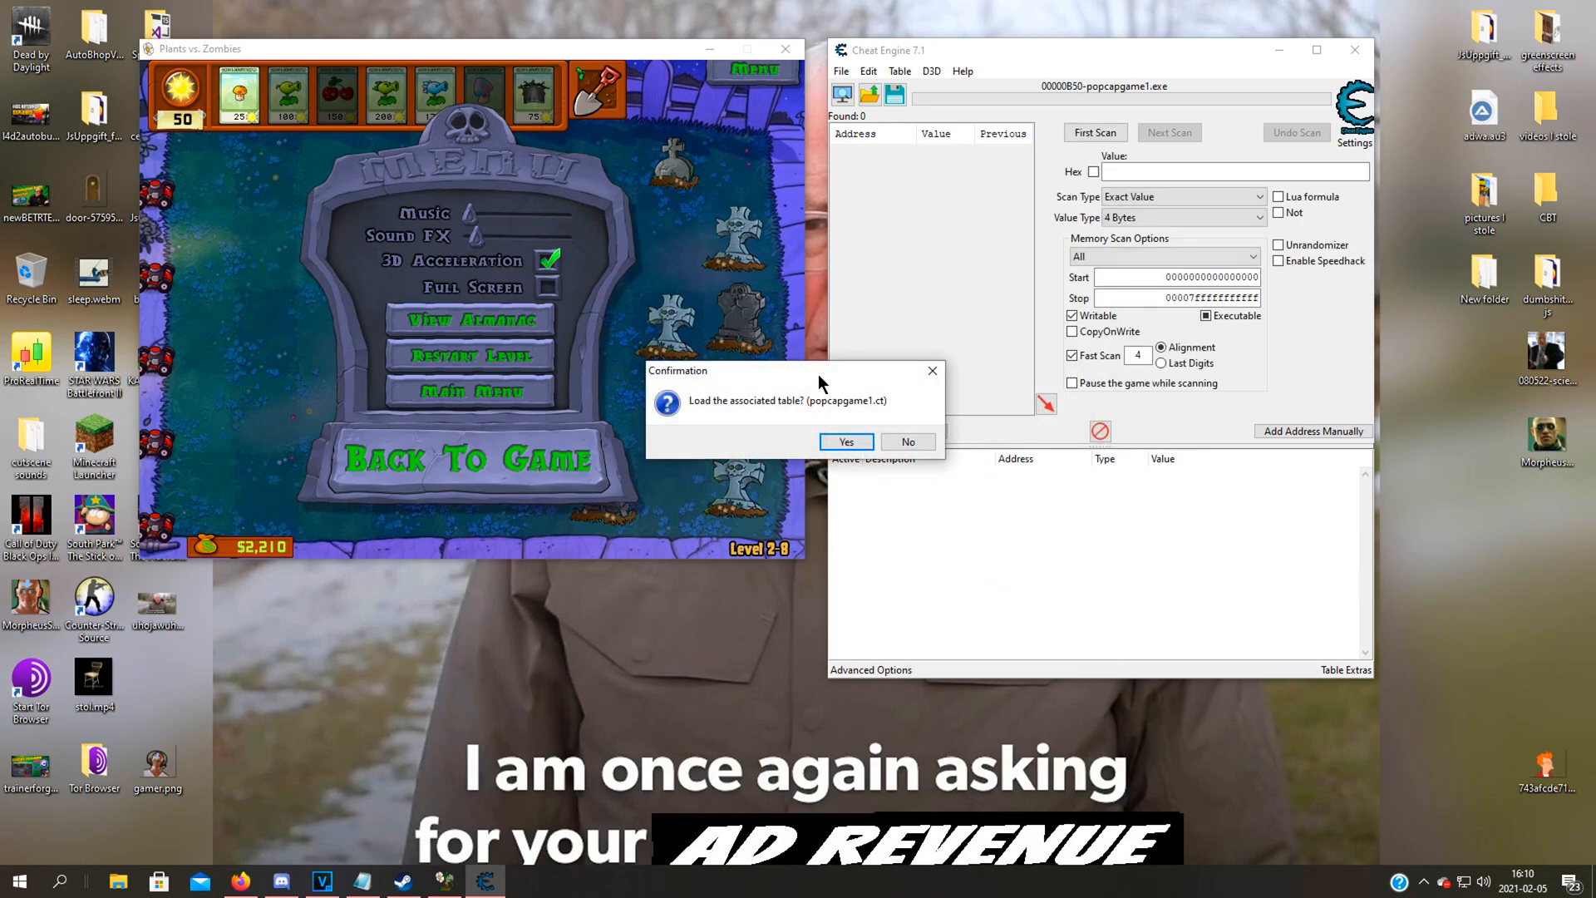
click(906, 440)
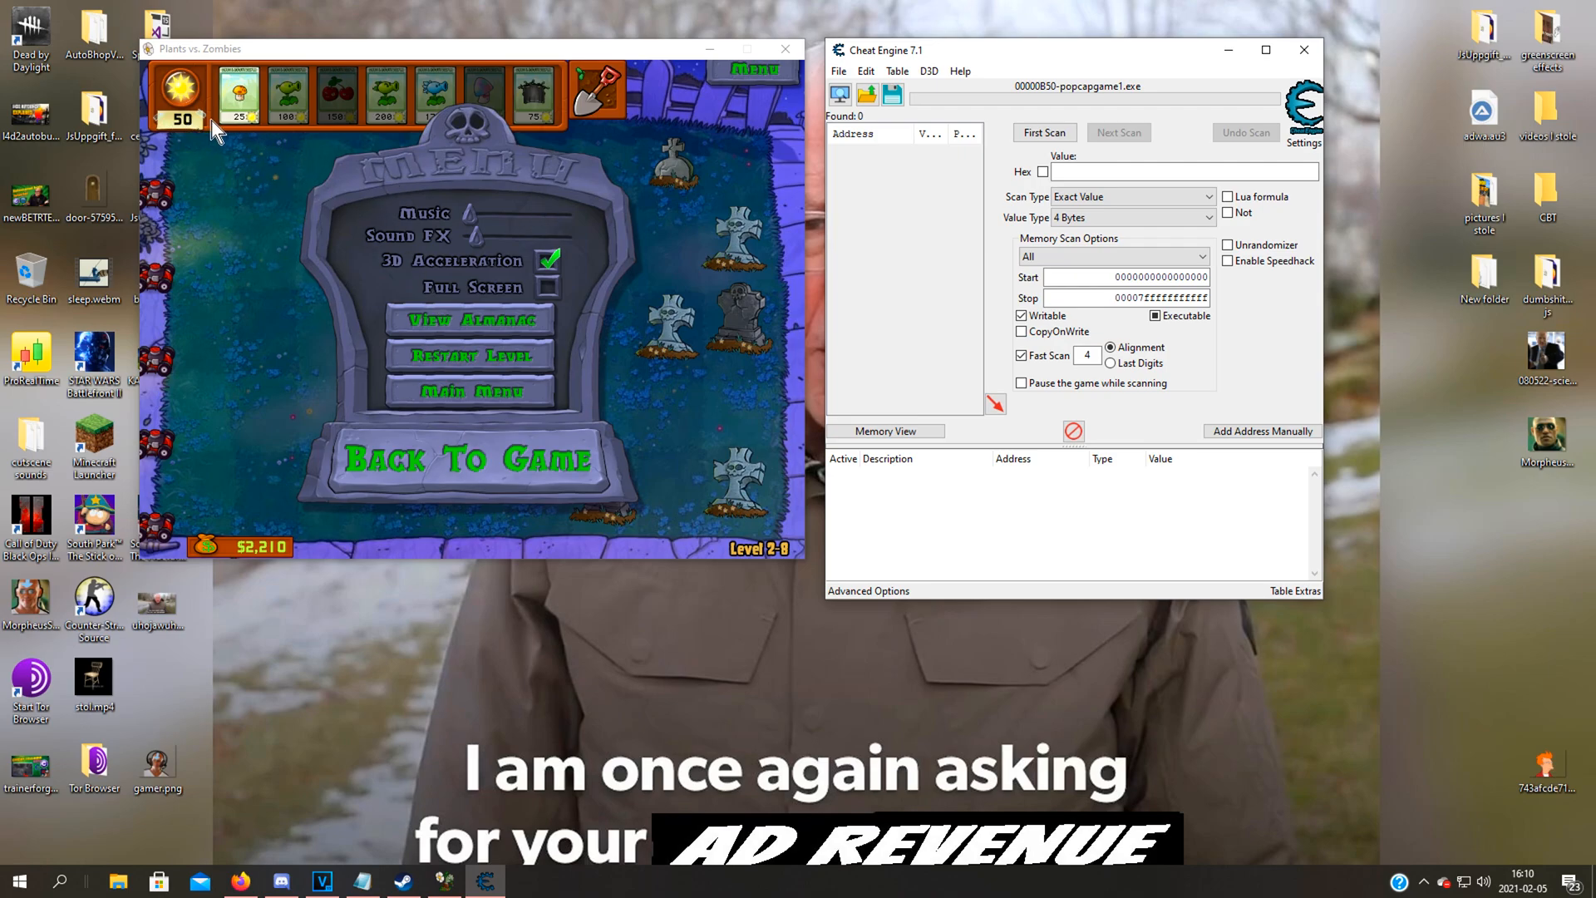
Spend sun down to 40, pause, and run a first scan for the value 40
click(469, 459)
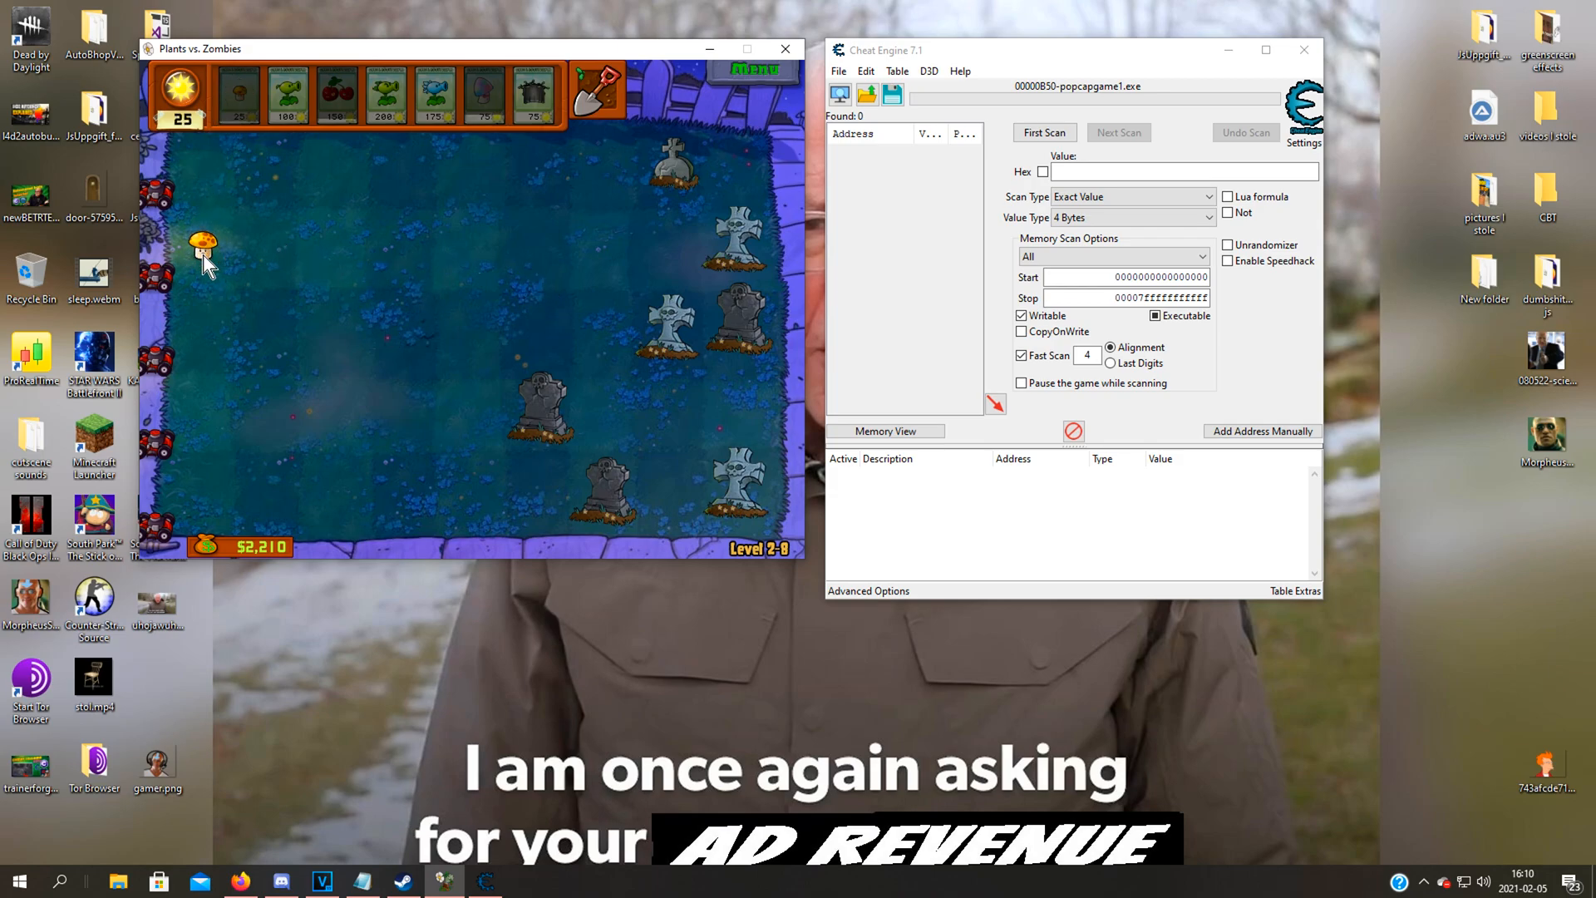
mouse_move(253, 229)
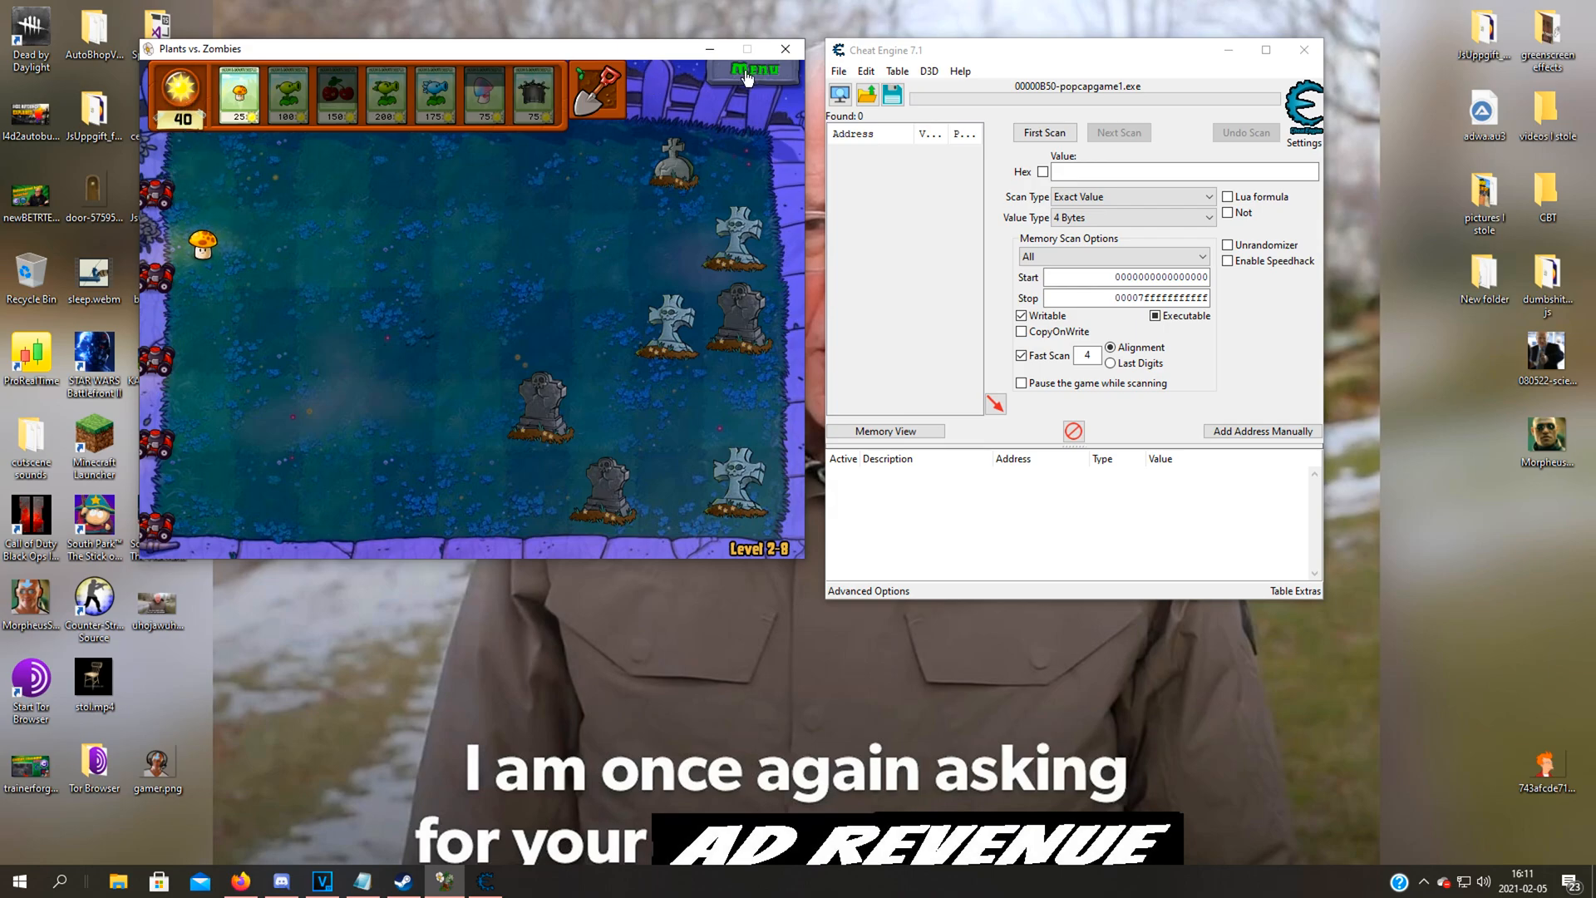
click(755, 69)
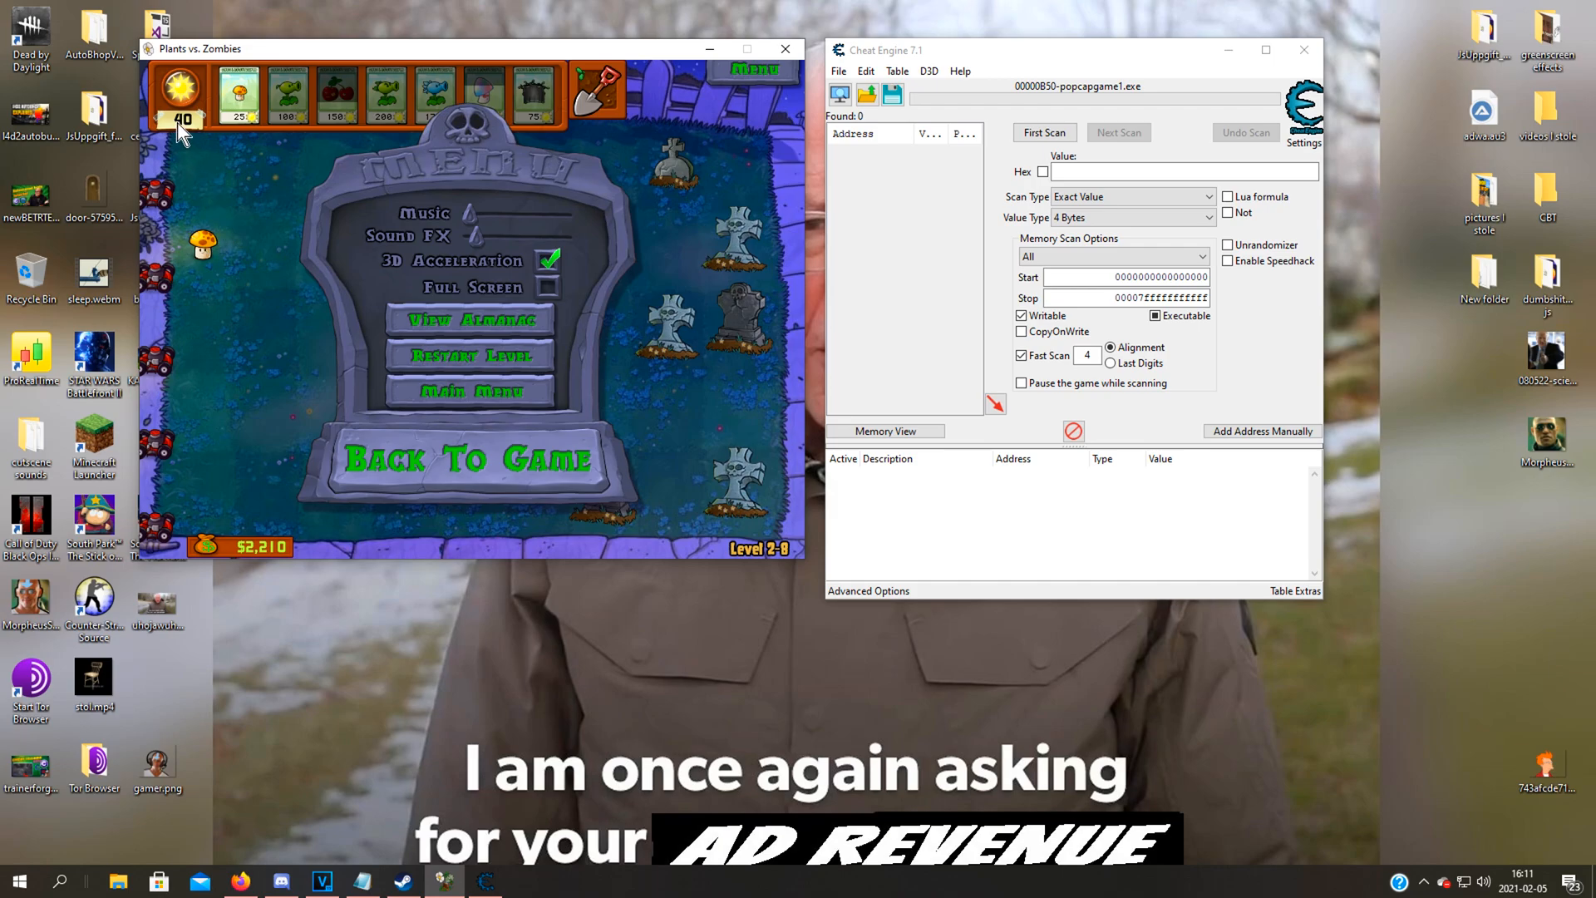
mouse_move(283, 193)
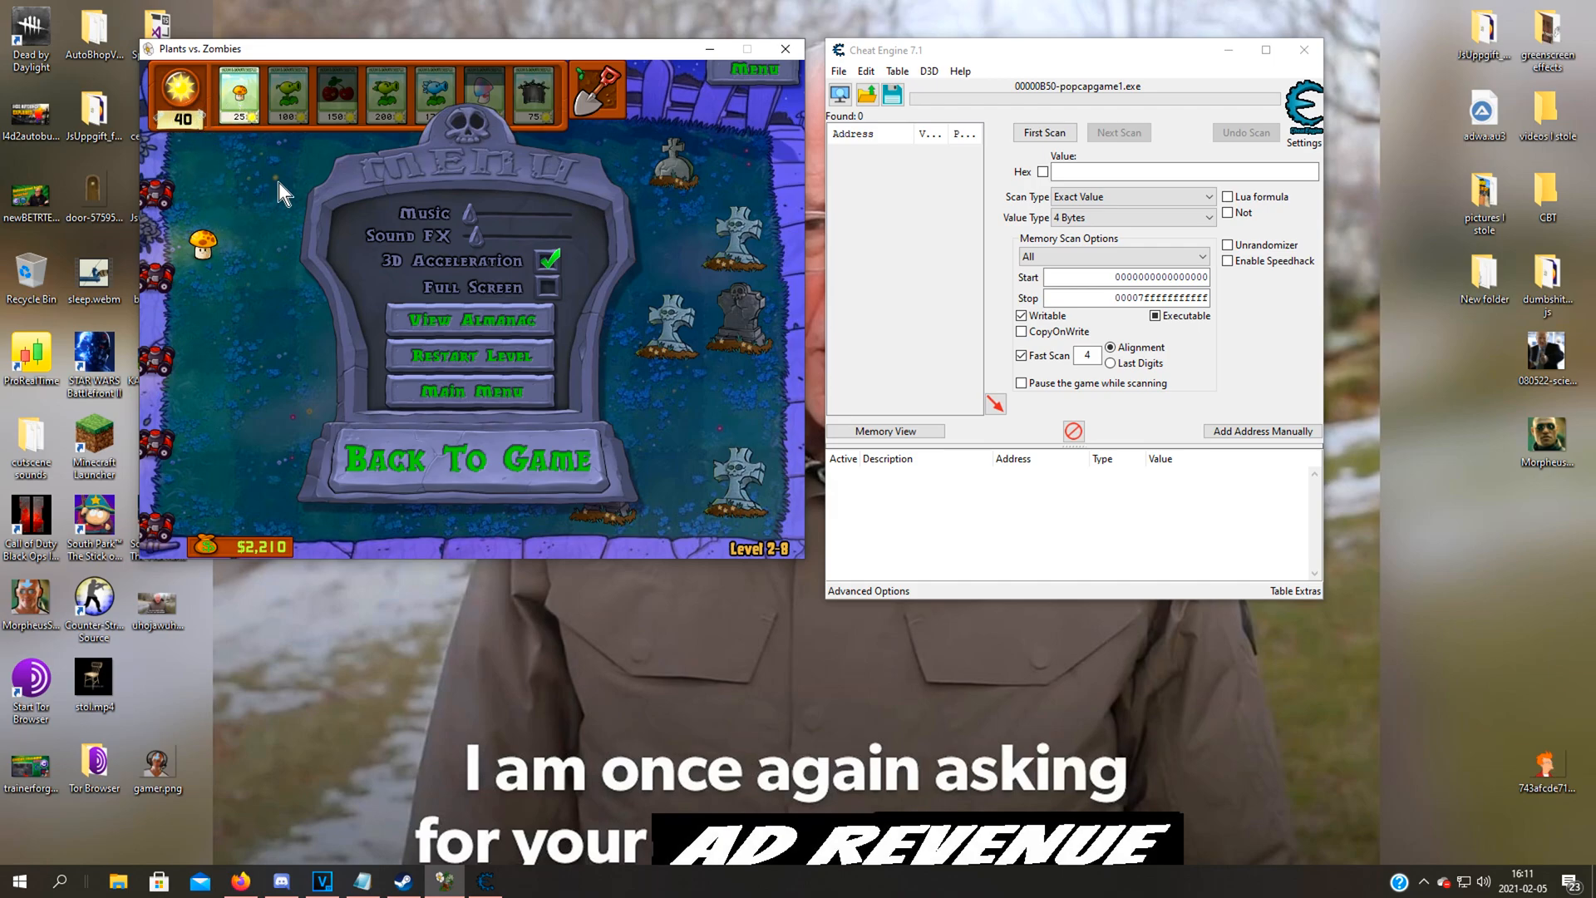
mouse_move(334, 199)
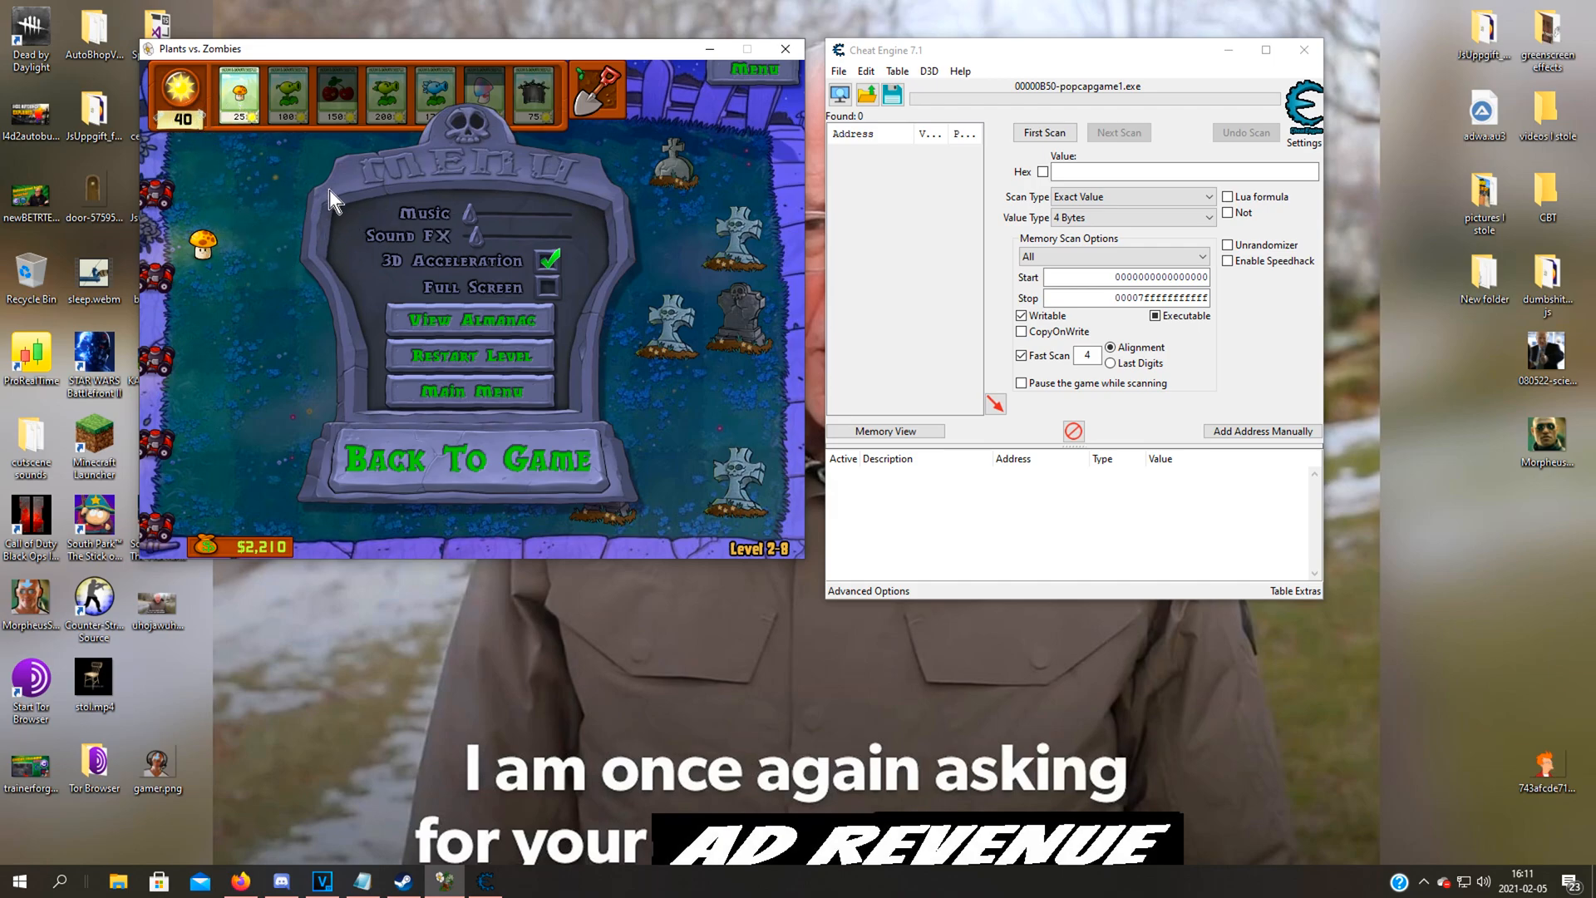
click(1069, 58)
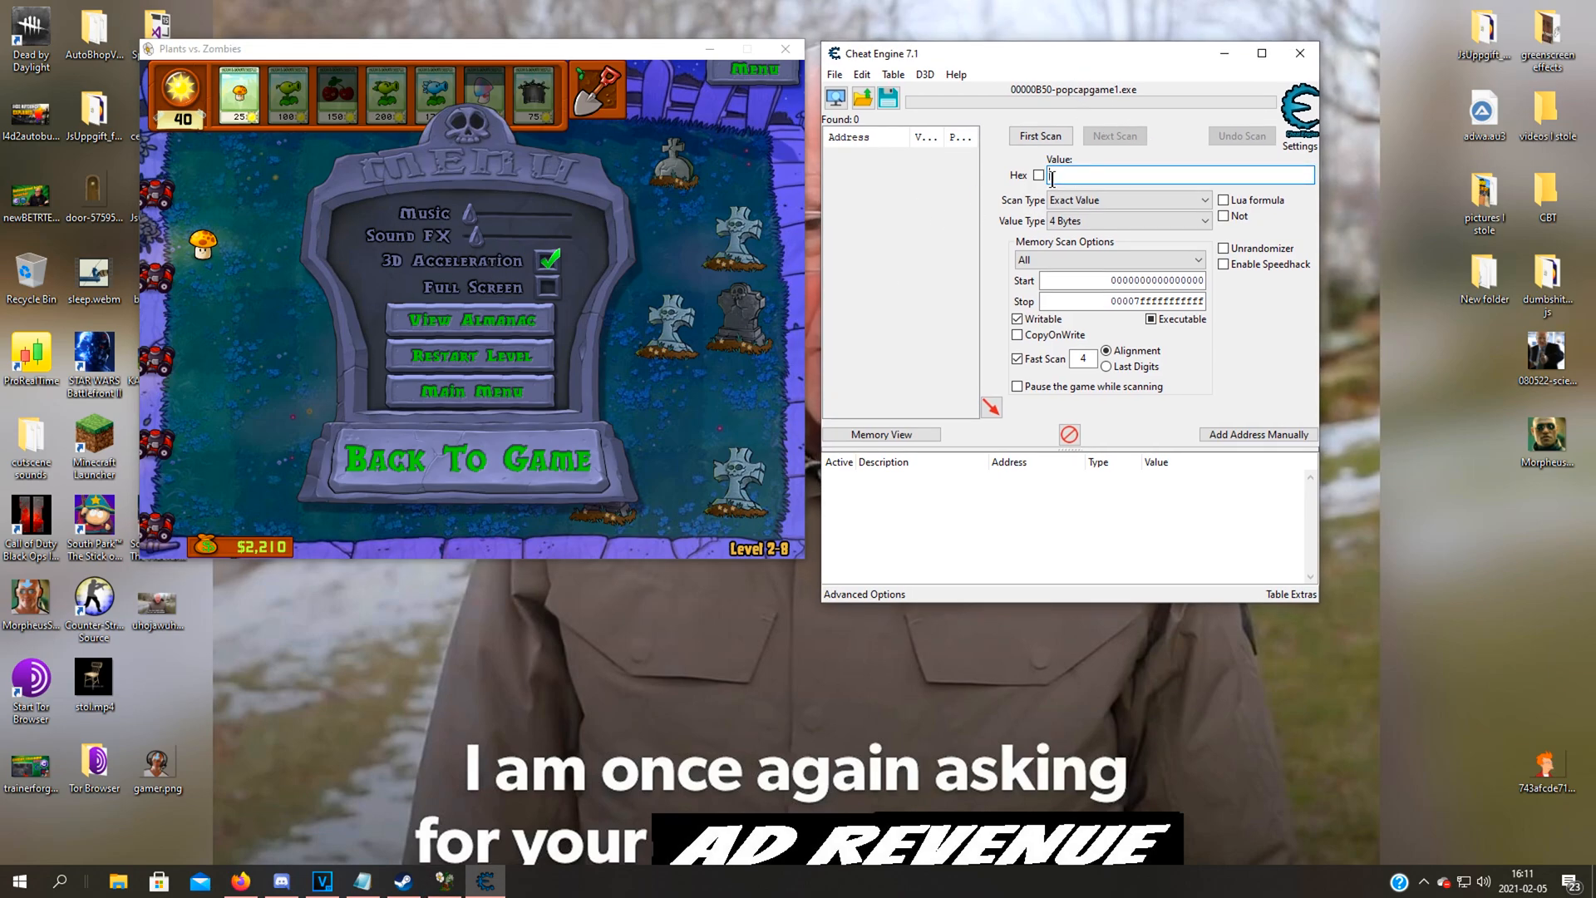
text(40)
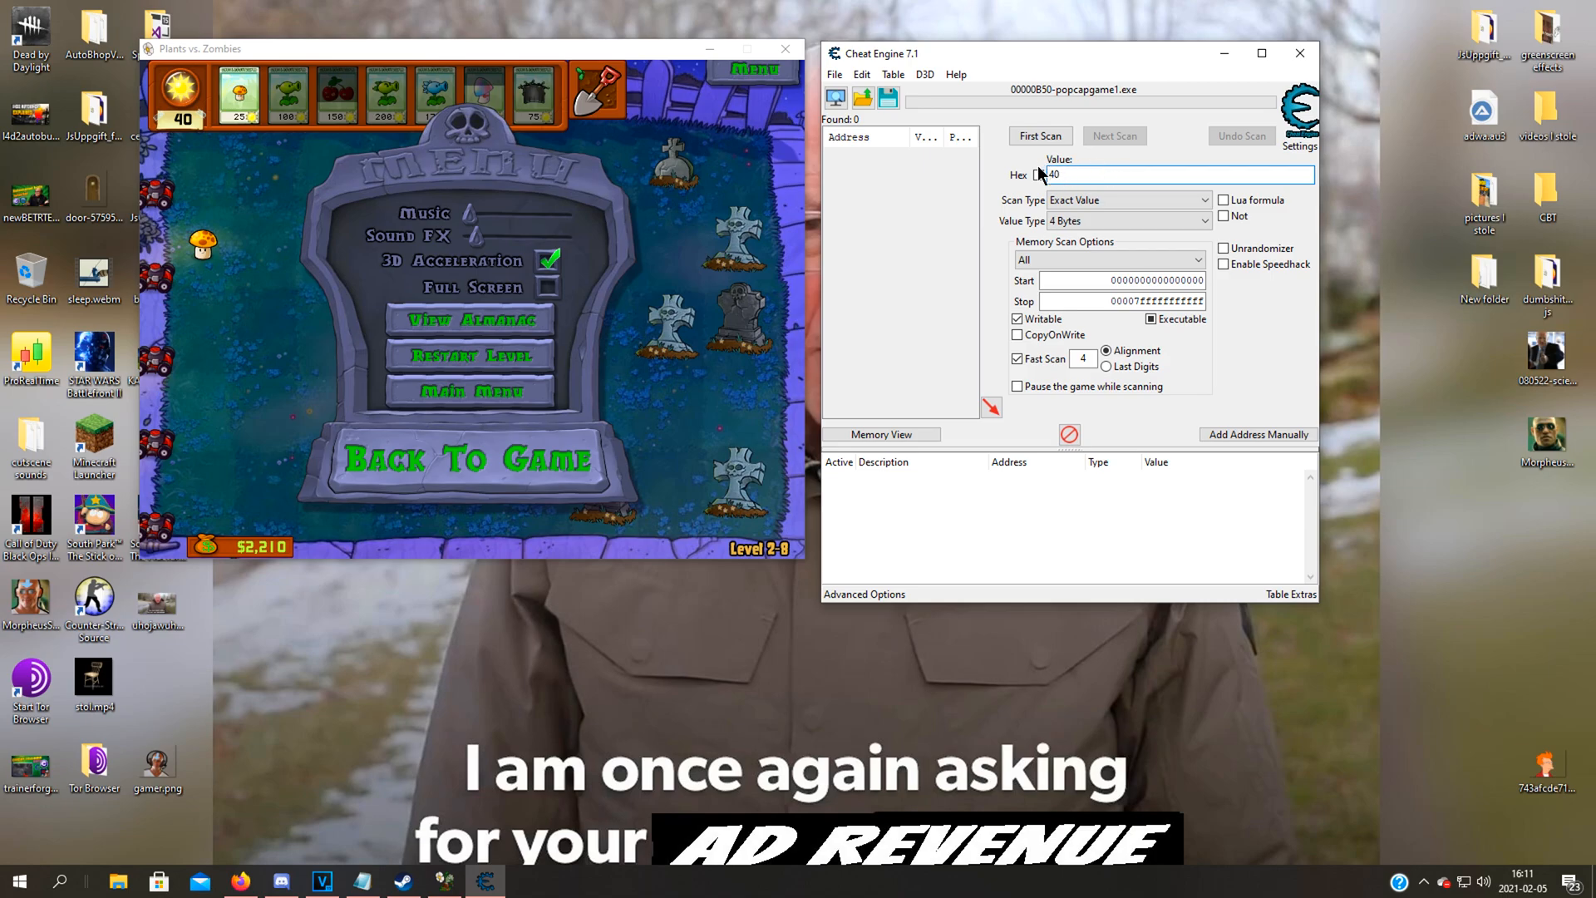
mouse_move(221, 125)
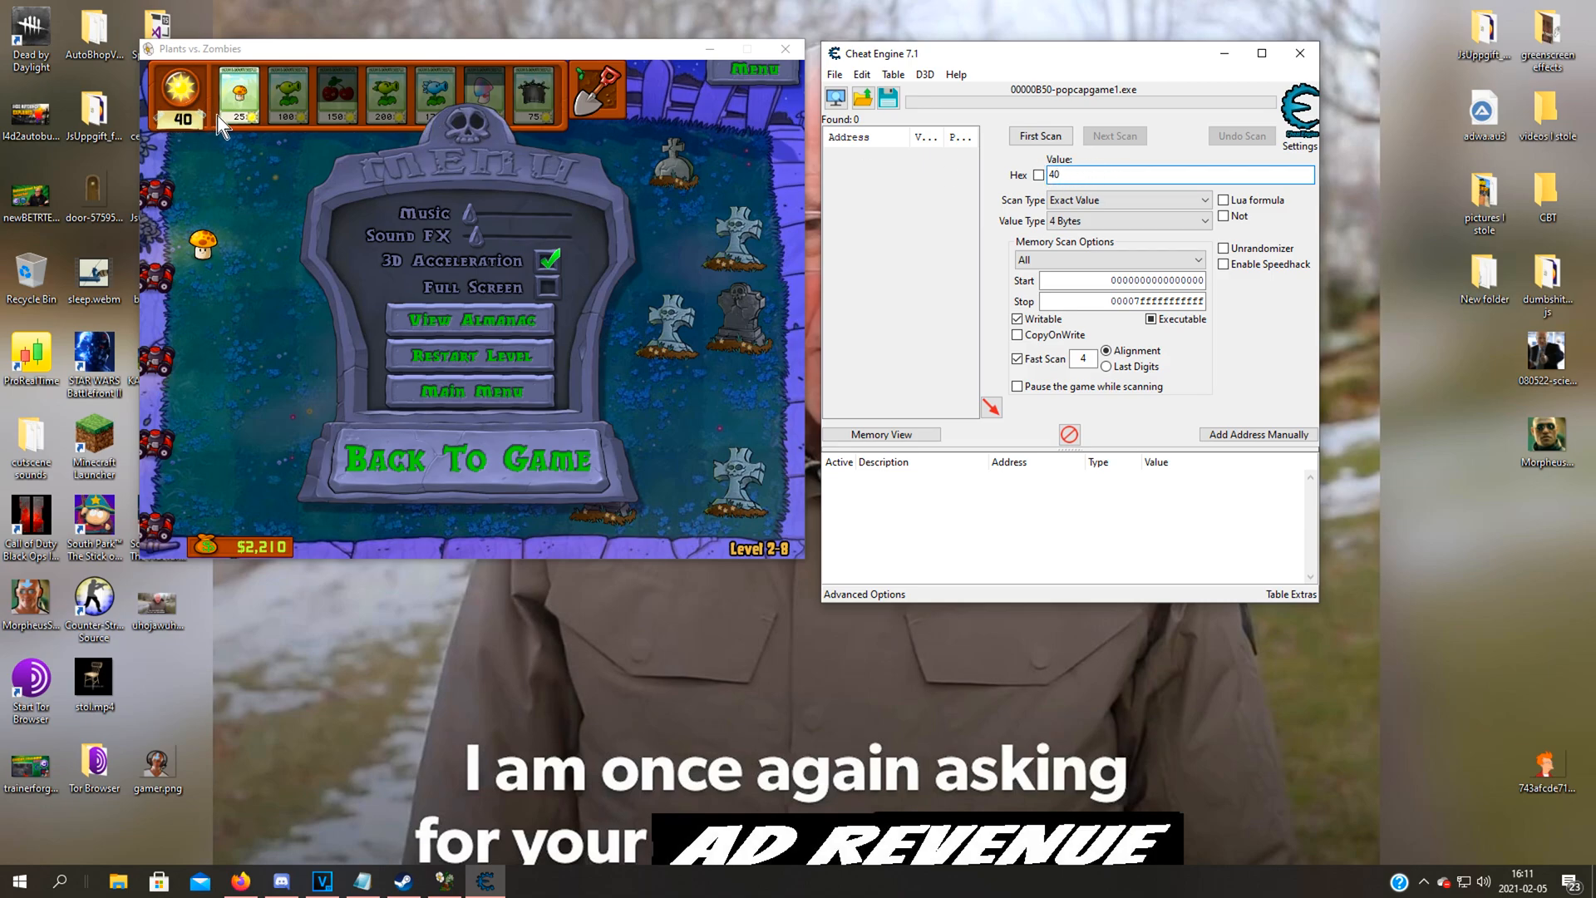
click(1039, 134)
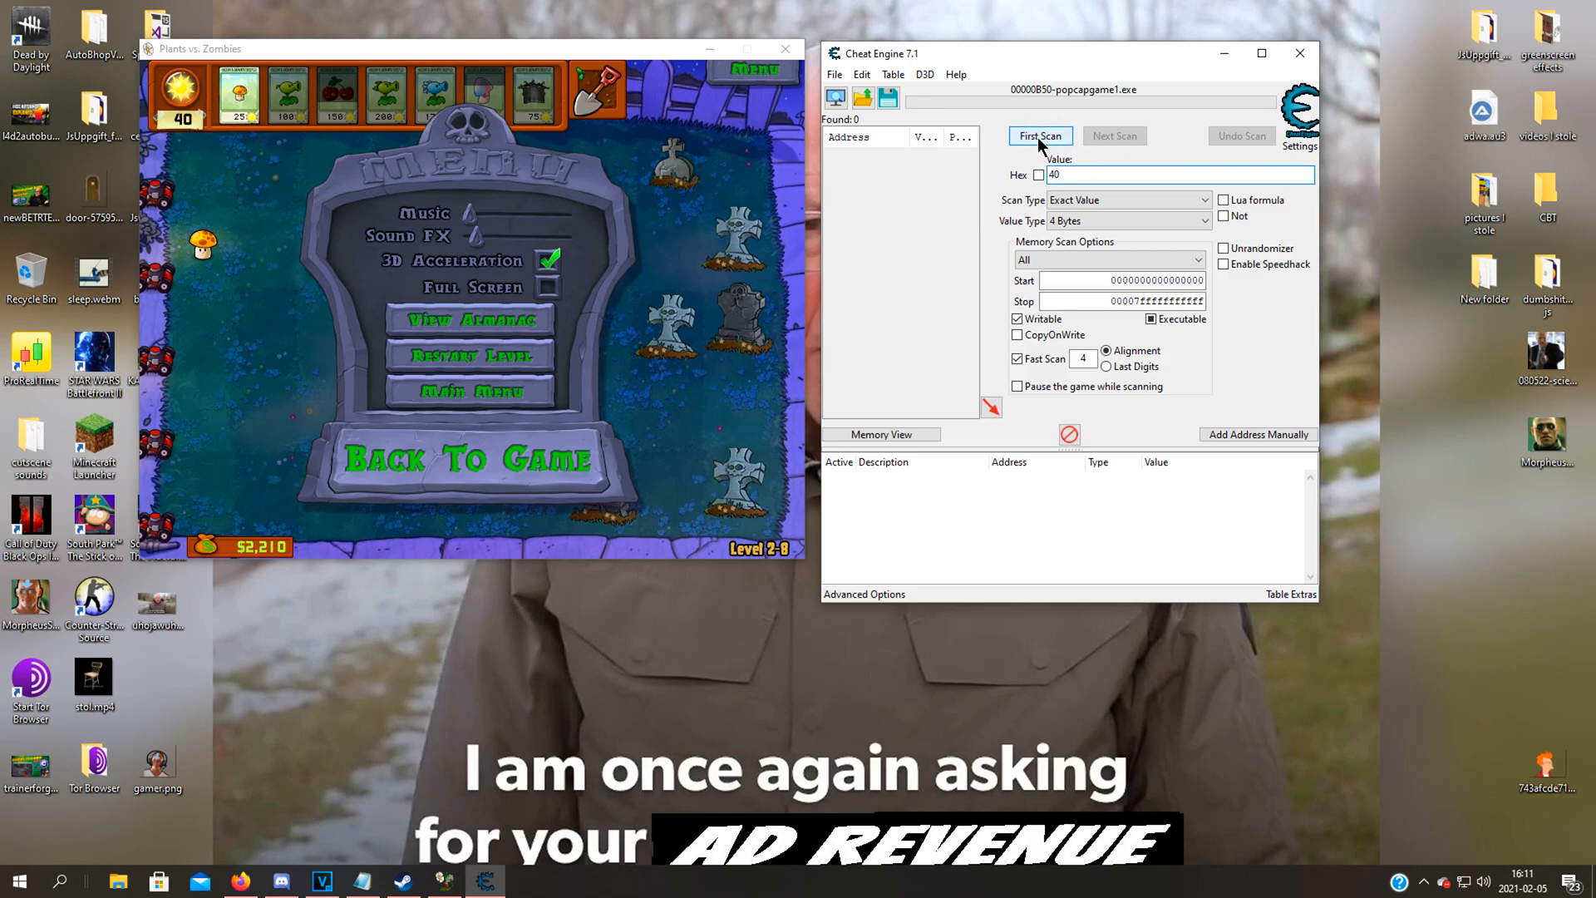
click(1038, 135)
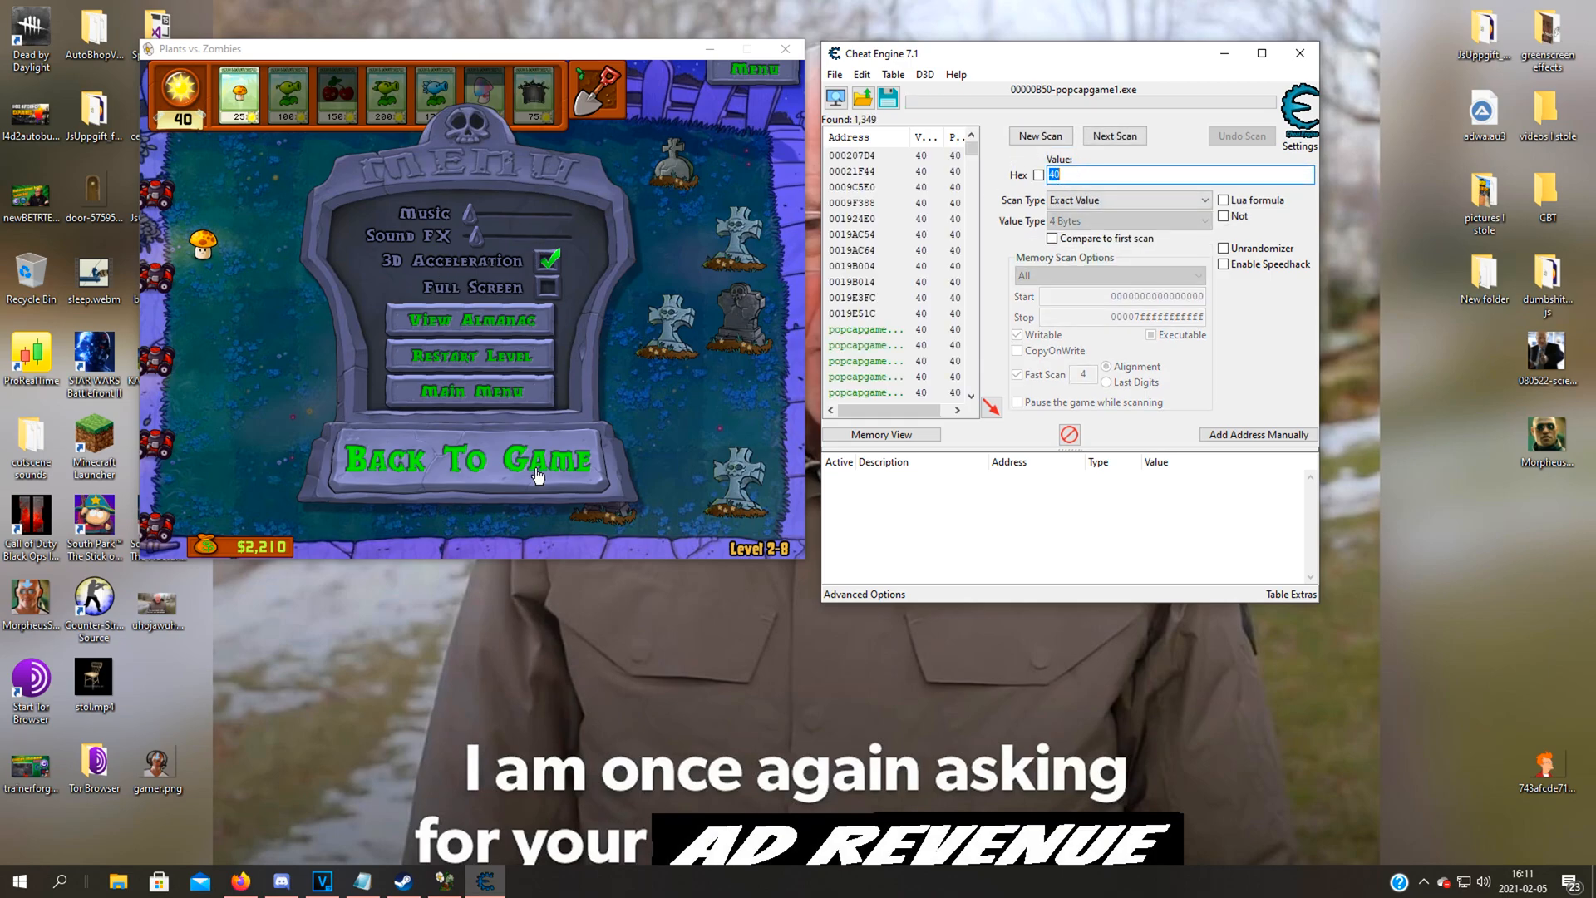
Spend sun to 15, next-scan to the single address 209D5CF8 and add it to the table
click(474, 459)
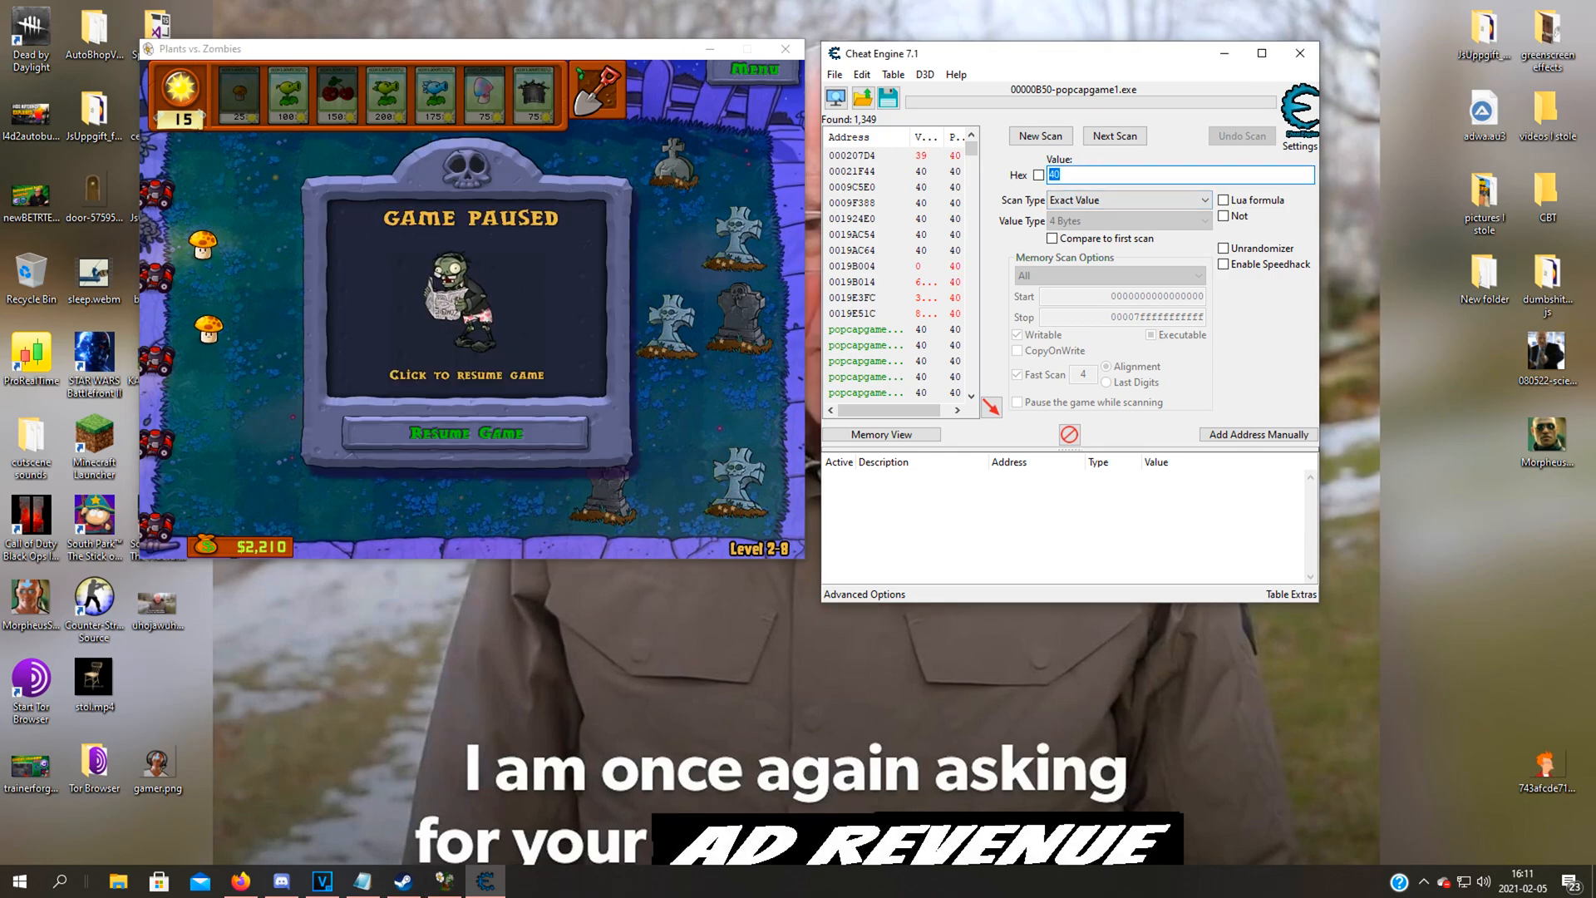
click(1112, 135)
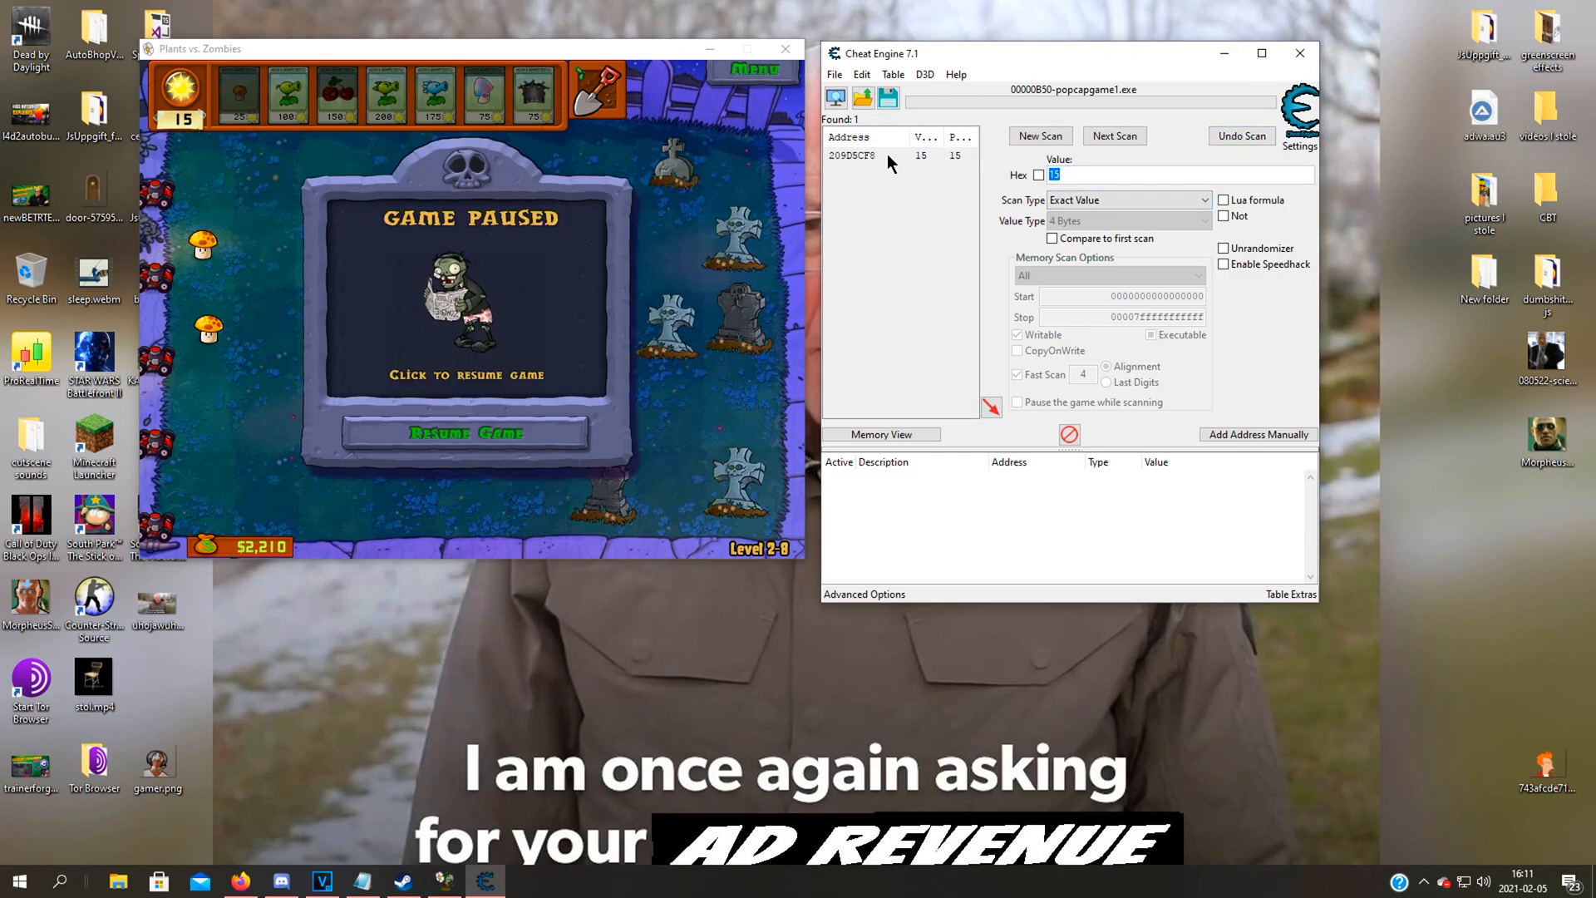
double_click(864, 154)
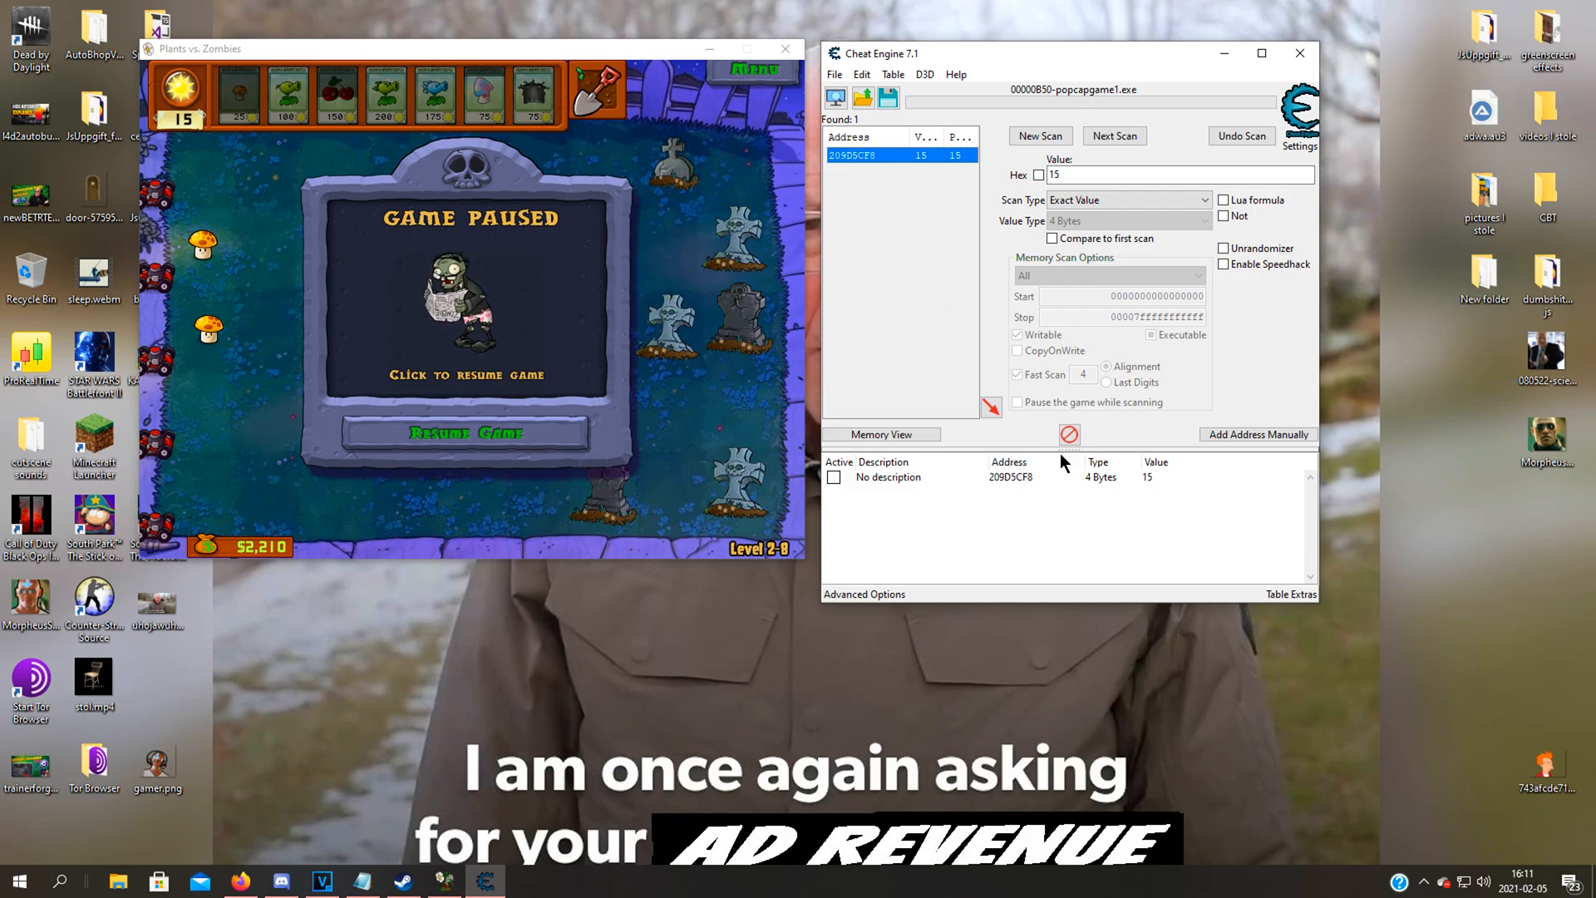
click(1007, 477)
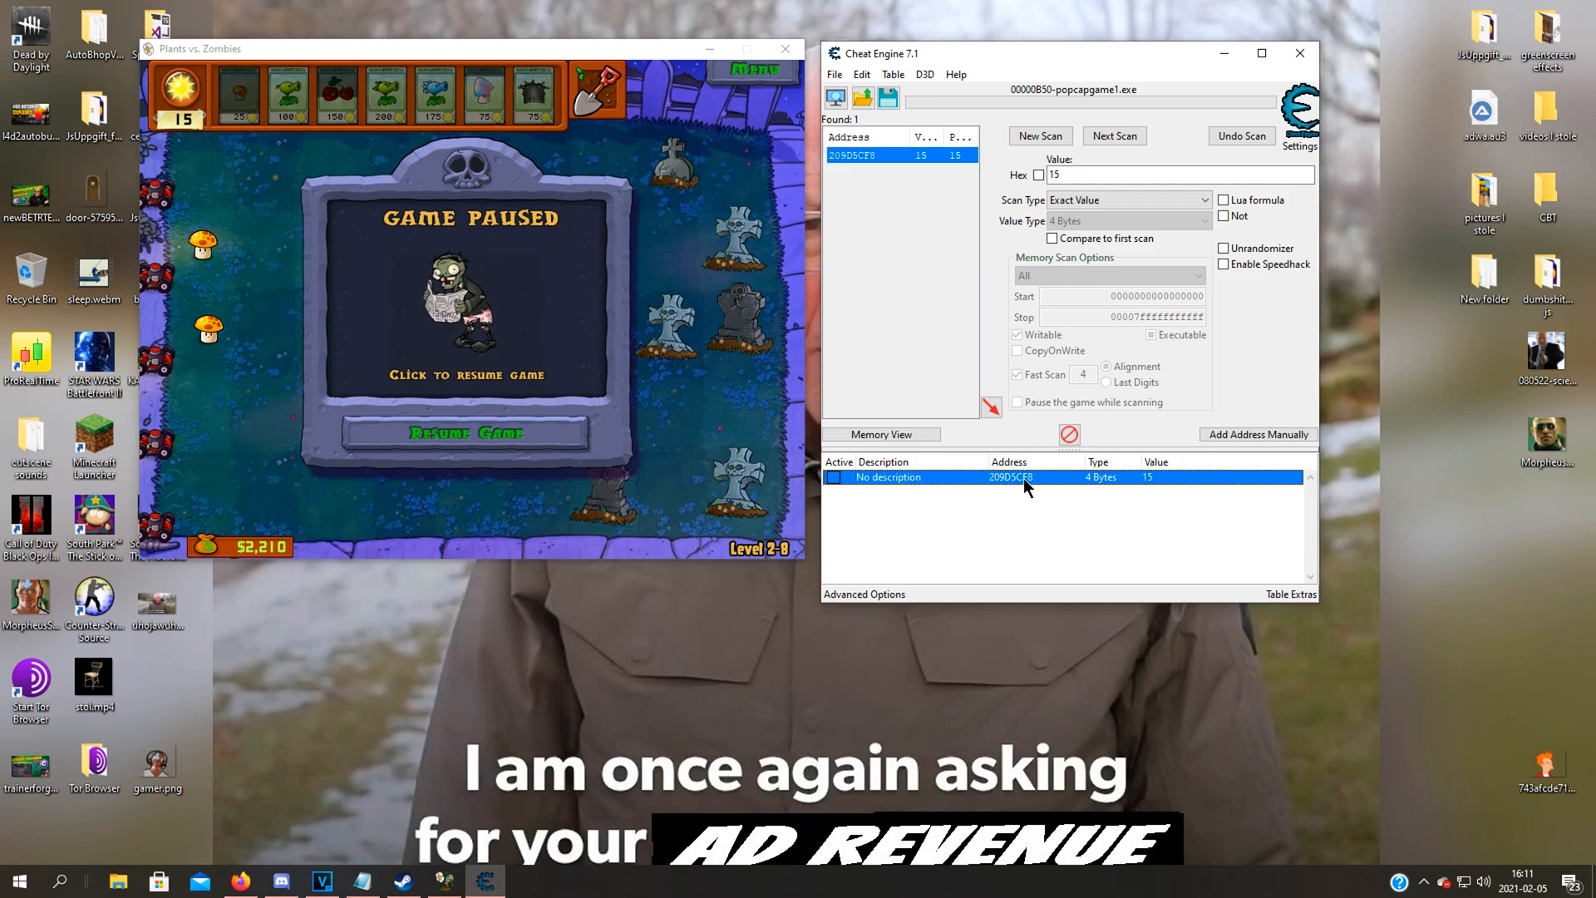
Find out what writes to the sun address with the debugger attached, collecting sun to 30 to catch the writer
right_click(1007, 477)
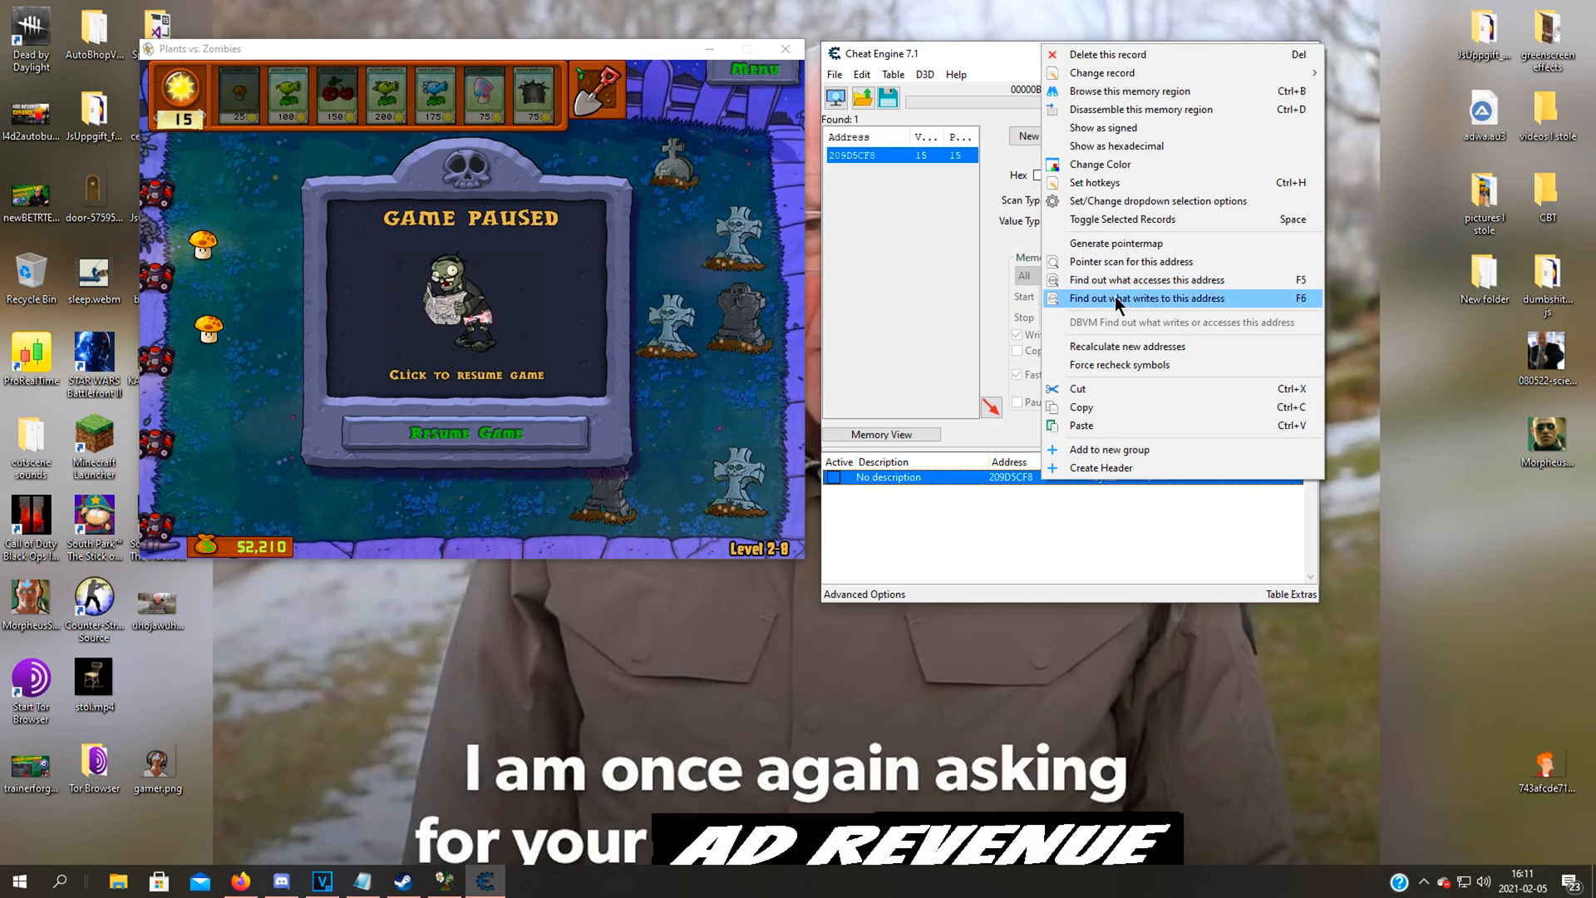
click(1145, 298)
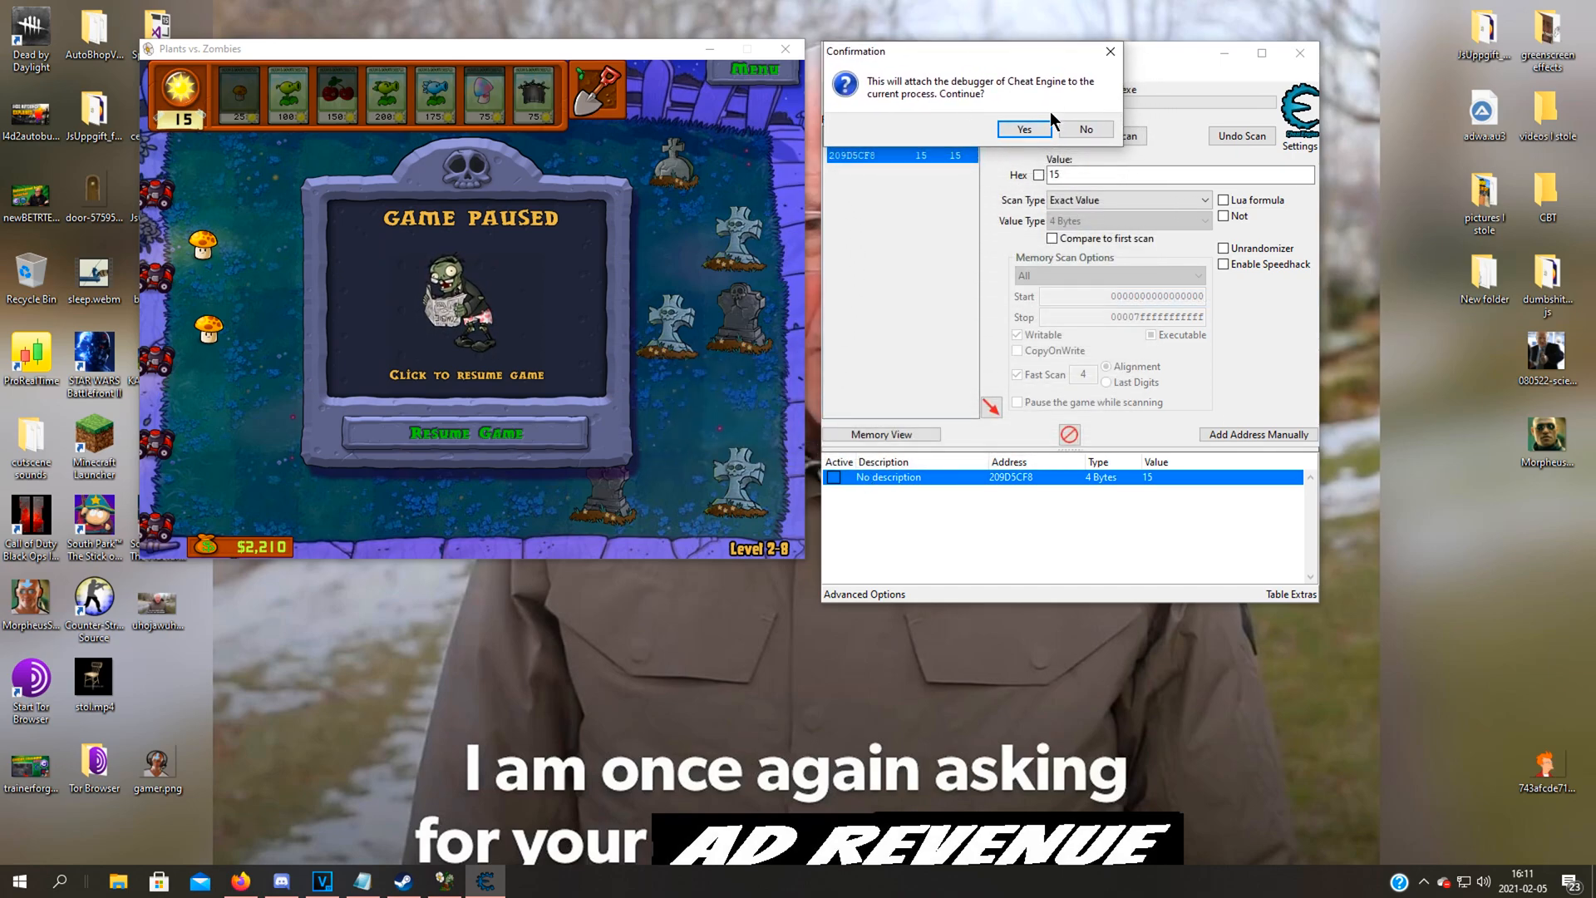
mouse_move(993, 63)
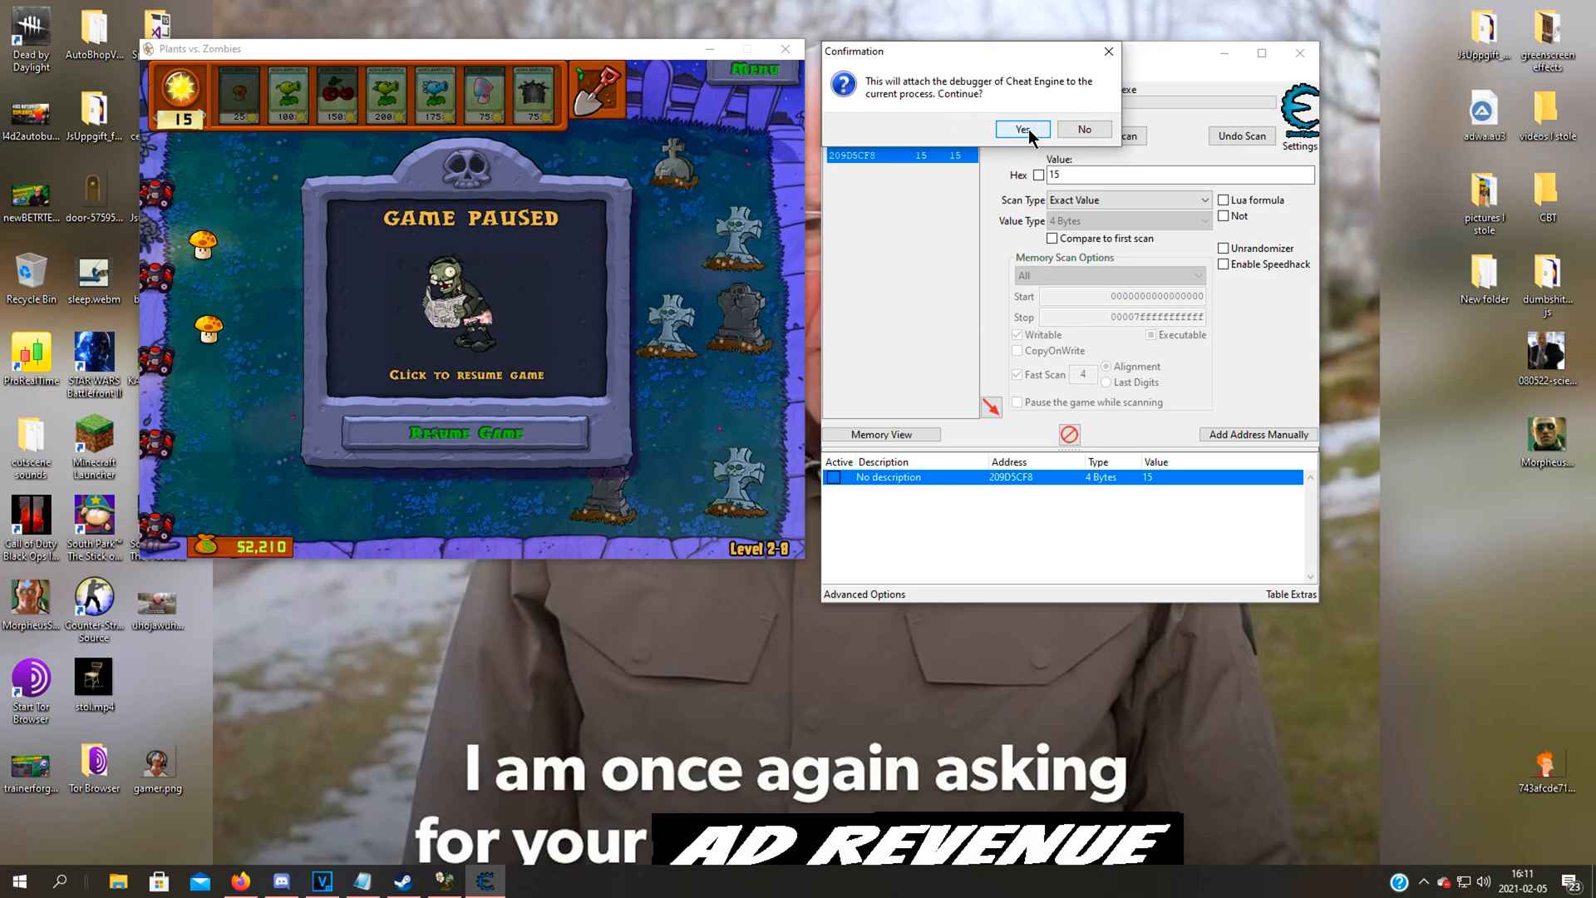
click(1021, 130)
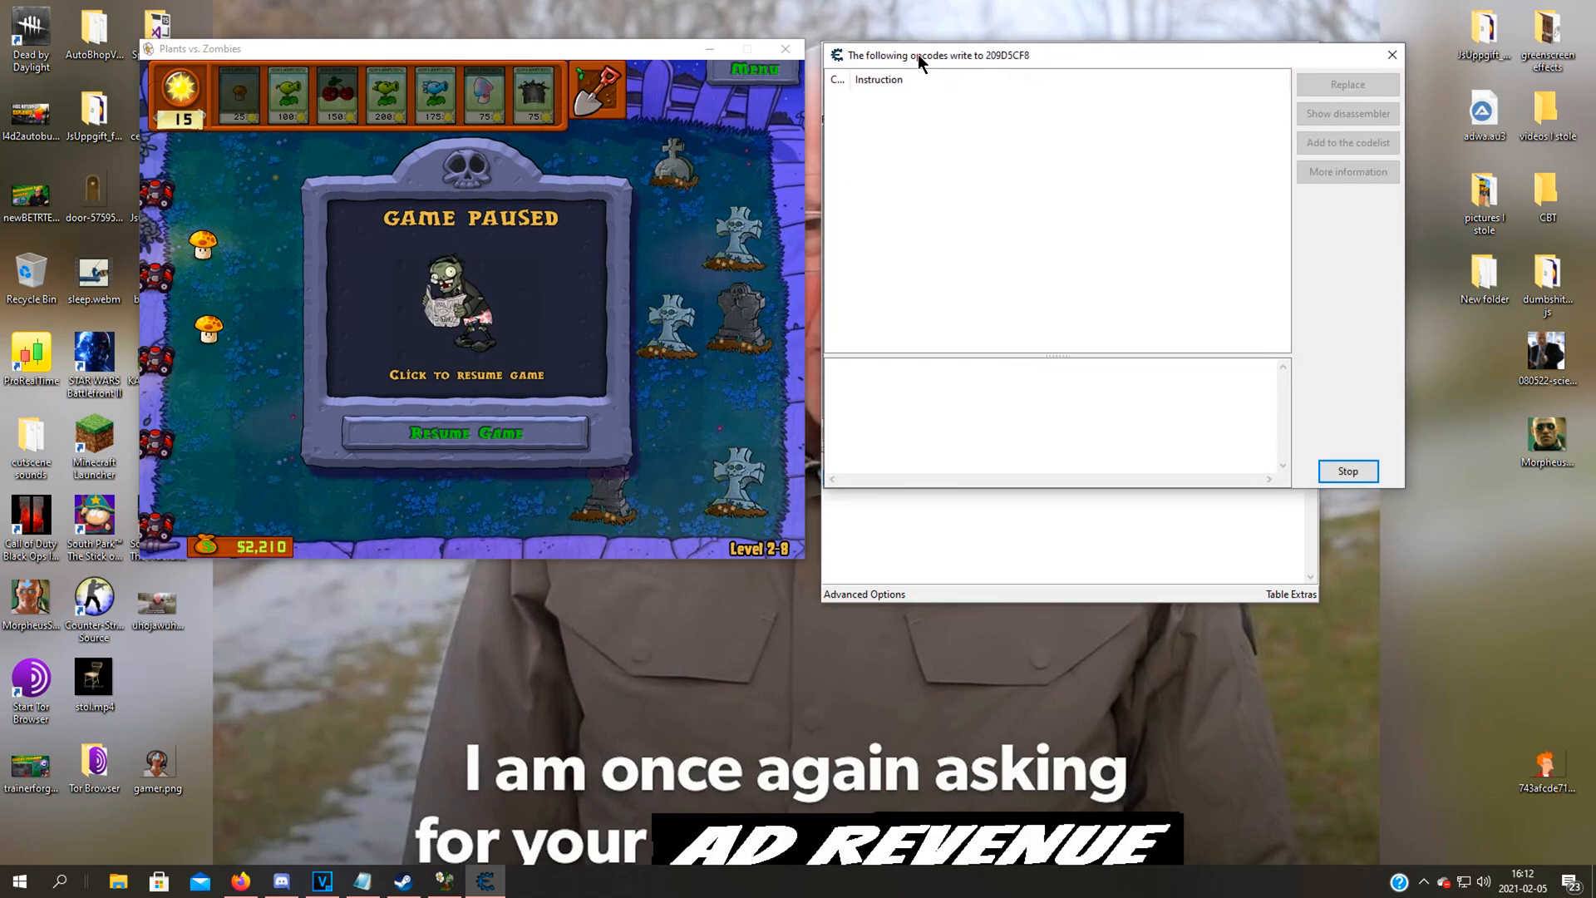
mouse_move(652, 249)
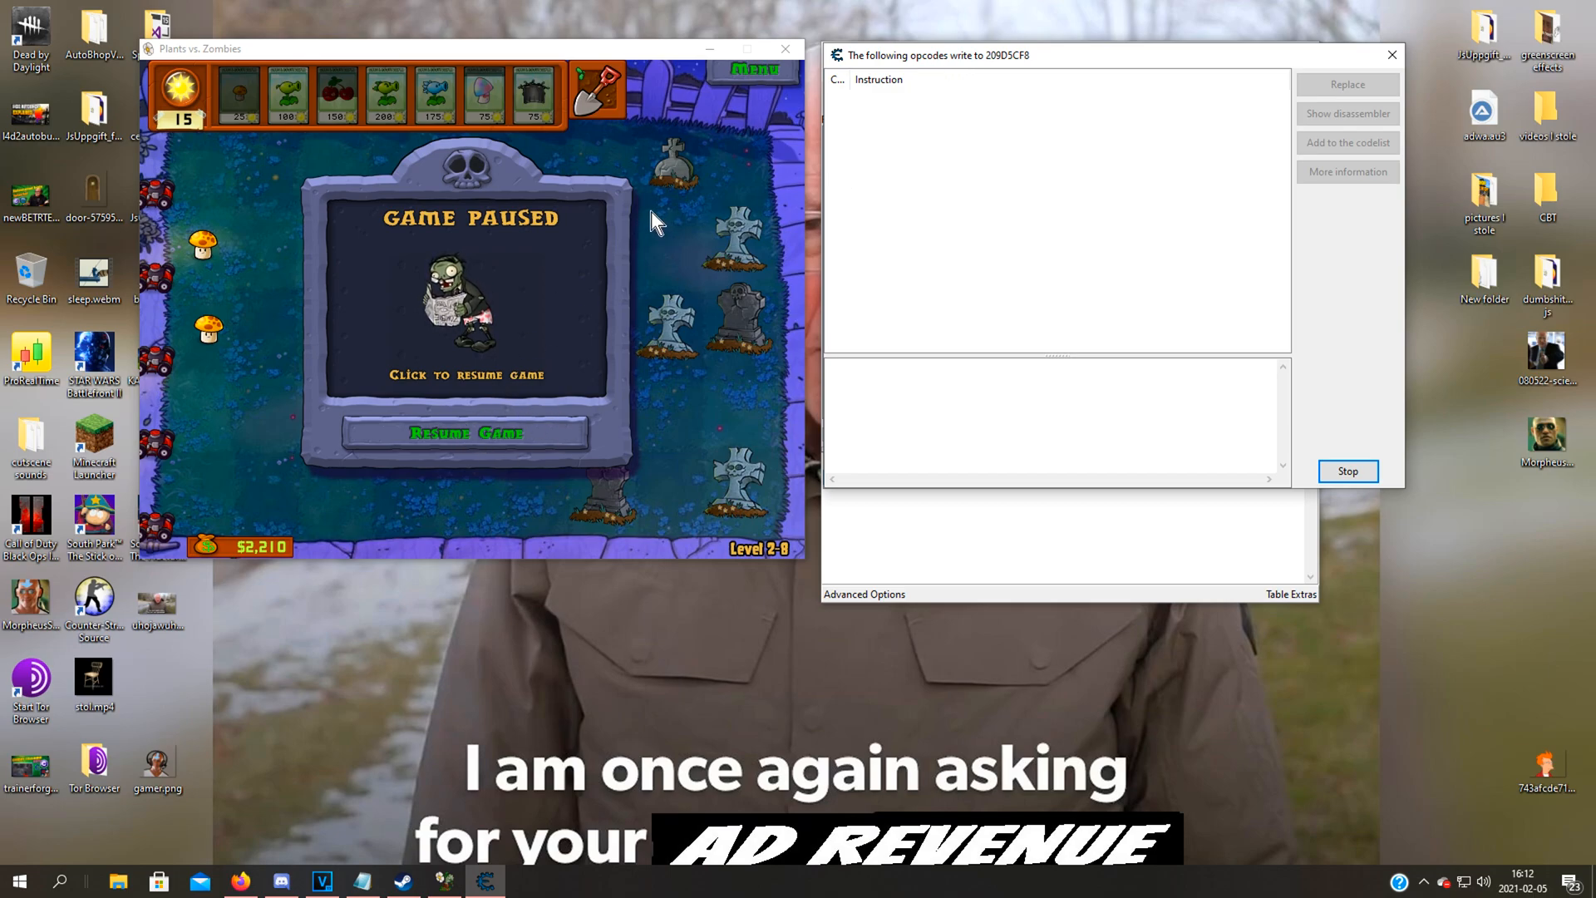
mouse_move(767, 135)
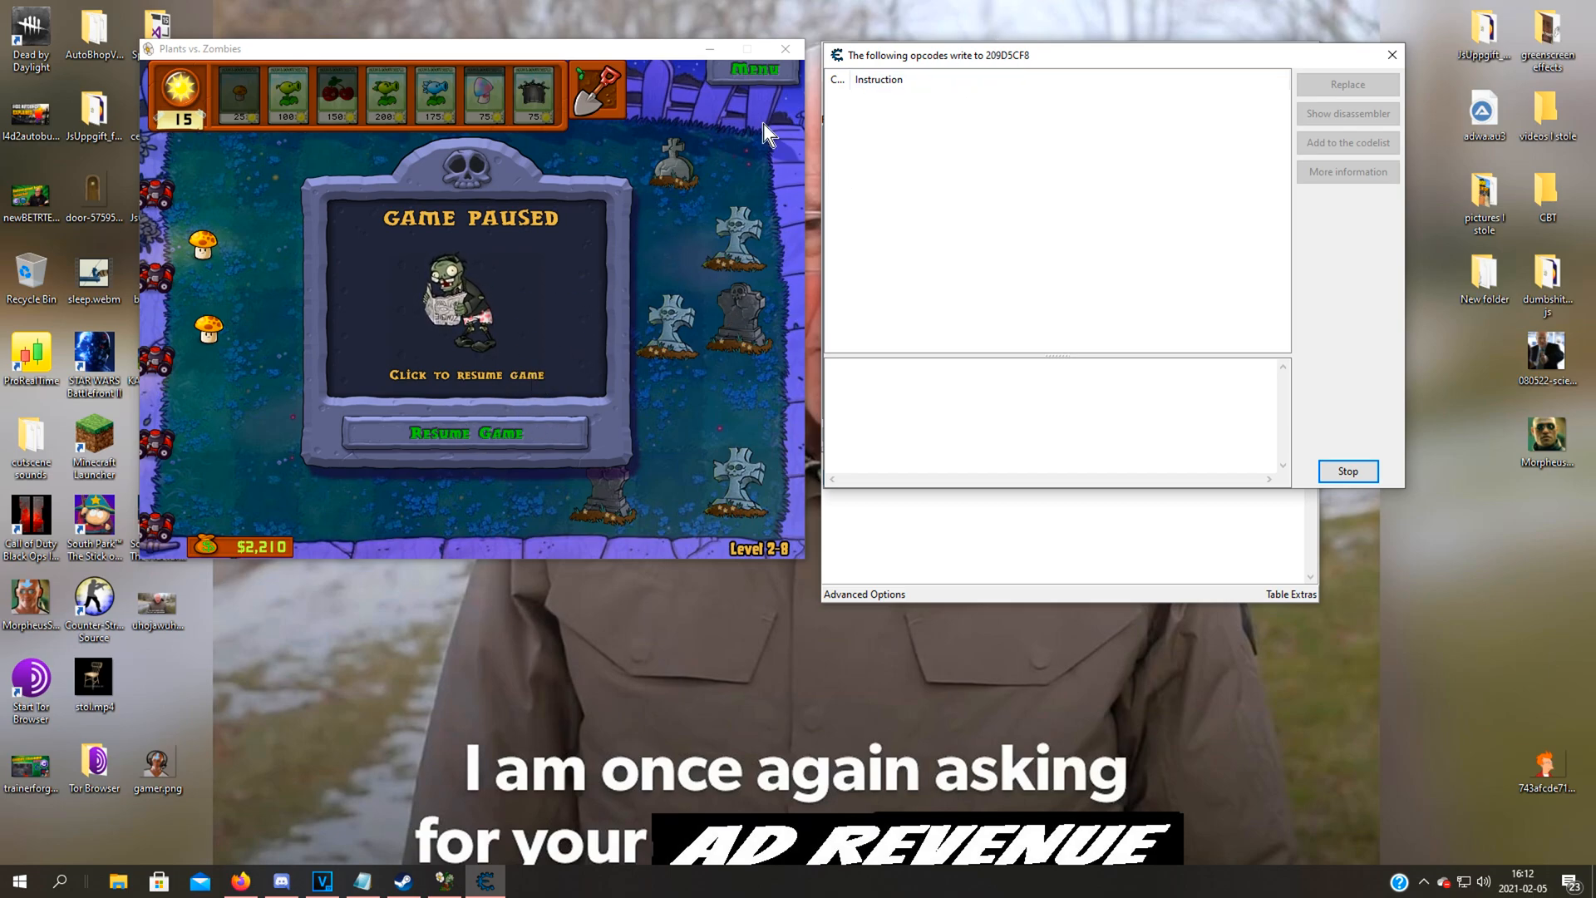
click(467, 432)
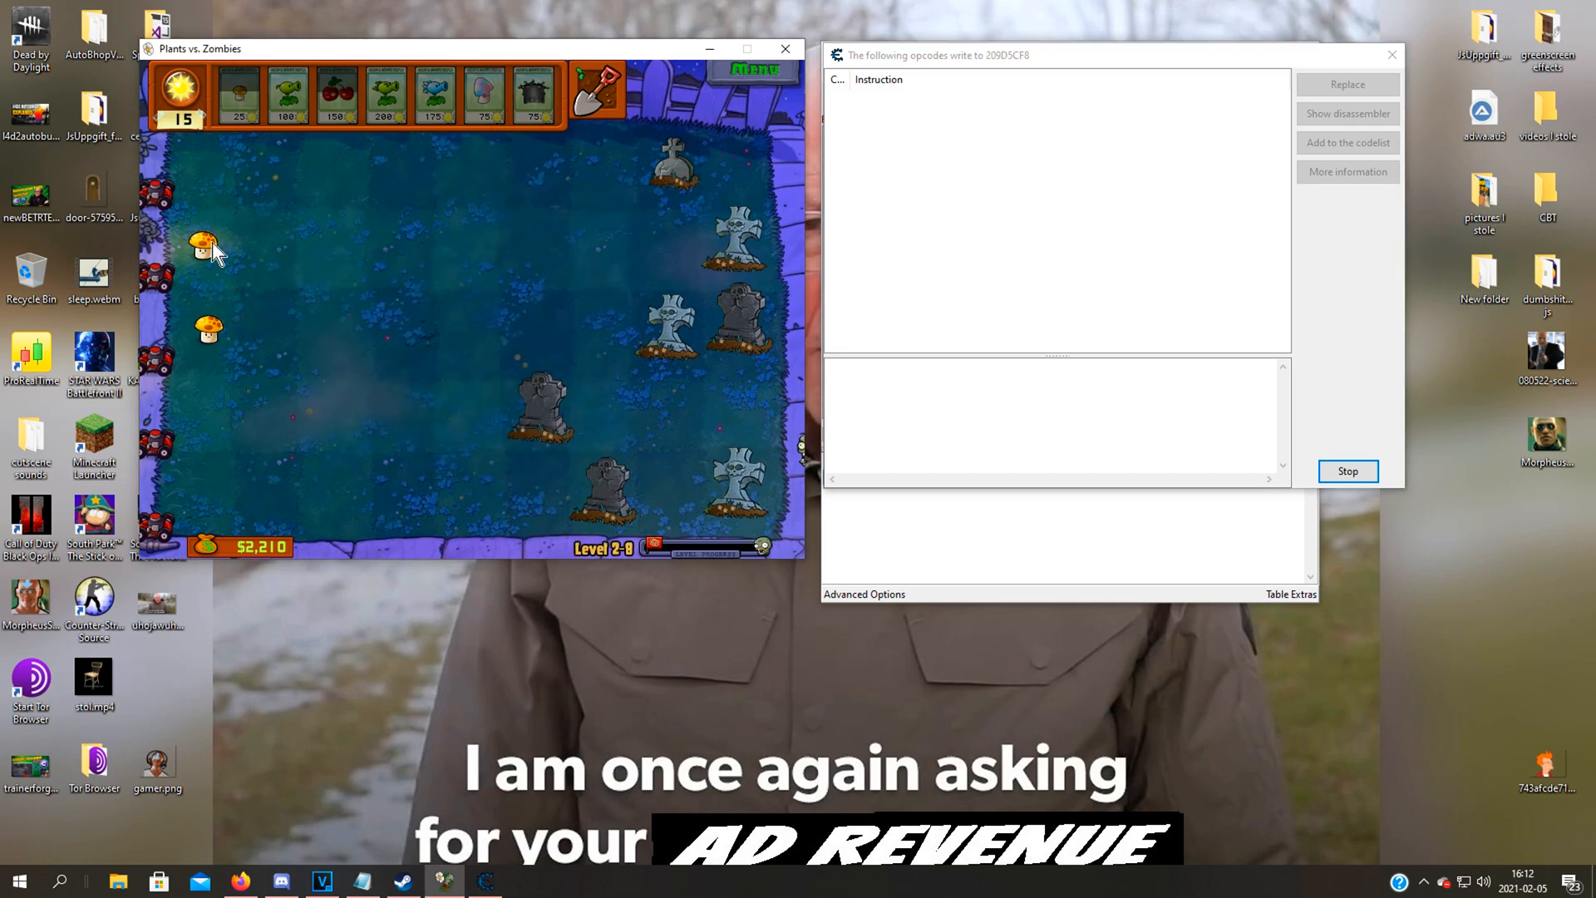
mouse_move(226, 296)
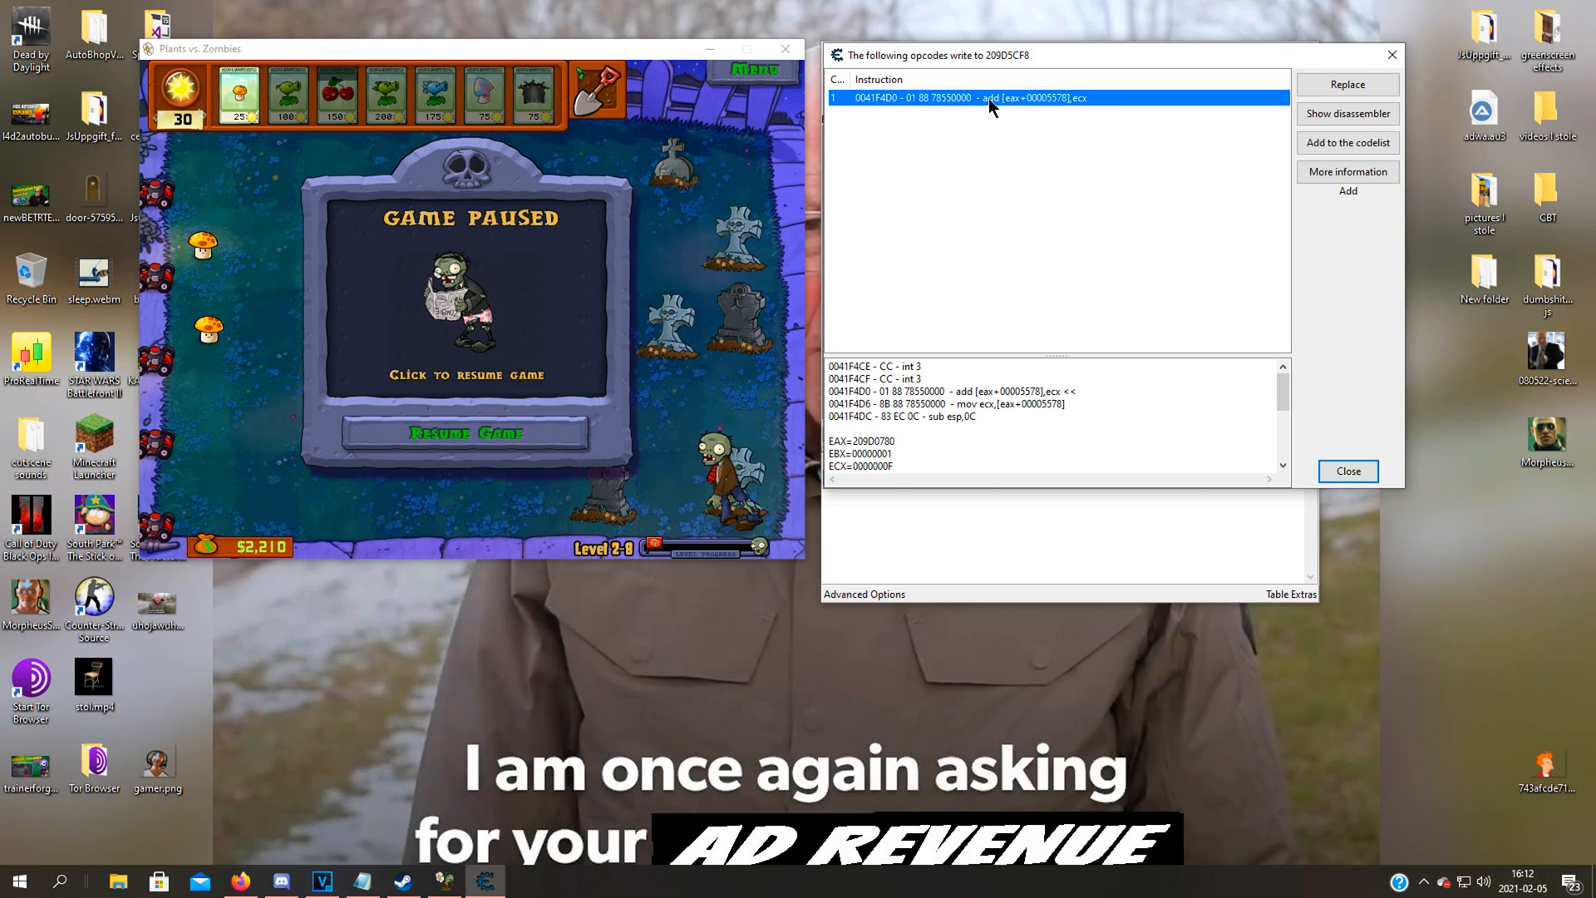
mouse_move(1089, 101)
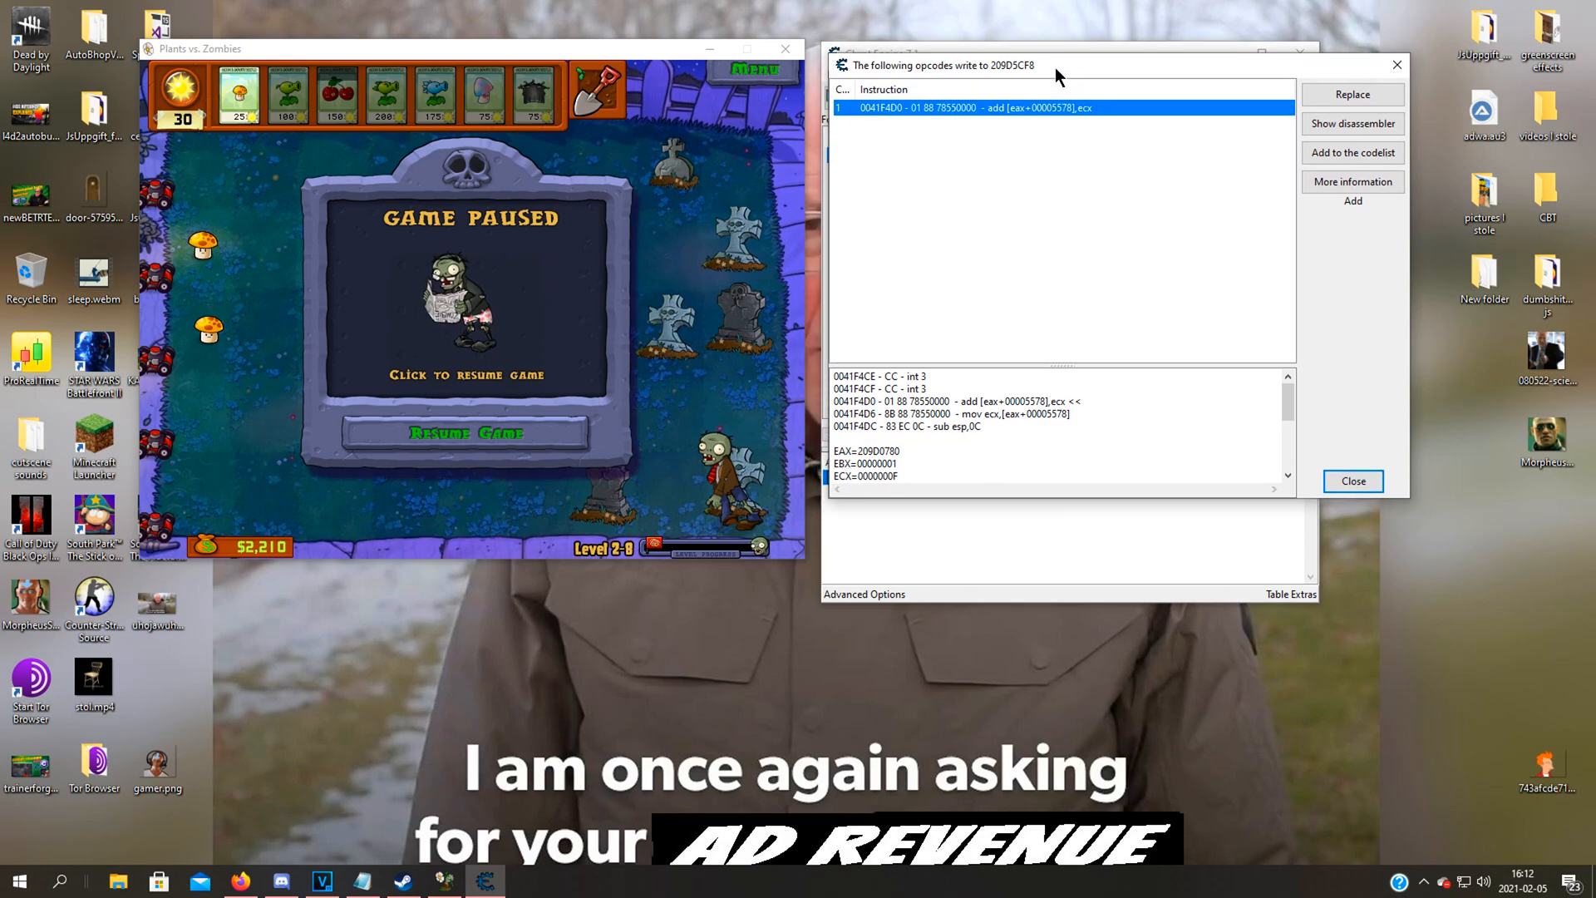
drag(1059, 64, 1049, 55)
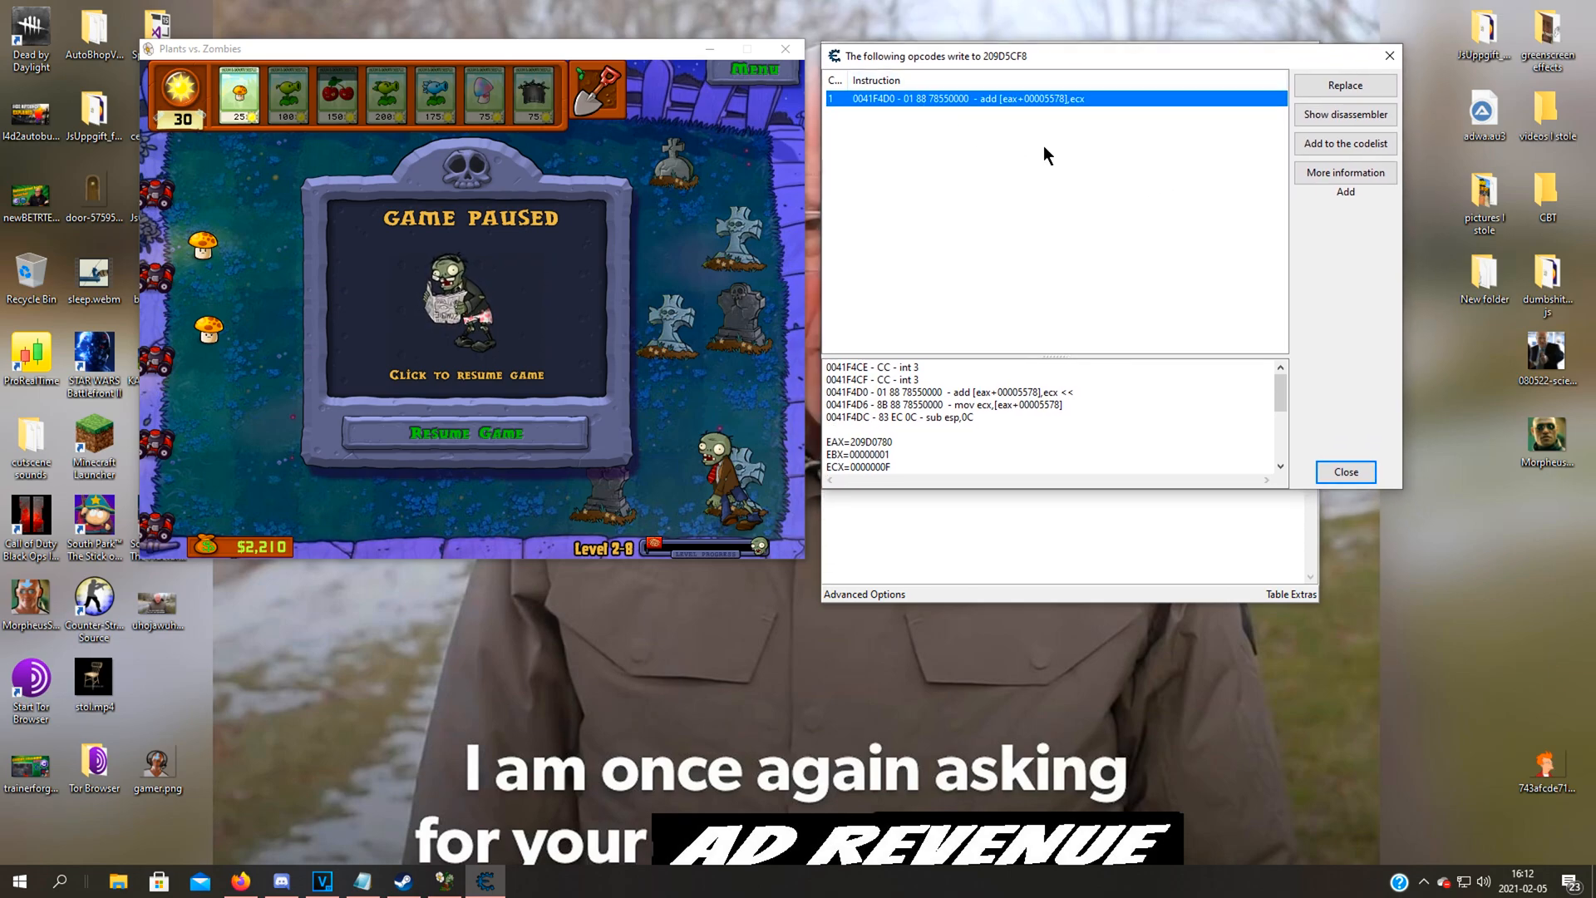
Show the sun-writing add instruction at popcapgame1.exe+1F4D0 in the disassembler
click(1345, 115)
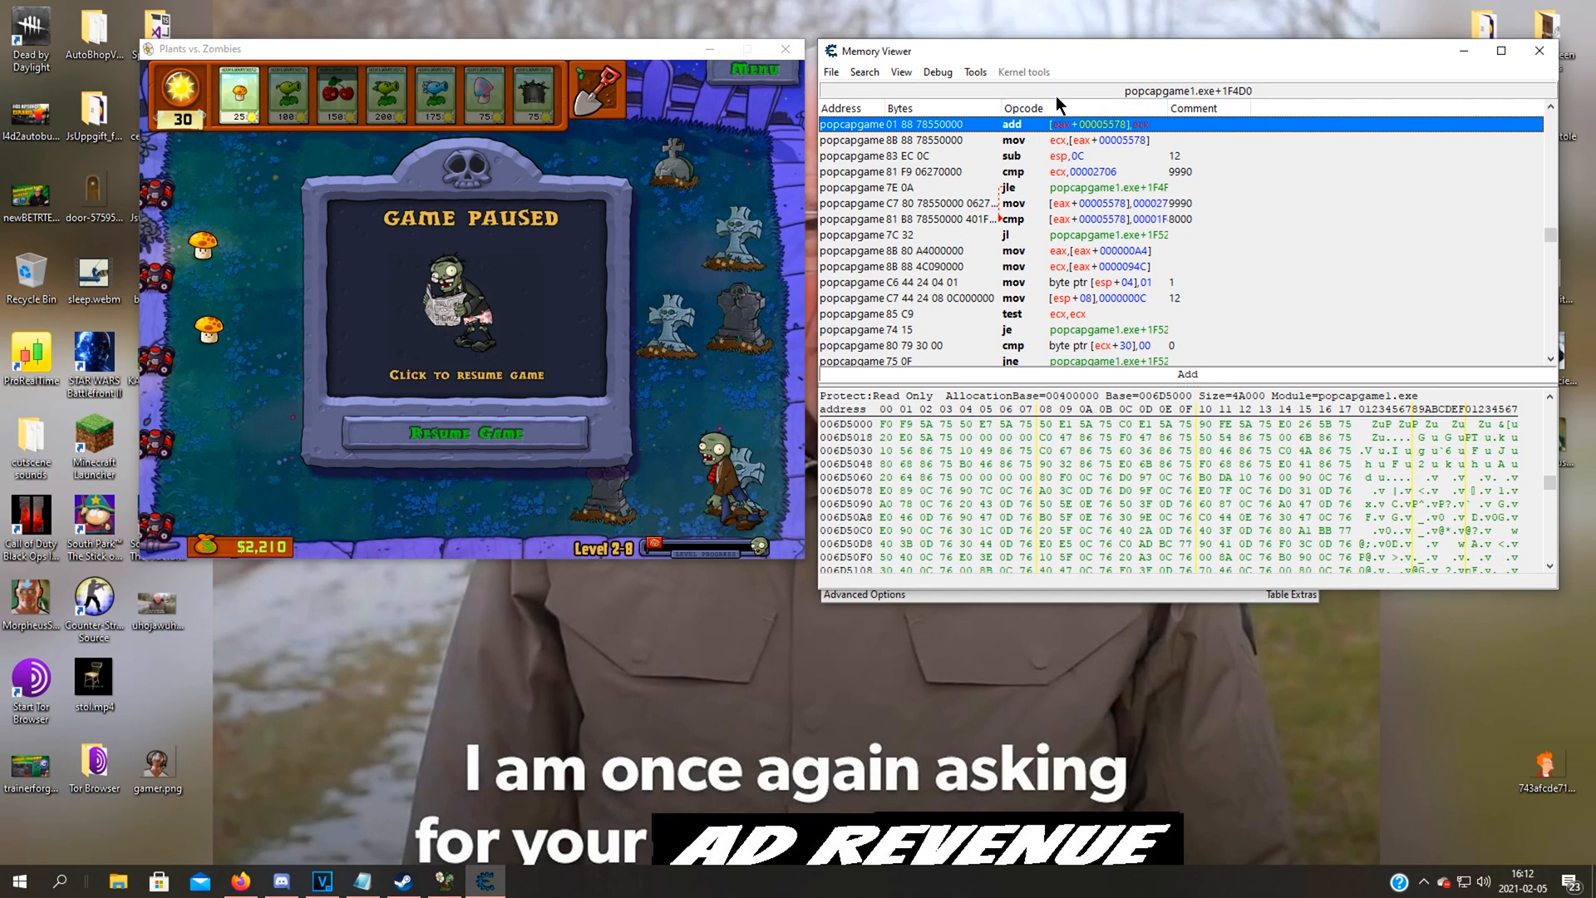
mouse_move(1078, 139)
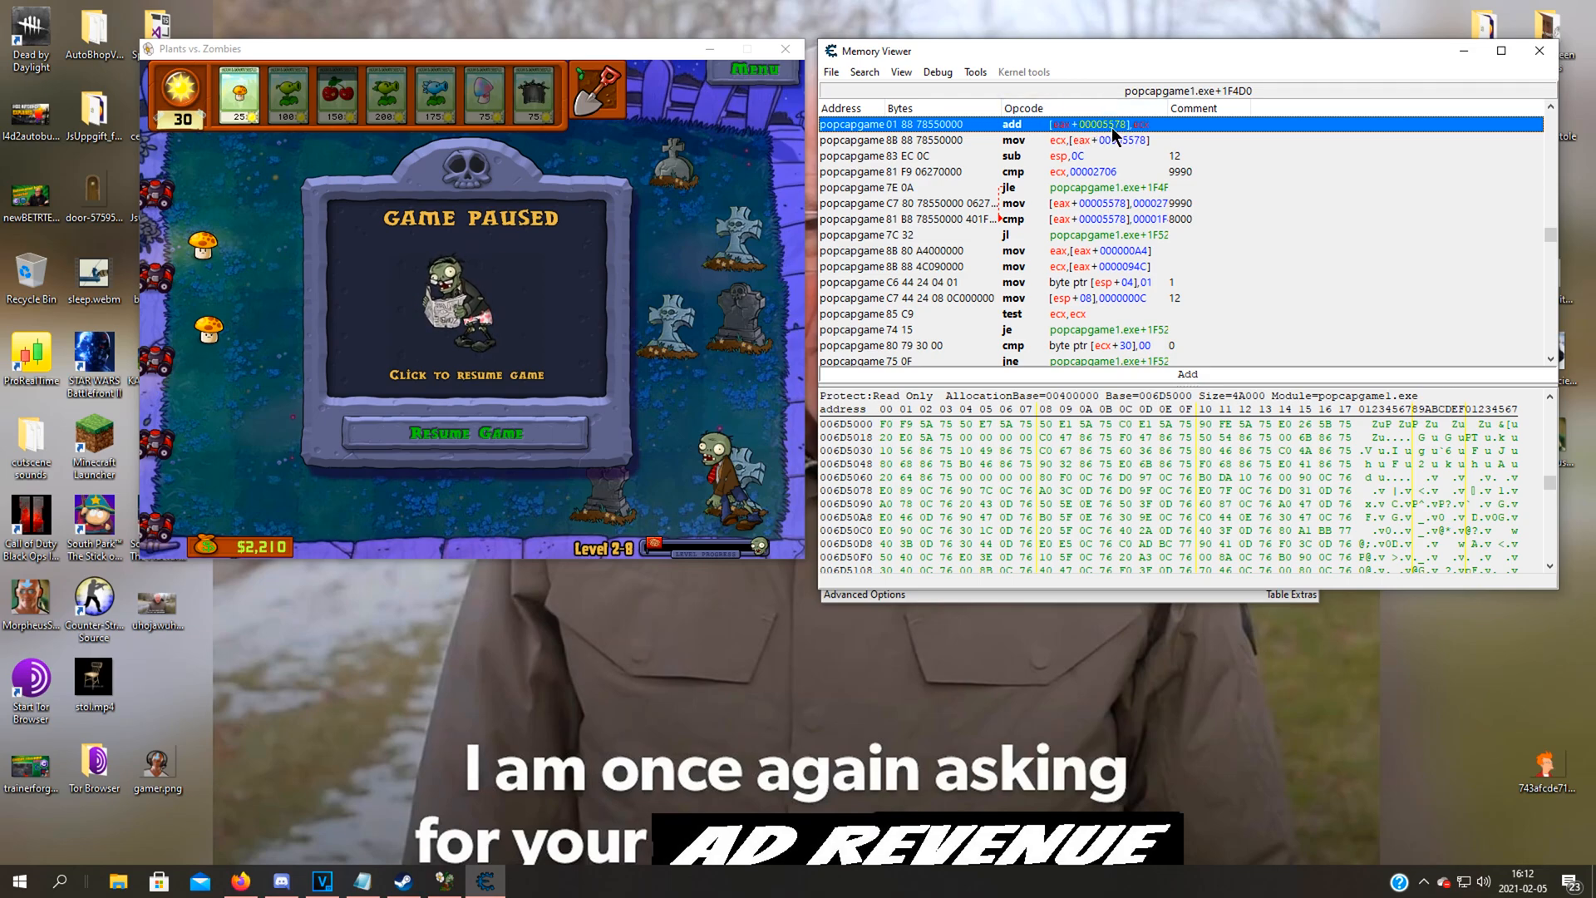
mouse_move(1074, 93)
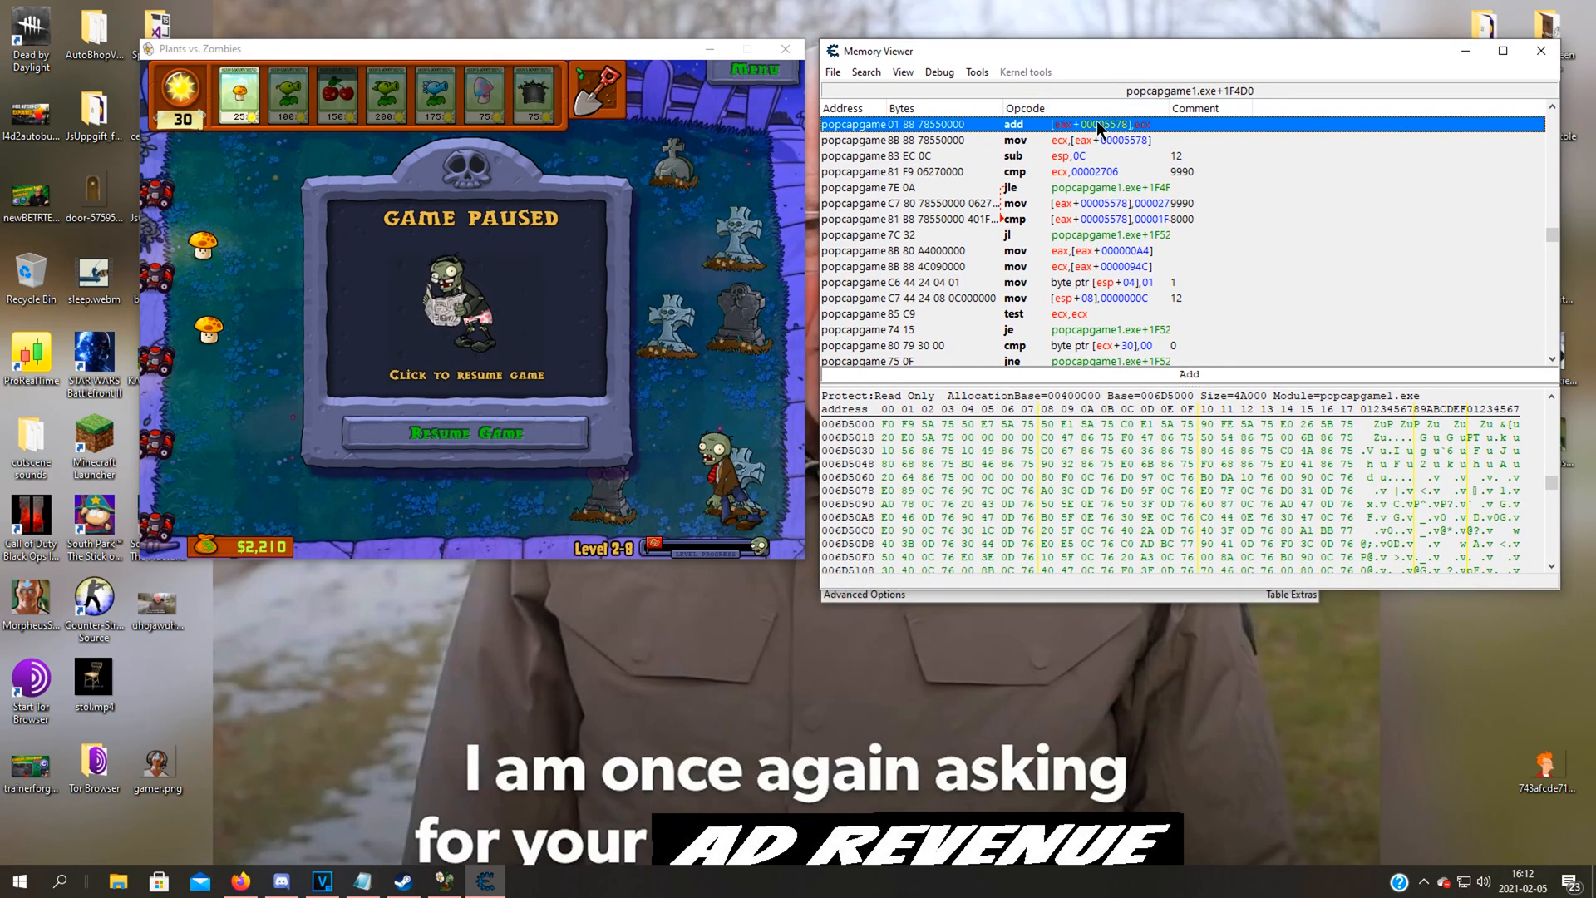
right_click(1099, 123)
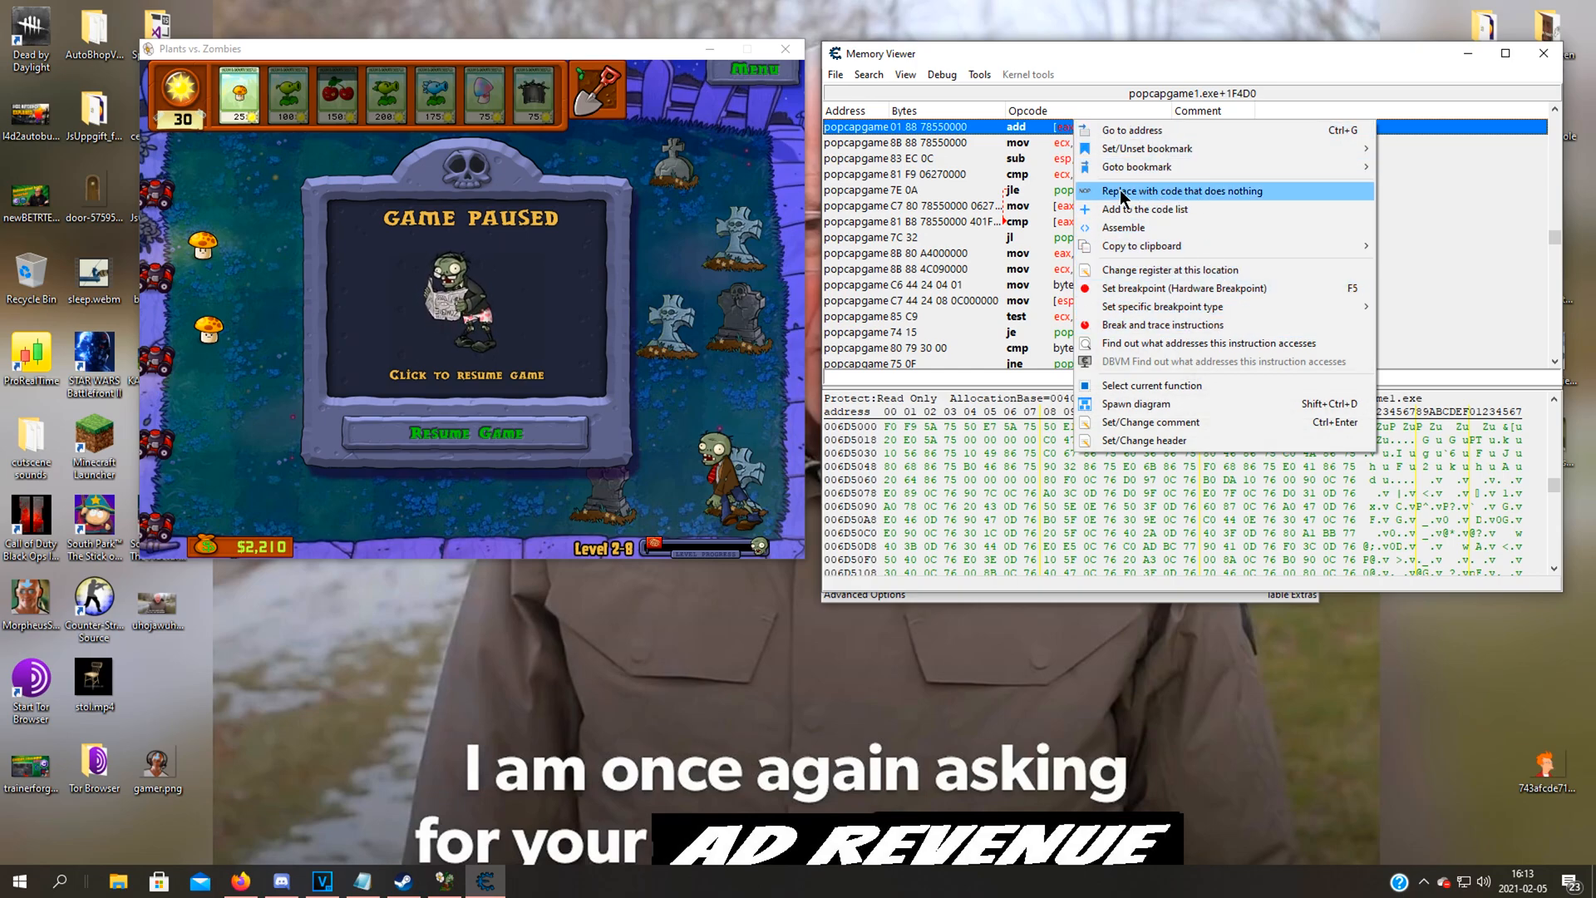
Replace the add instruction with do-nothing nops, confirm the name, and resume to test
click(1182, 190)
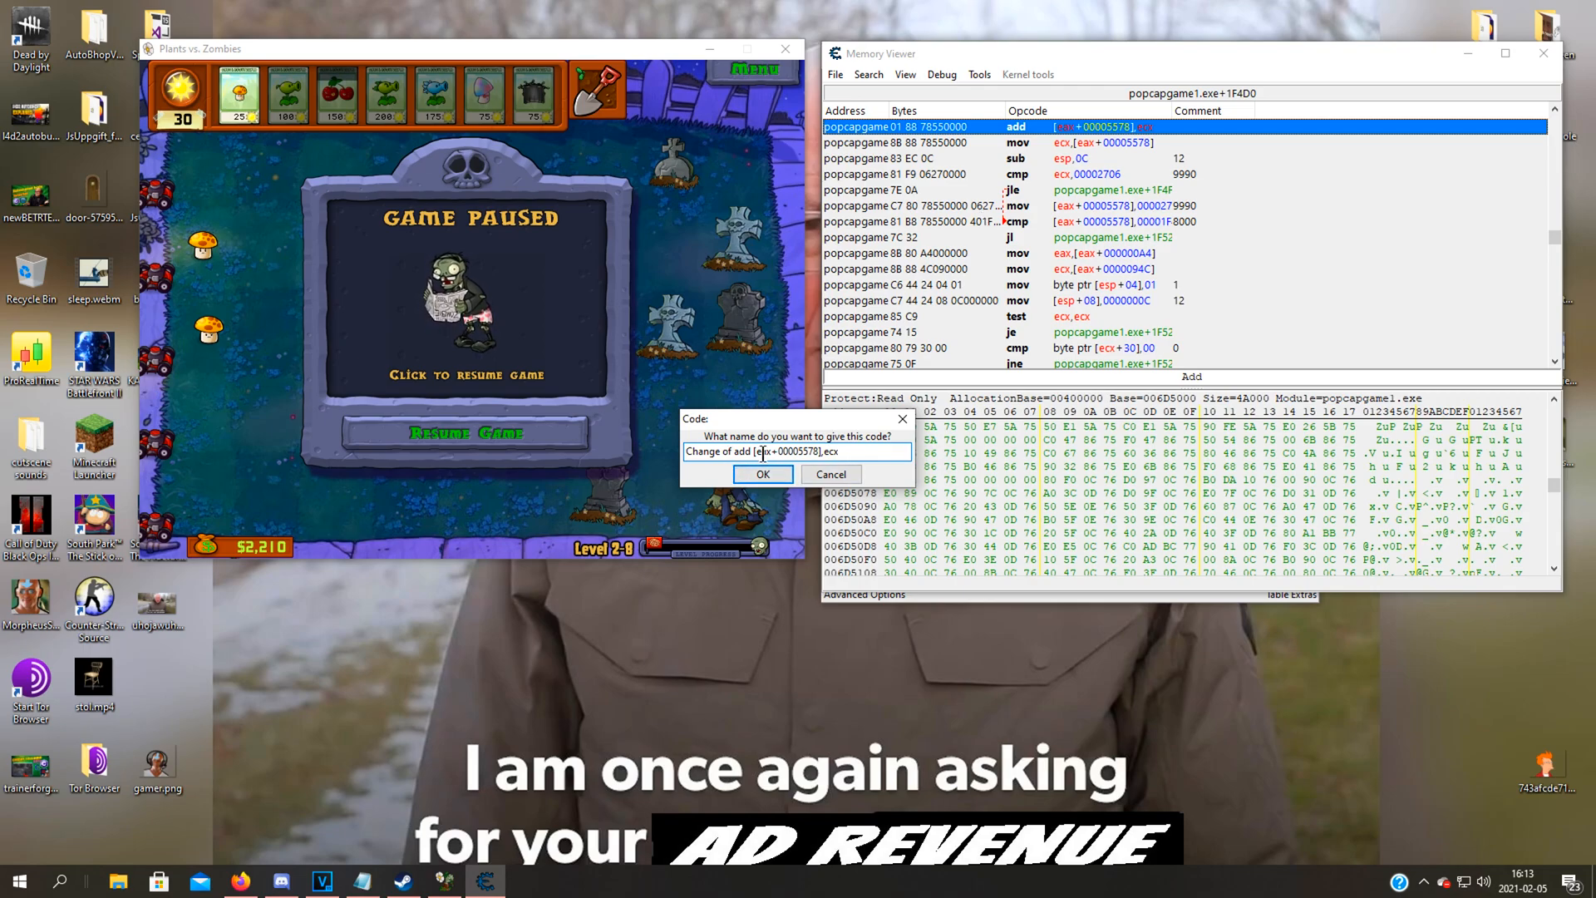
click(763, 473)
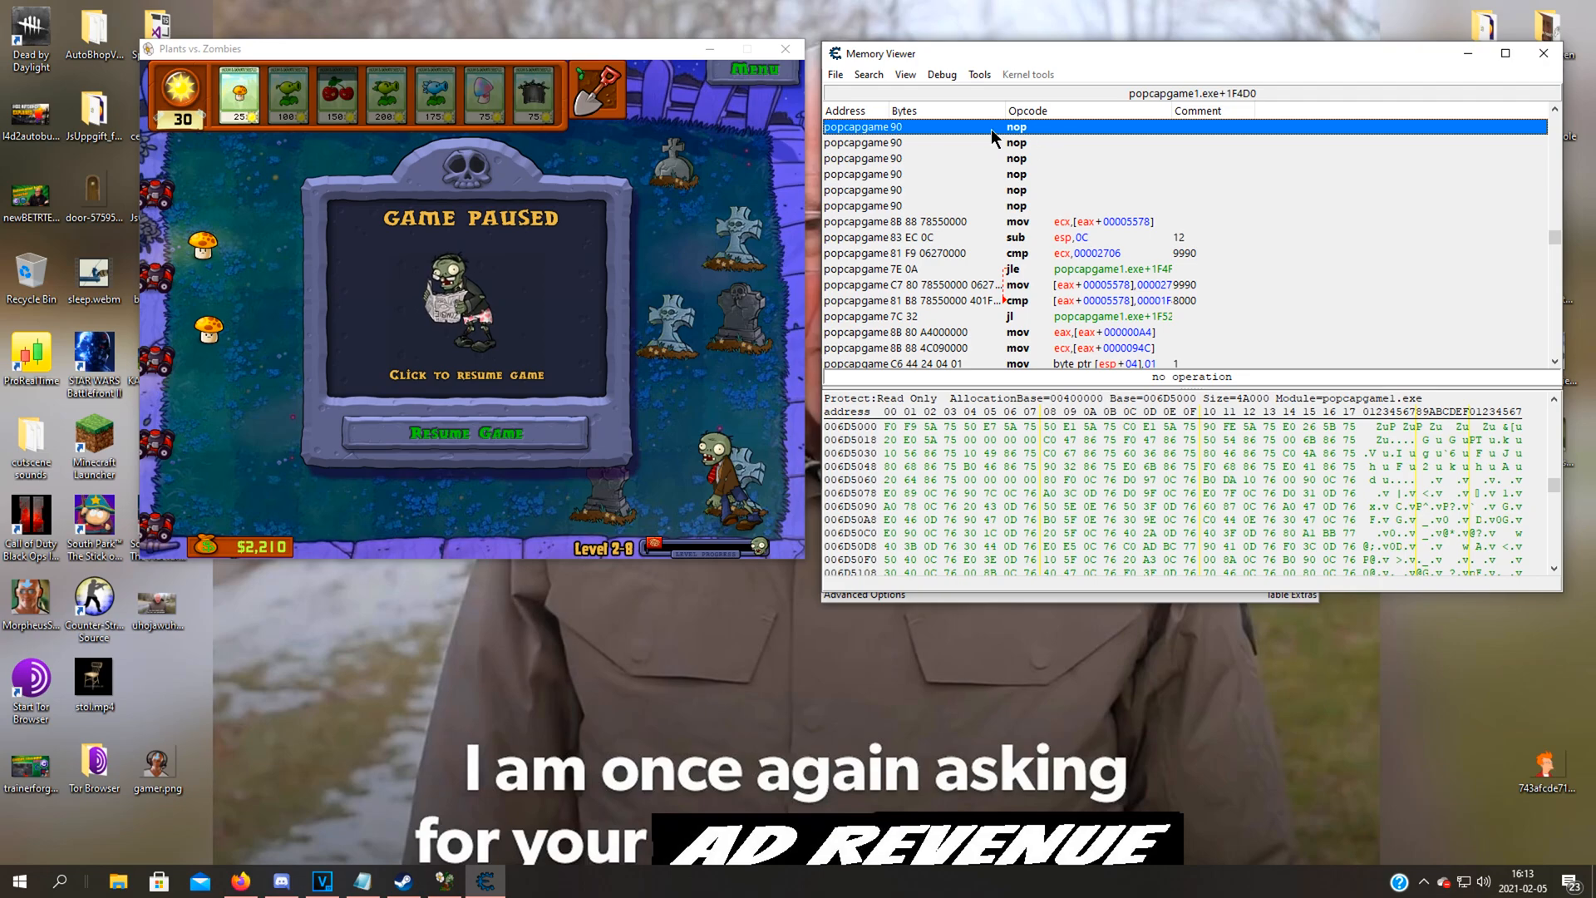
click(916, 206)
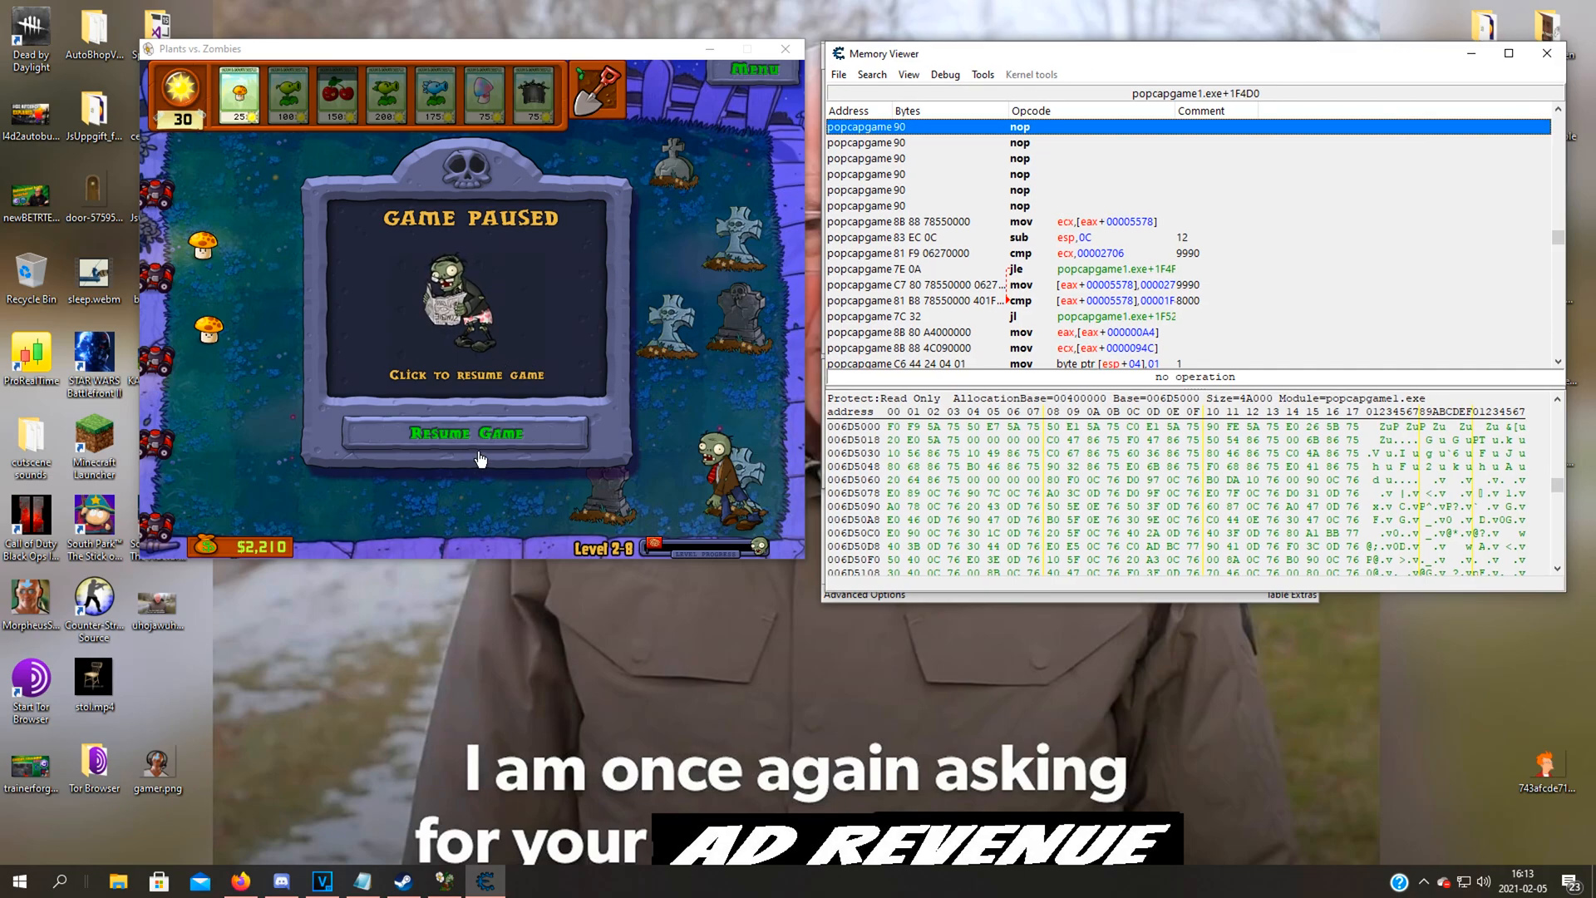
click(467, 432)
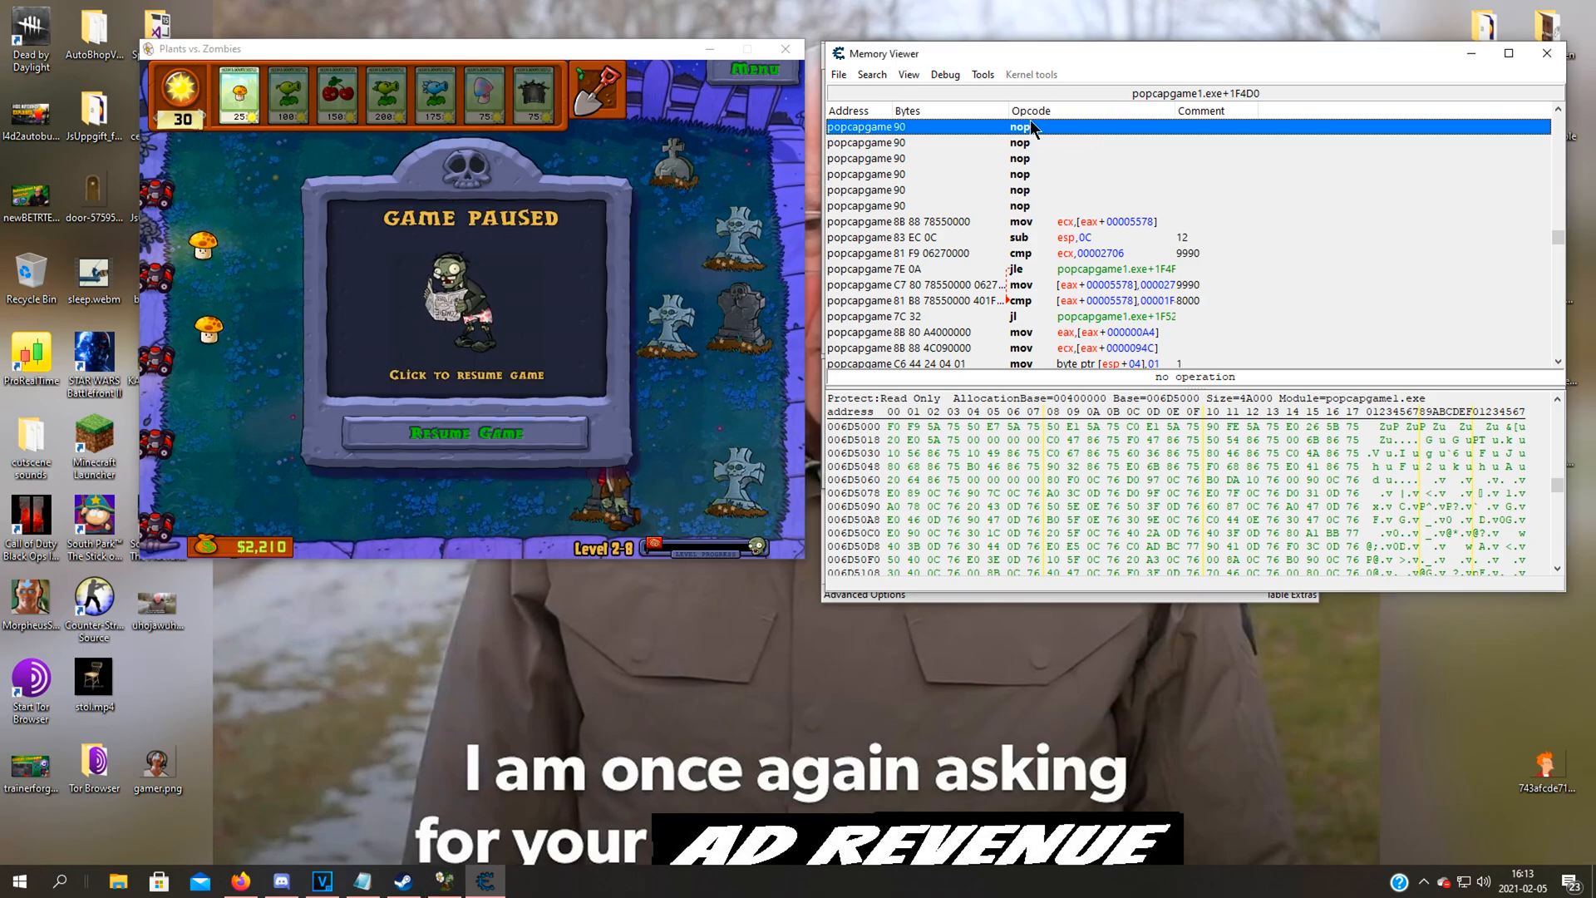
mouse_move(1021, 121)
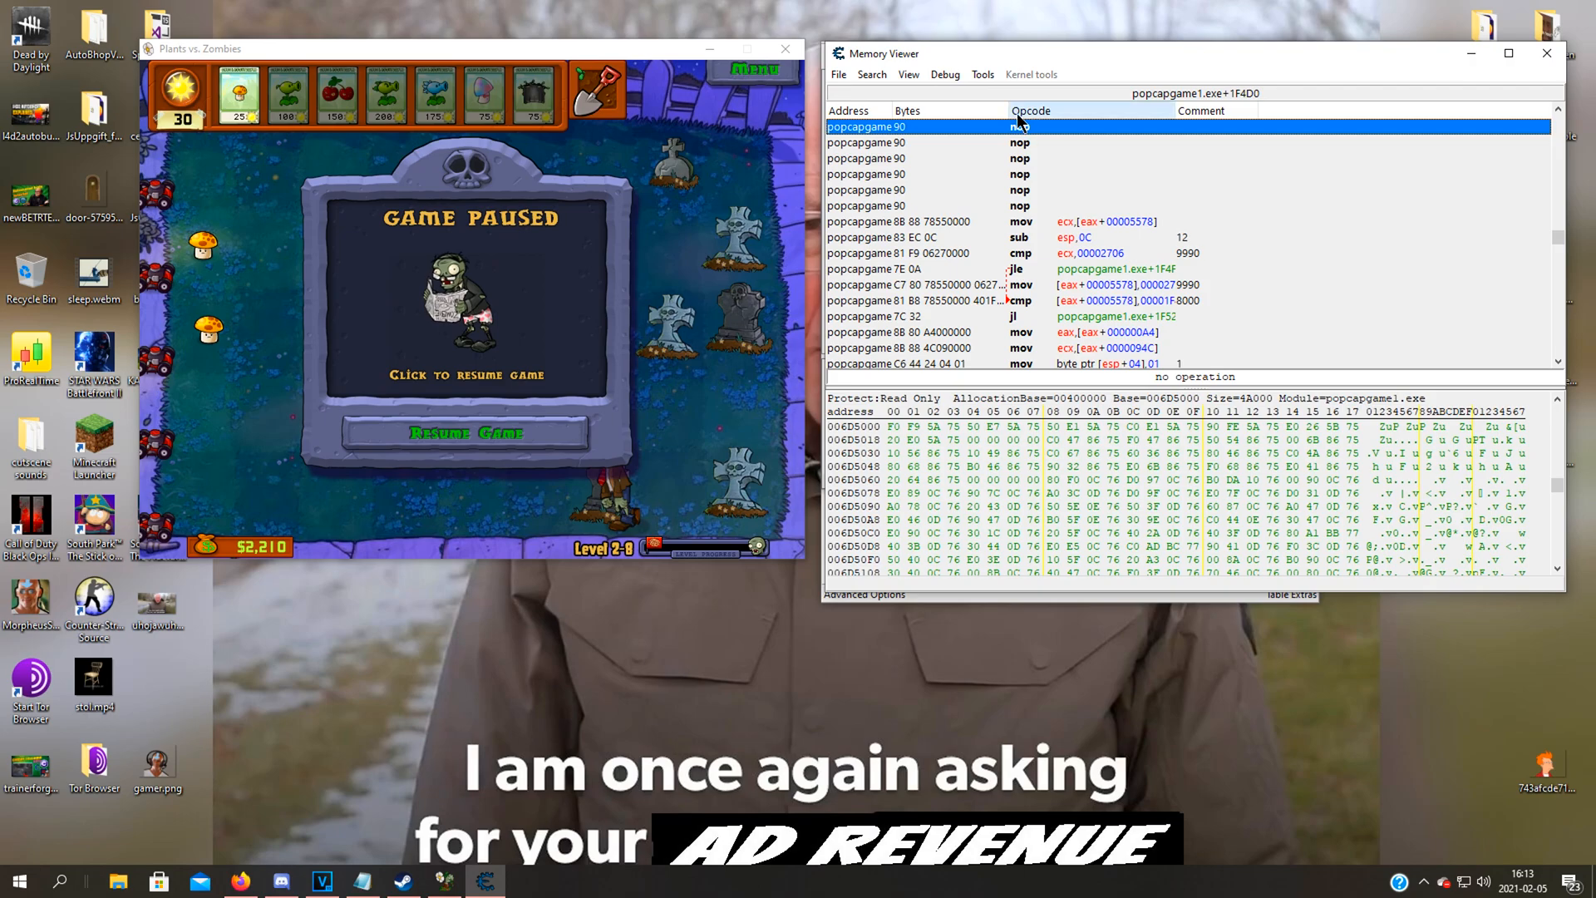
Restore the original add instruction at popcapgame1.exe+1F4D0 in place of the nops
right_click(1018, 127)
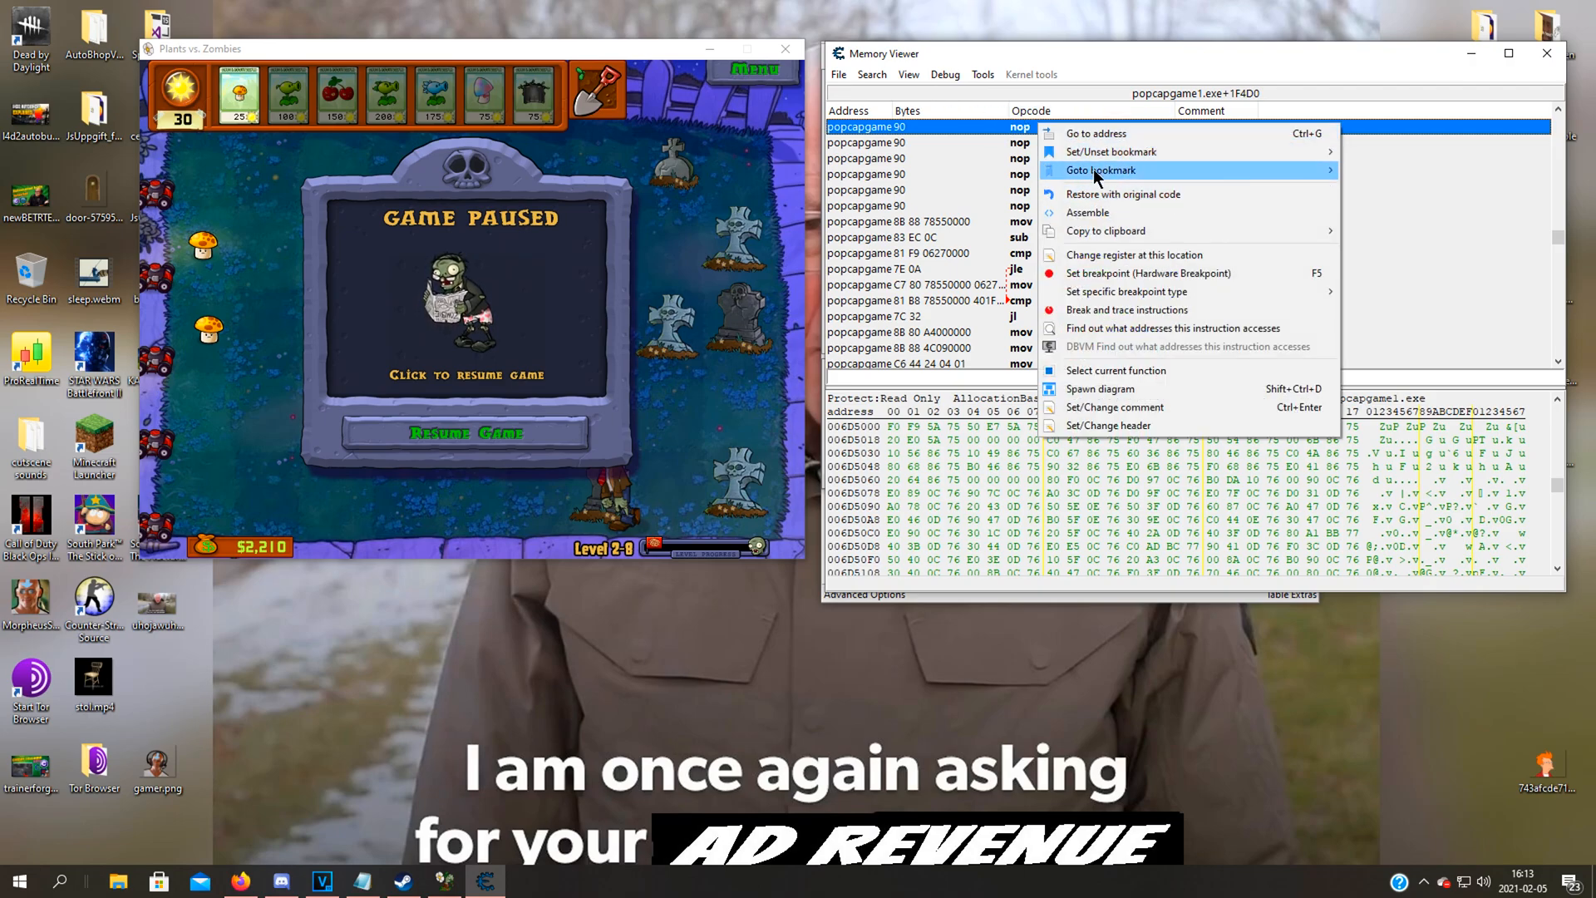
mouse_move(1118, 195)
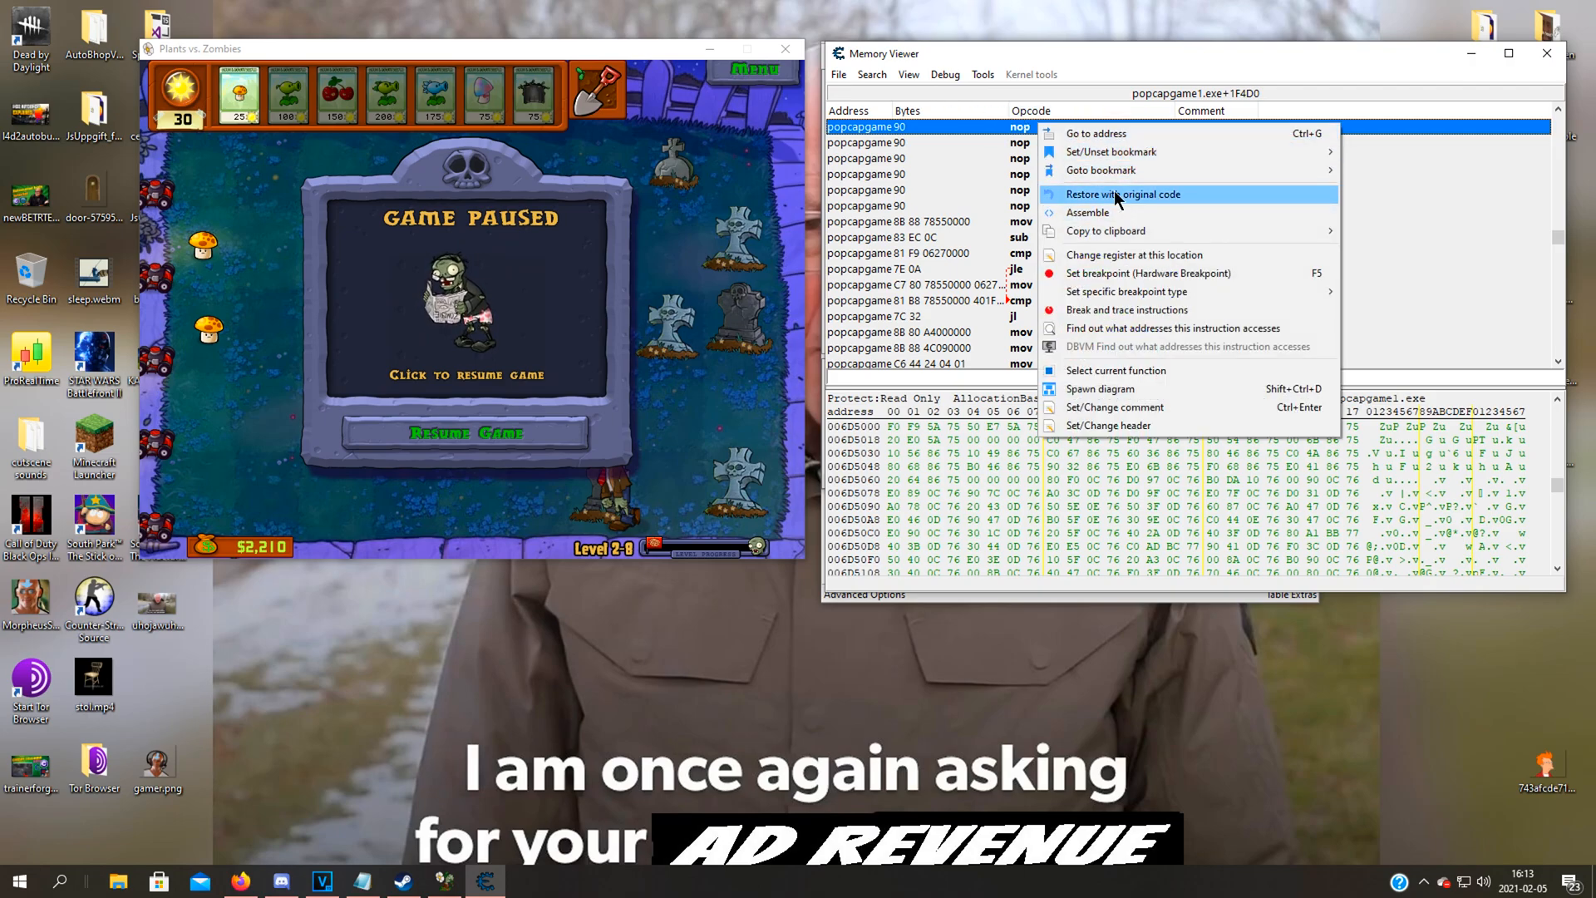
click(1122, 193)
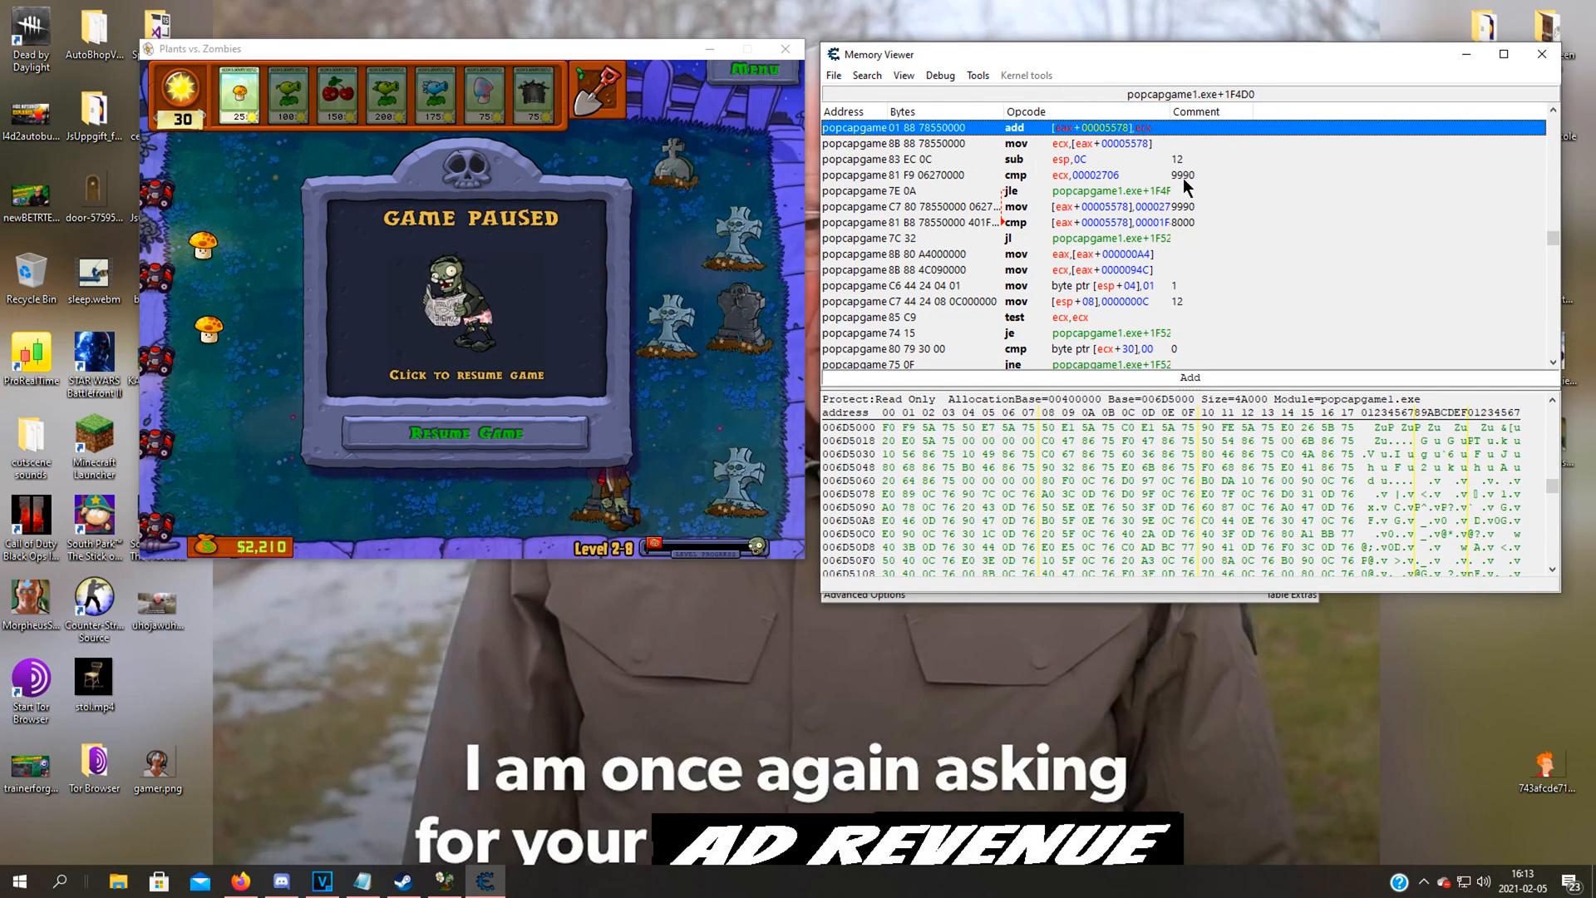
mouse_move(1130, 147)
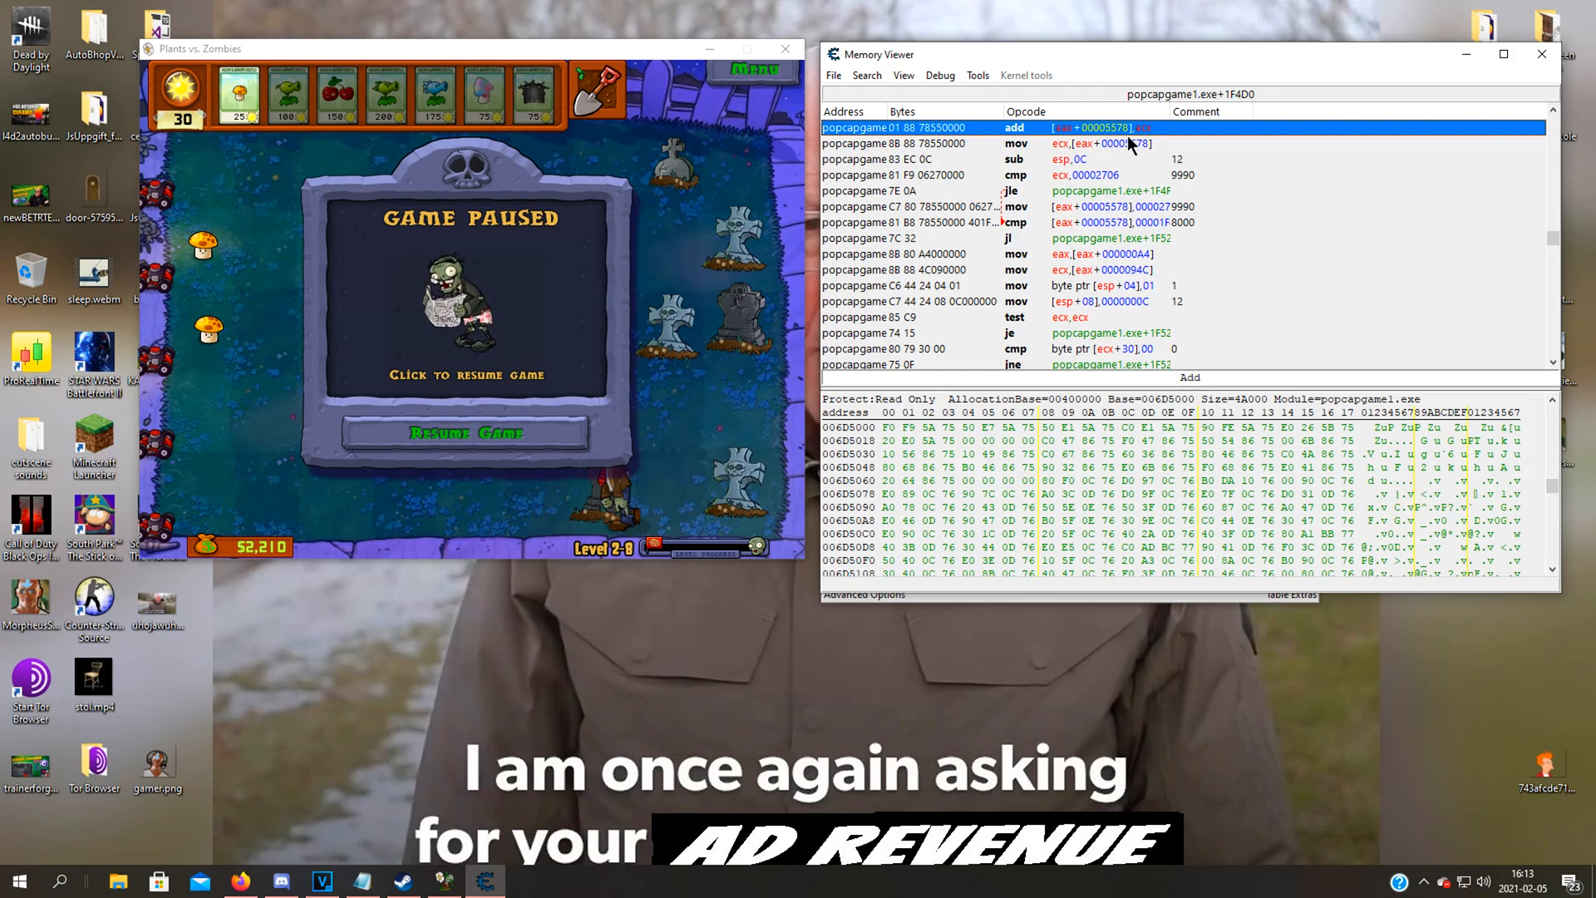
mouse_move(888, 148)
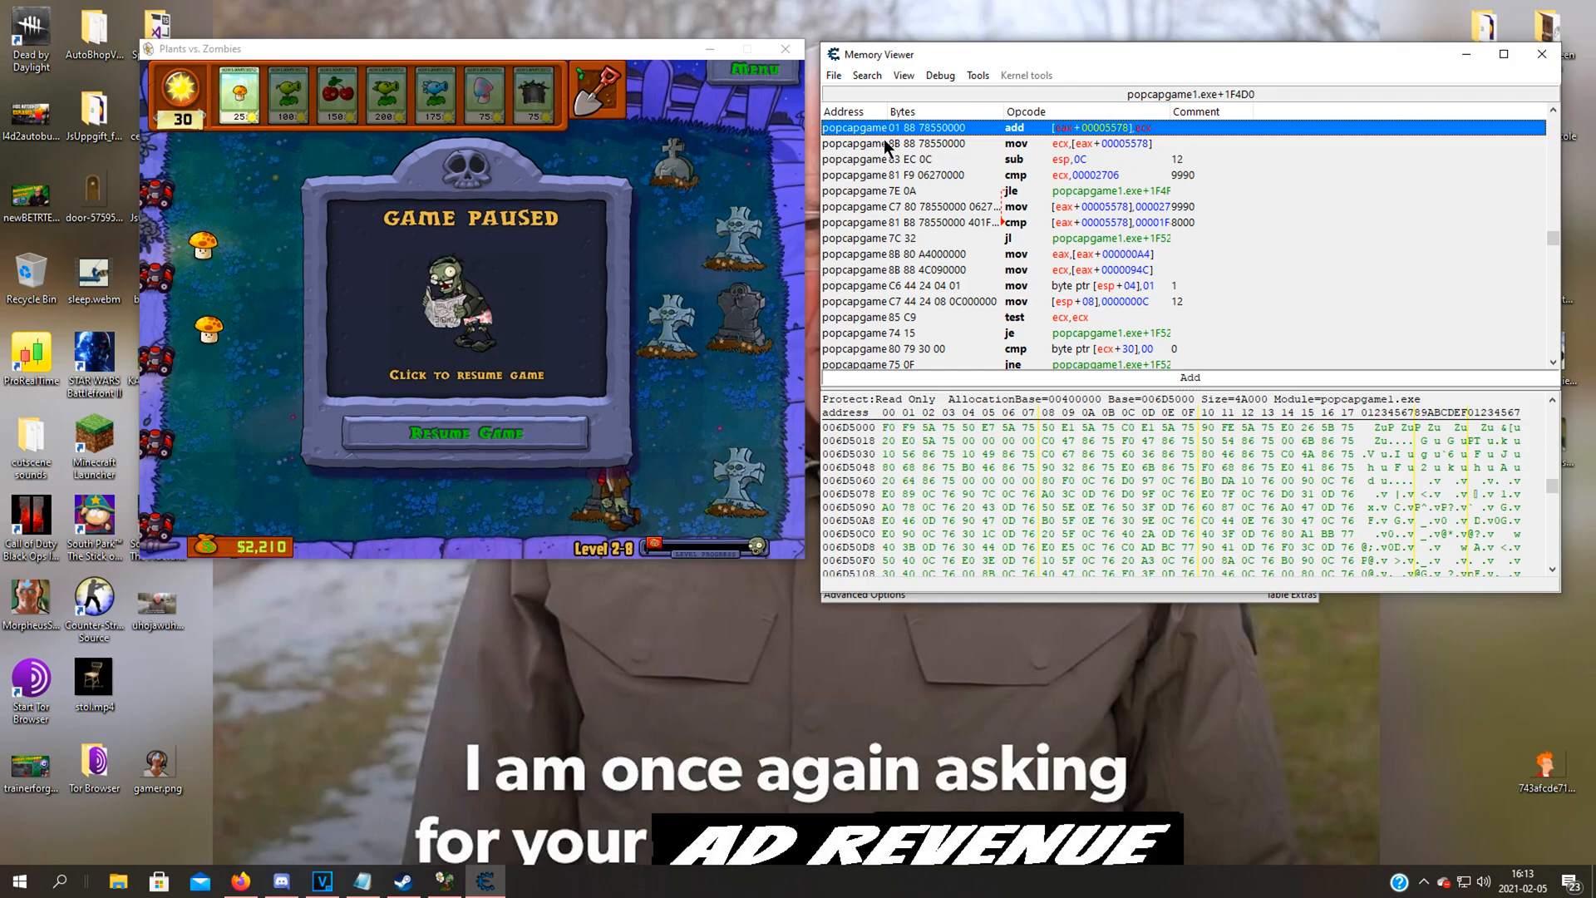
mouse_move(187, 143)
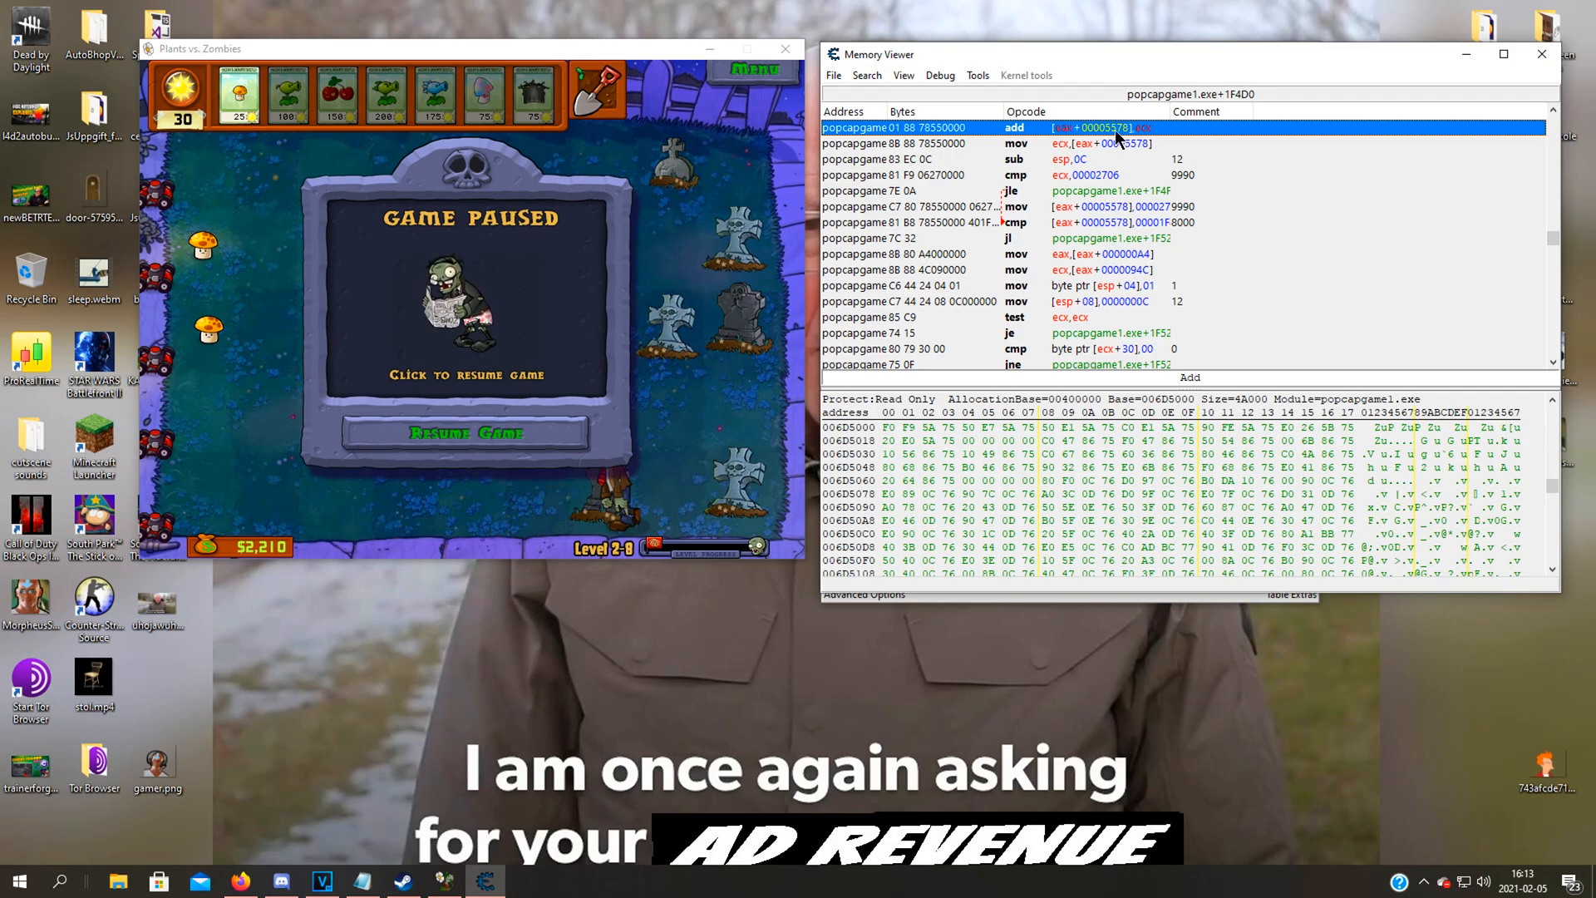
right_click(1069, 128)
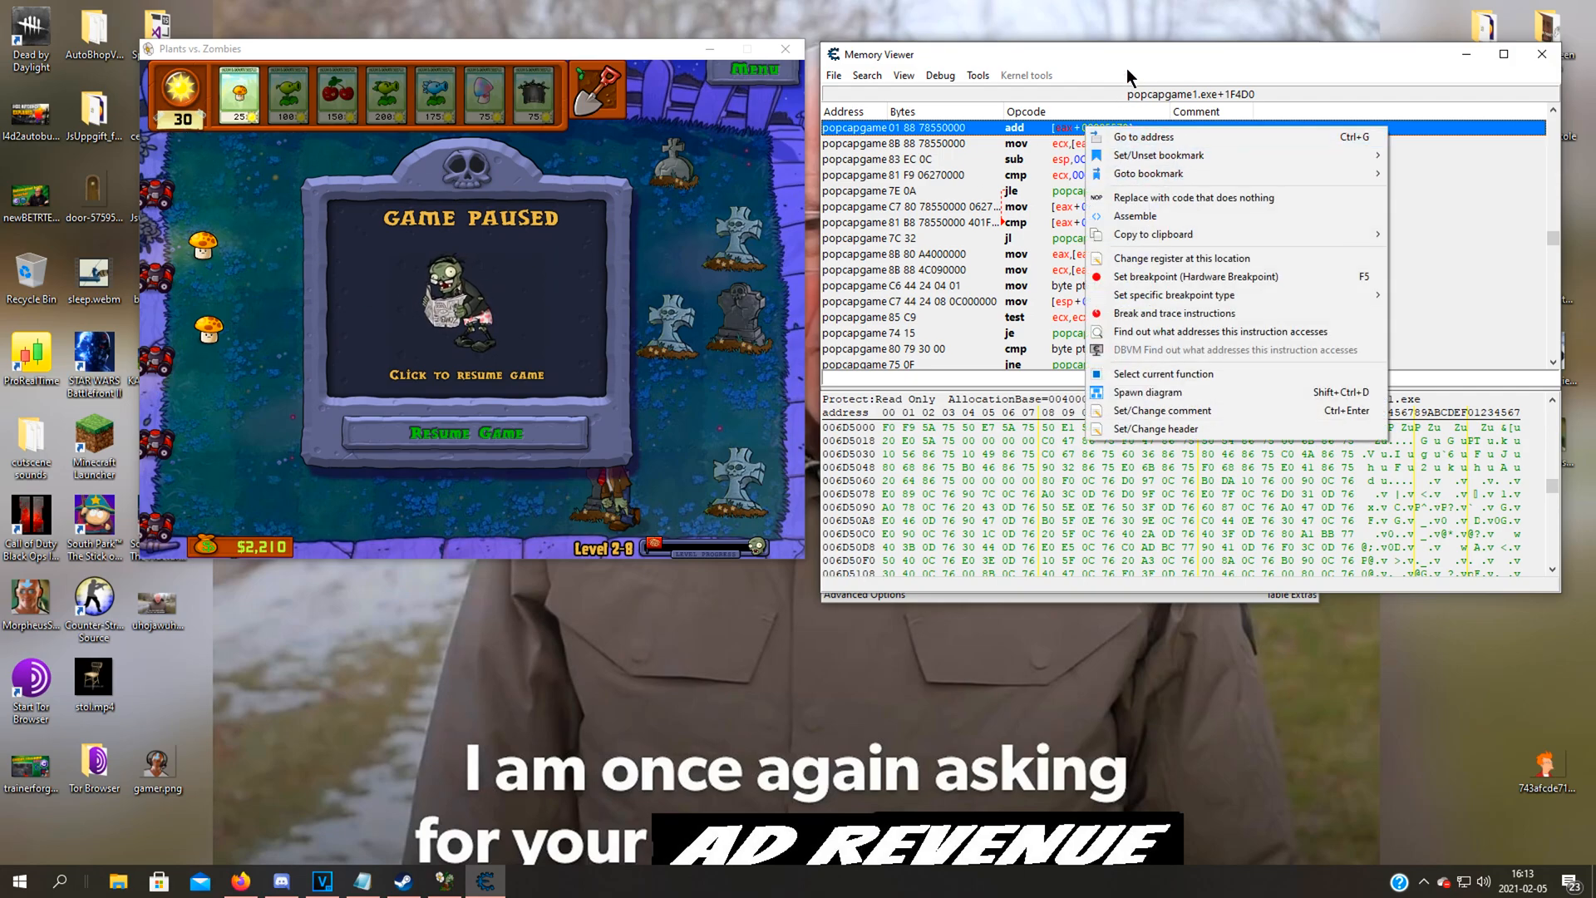
Start an Auto Assemble script with [Enable] and [Disable] headers separated by blank lines
click(976, 75)
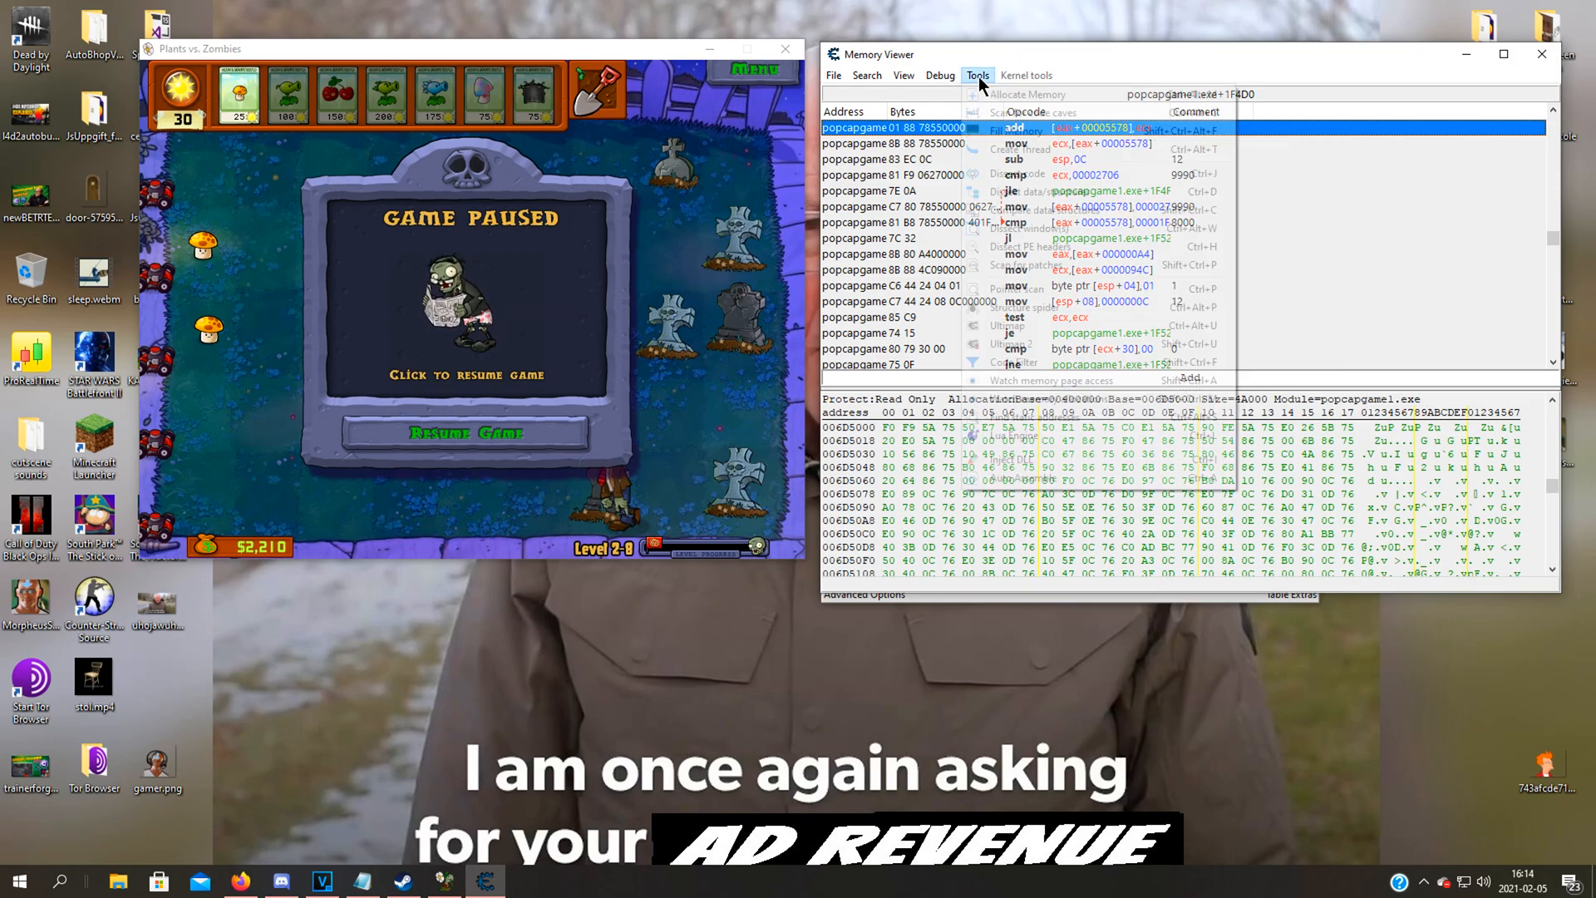
click(976, 75)
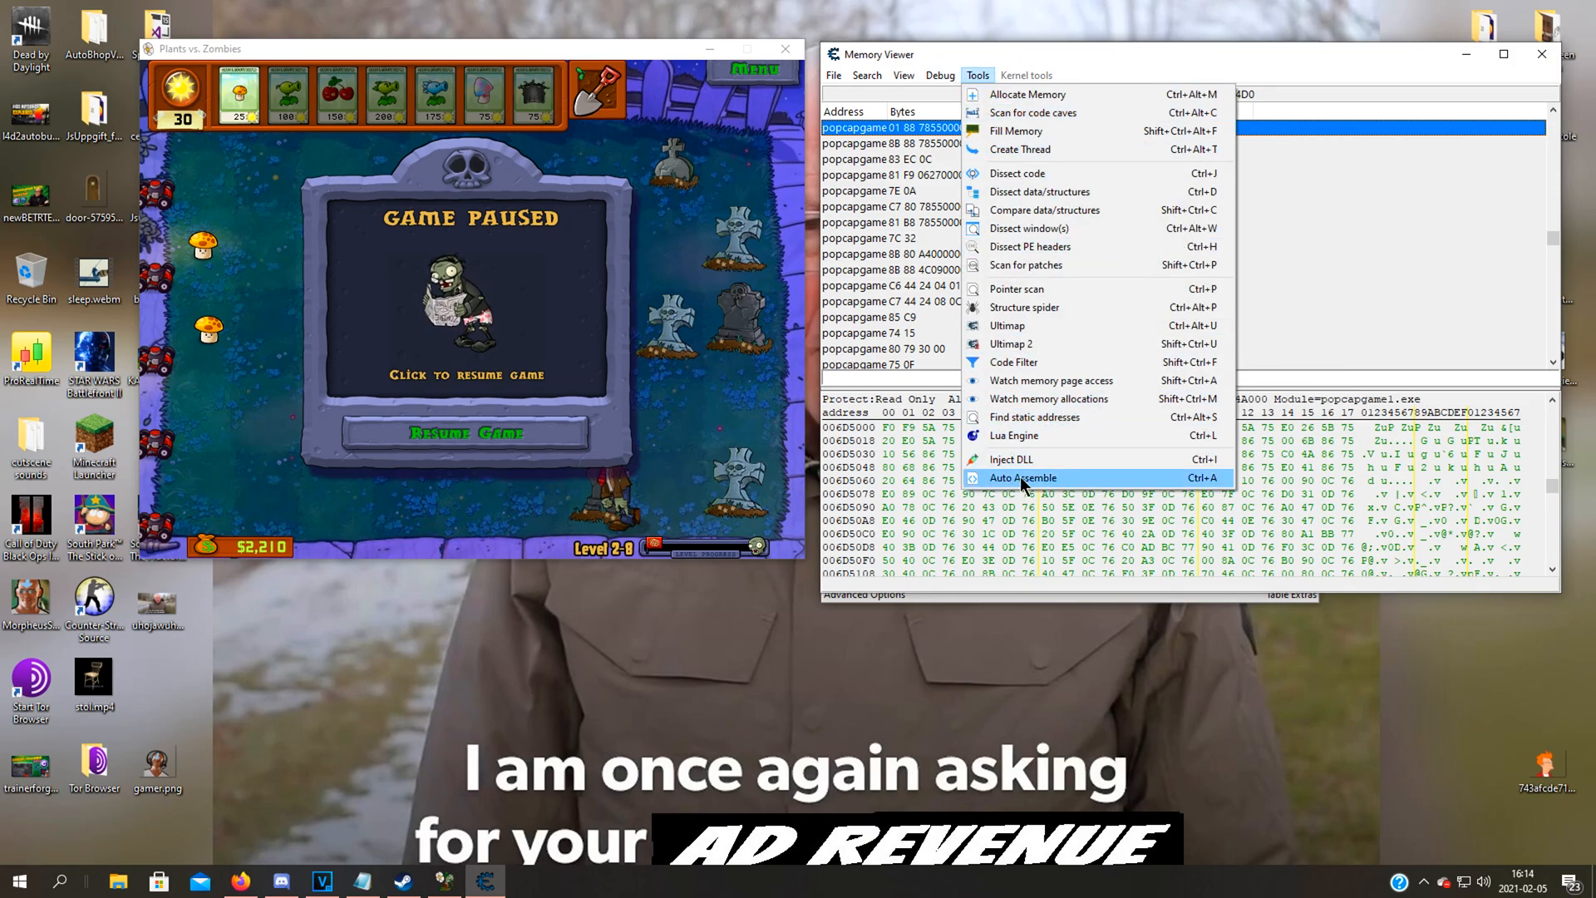
click(1022, 477)
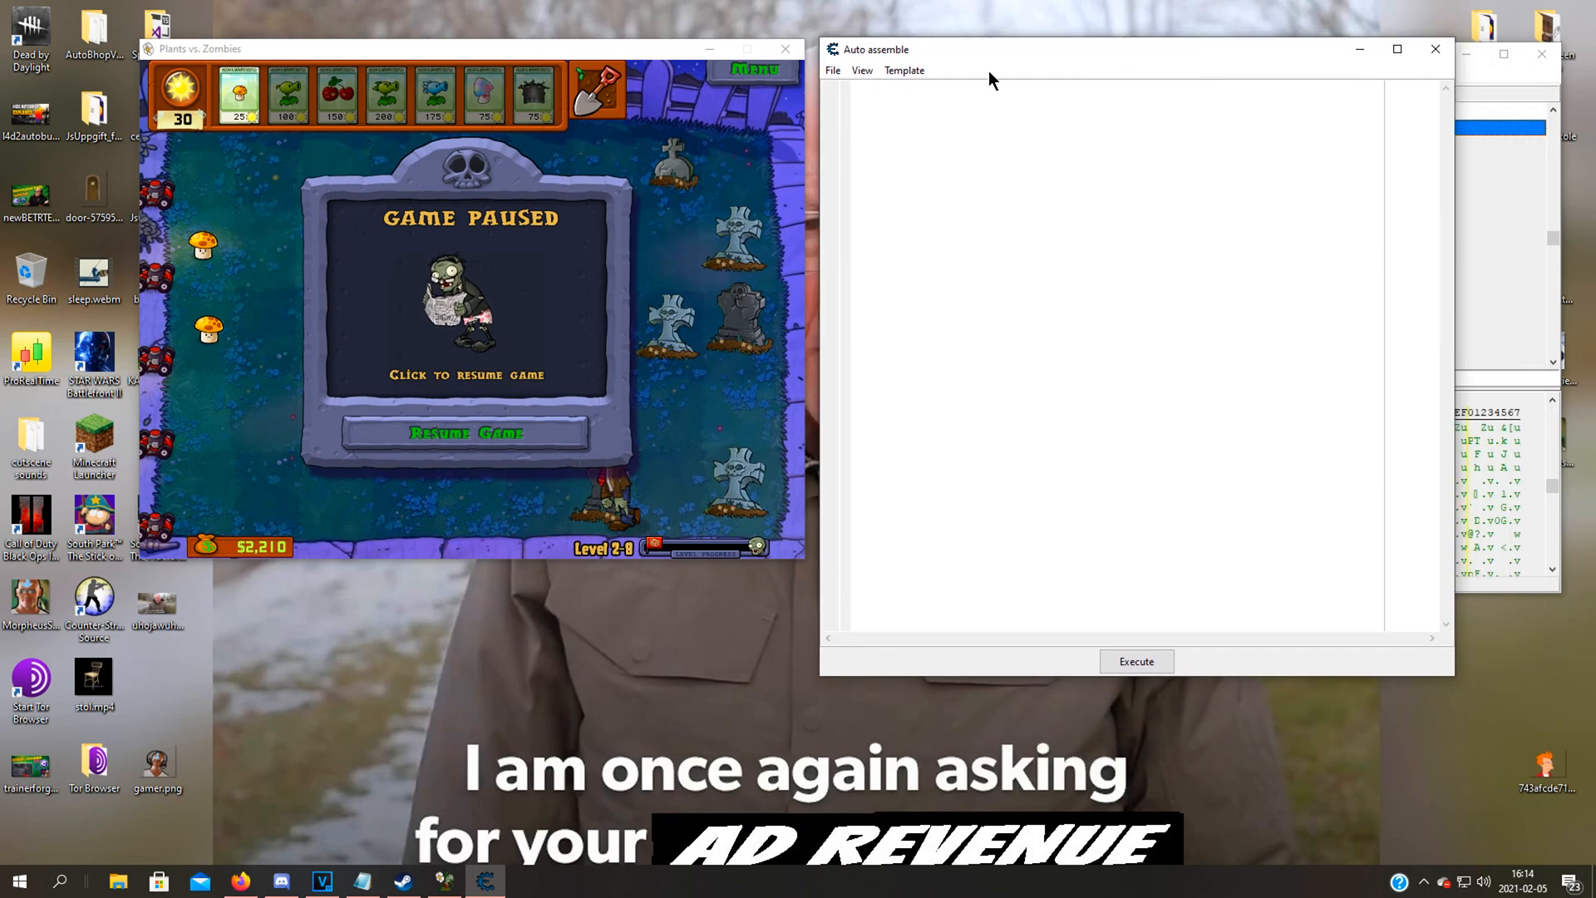
click(973, 97)
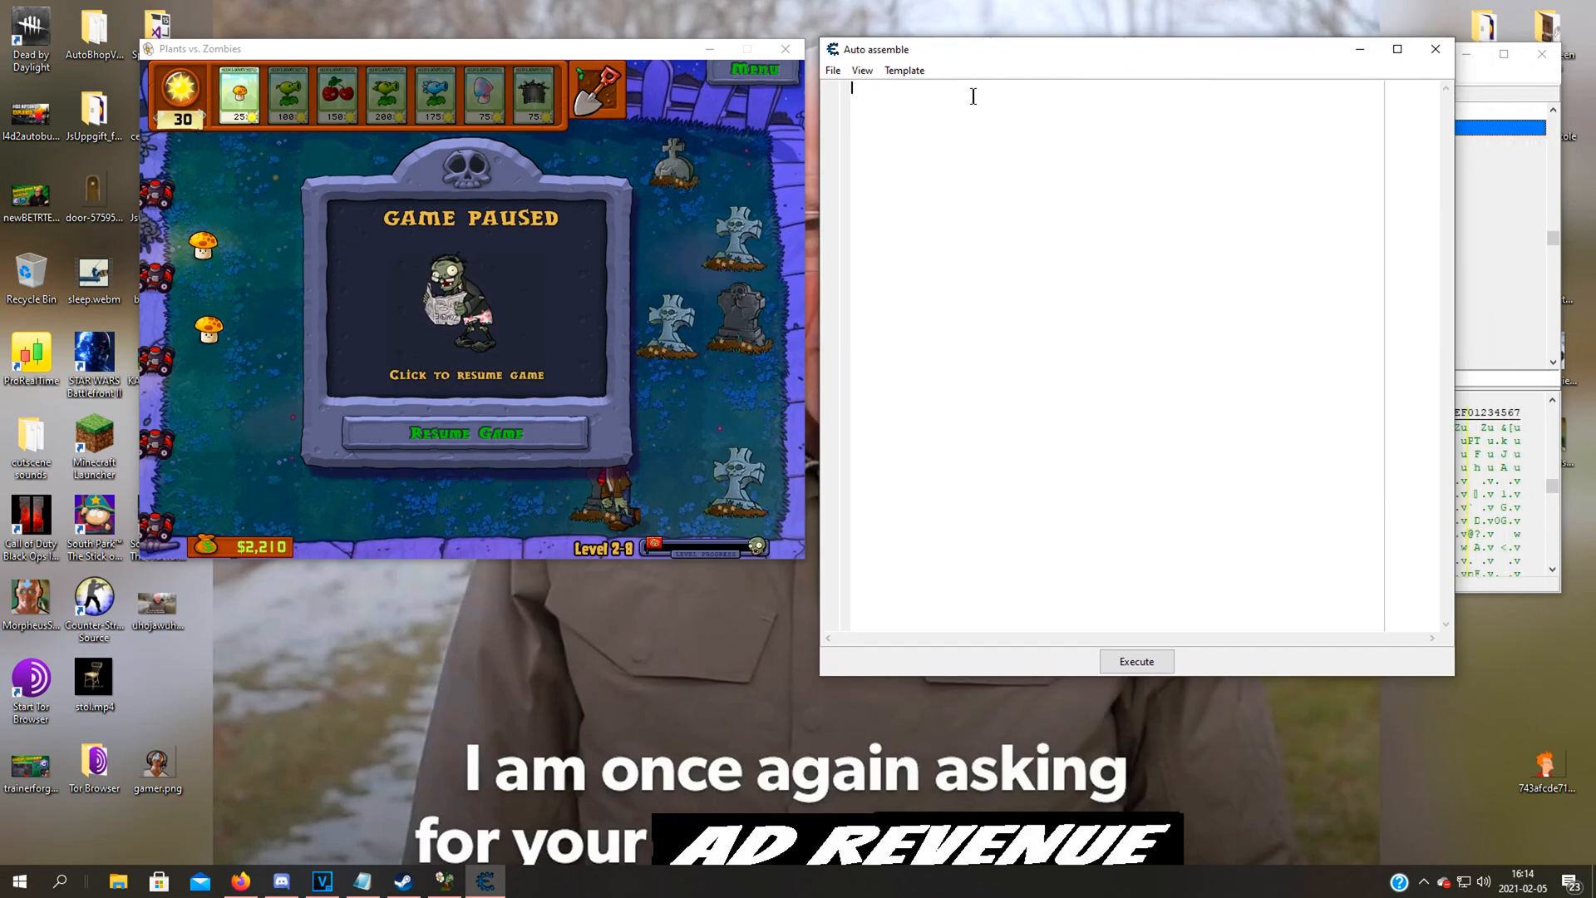
text([Enable])
text([Disable])
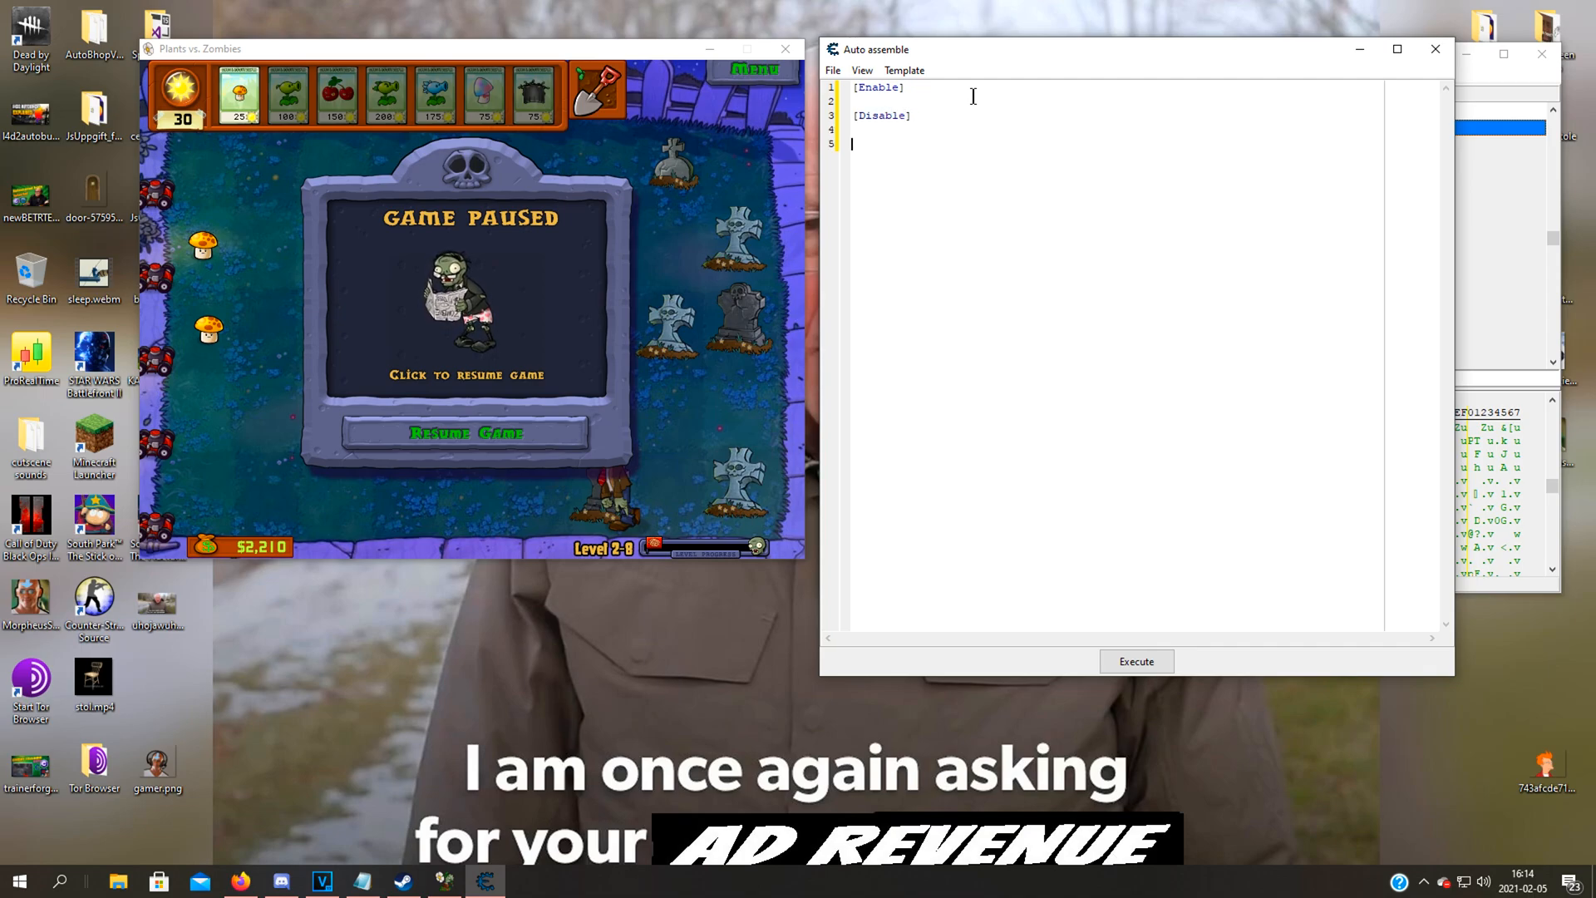
key(enter)
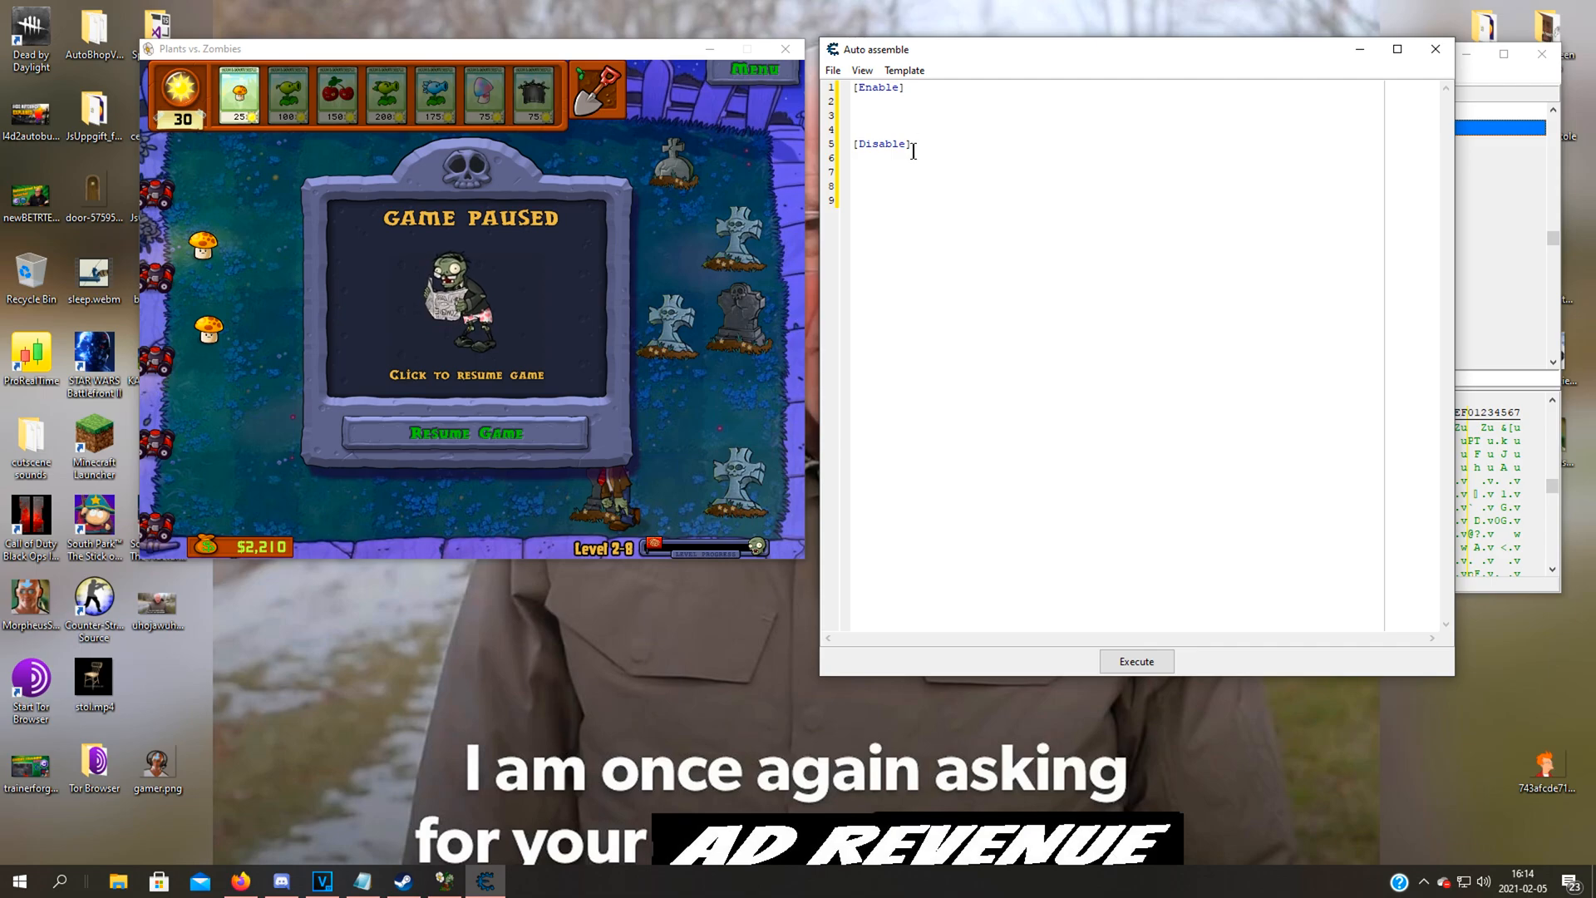
click(851, 185)
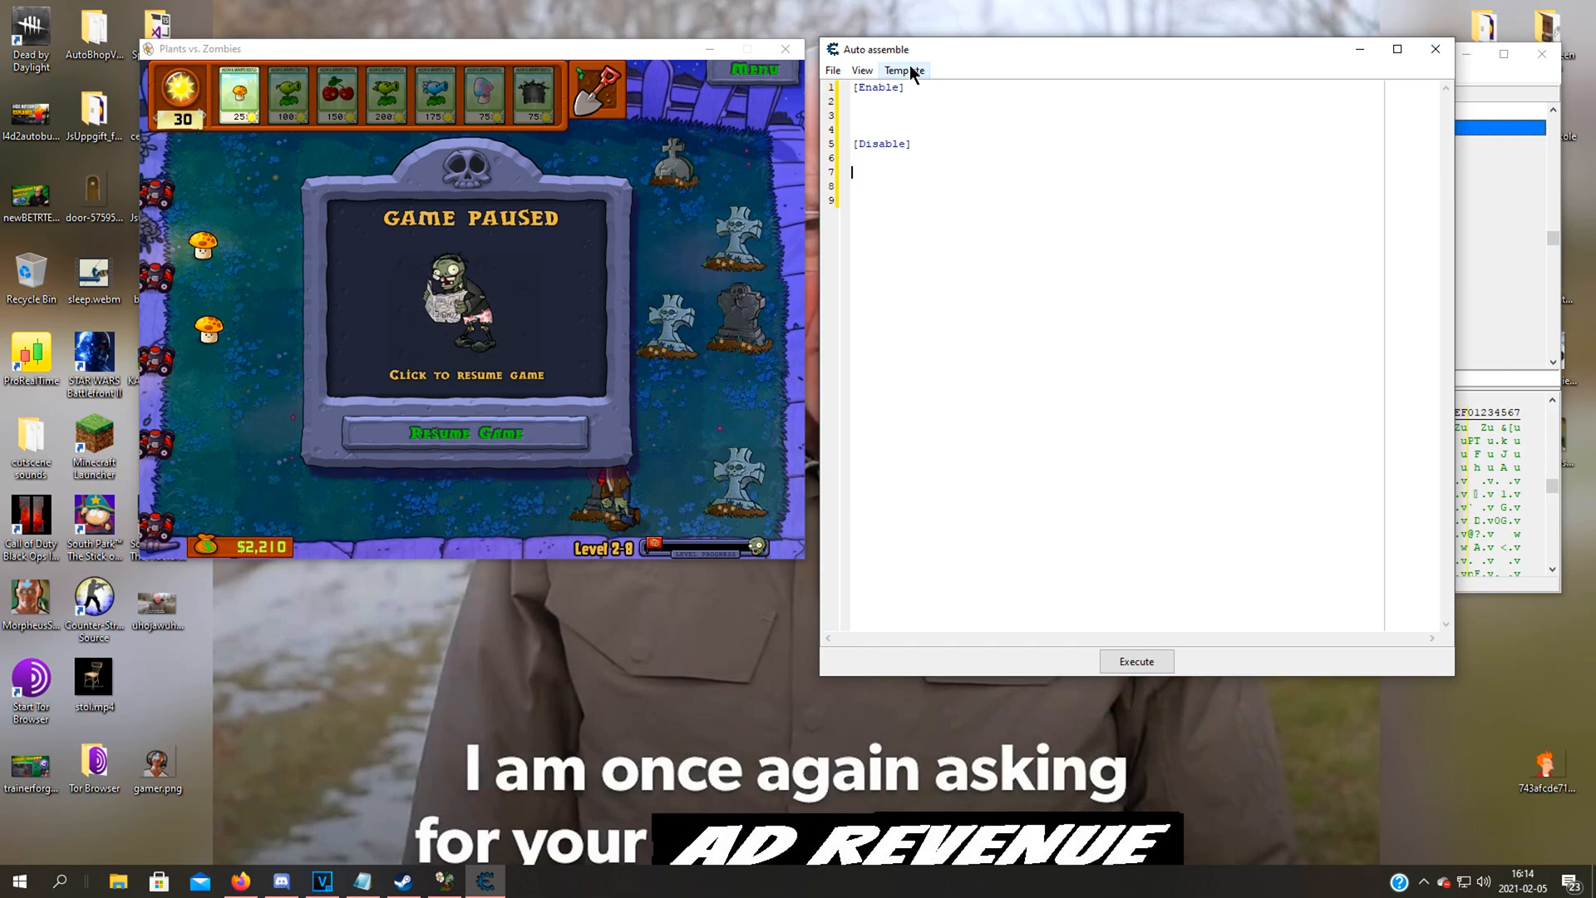
Request a Code injection template for popcapgame1.exe+1F4D0 and close the address prompt
click(903, 70)
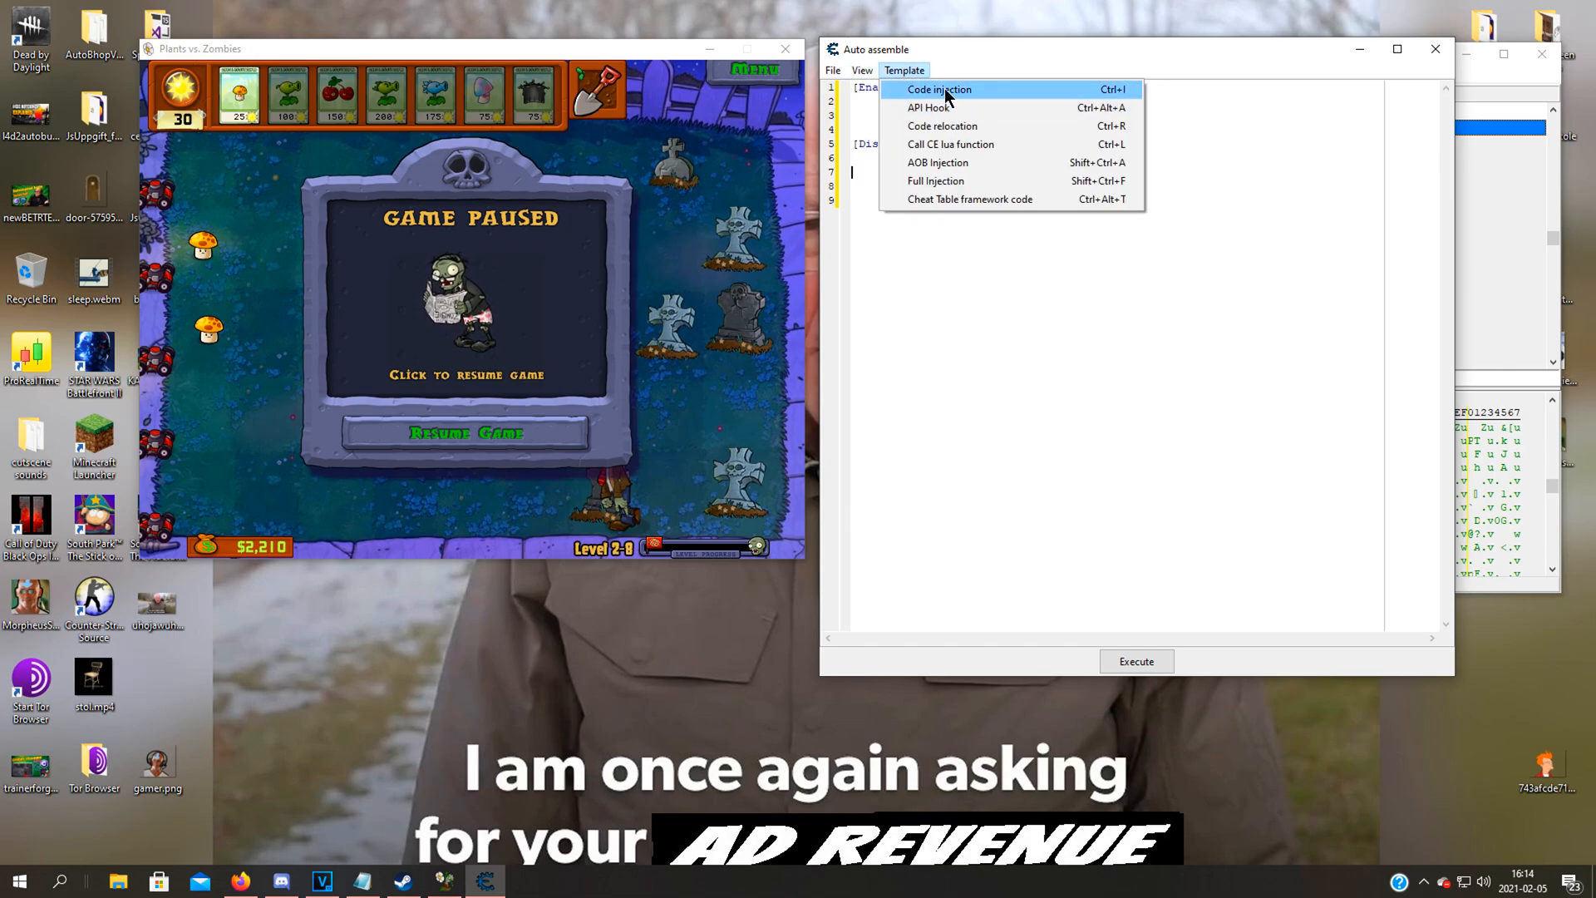
click(938, 88)
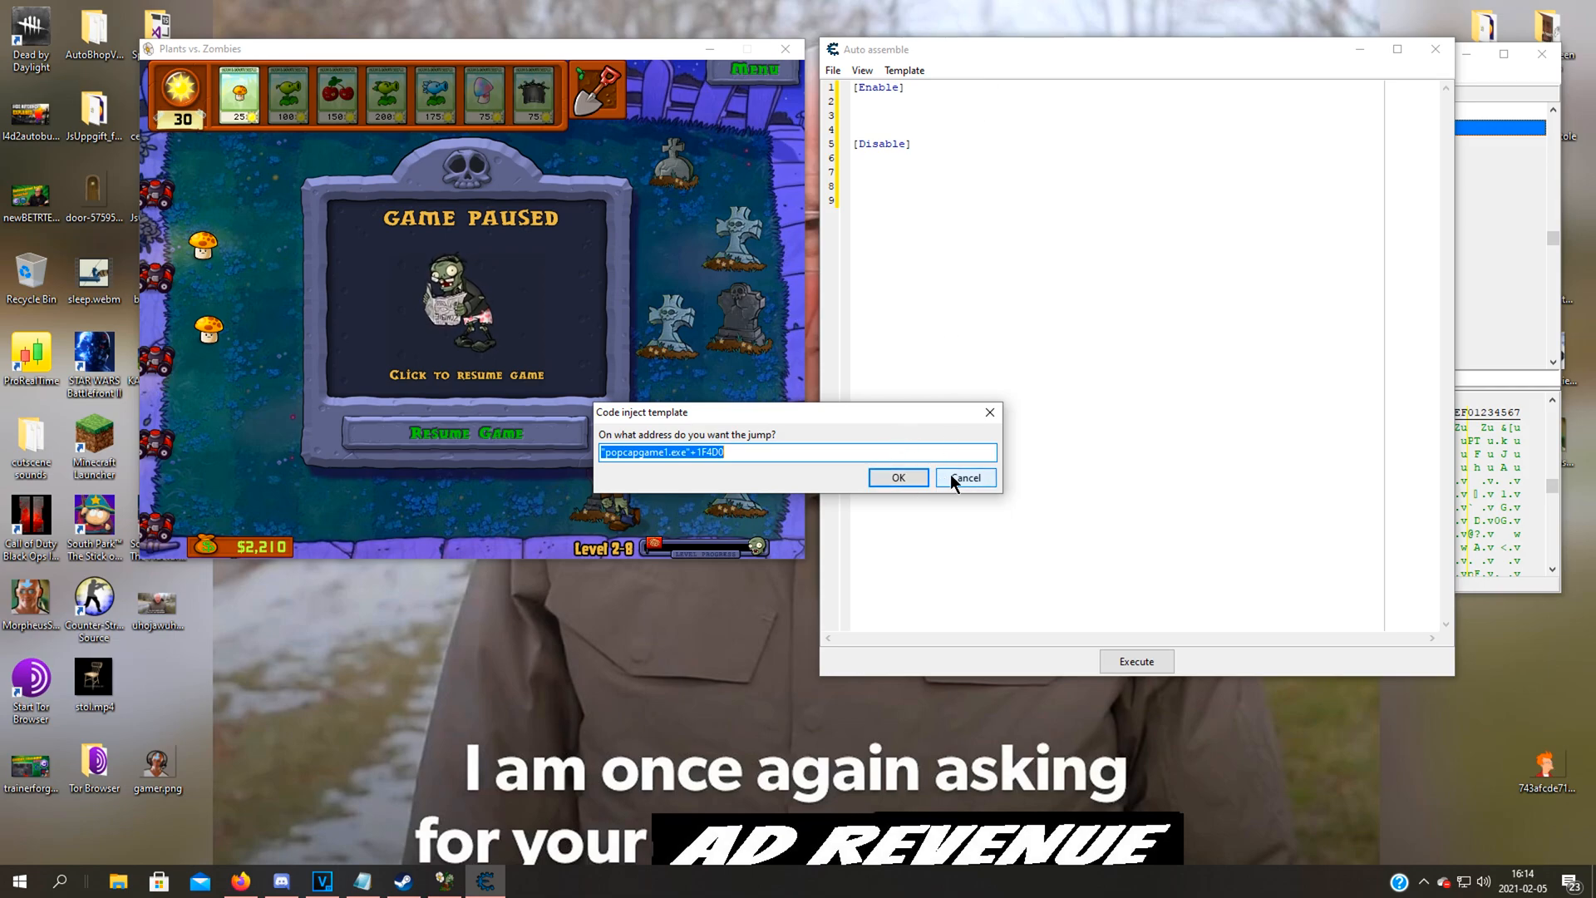
mouse_move(911, 483)
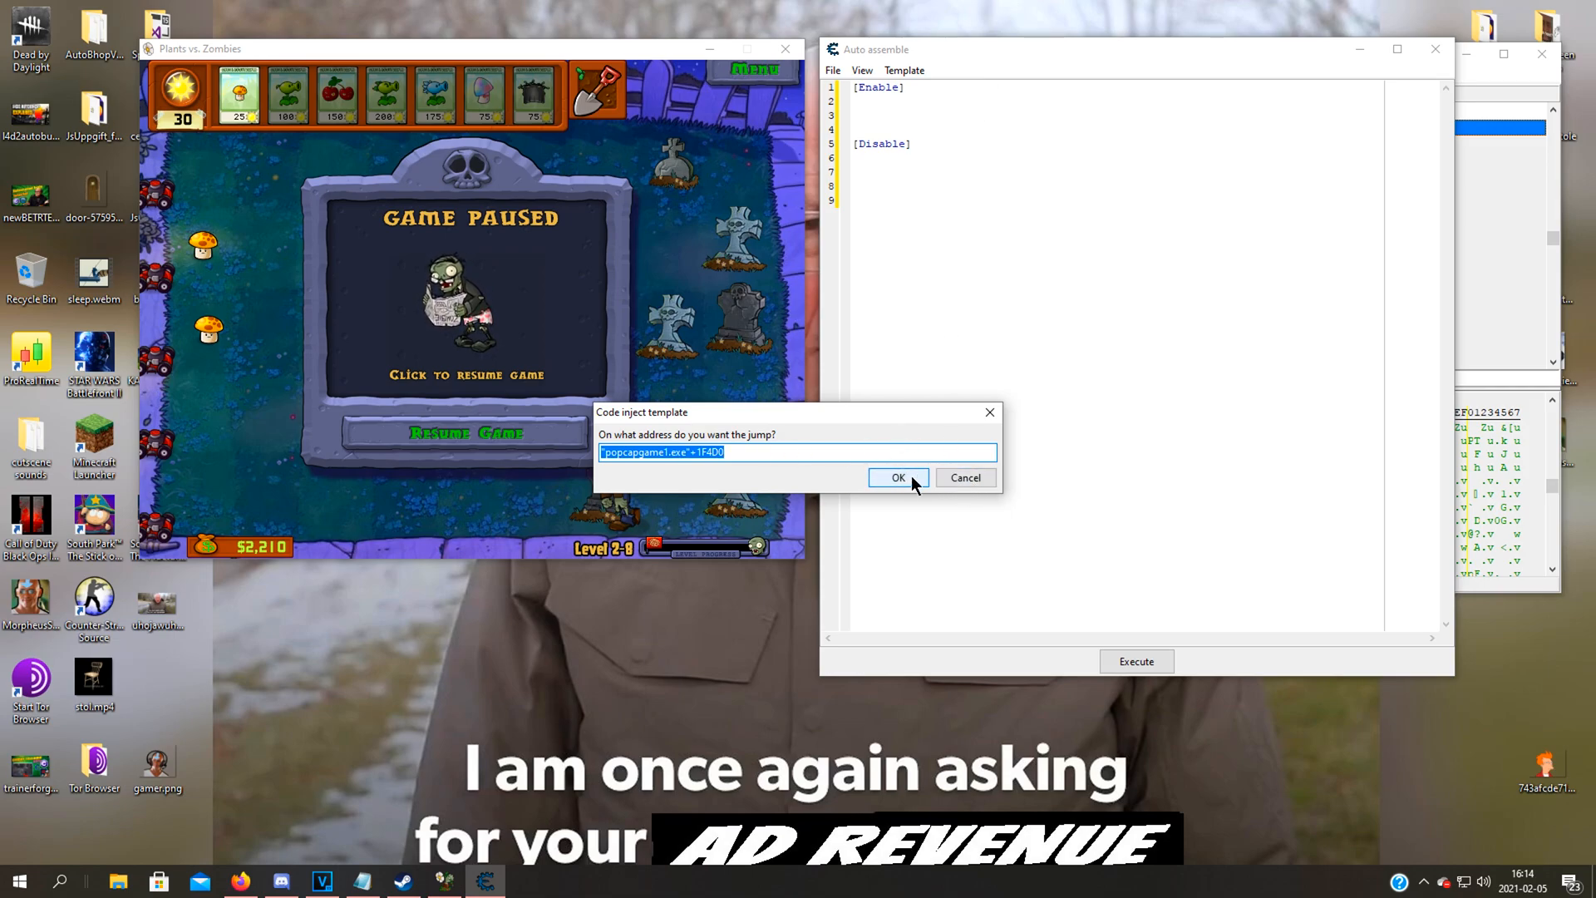
click(897, 477)
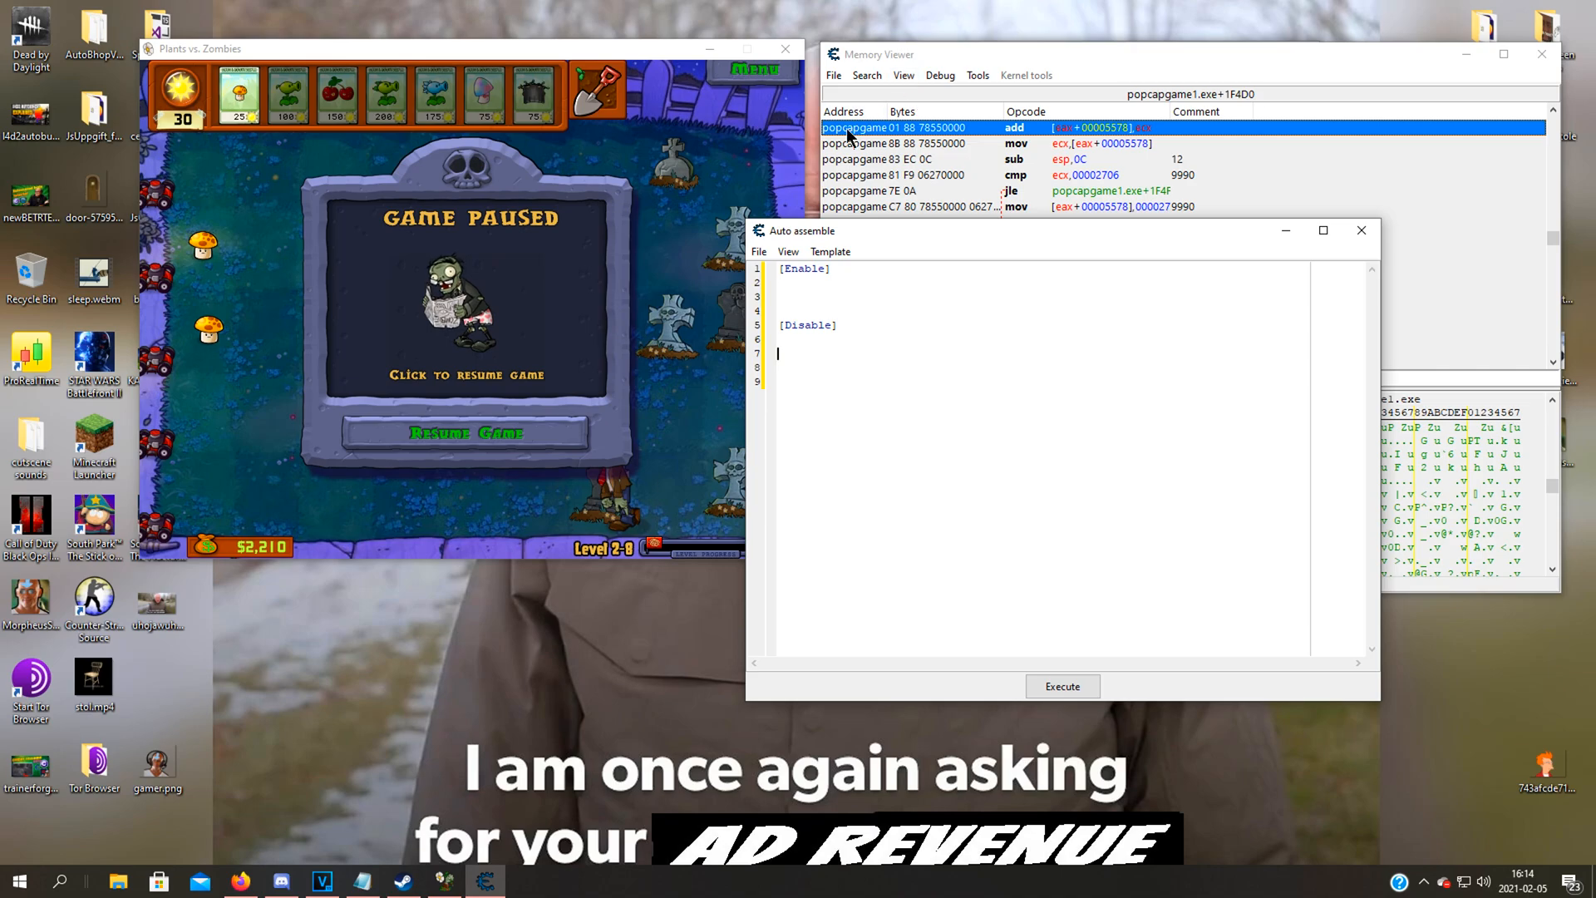
mouse_move(1054, 138)
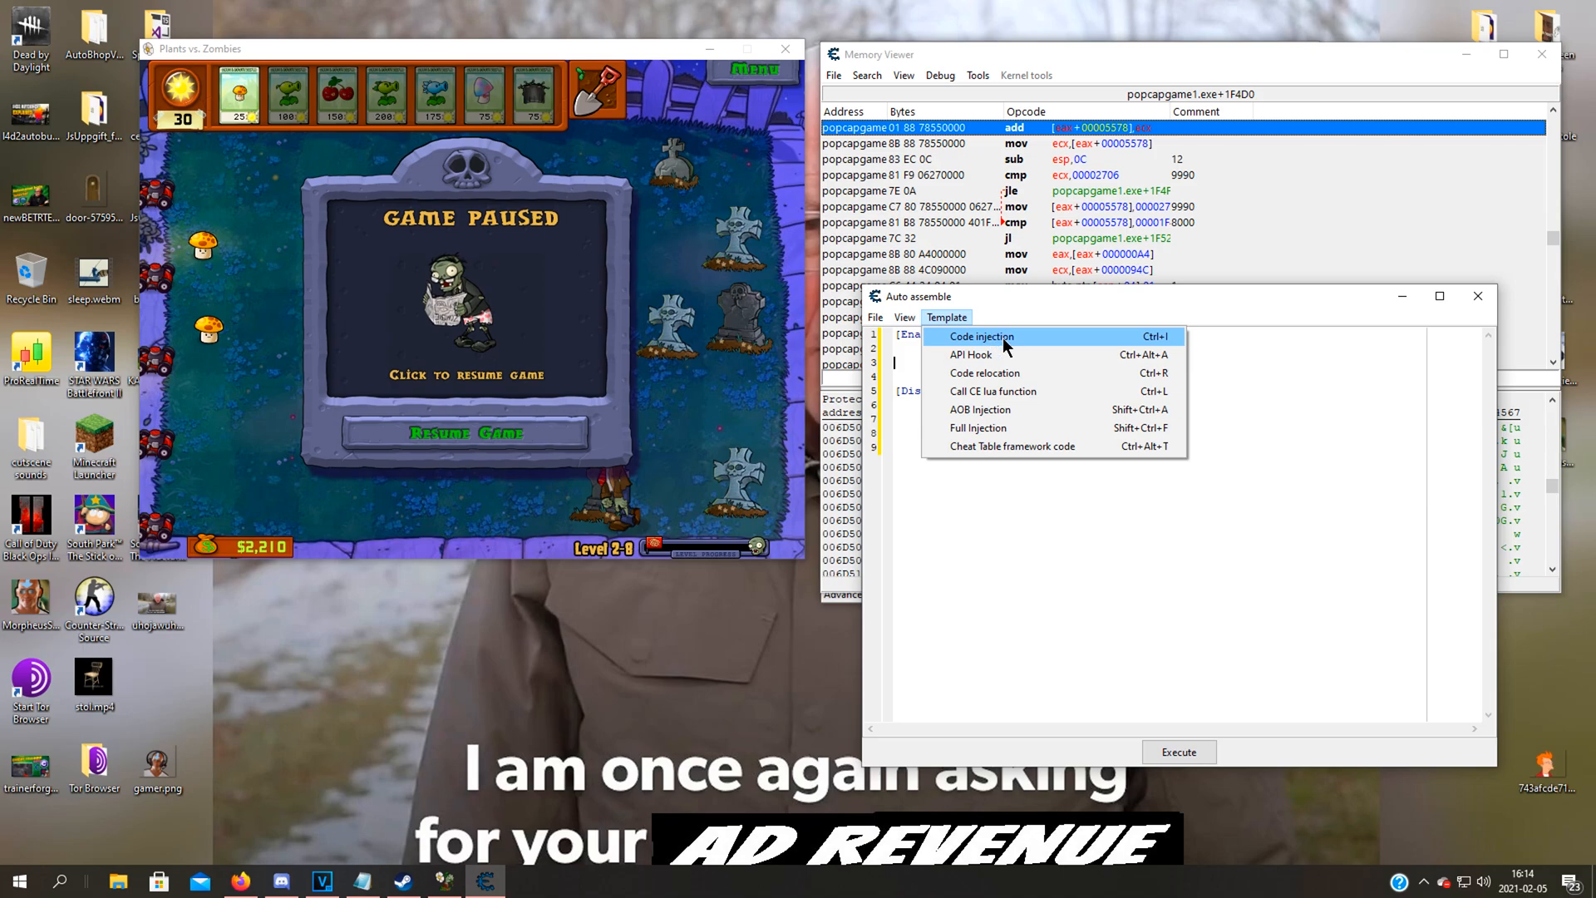
mouse_move(964, 337)
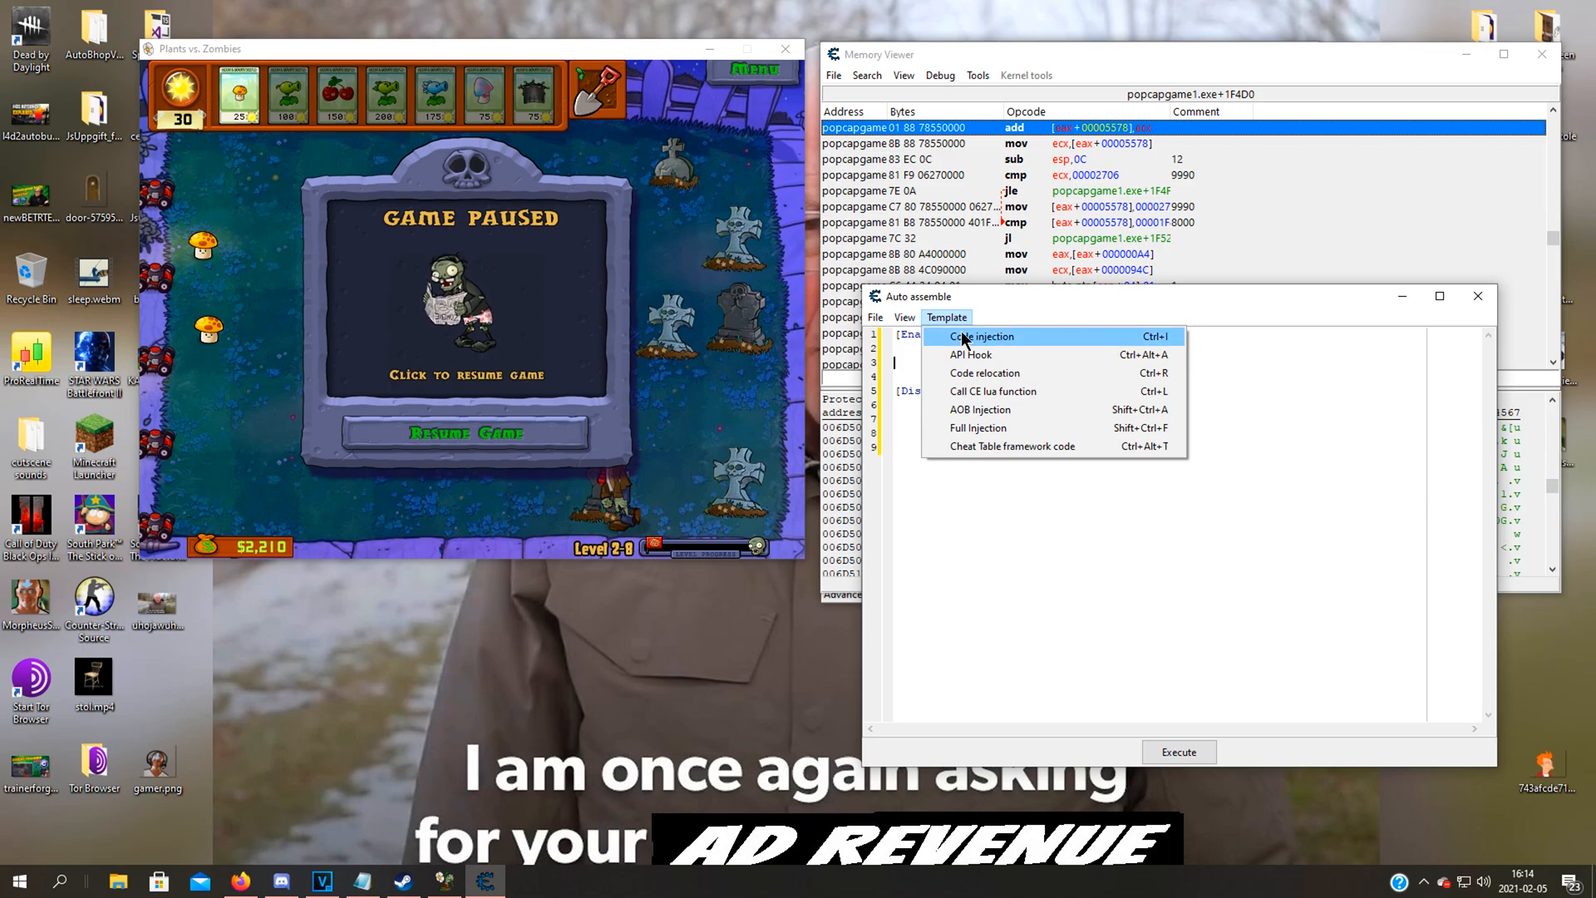
mouse_move(1003, 346)
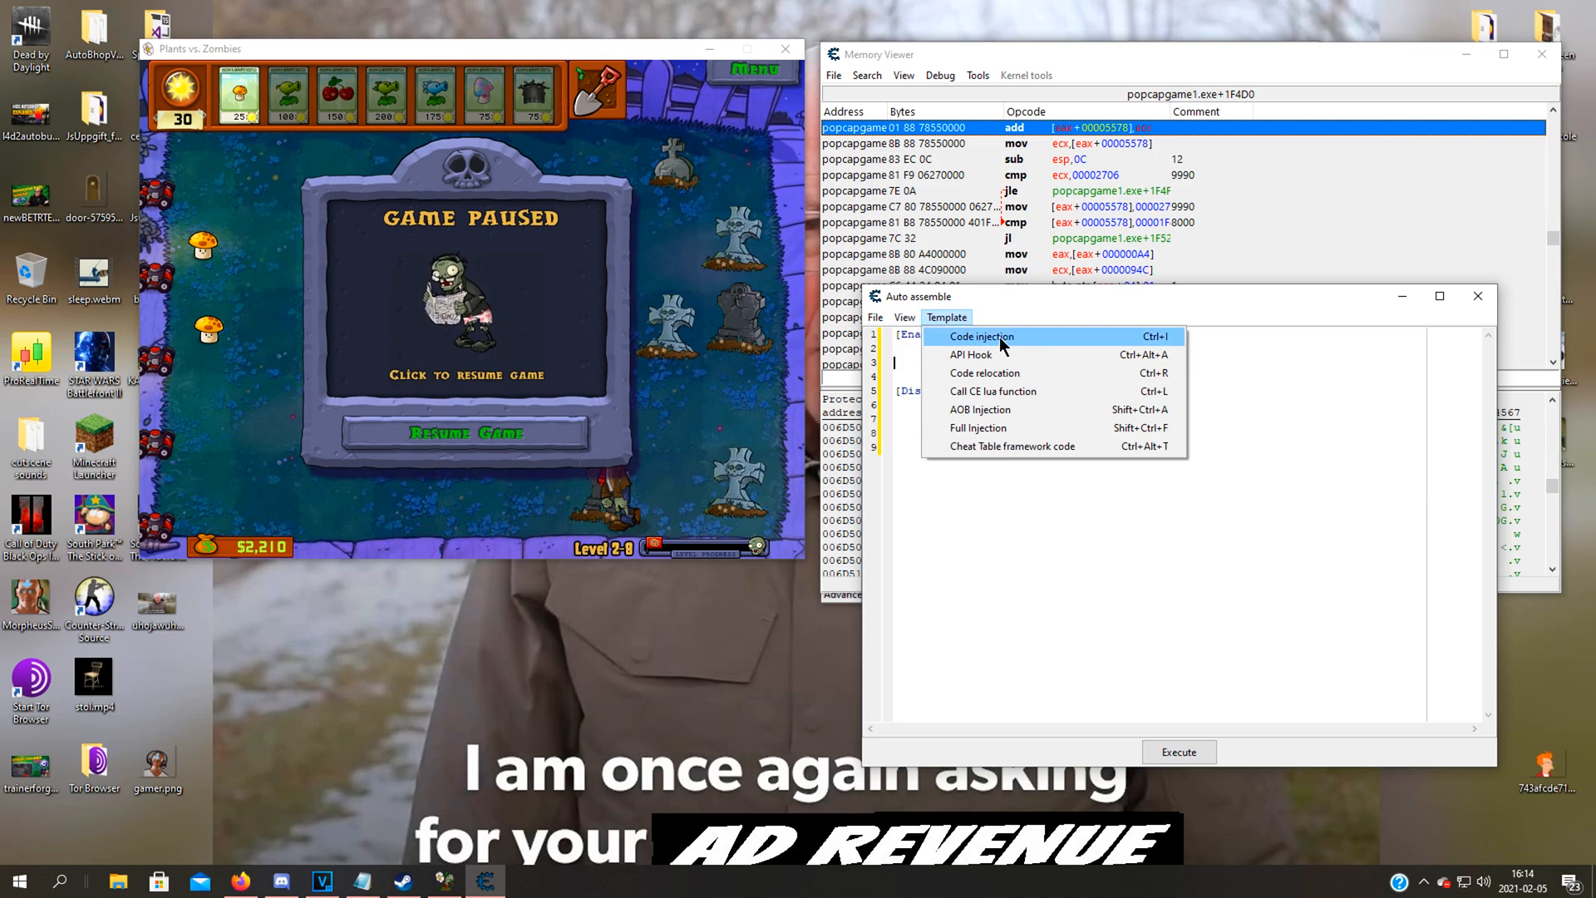
Insert the Code injection template at the suggested address and strip its comment and originalcode lines
click(979, 335)
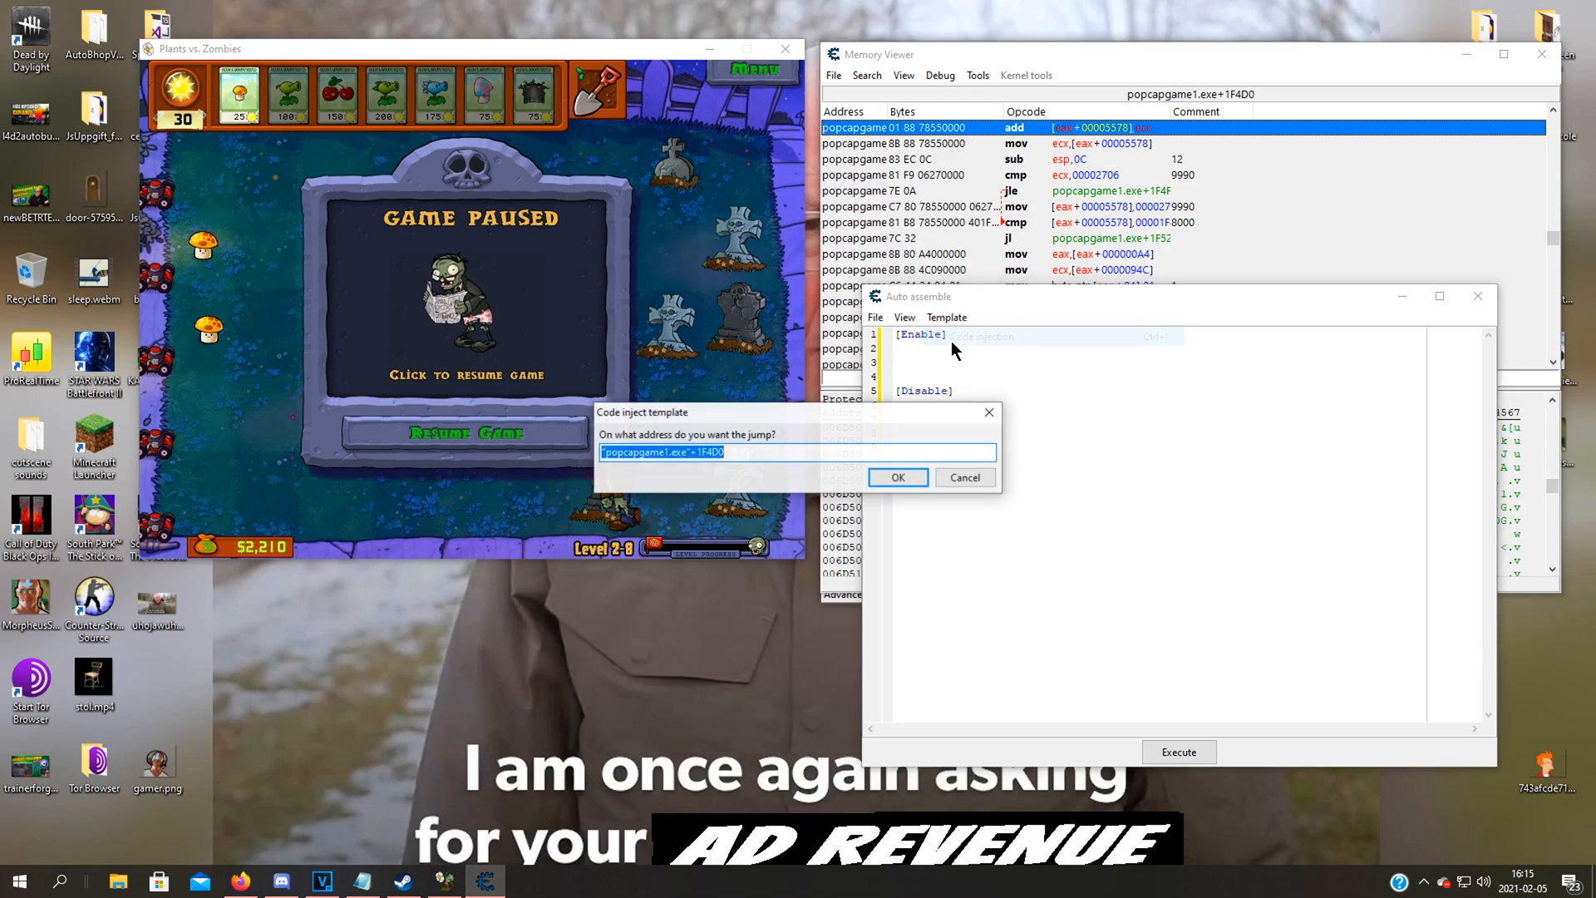
click(896, 477)
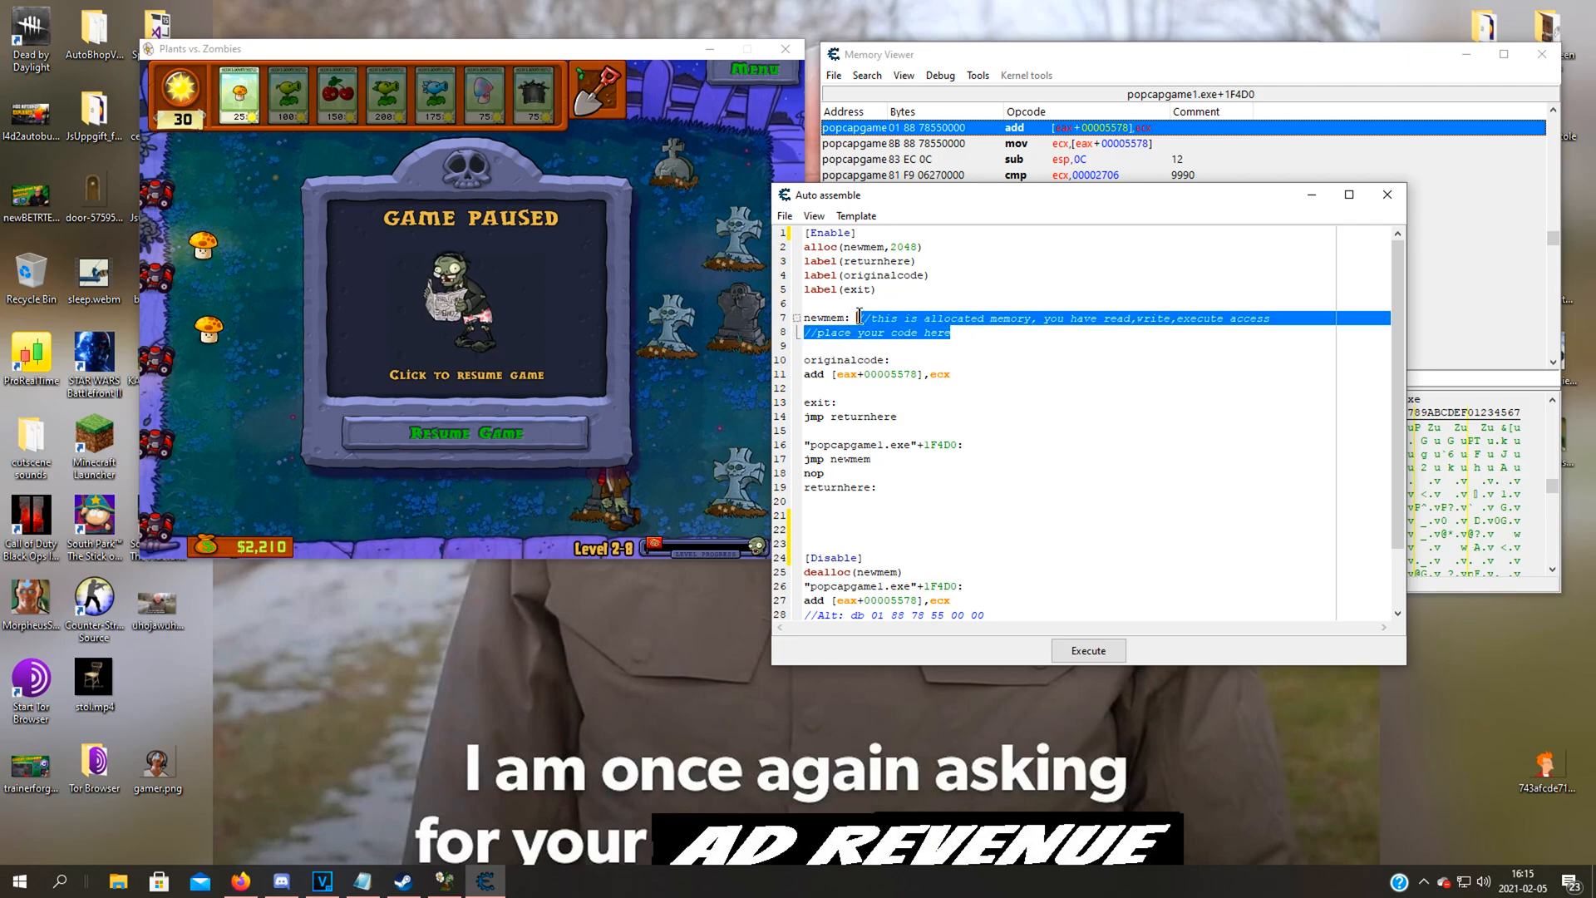
key(Delete)
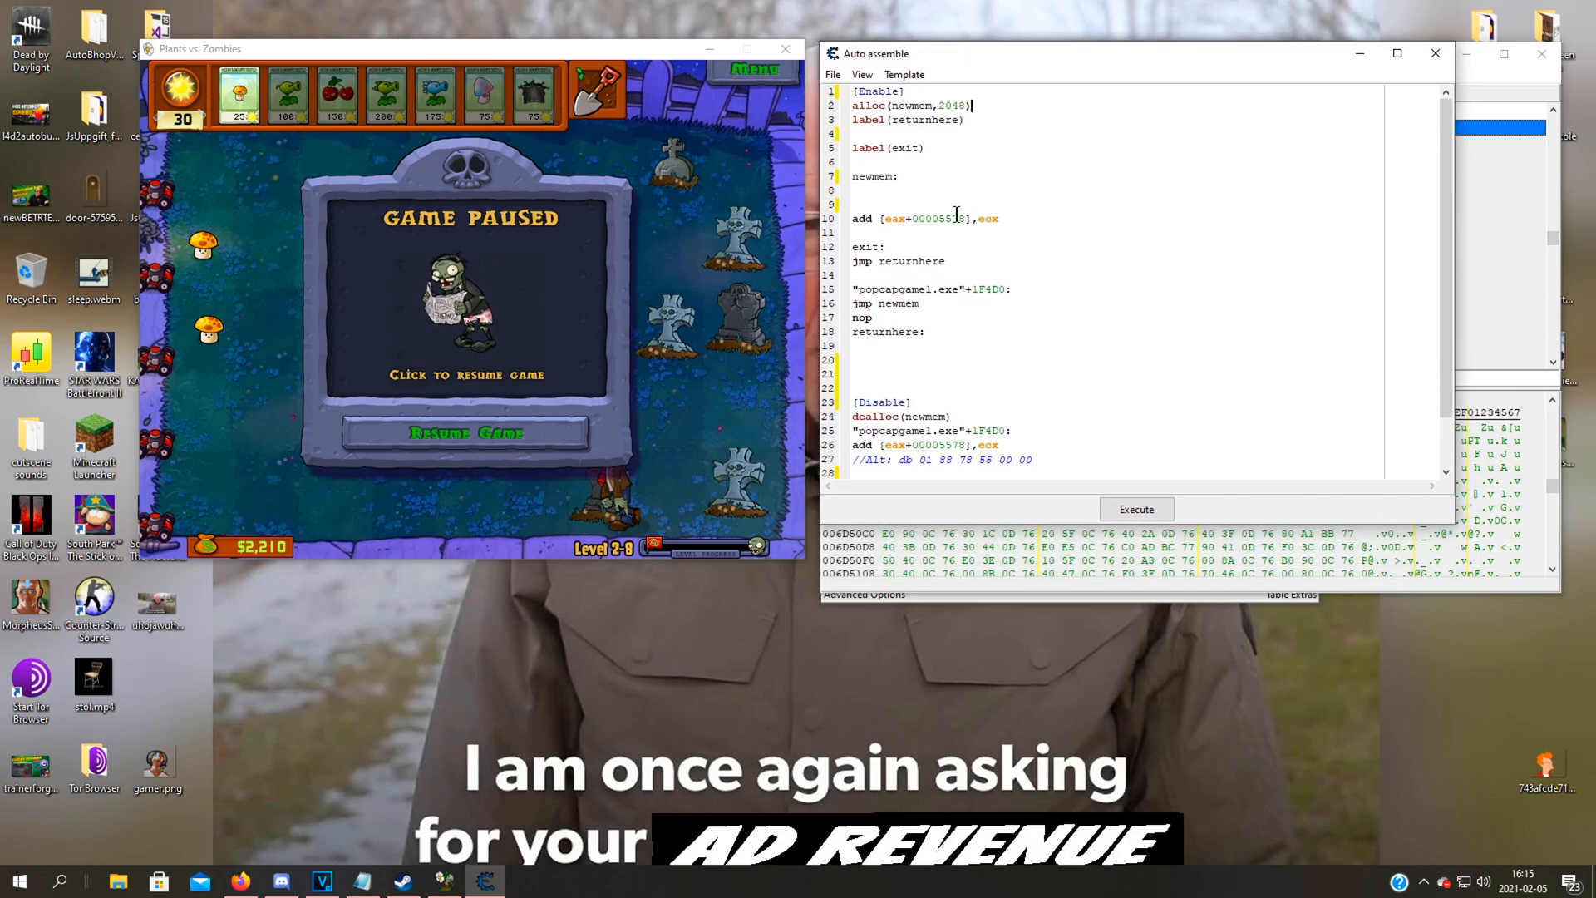
key(Backspace)
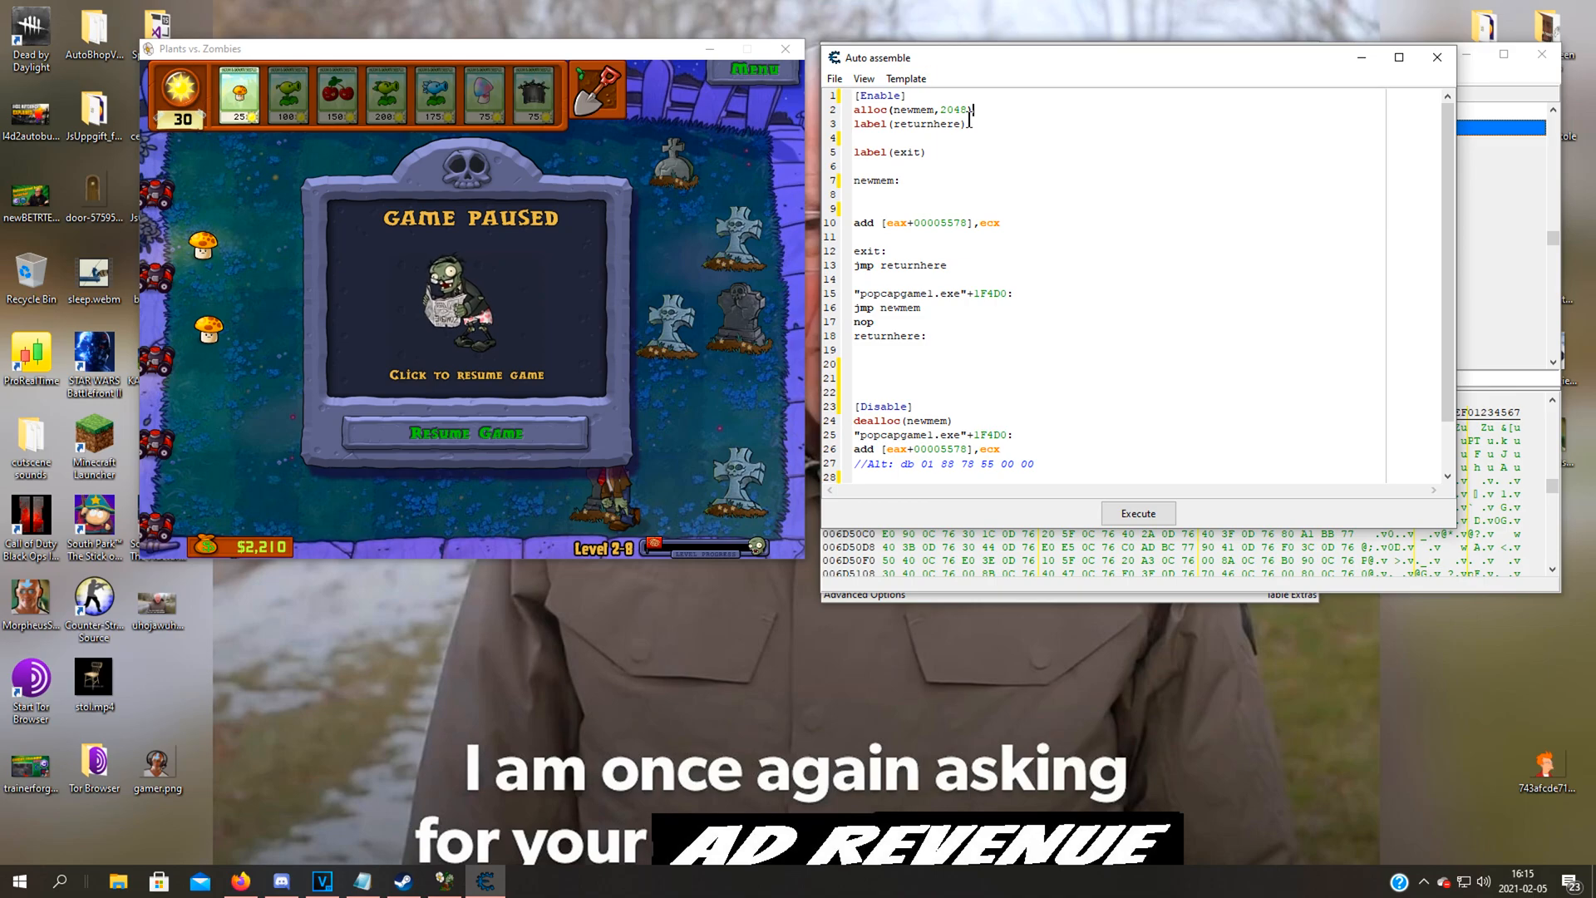
mouse_move(576, 216)
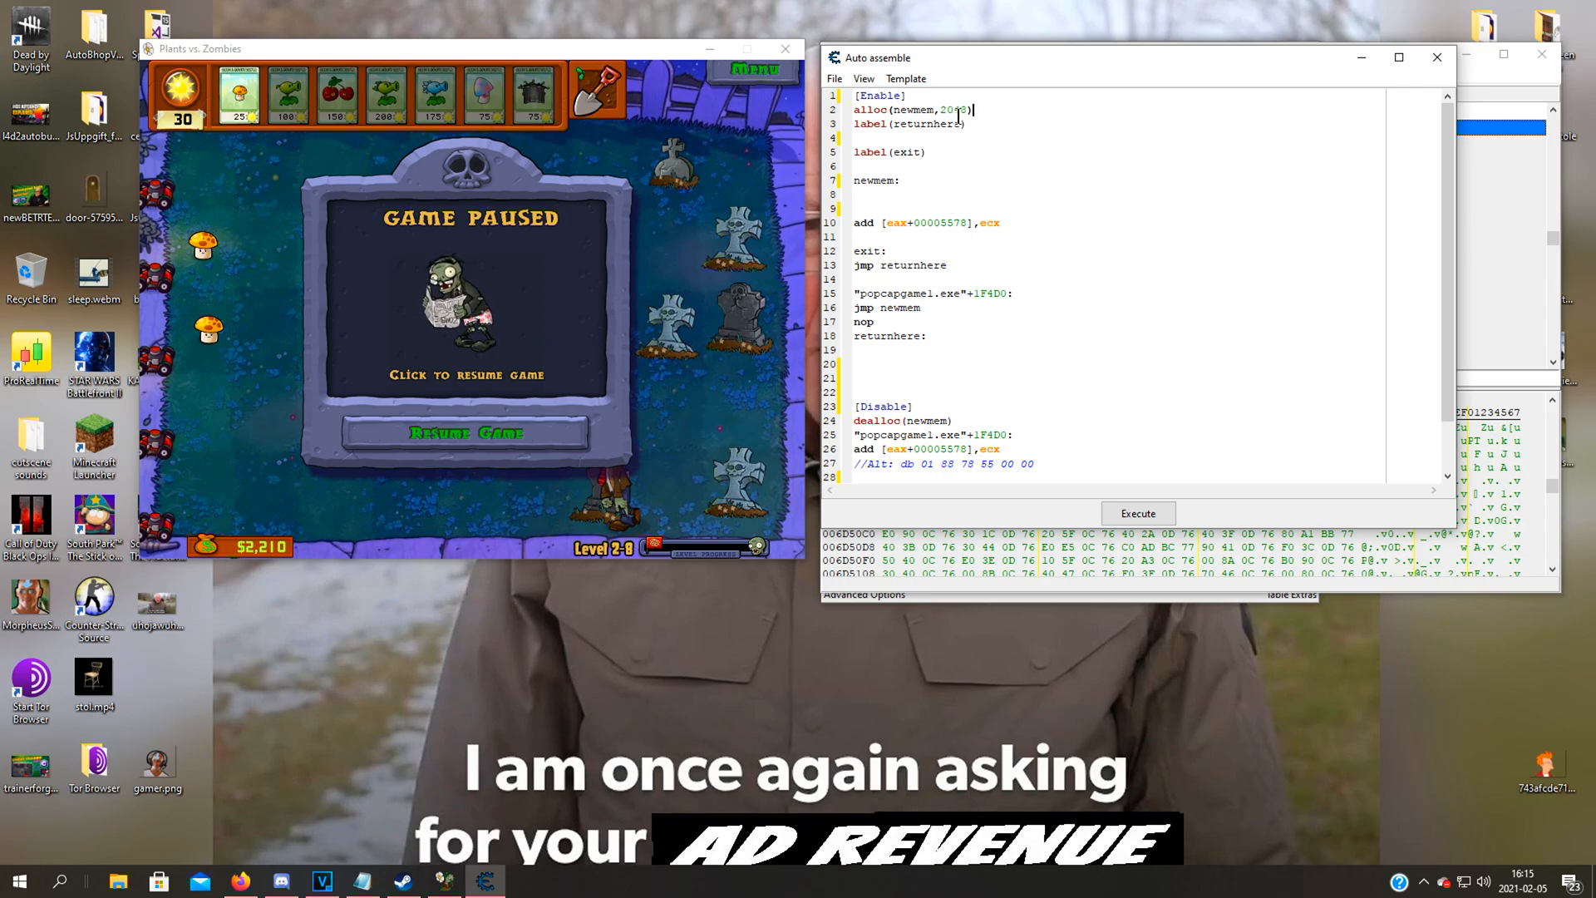
Replace the ecx operand so the add instruction adds 96 to [eax+00005578]
double_click(931, 110)
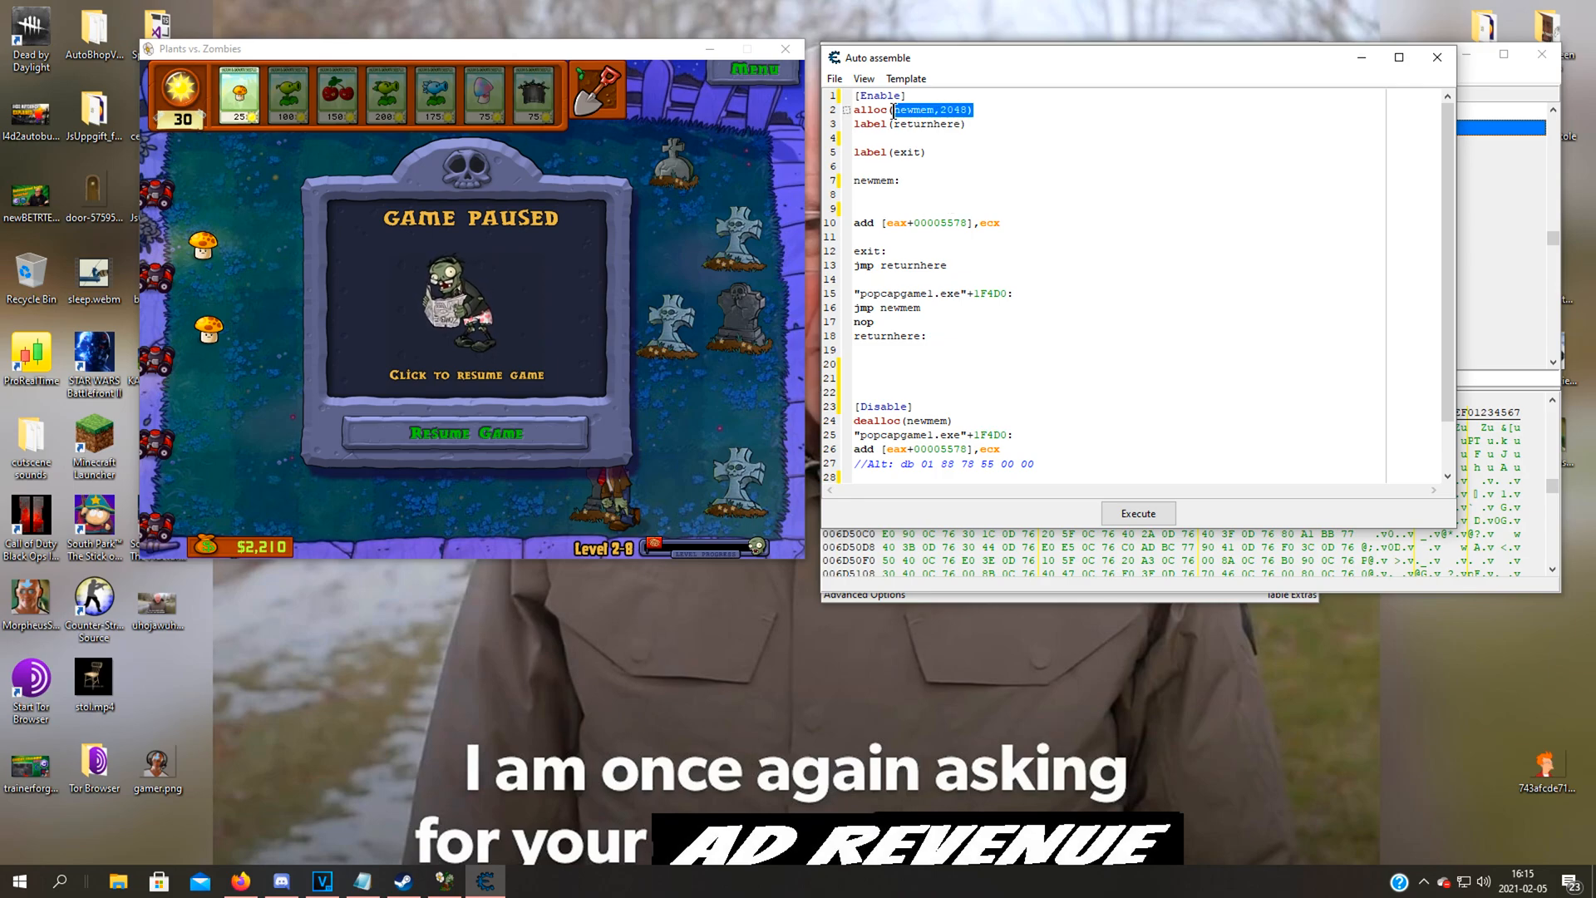
click(1021, 216)
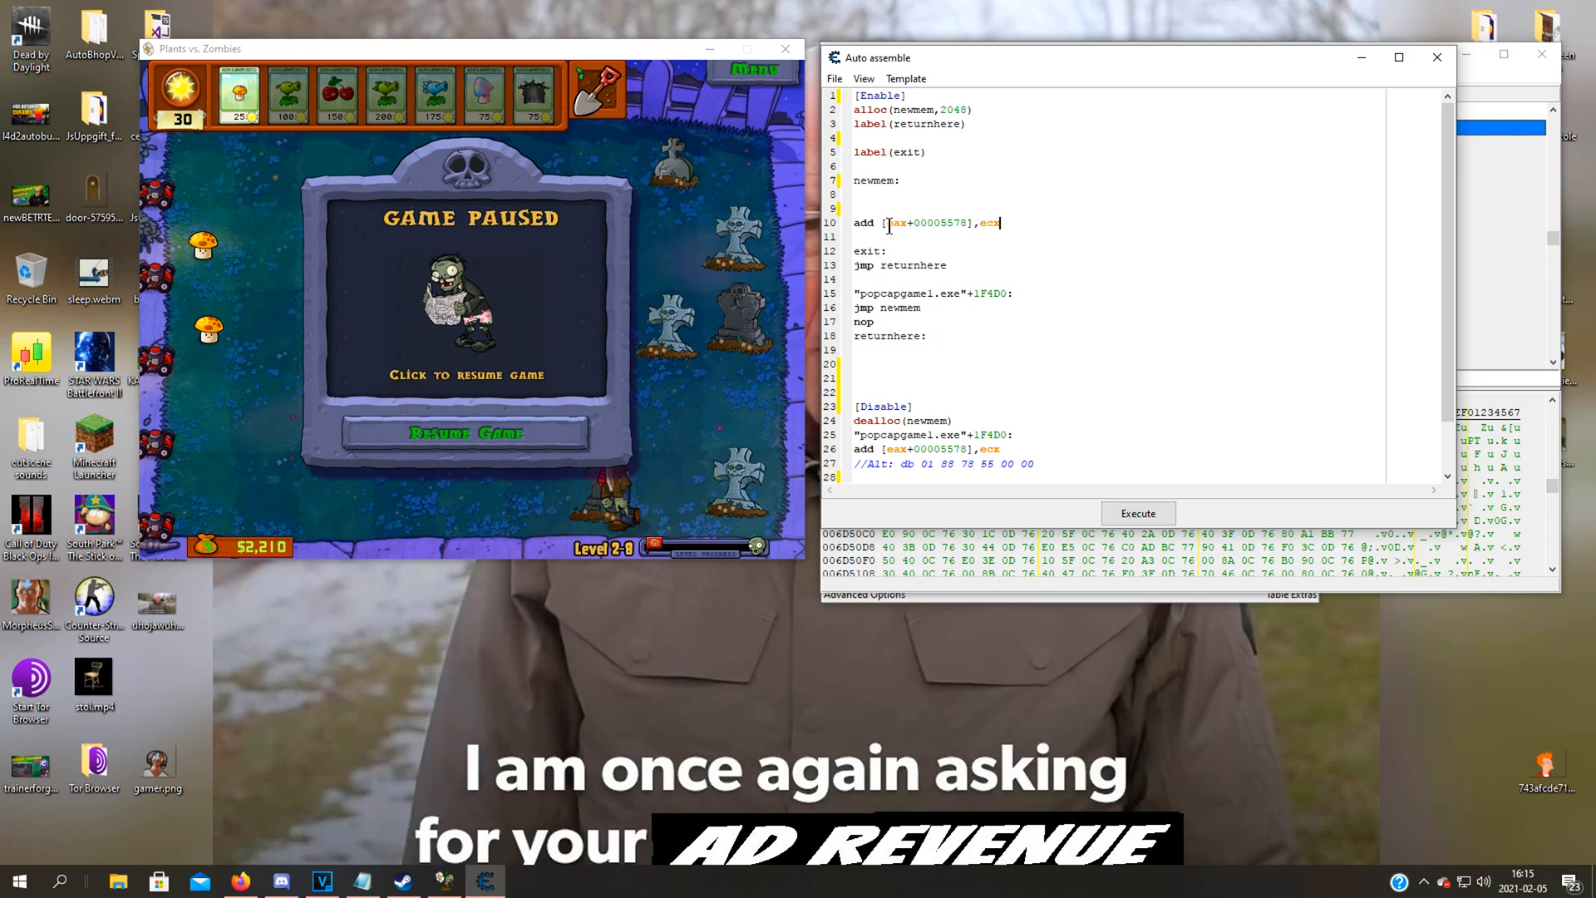
double_click(987, 223)
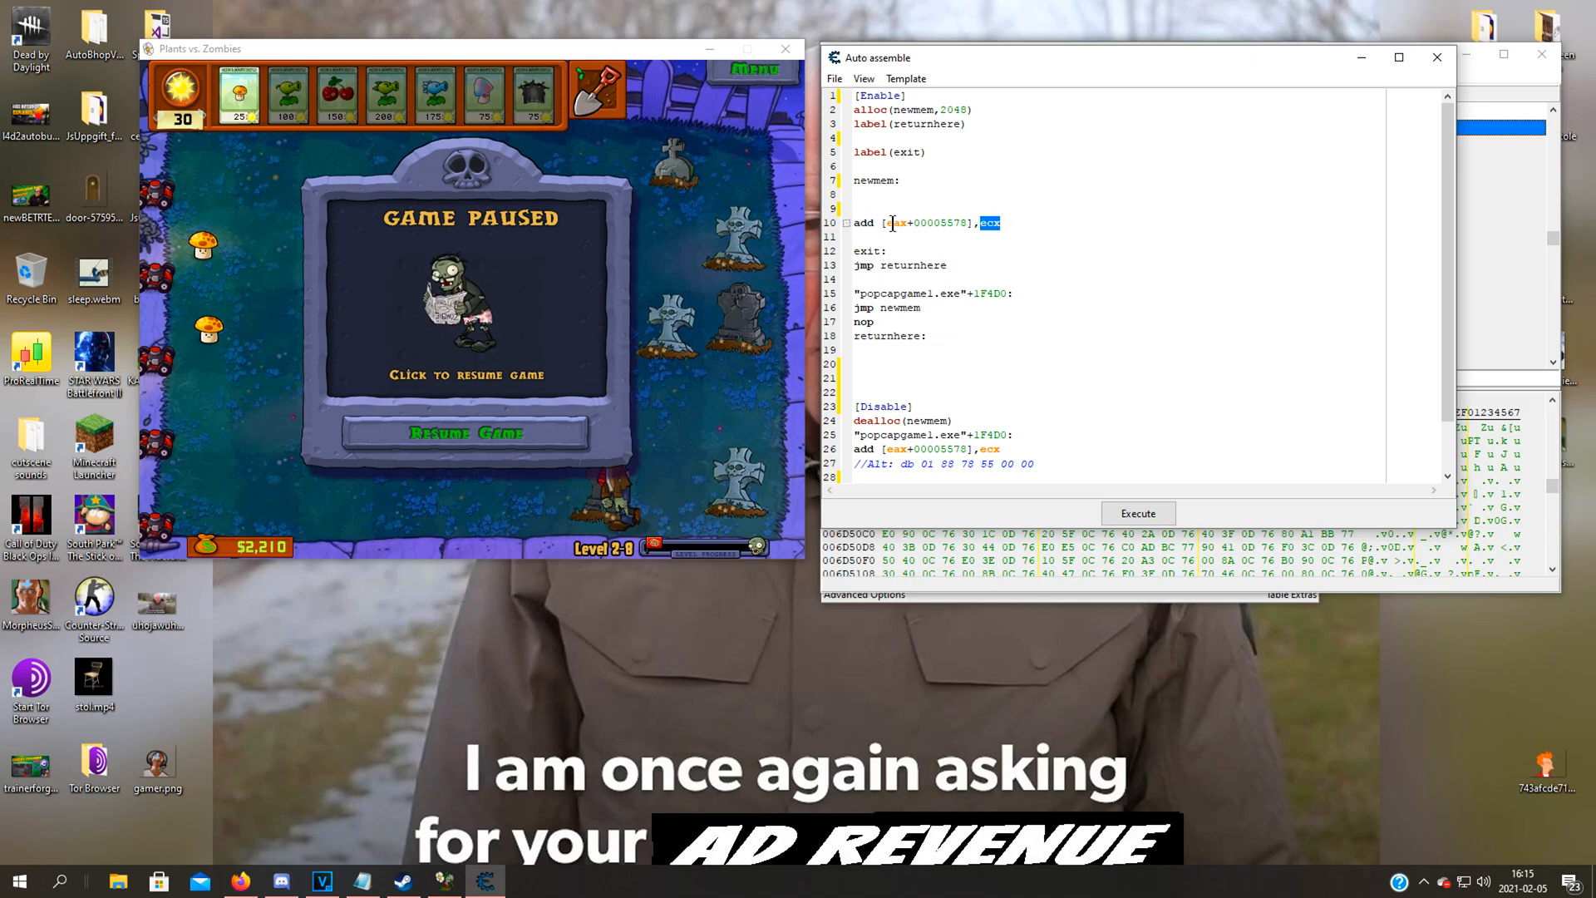
click(1022, 223)
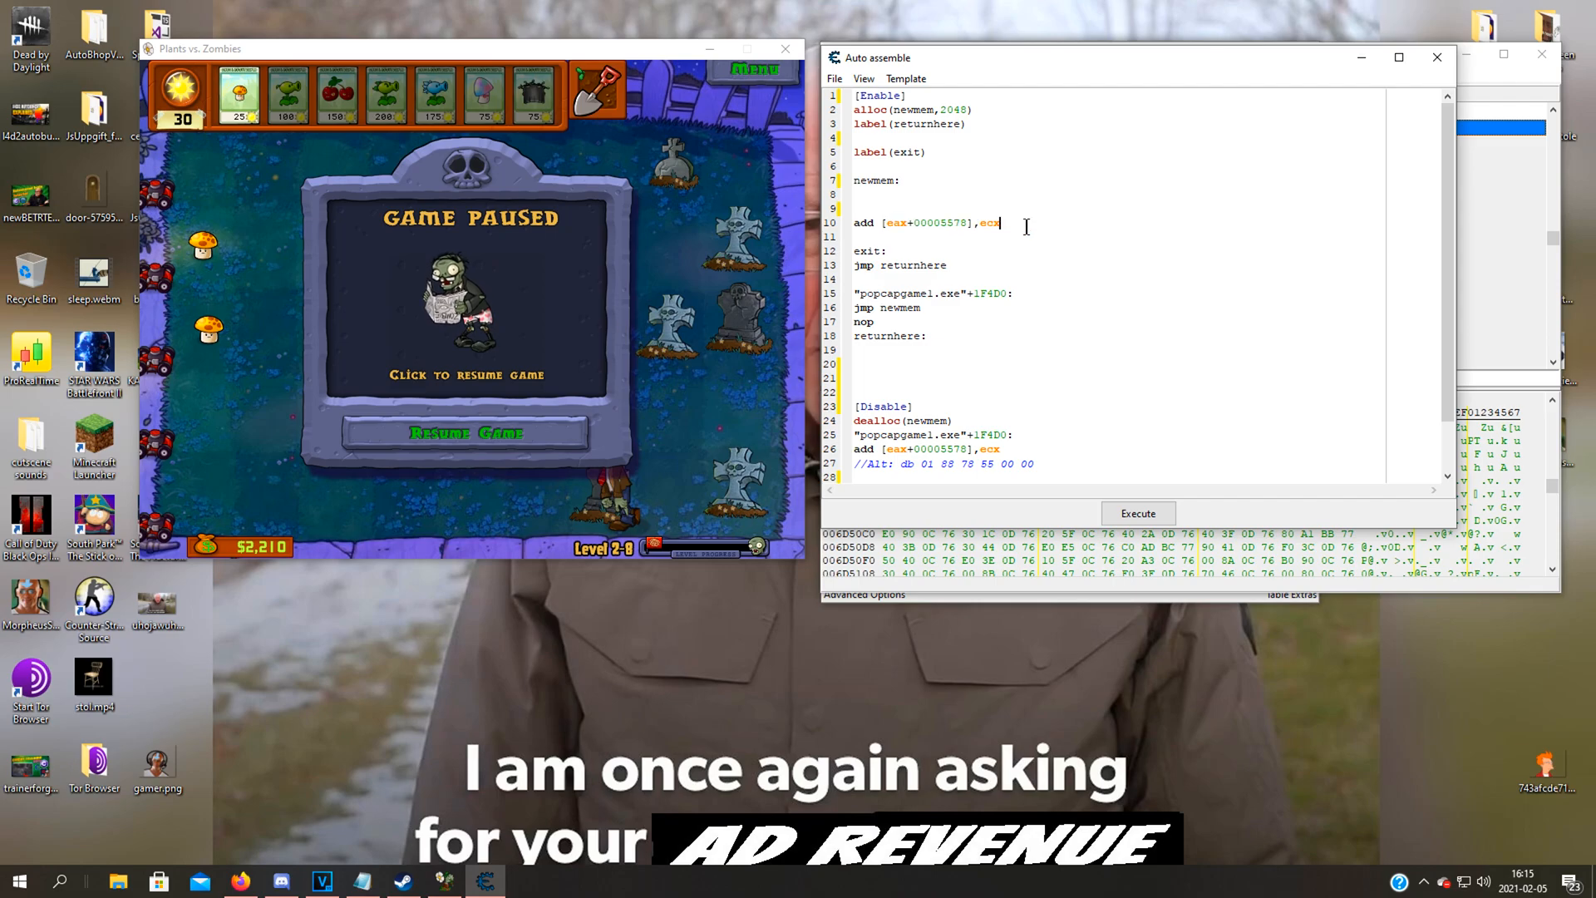
double_click(987, 222)
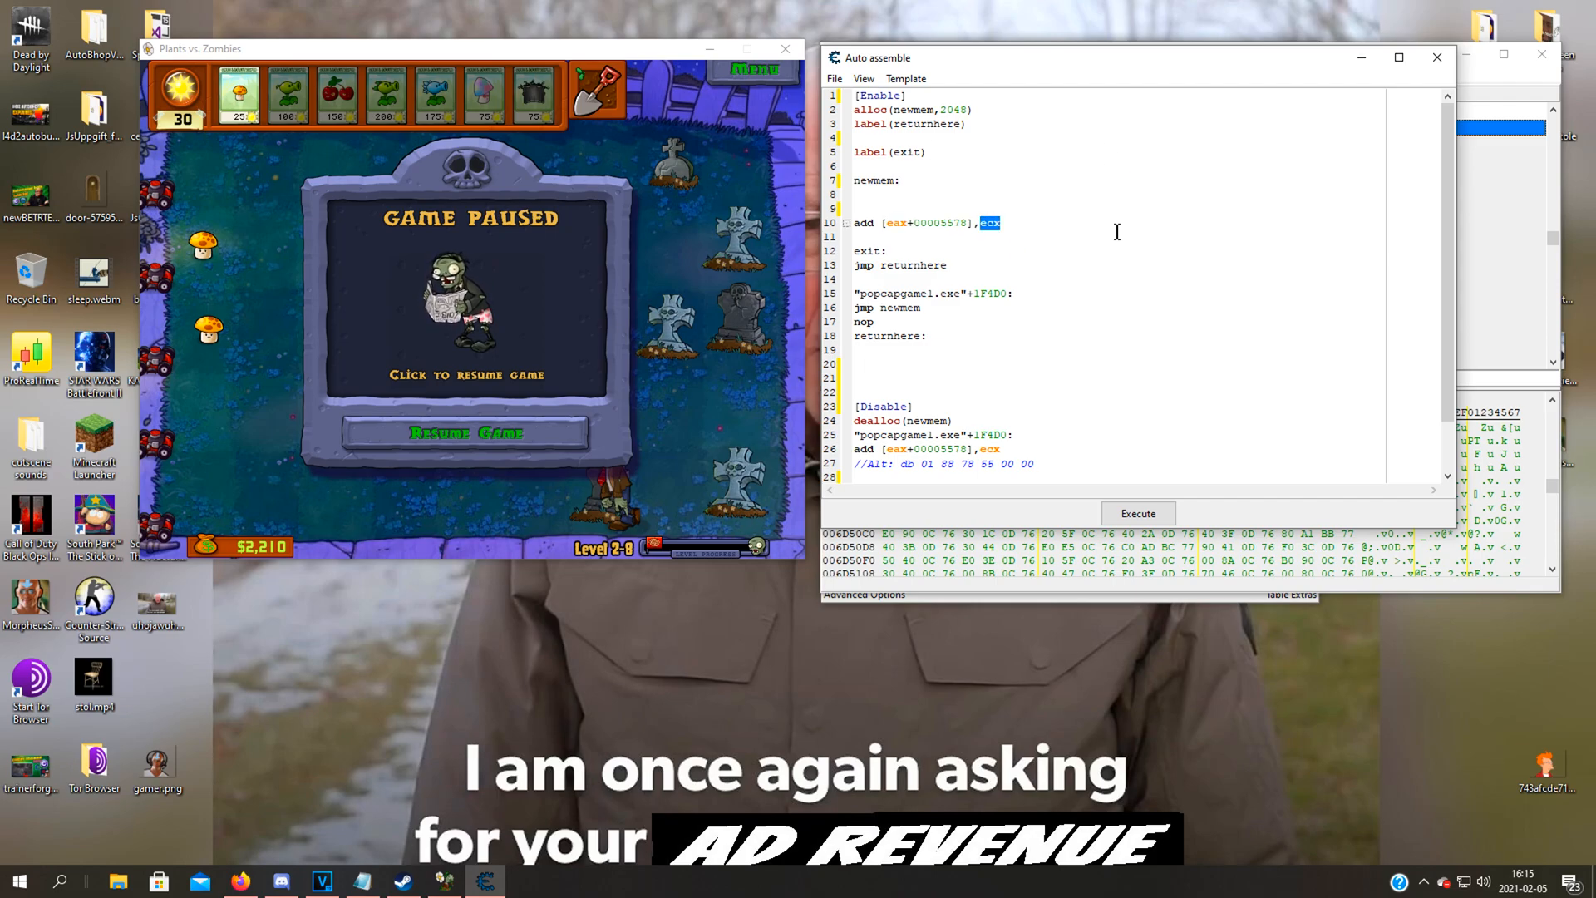
text(5)
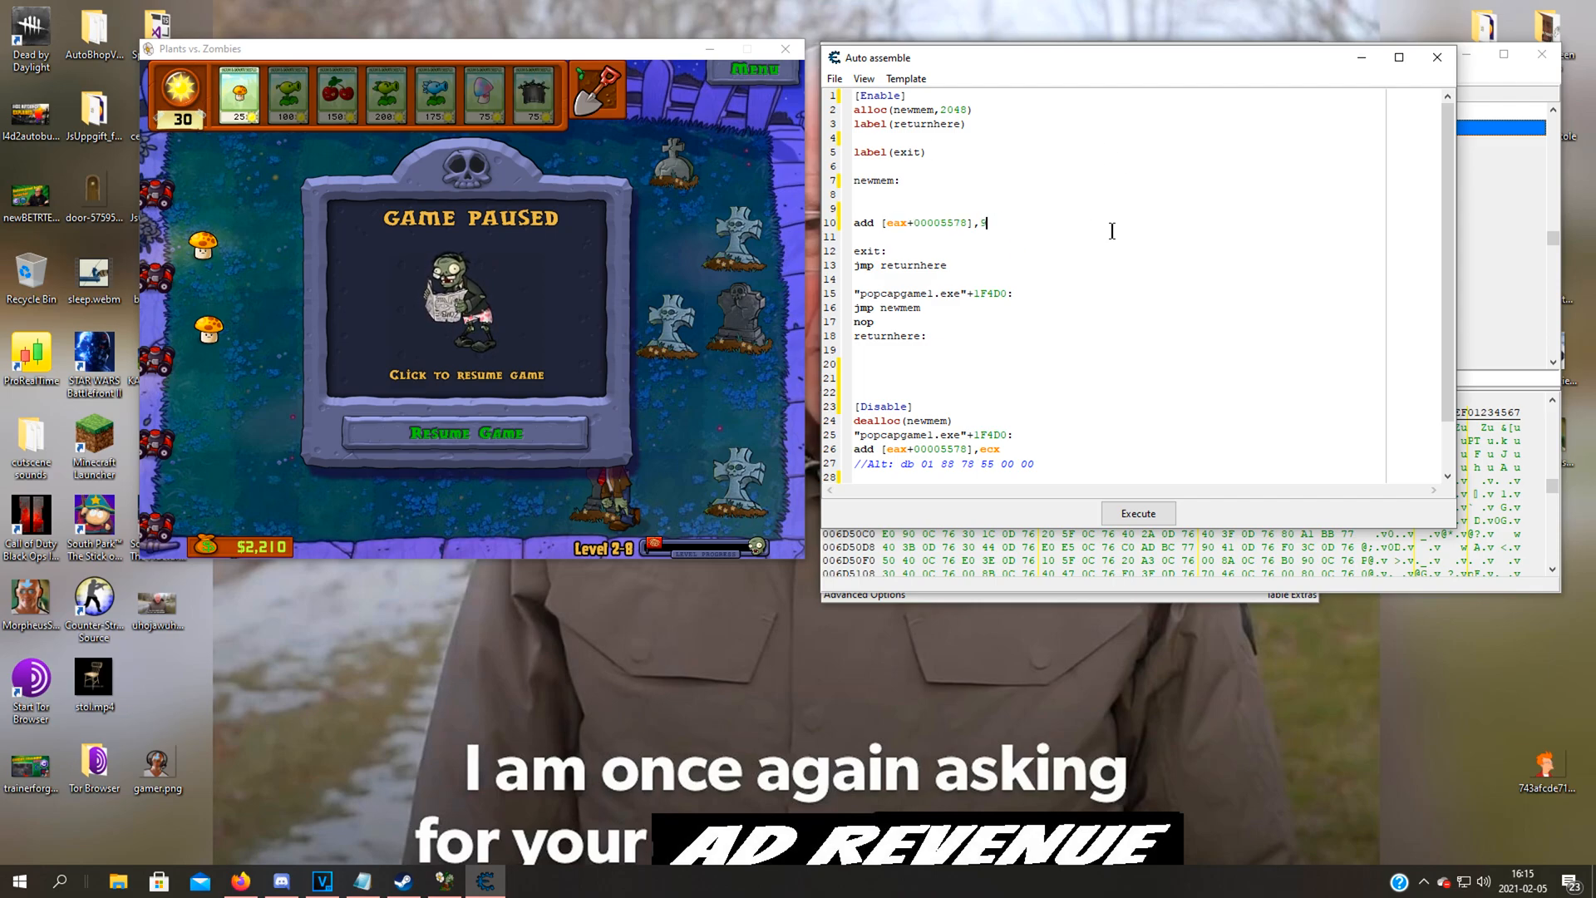
text(6)
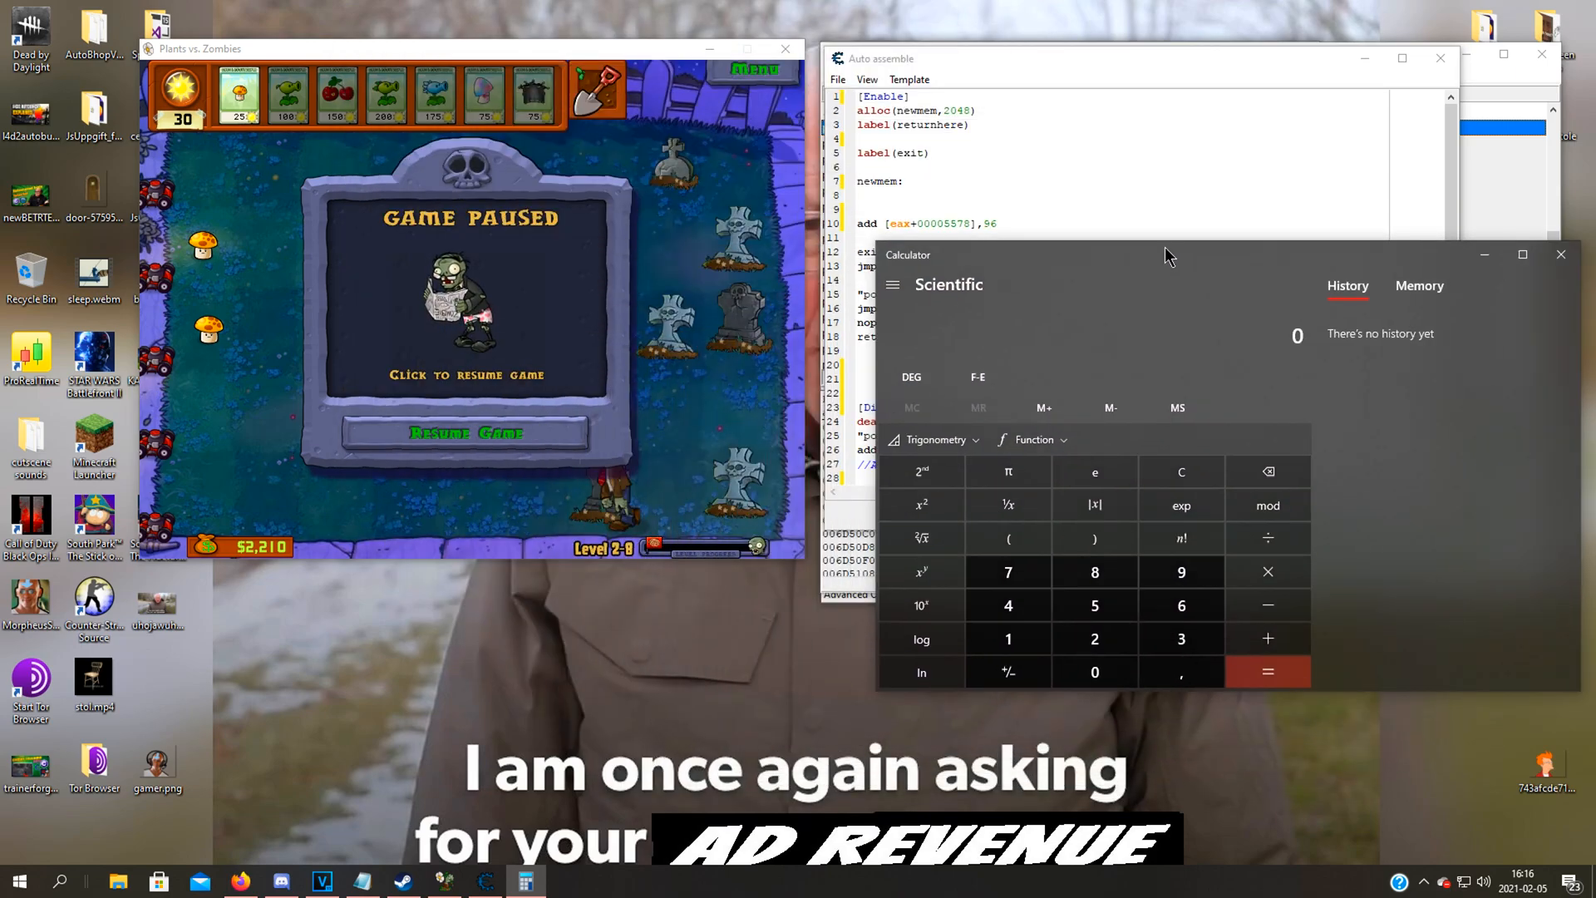
Switch Calculator to Programmer mode to read hex 96 as decimal 150
click(891, 284)
text(150)
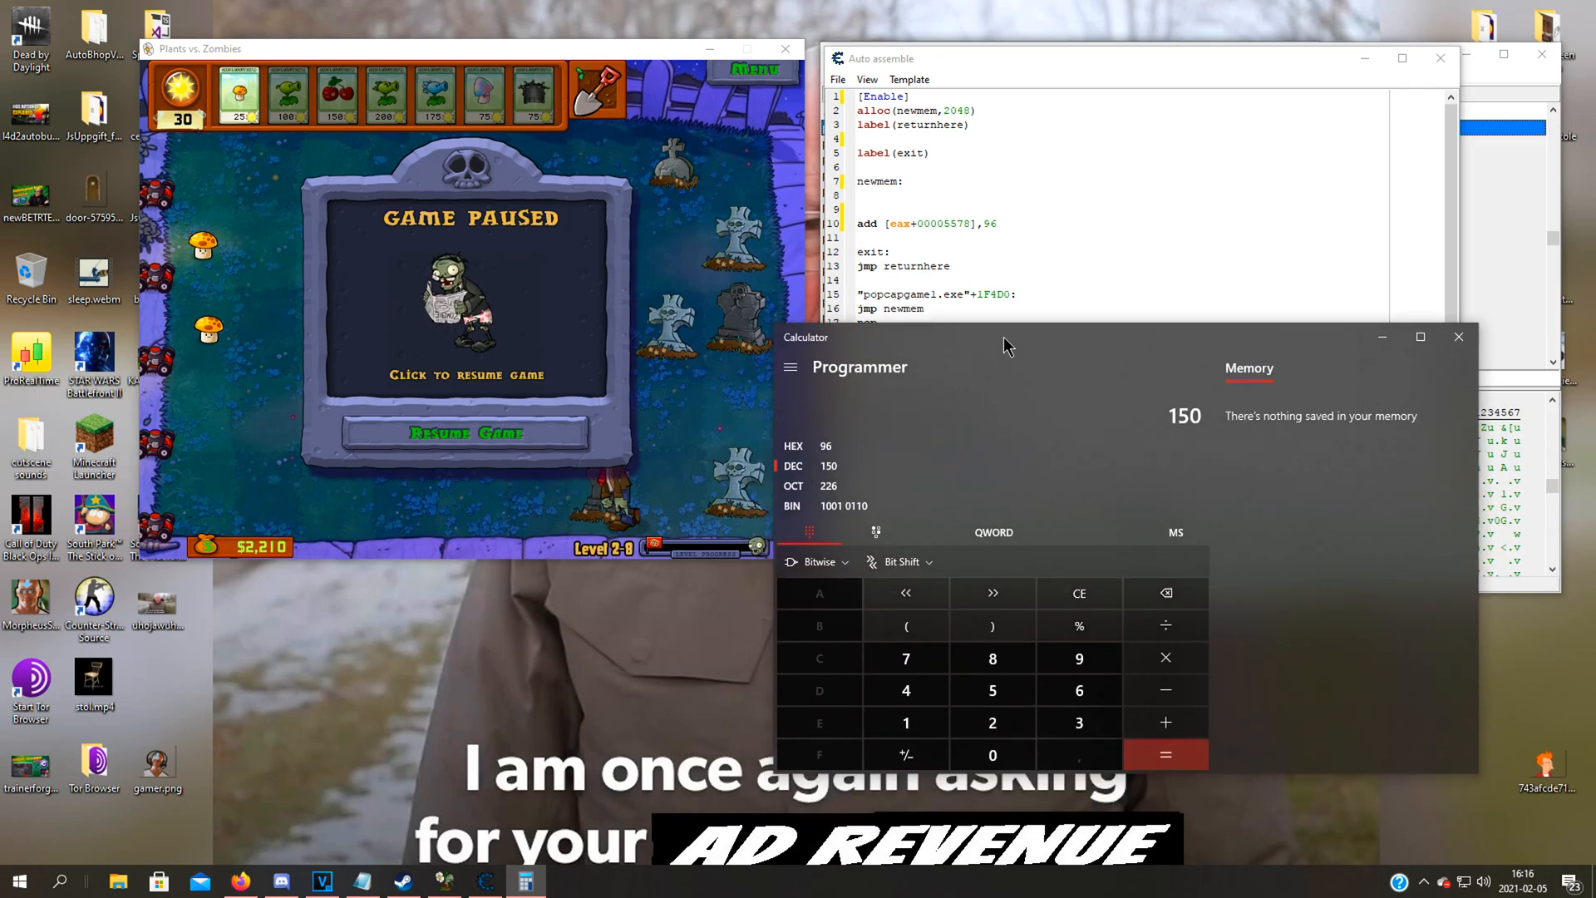
drag(1007, 338, 1079, 286)
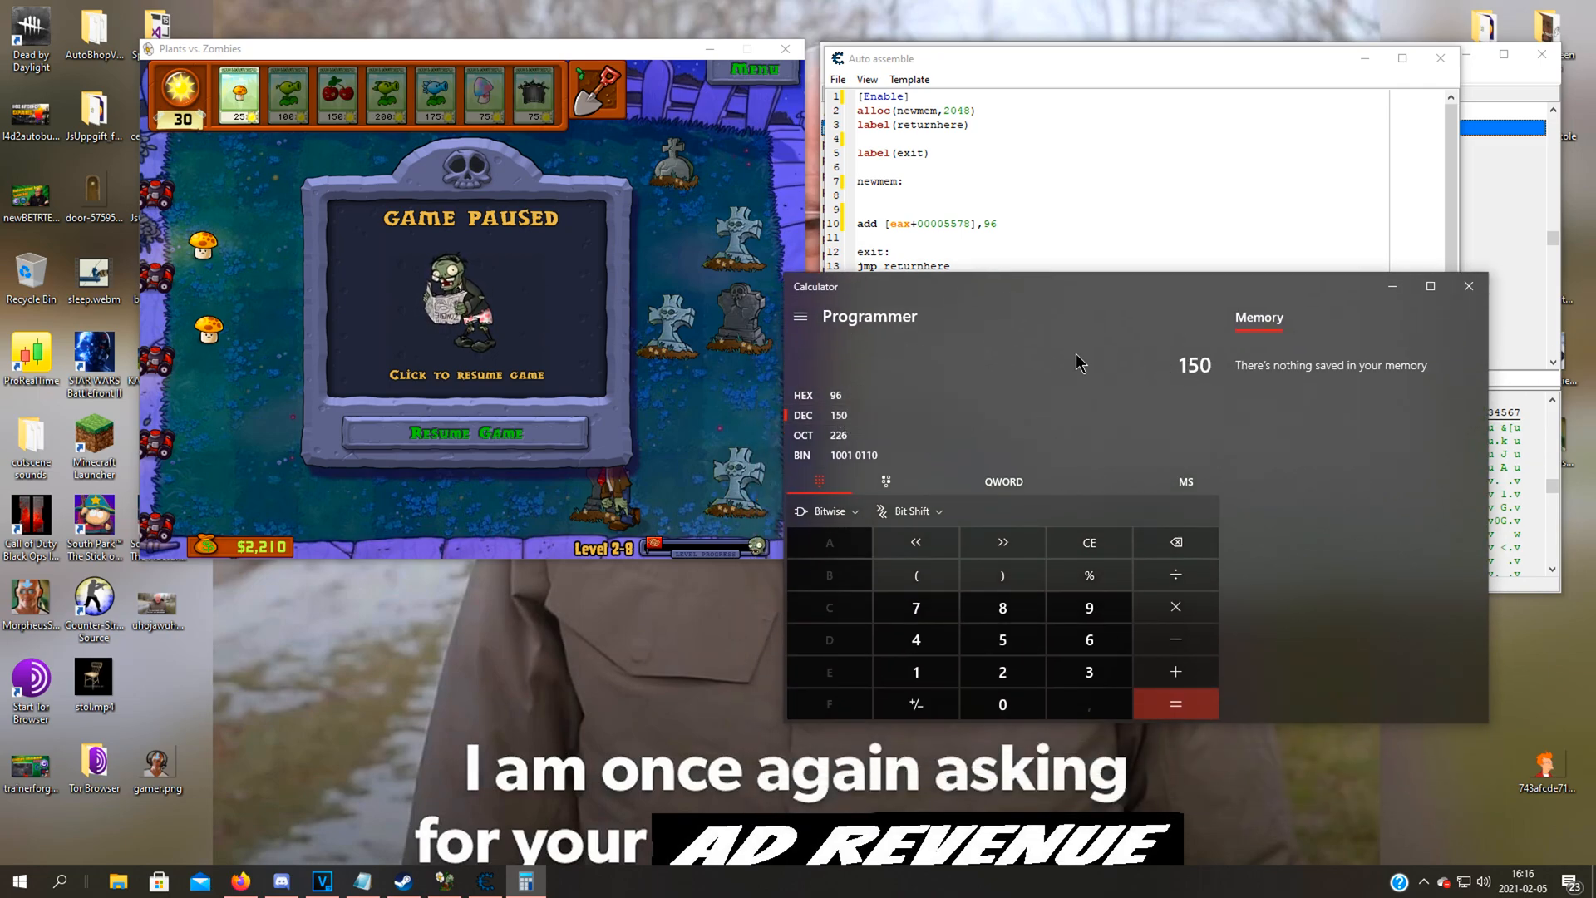
mouse_move(1037, 294)
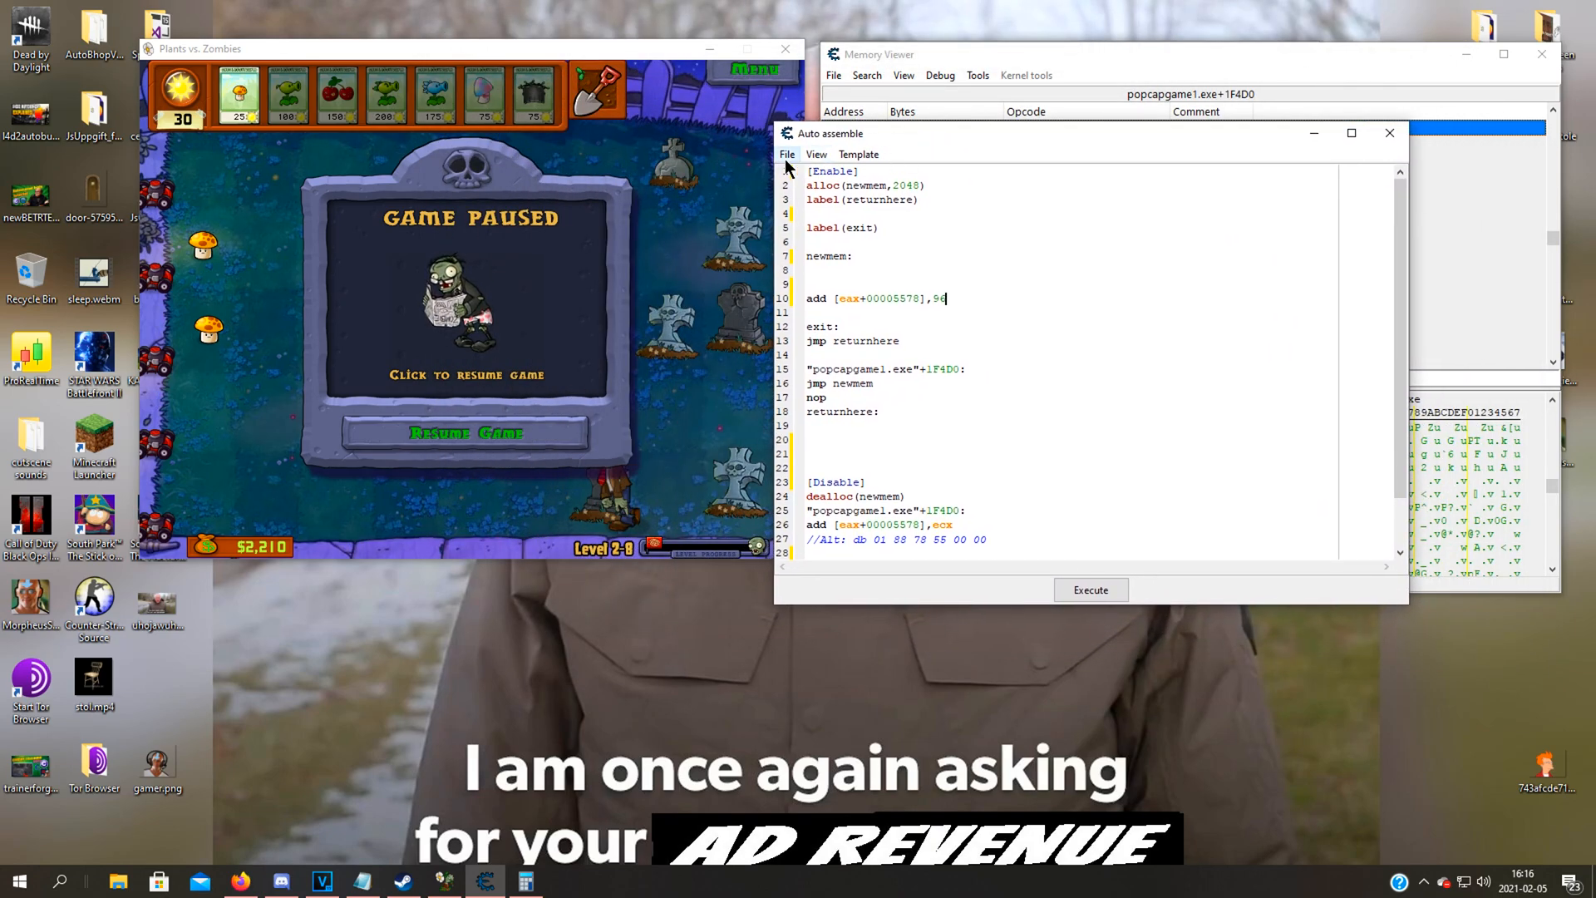
Review the script's Enable and Disable sections in the Auto assemble editor
click(814, 153)
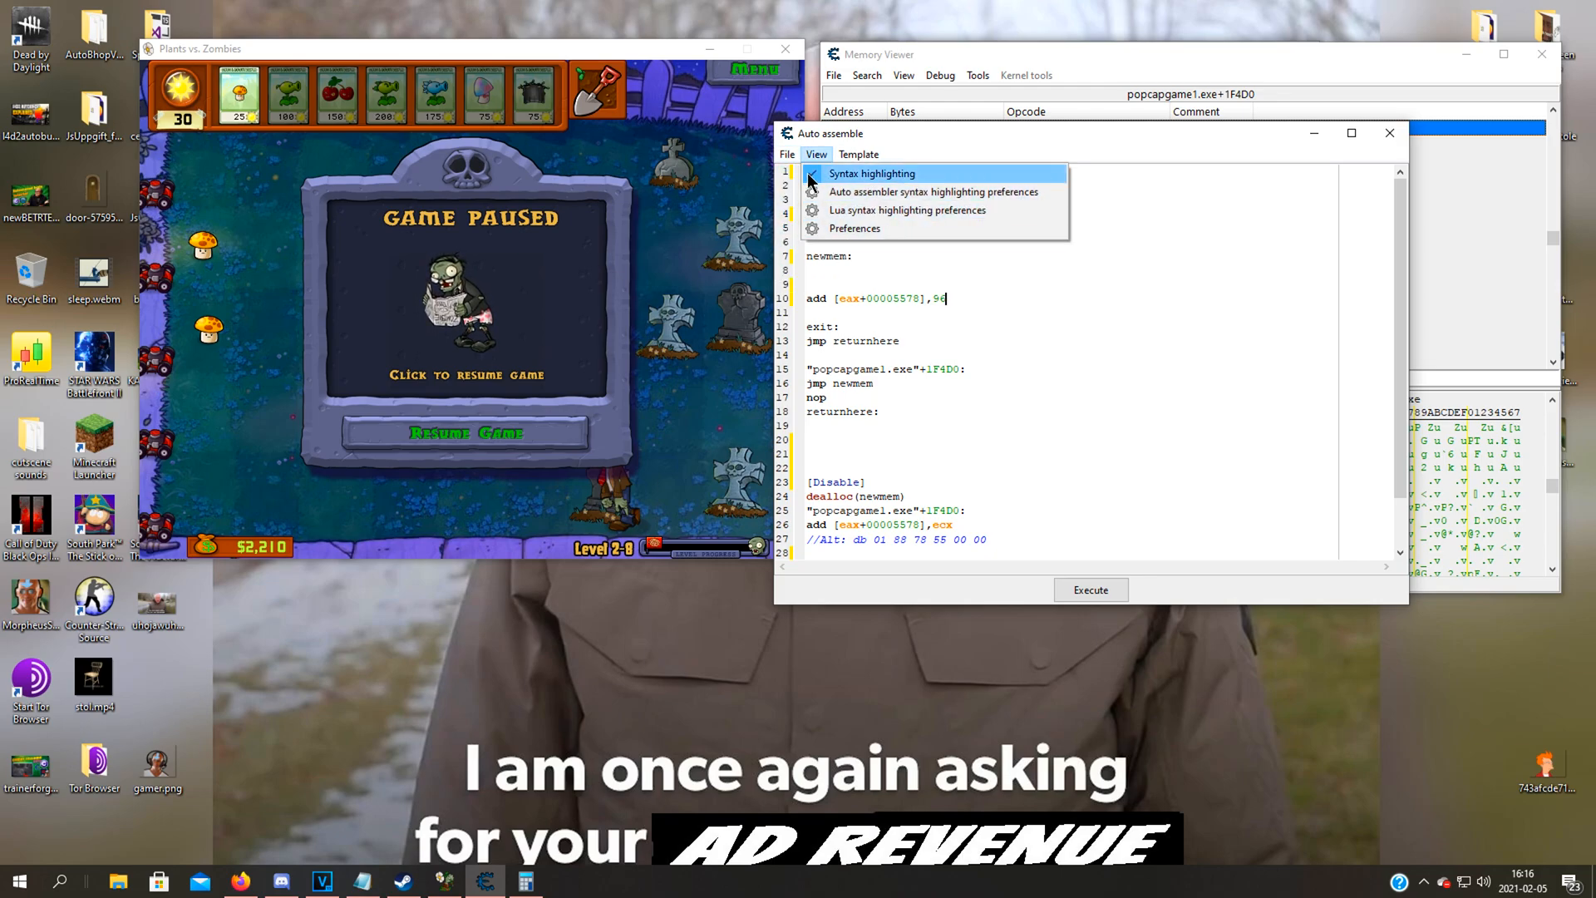
click(787, 153)
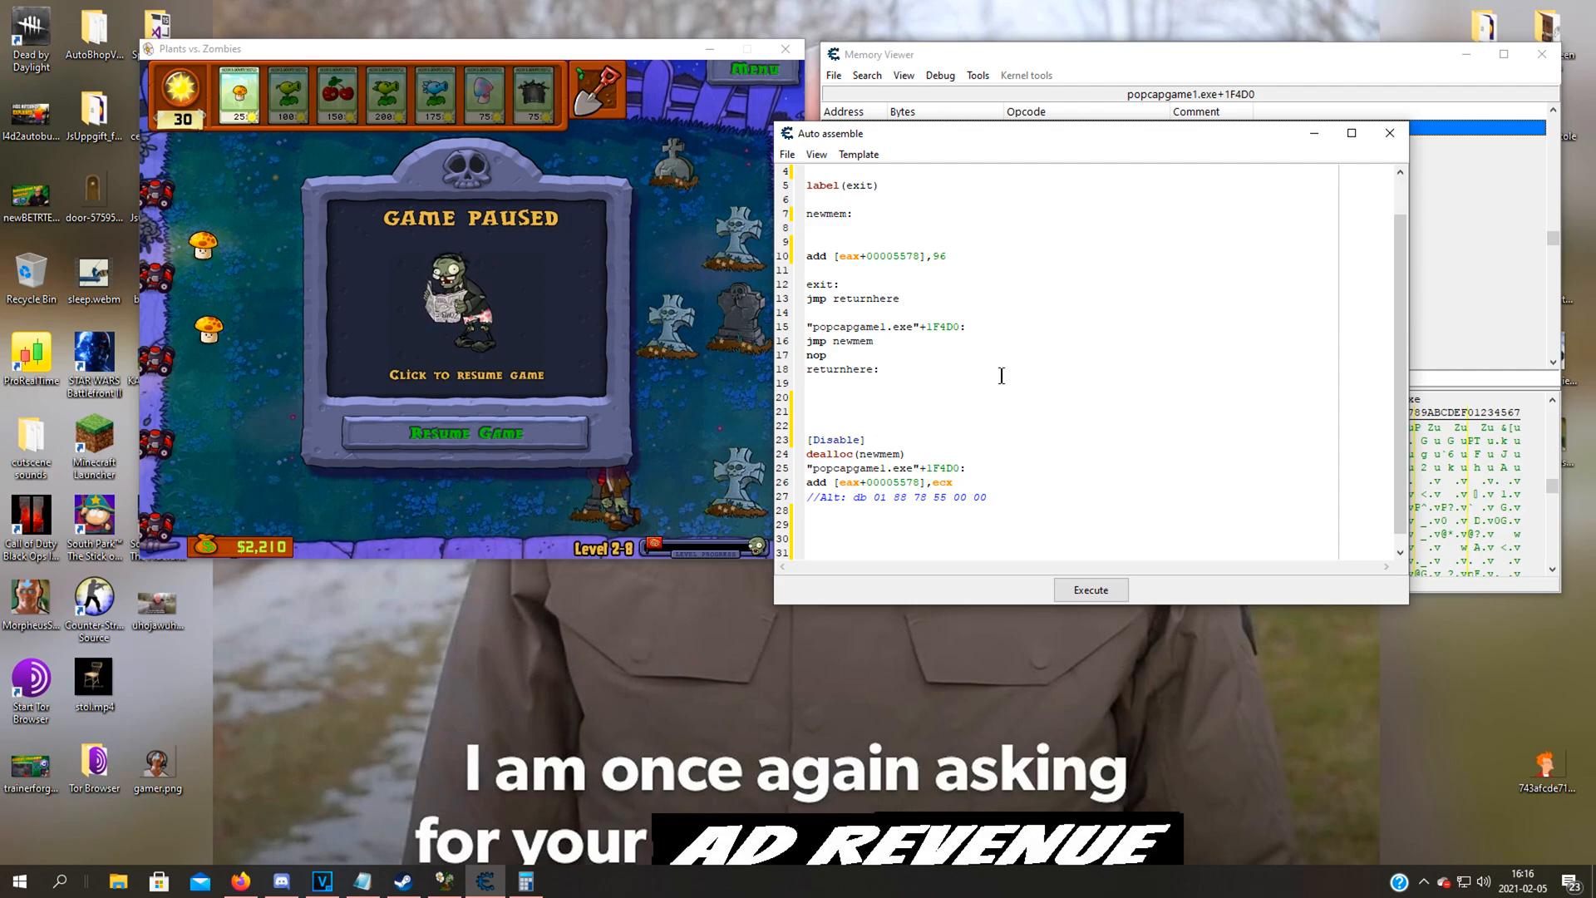
mouse_move(876, 440)
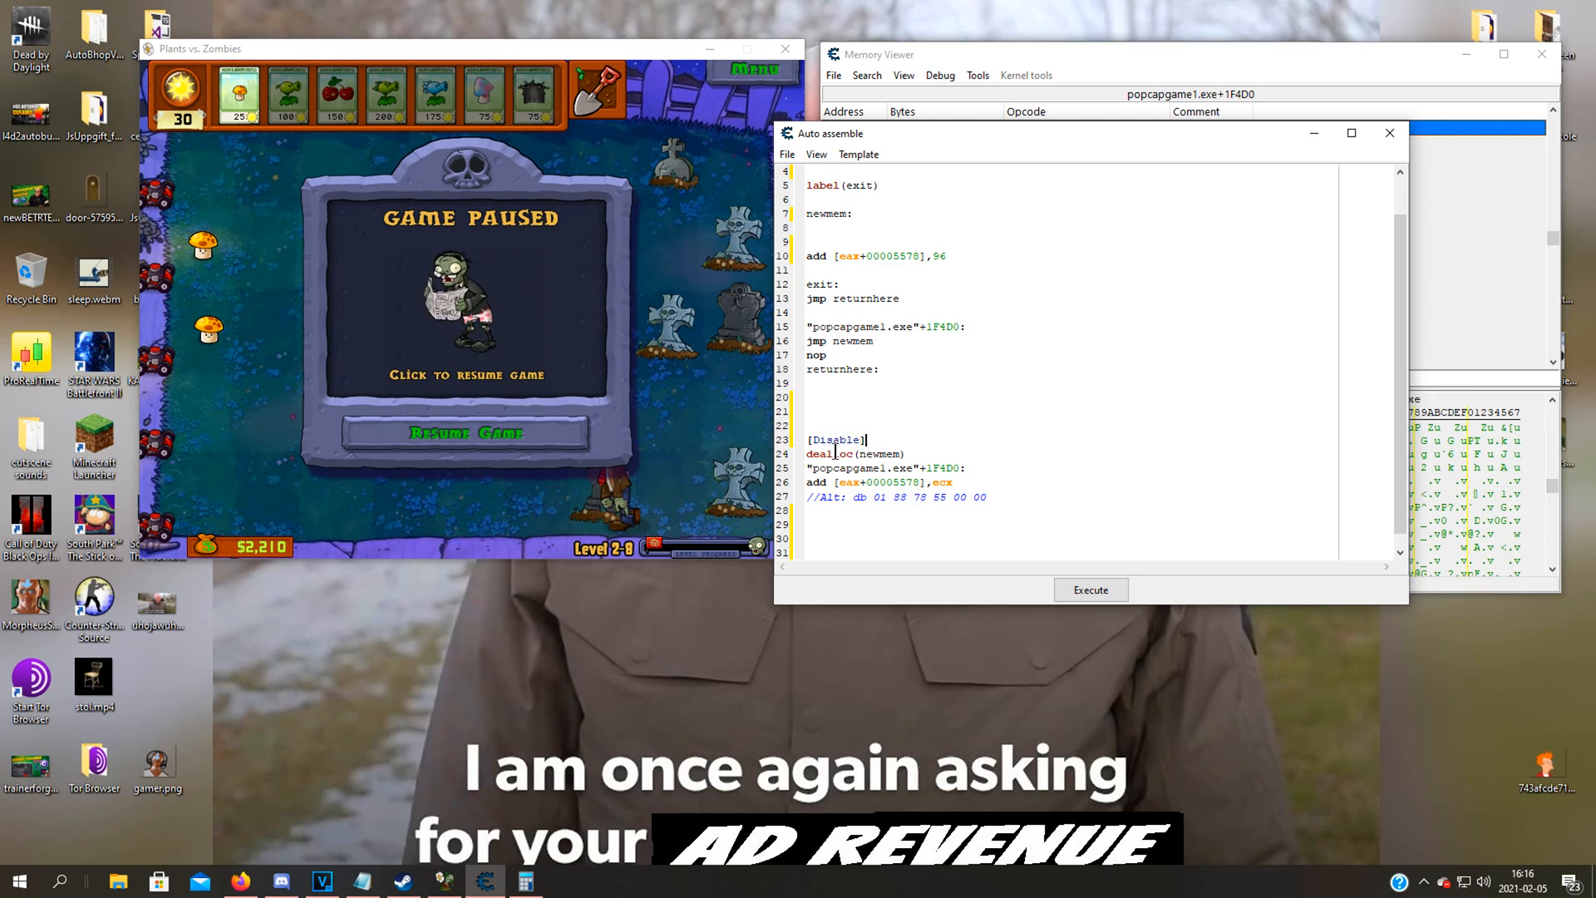
click(978, 465)
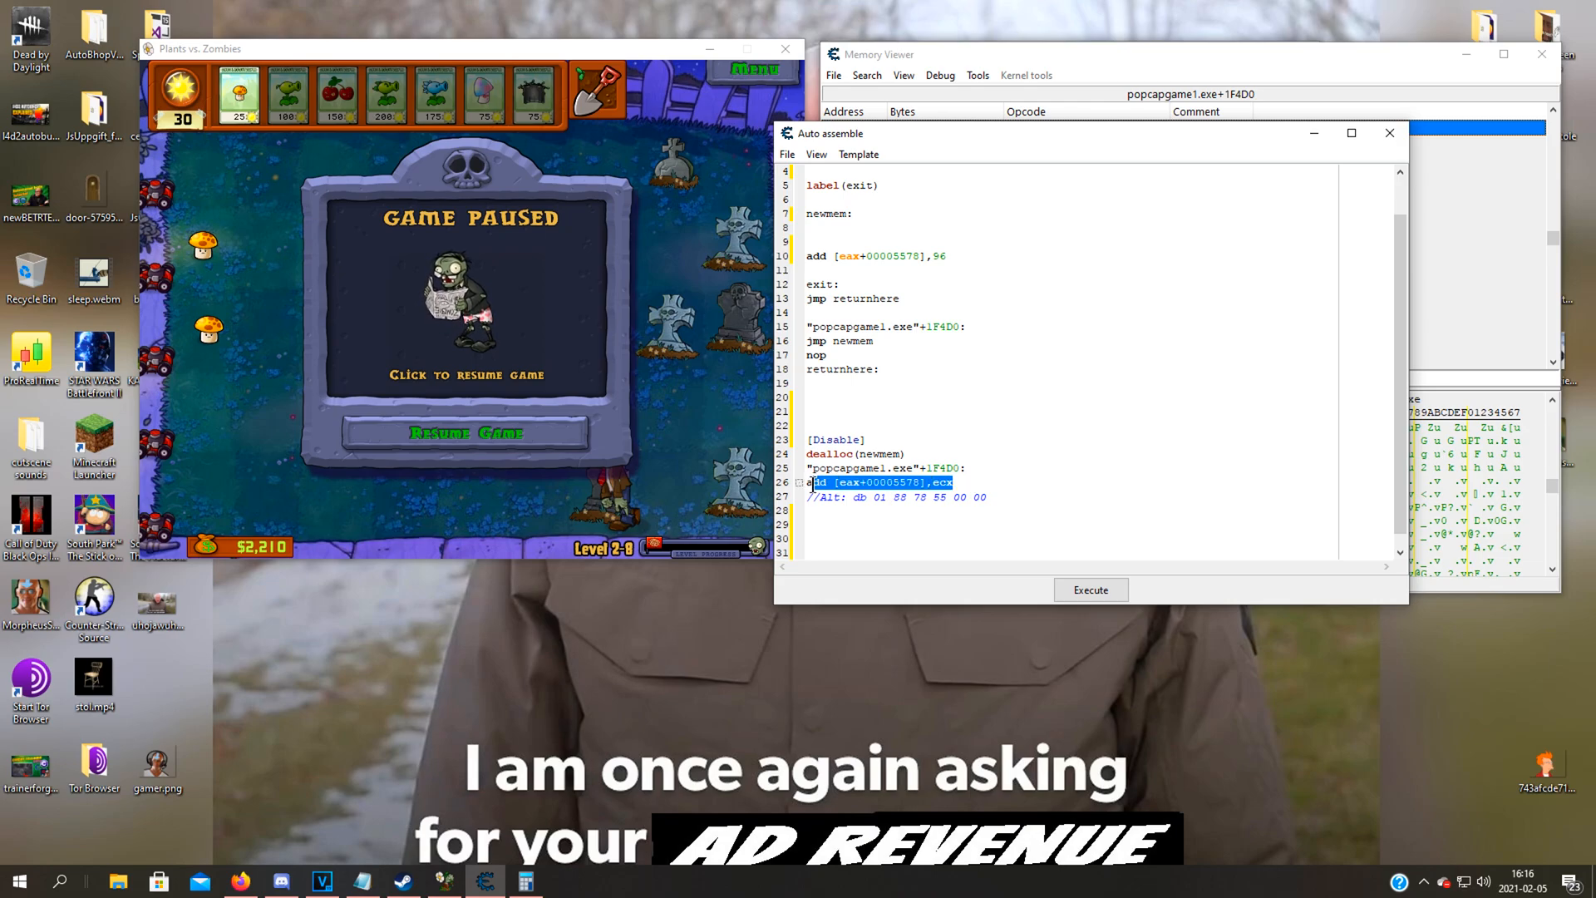
click(973, 482)
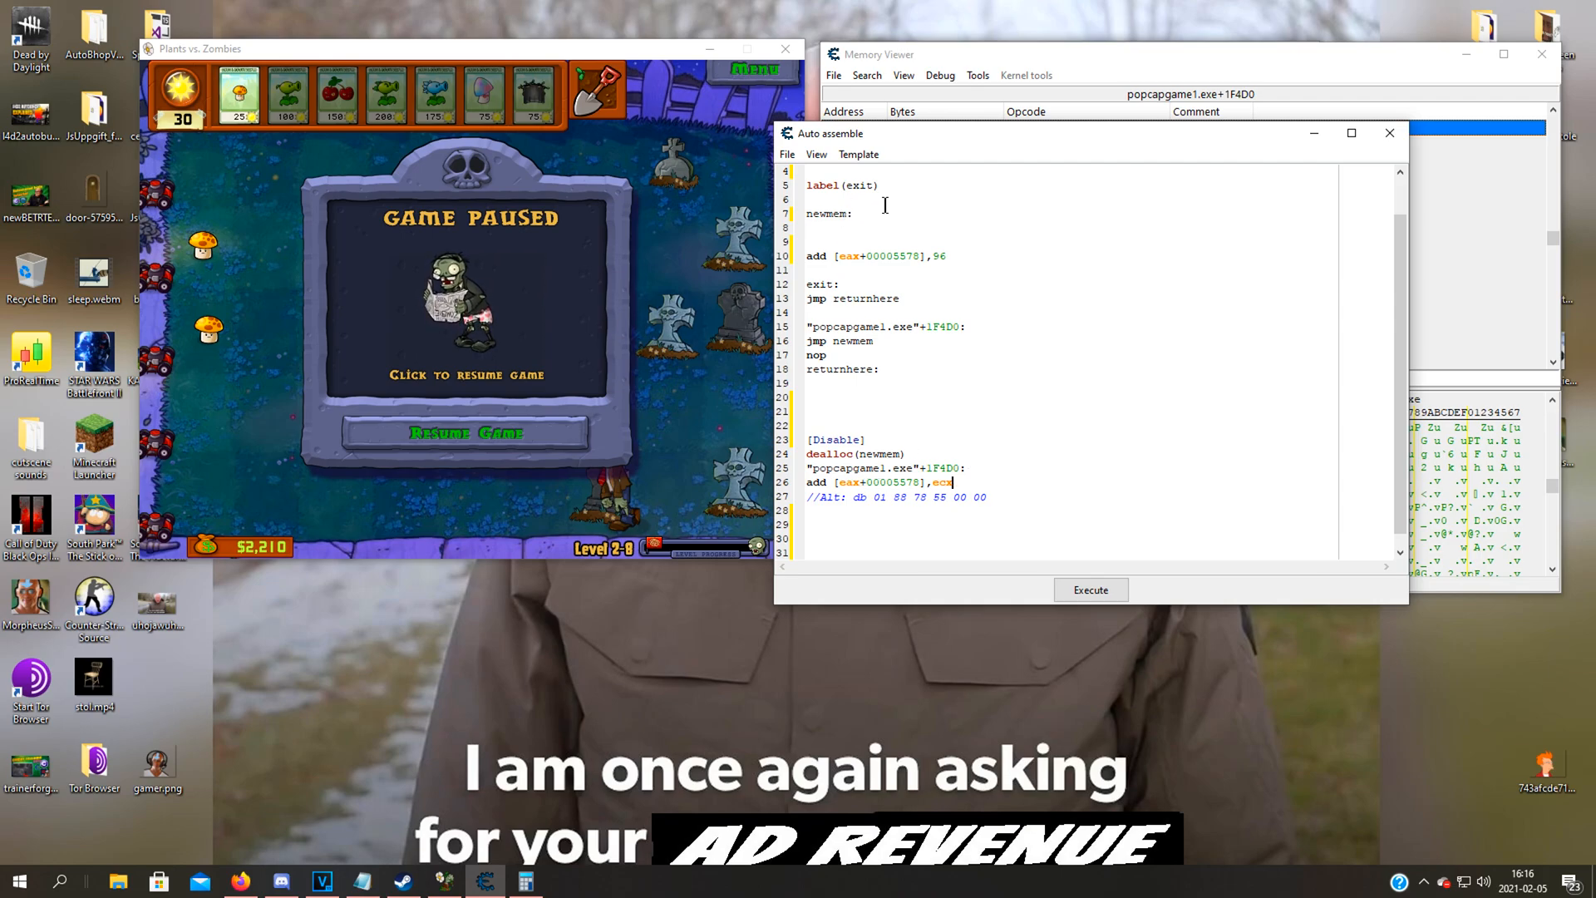
scroll(up, 3)
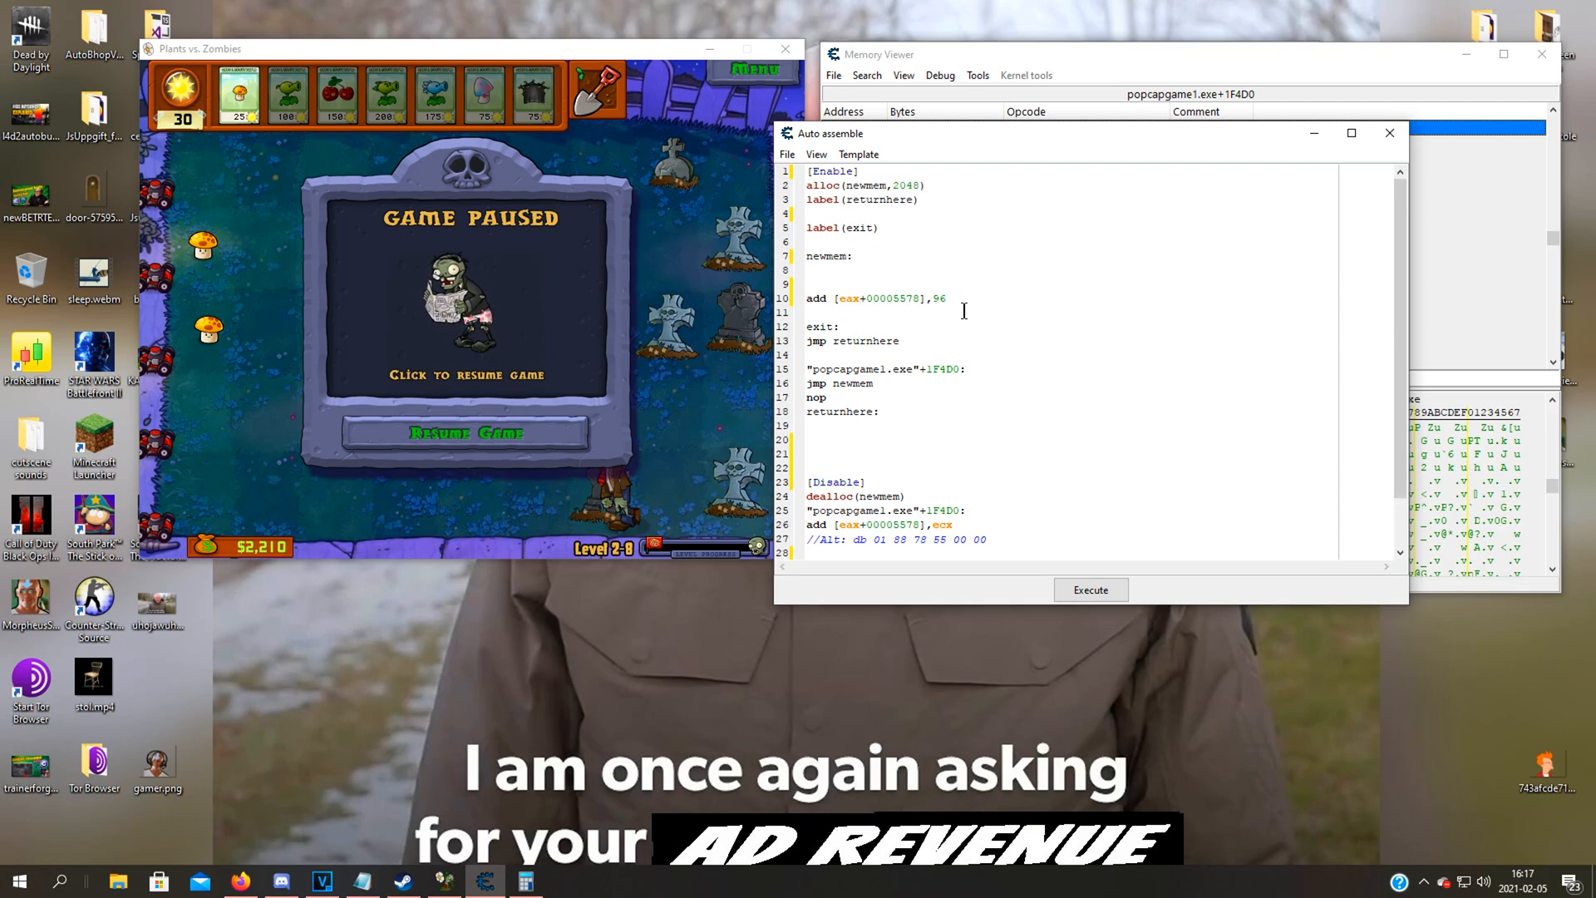
mouse_move(853, 338)
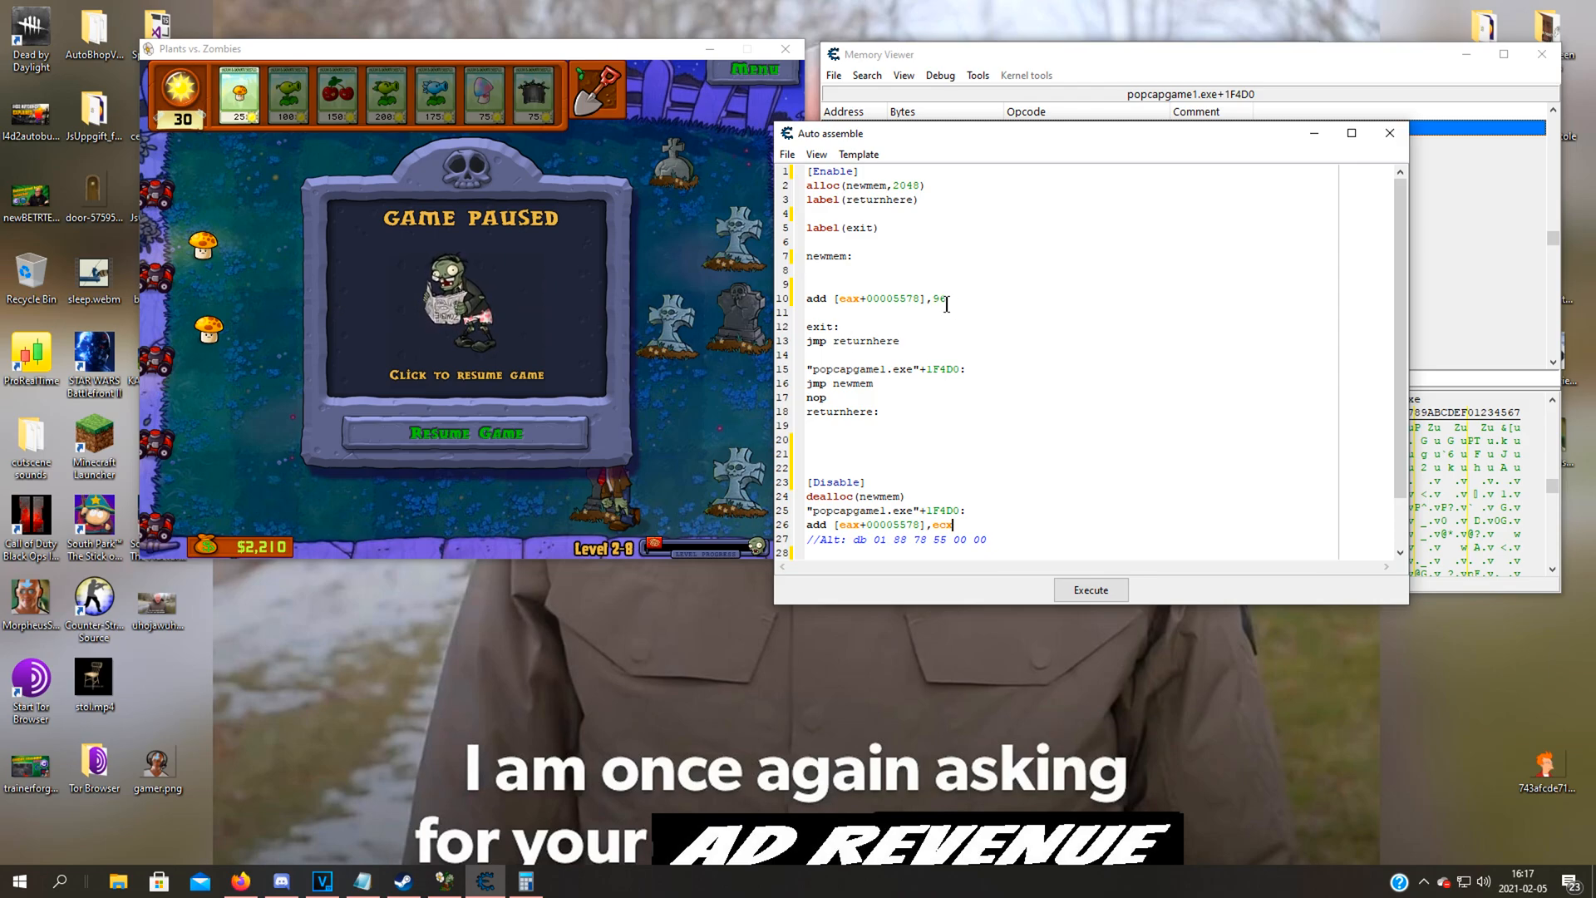
Assign the add-96 sun script to the current cheat table as an Auto Assemble entry
click(858, 153)
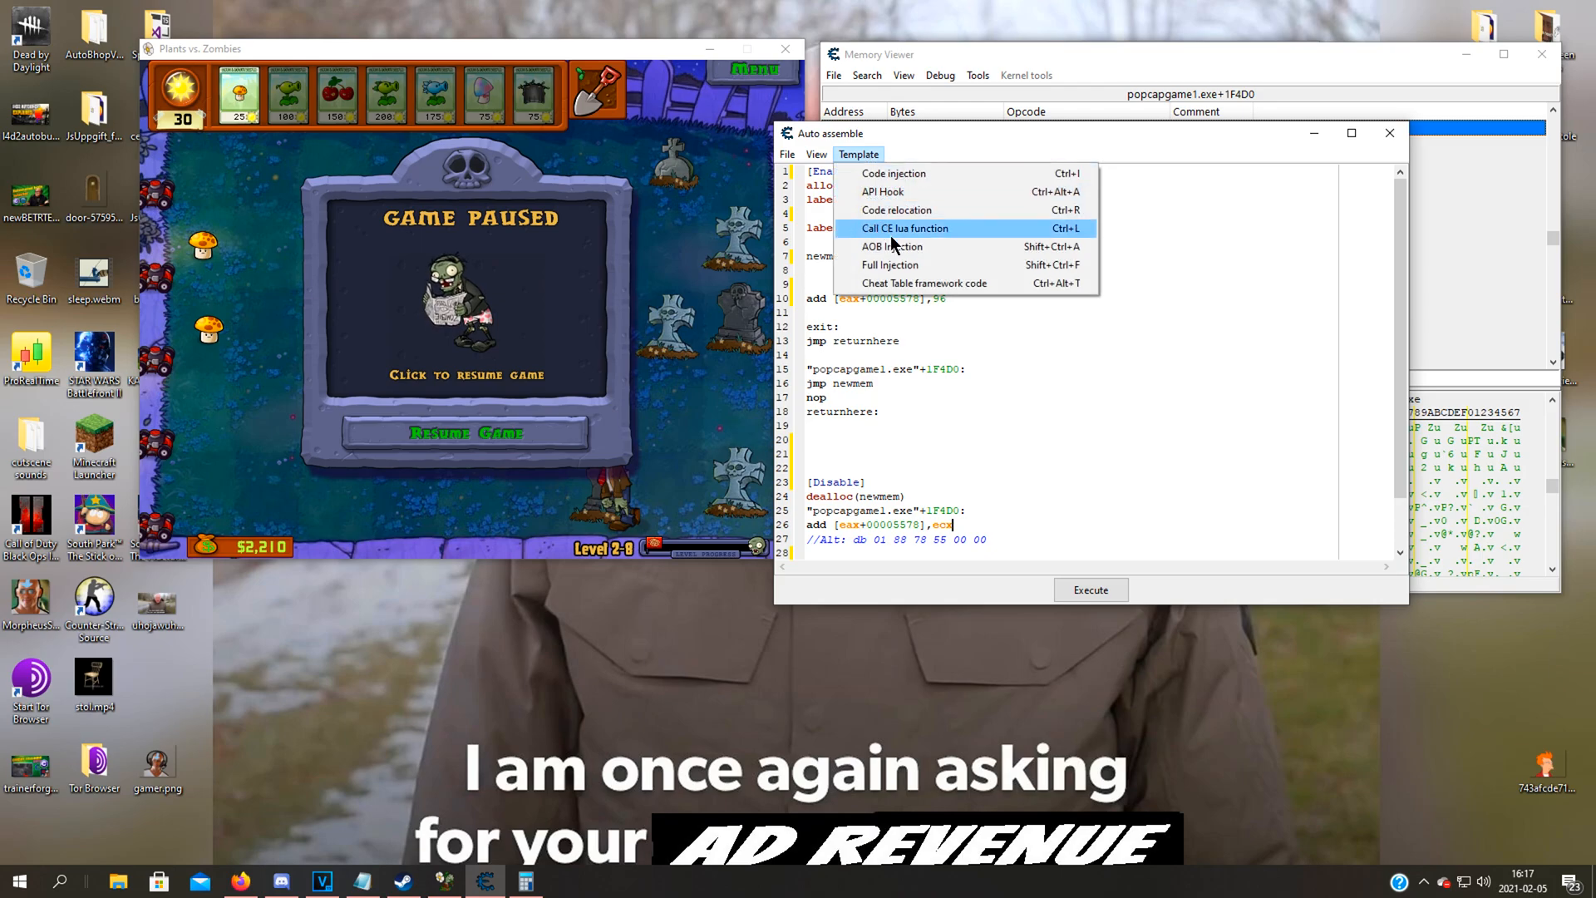
click(787, 152)
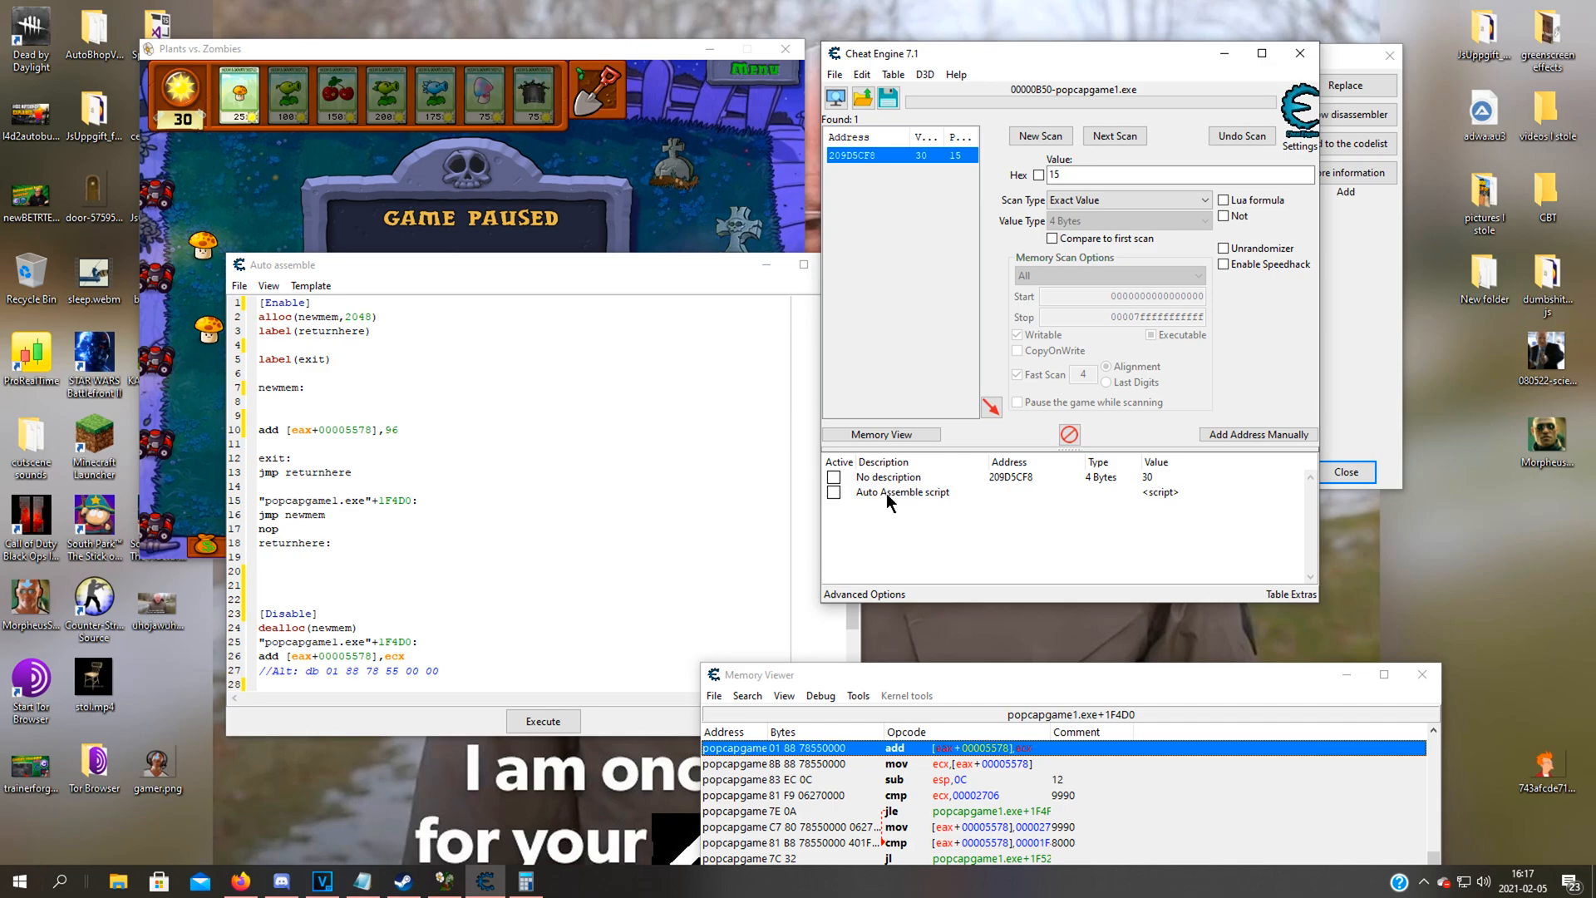
mouse_move(1008, 564)
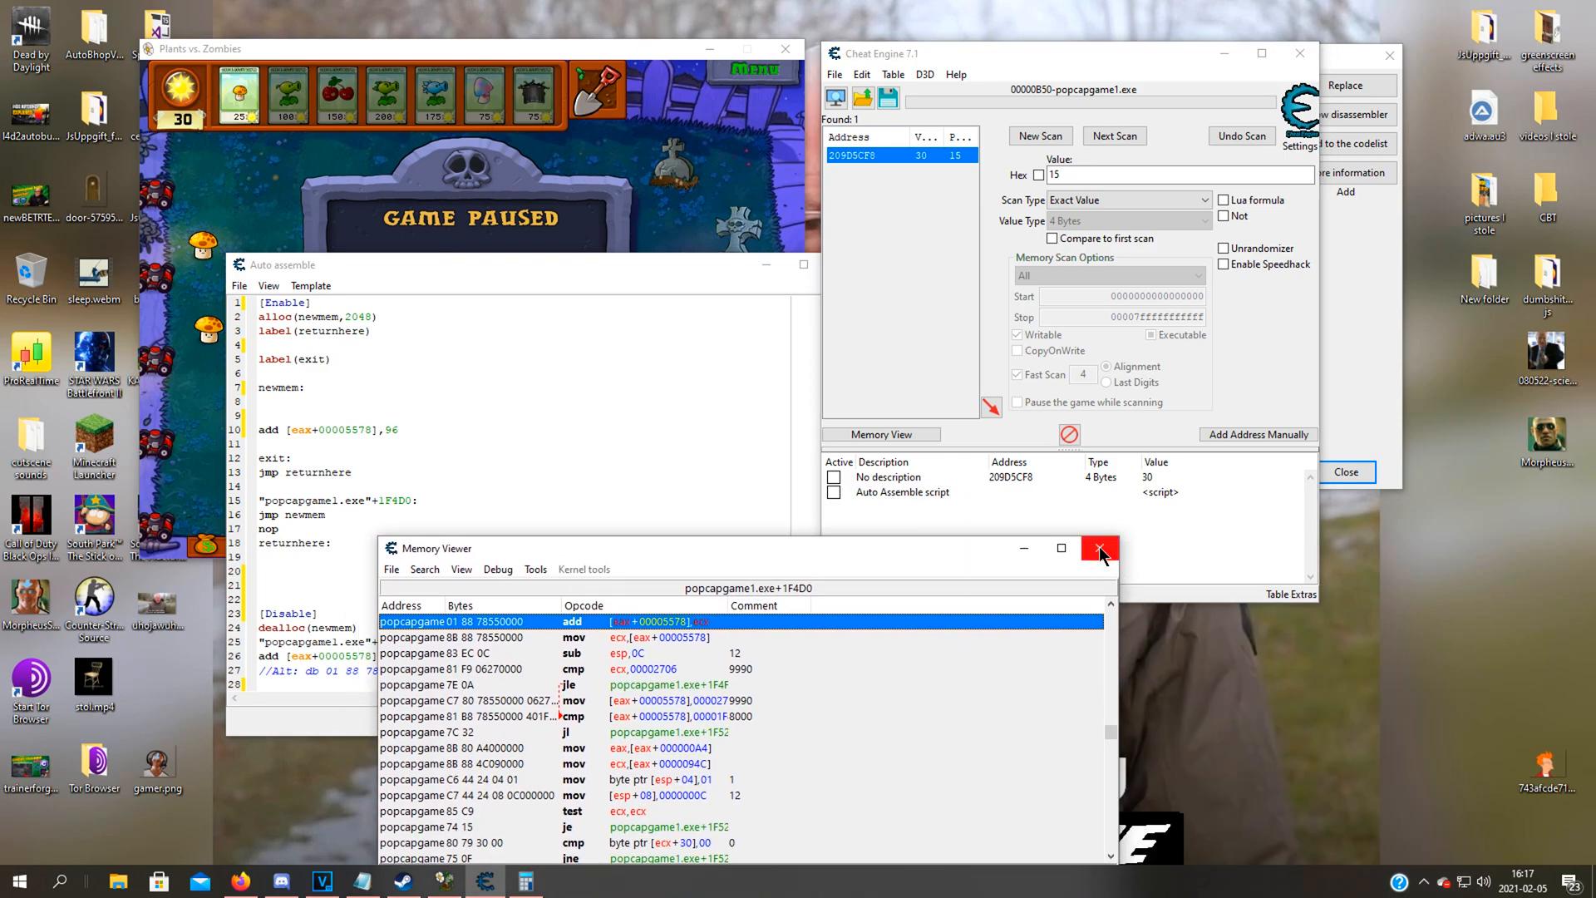
Close Memory Viewer and rename the table's script entry to '150 more sun'
click(1099, 547)
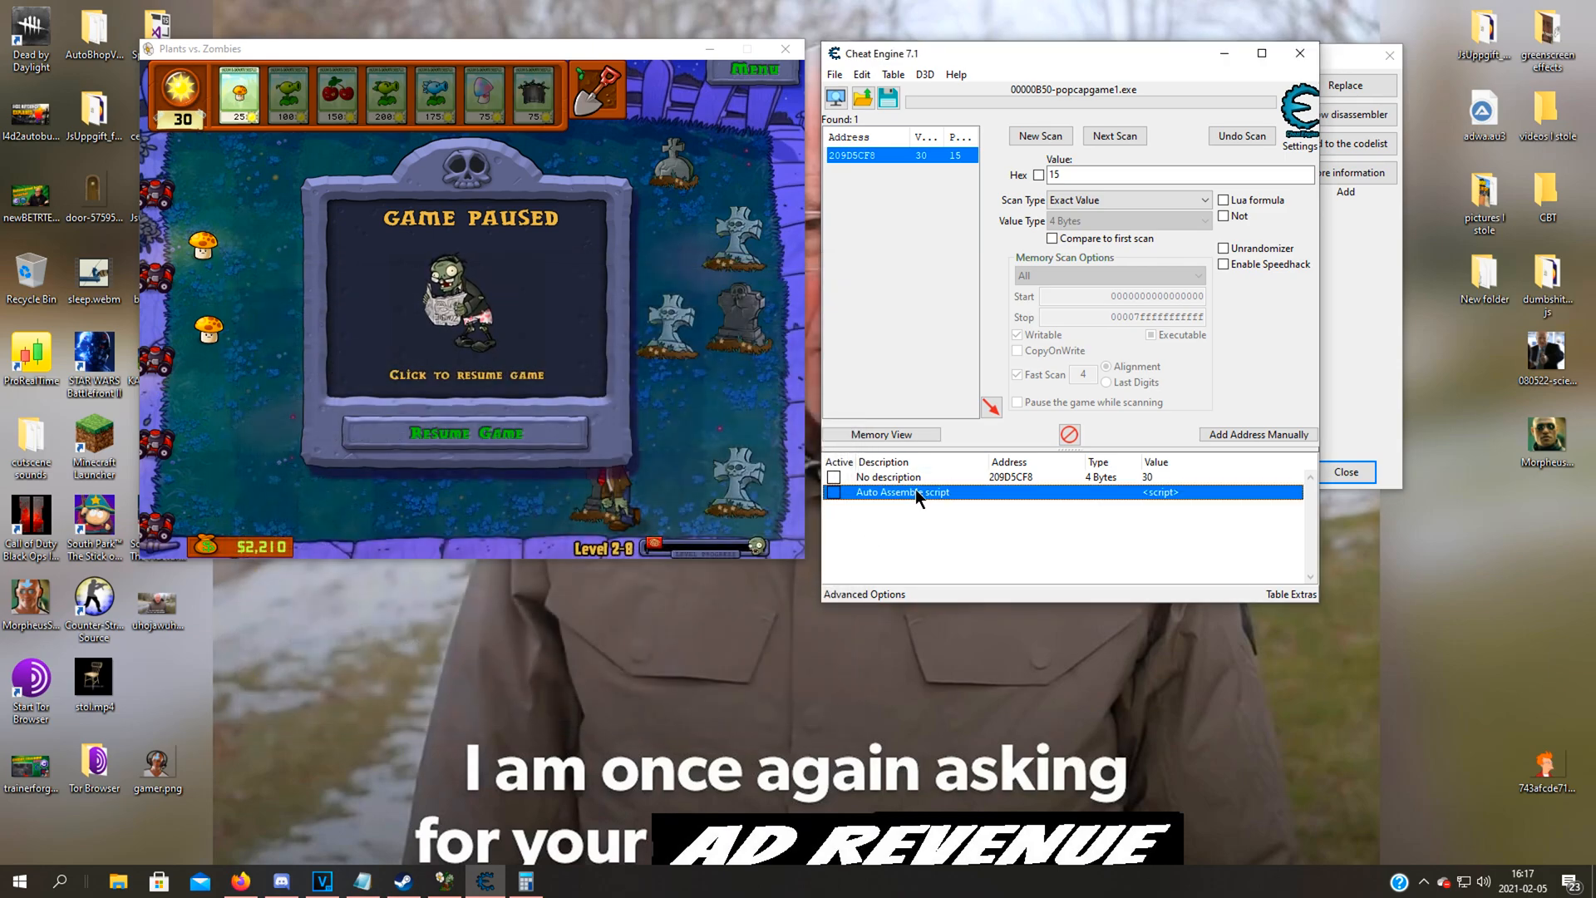
mouse_move(899, 498)
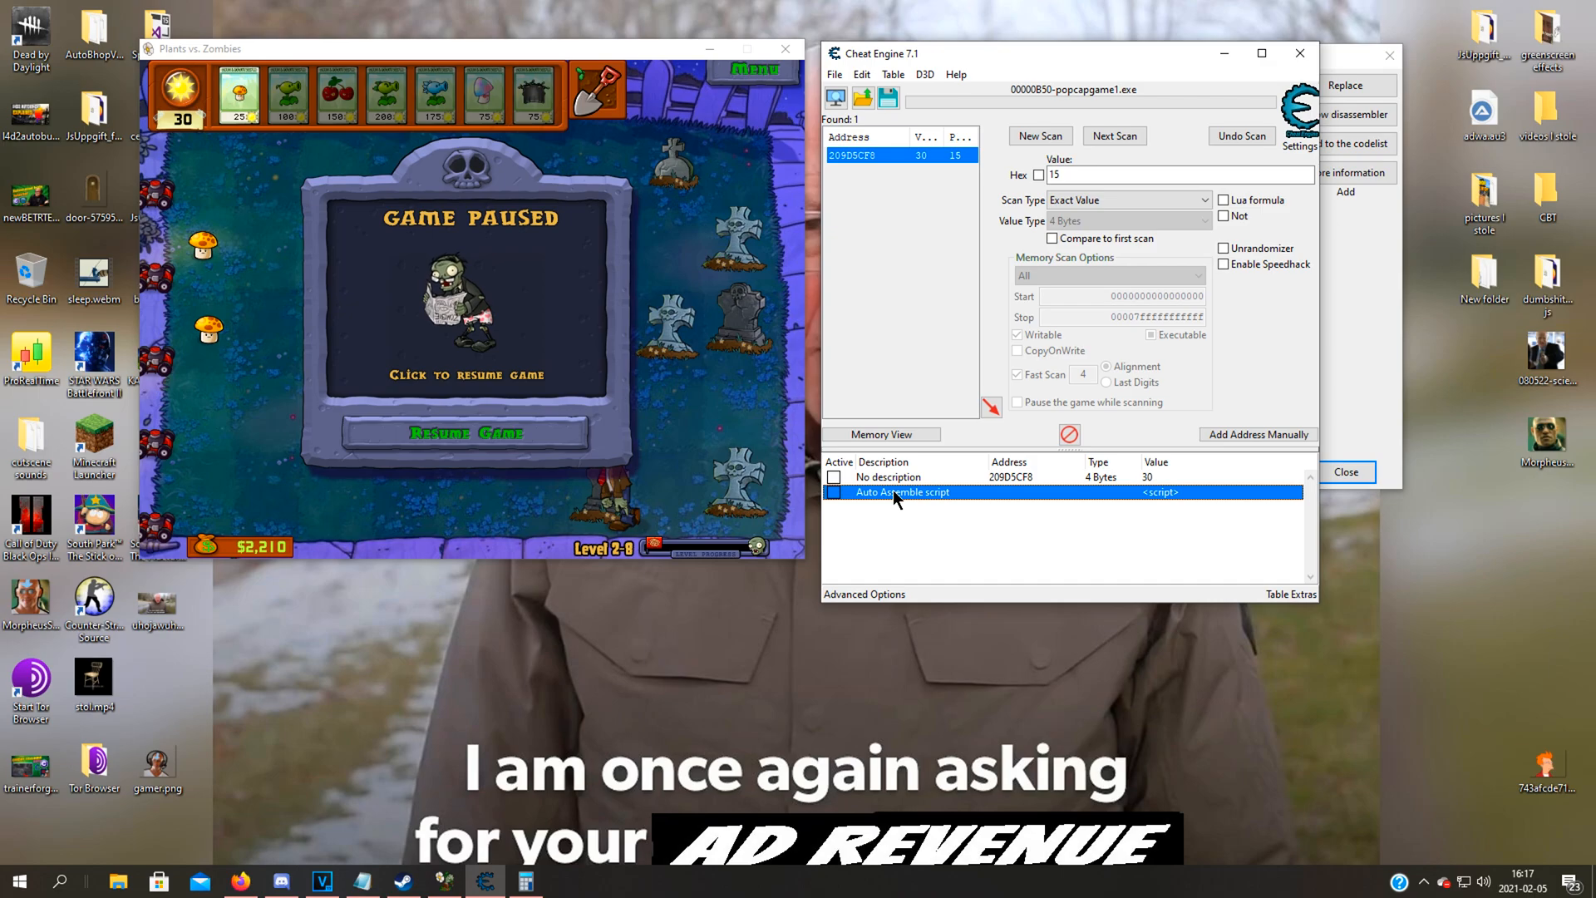
double_click(901, 492)
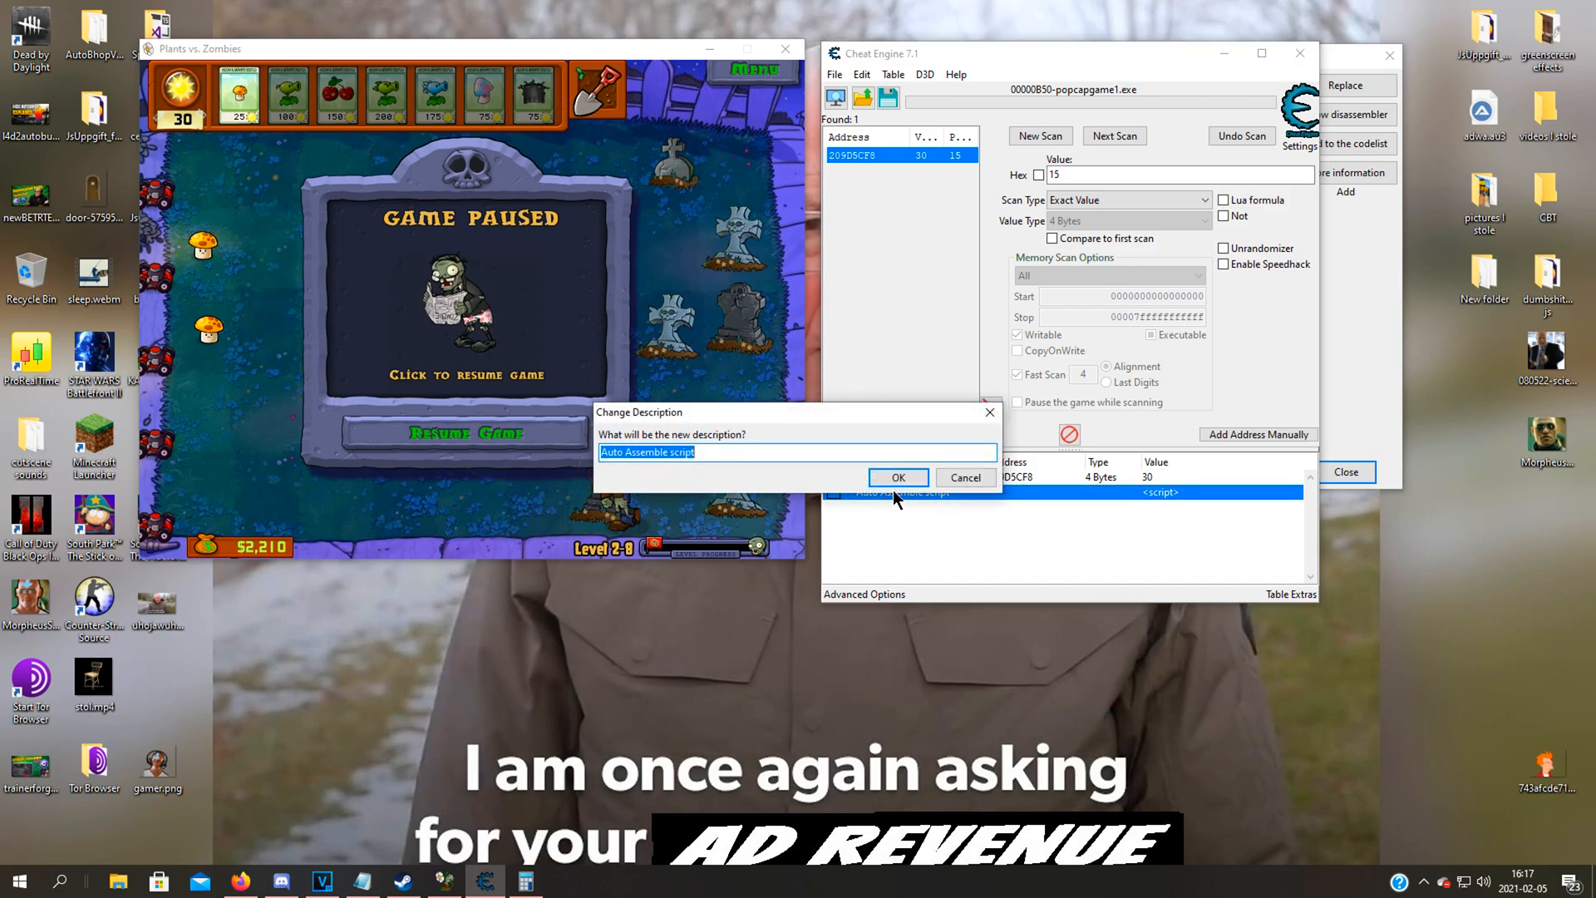
text(150 m)
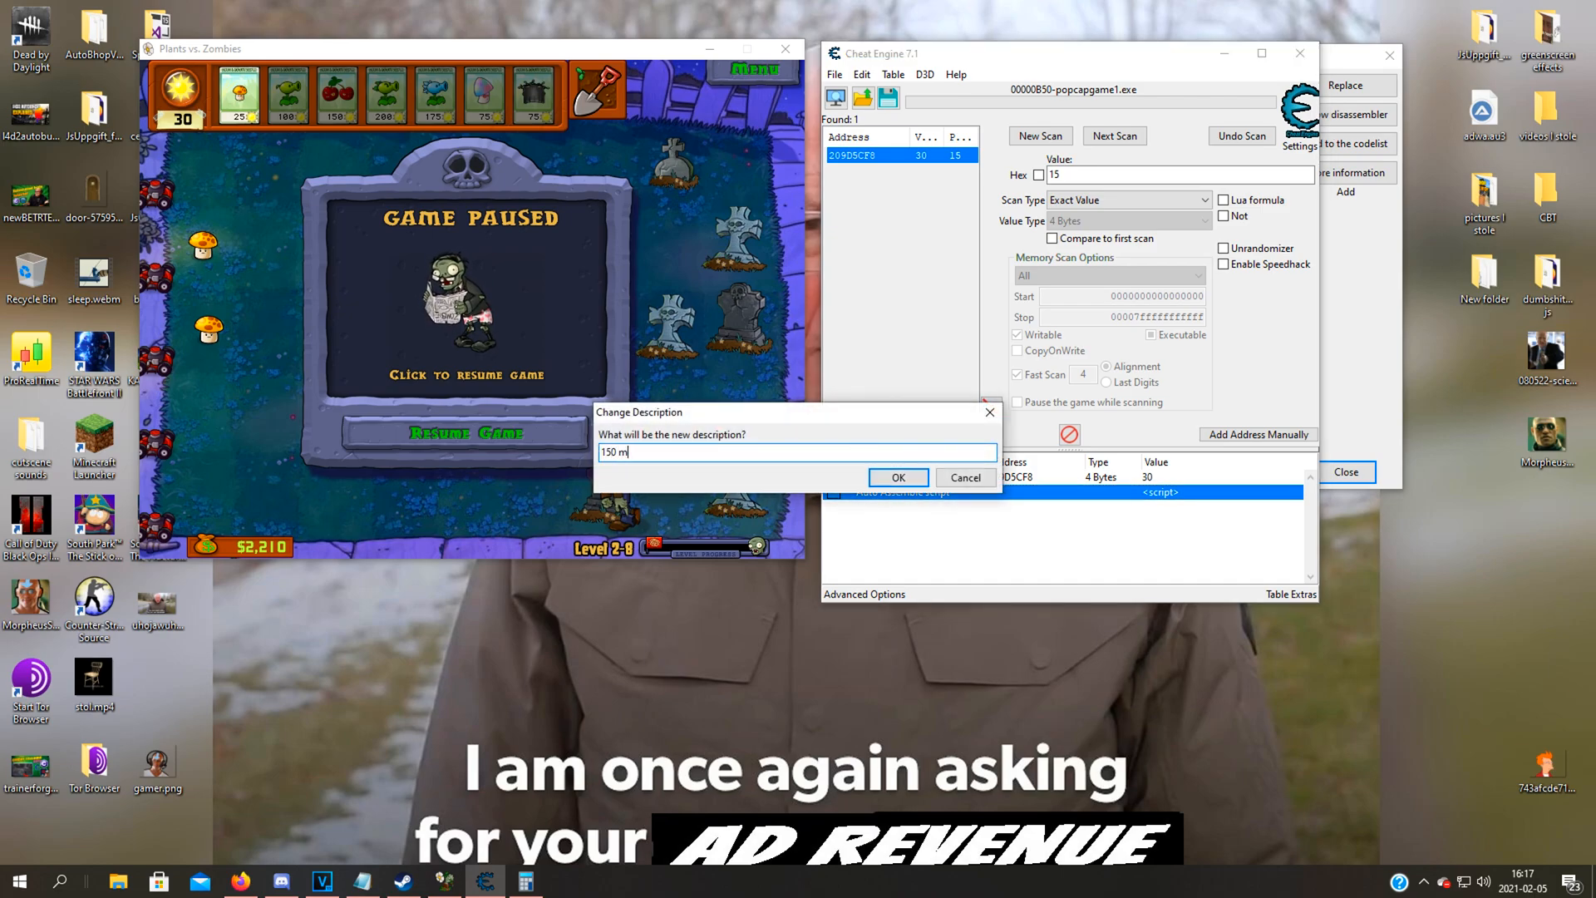
text(ore)
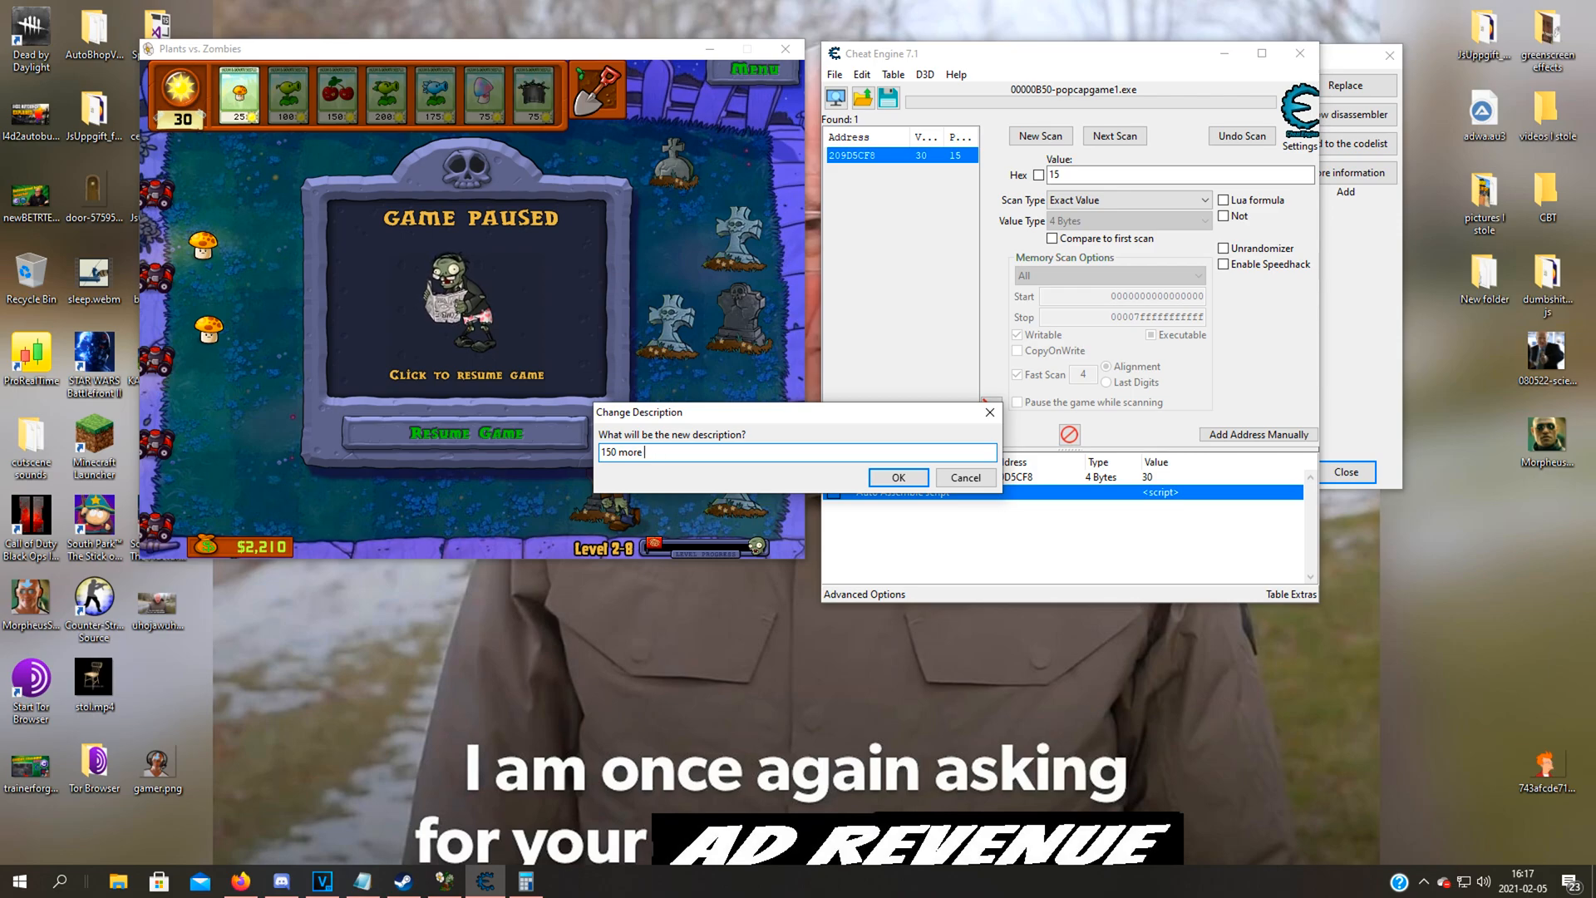
click(896, 477)
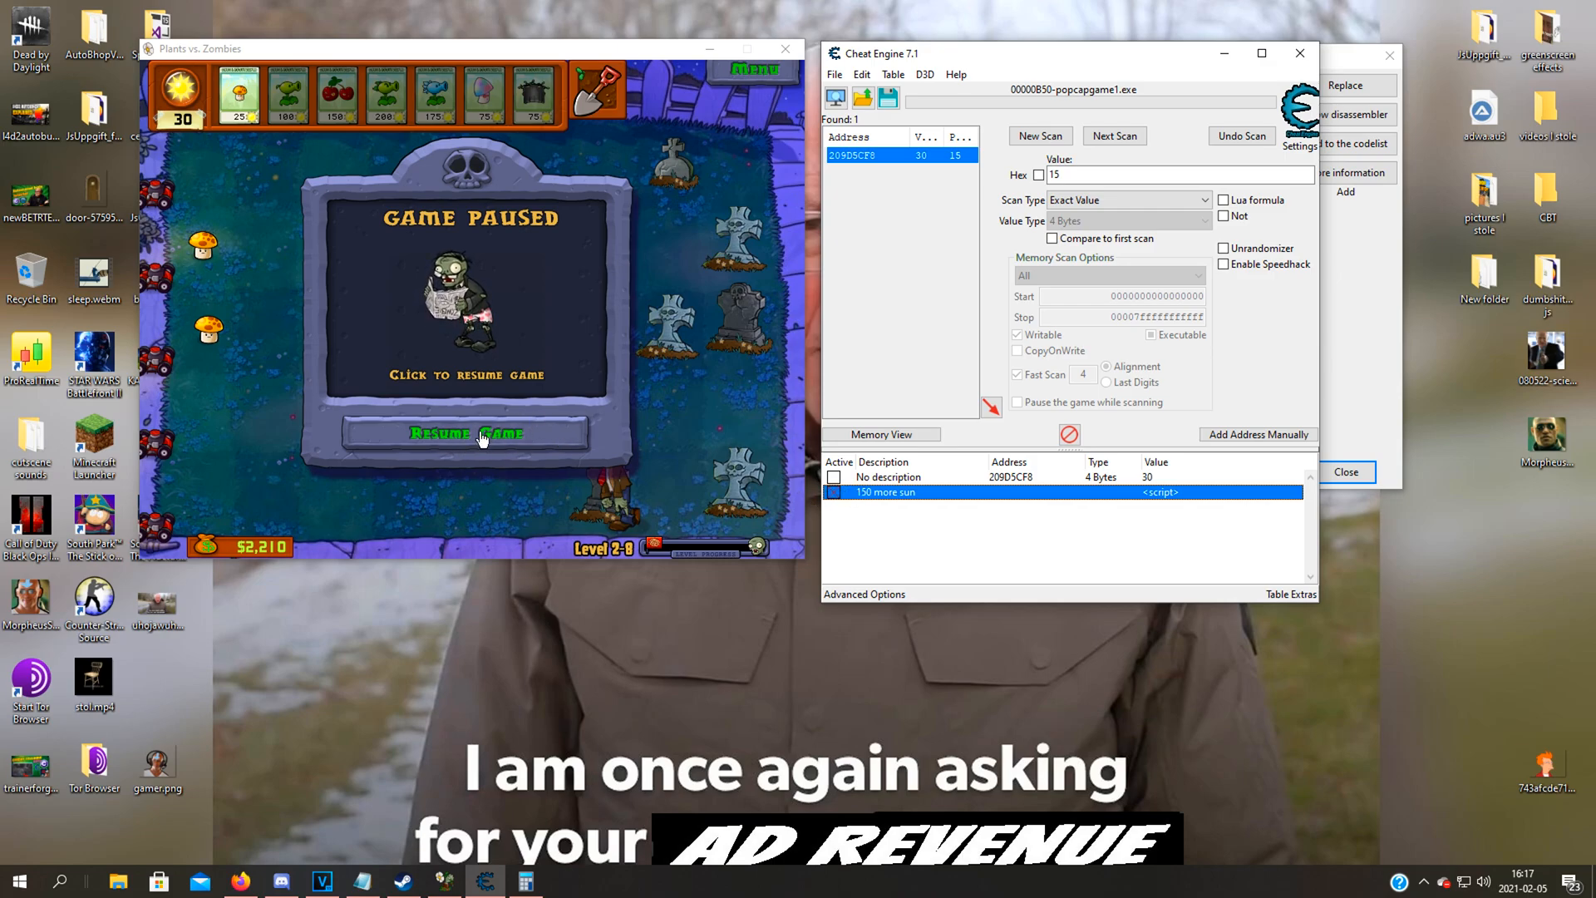
Resume the level and collect falling sun so the counter climbs to 330, then pause
click(465, 432)
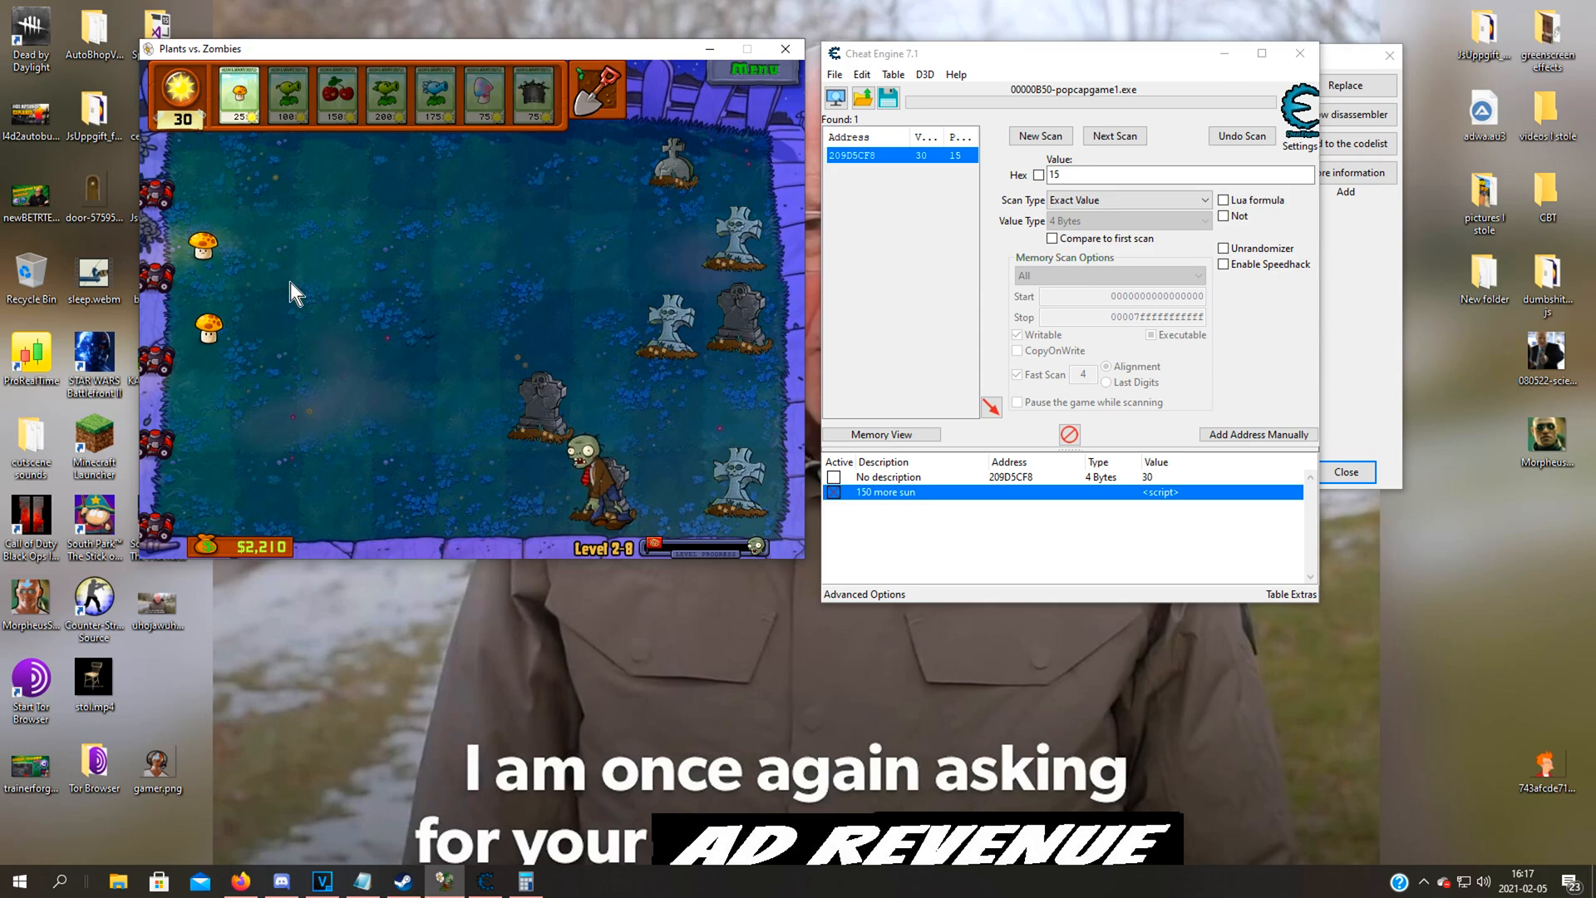
mouse_move(400, 459)
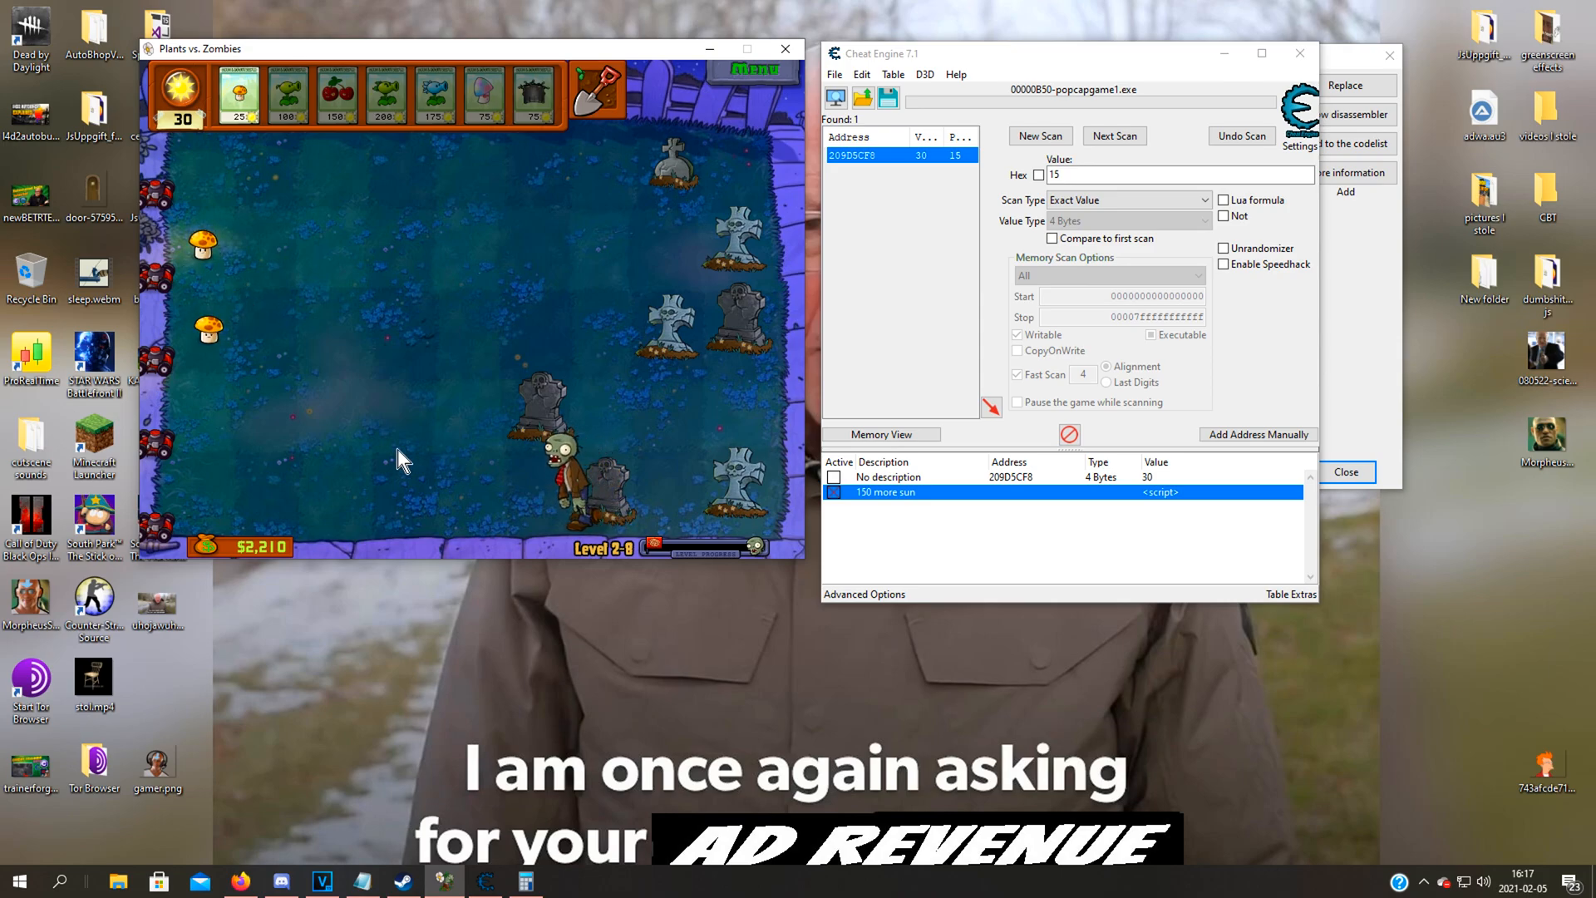
mouse_move(220, 329)
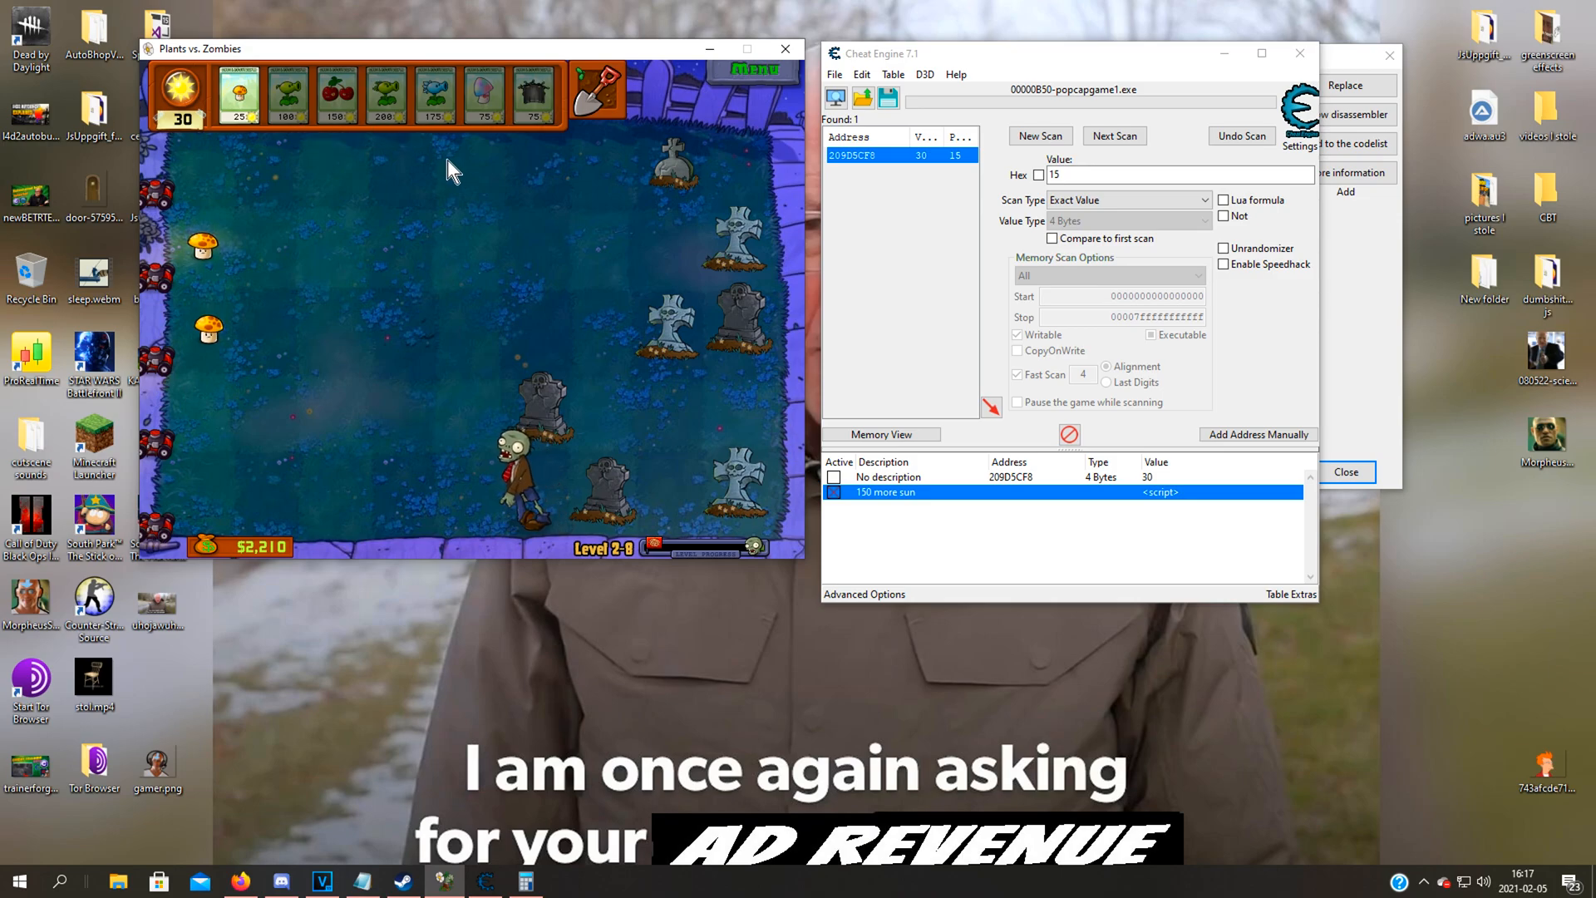
mouse_move(337, 211)
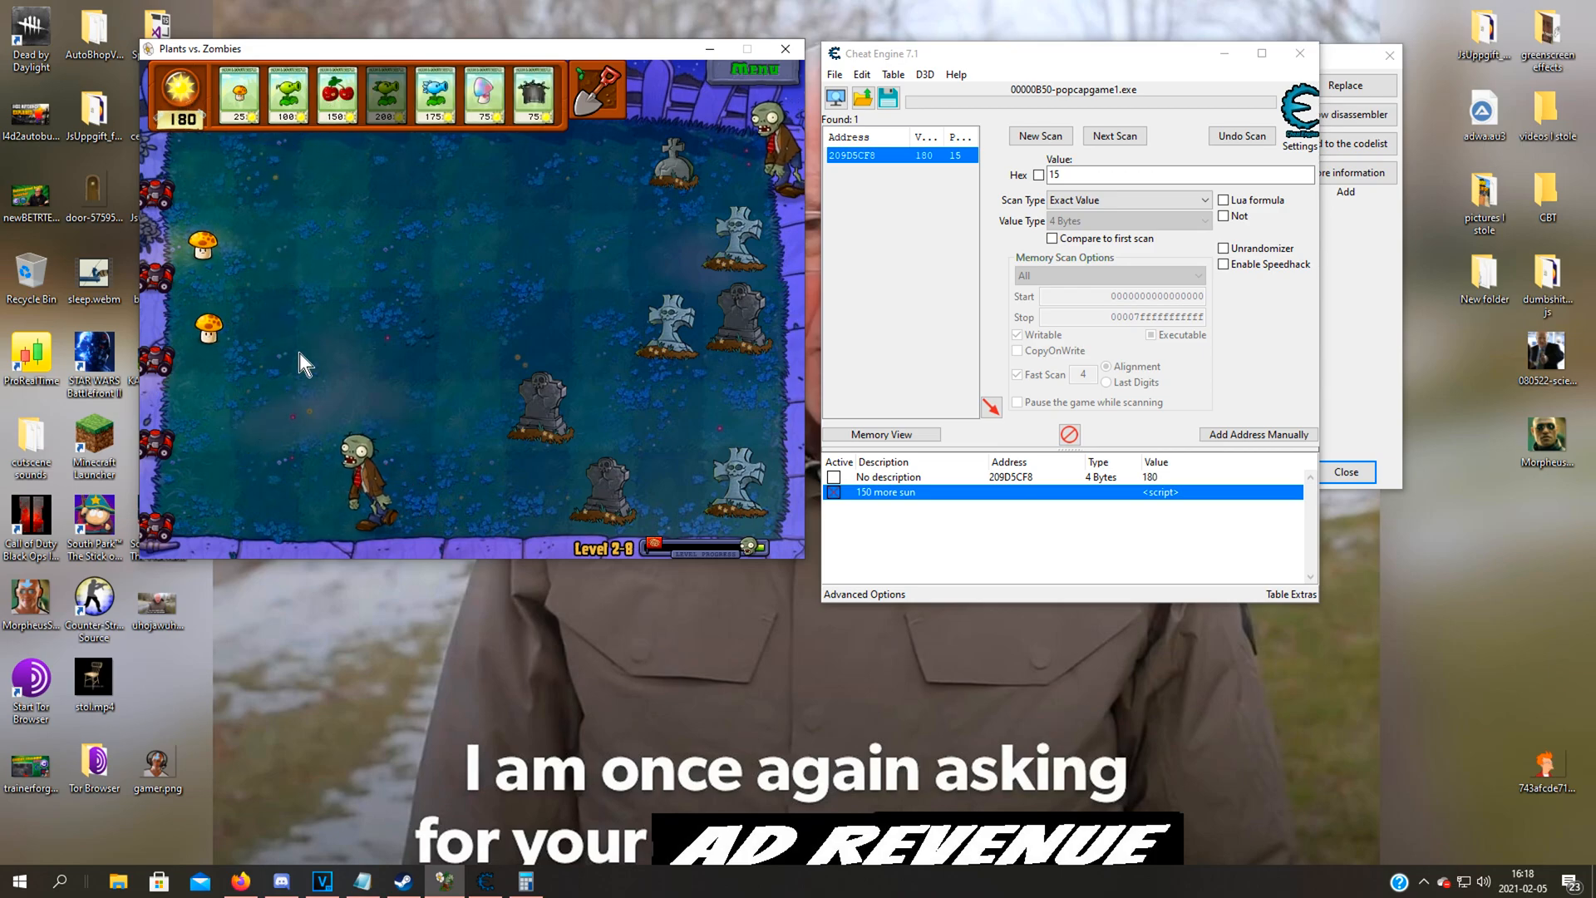
click(753, 70)
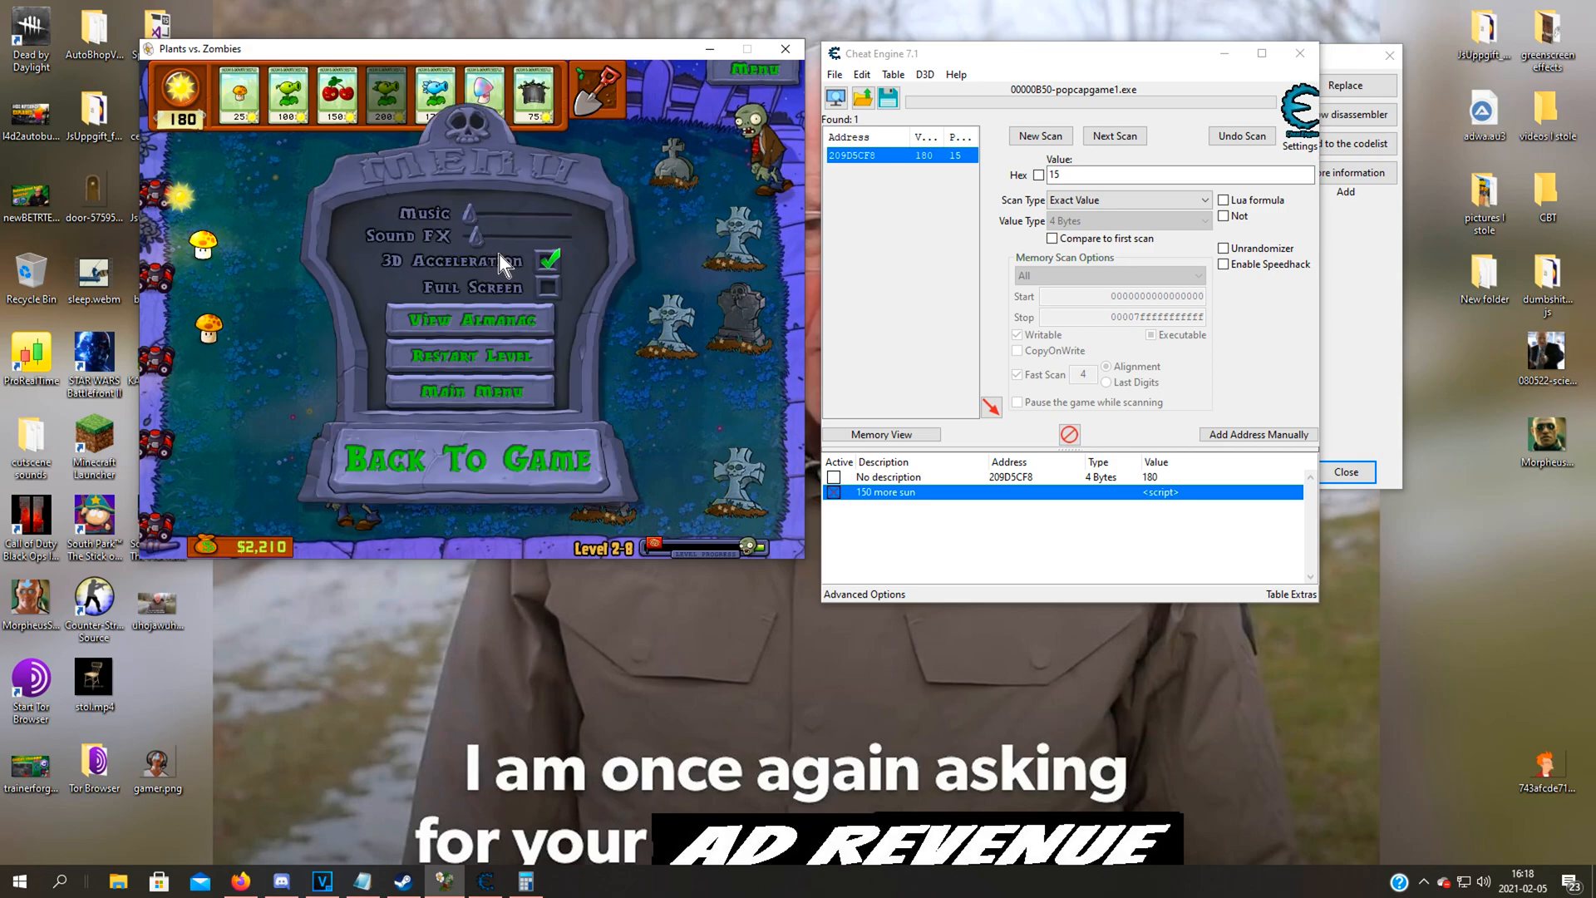
click(467, 458)
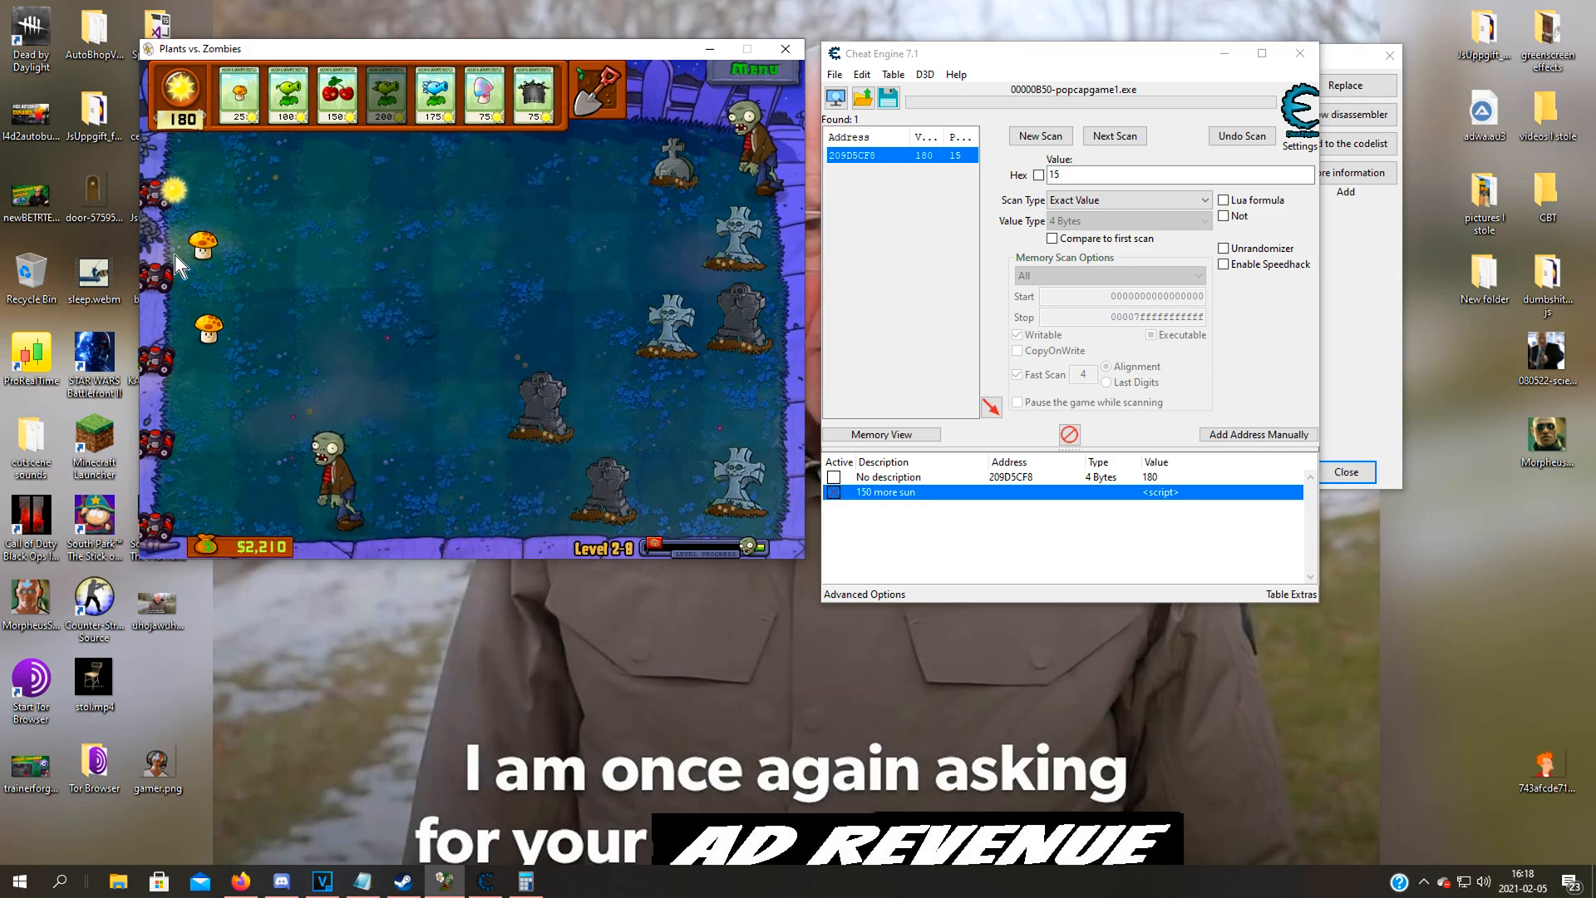
click(753, 70)
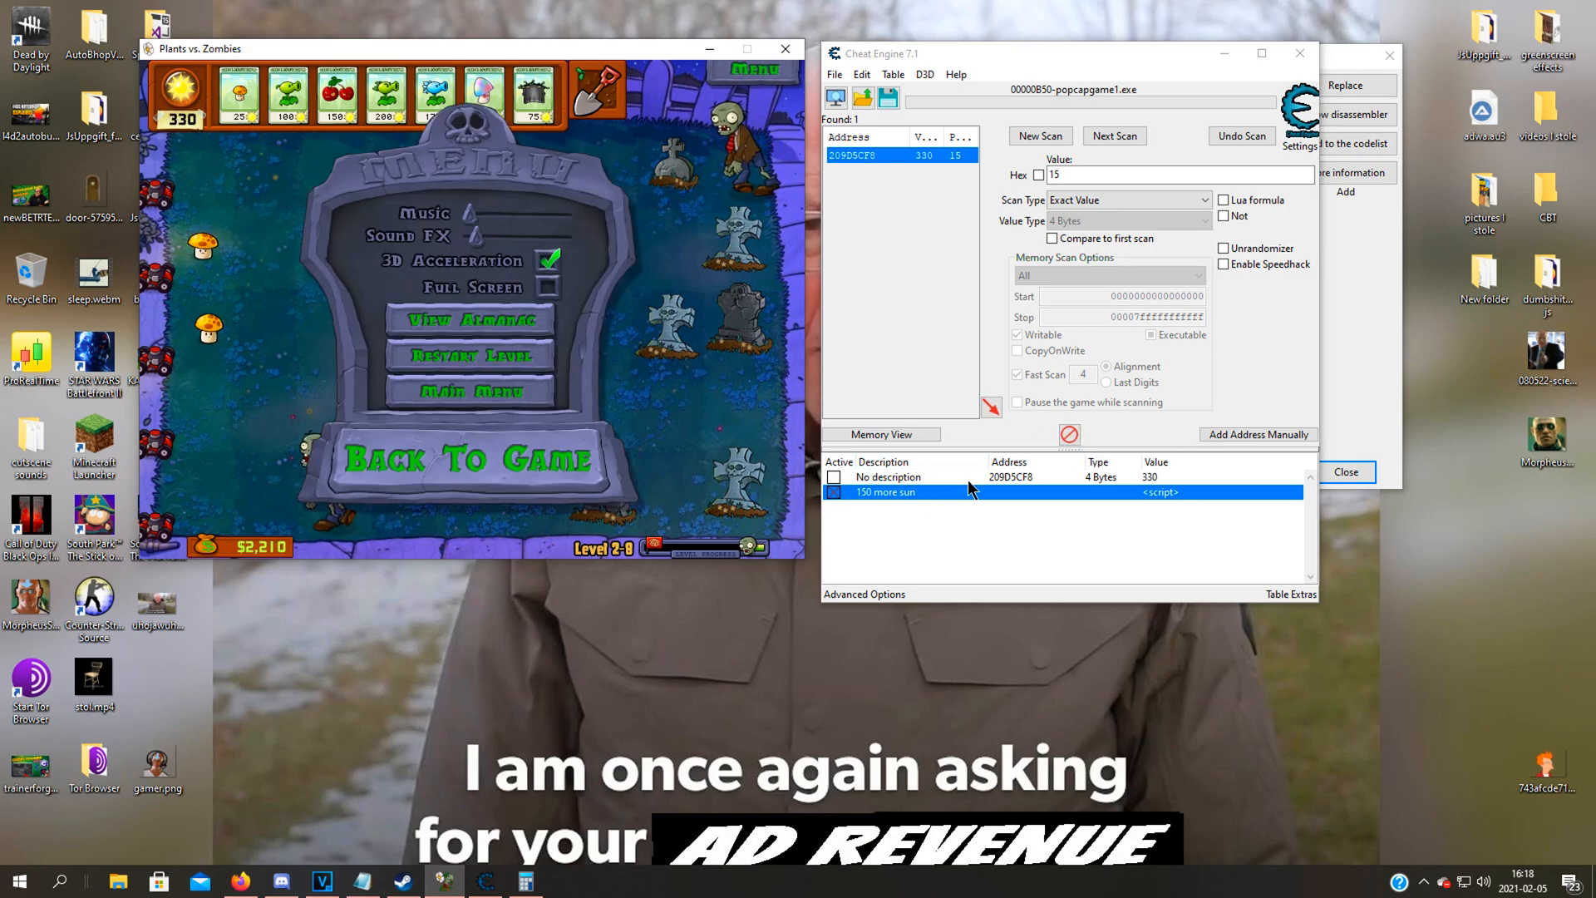
mouse_move(743, 383)
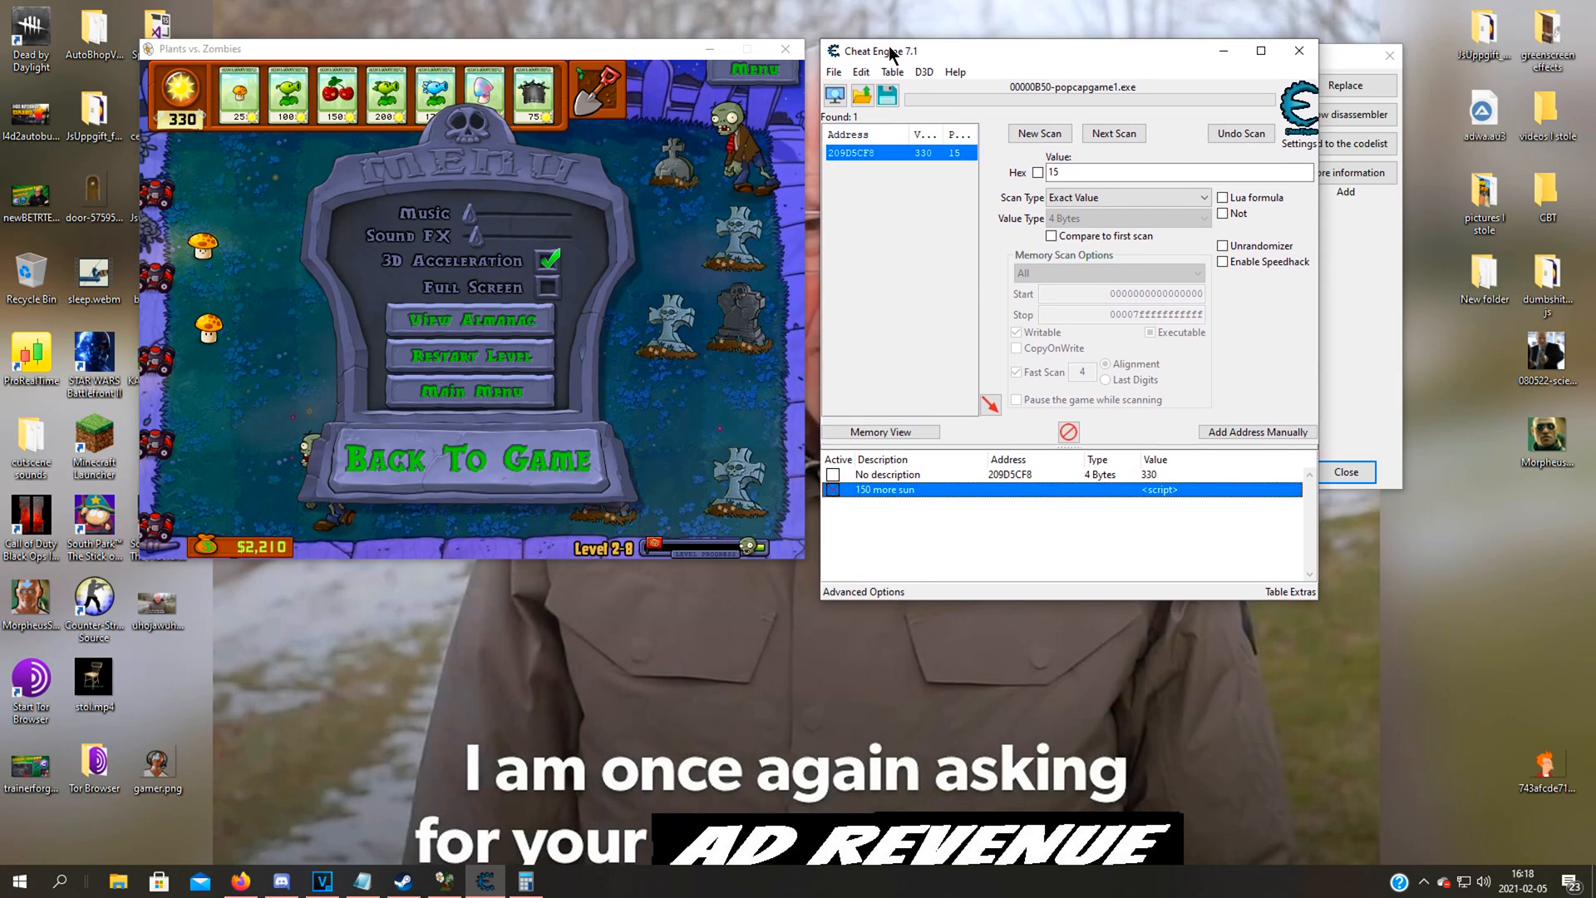
mouse_move(210, 247)
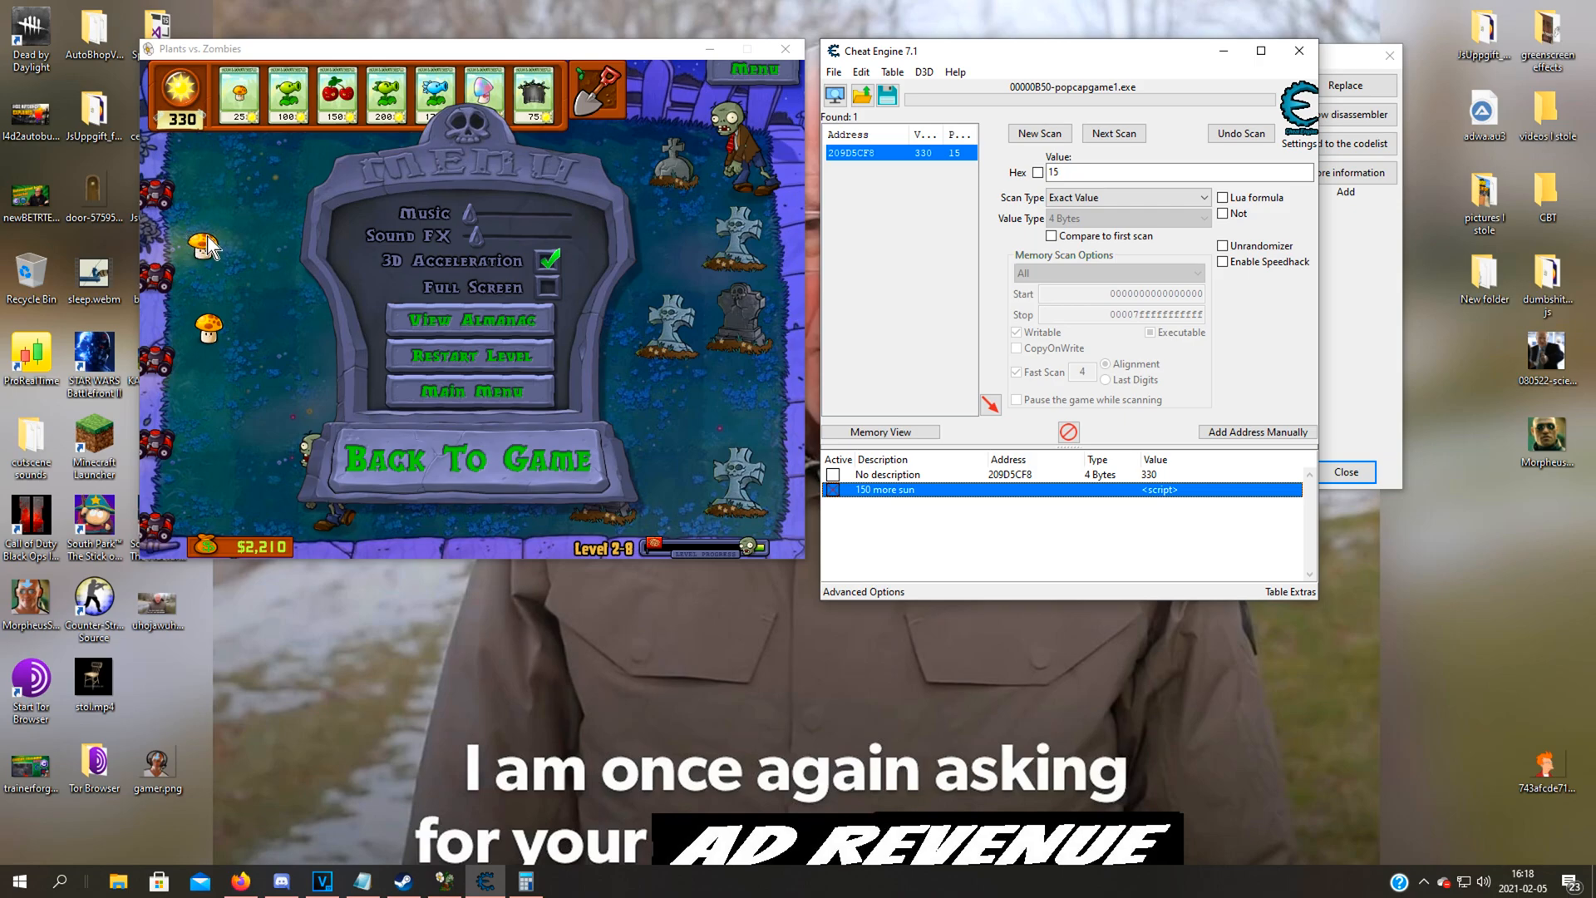
mouse_move(310, 270)
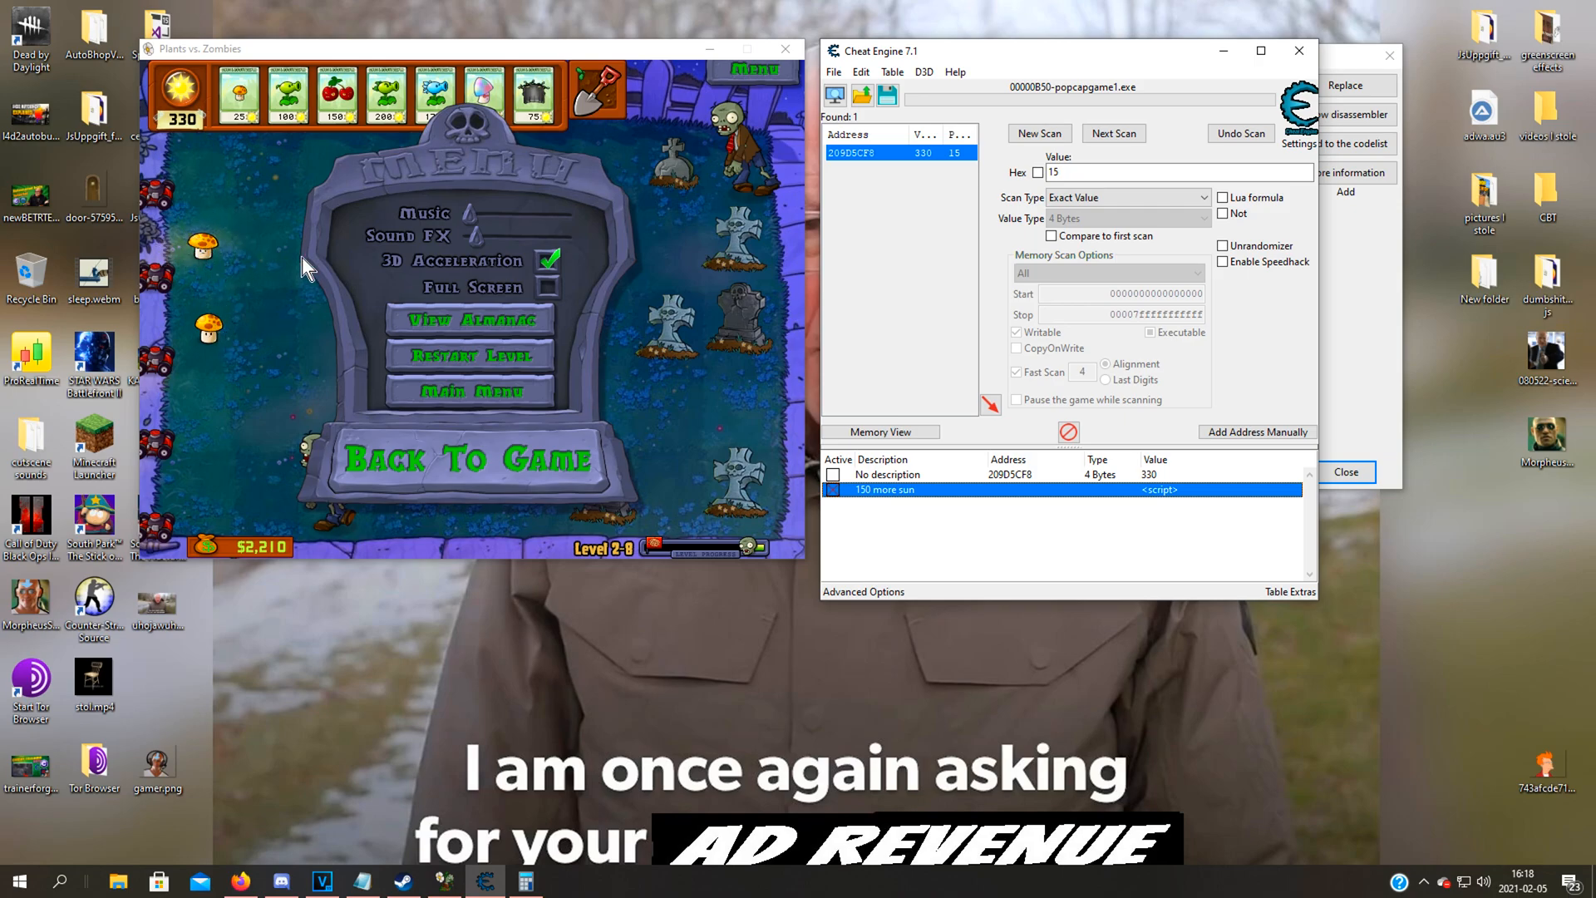
mouse_move(287, 318)
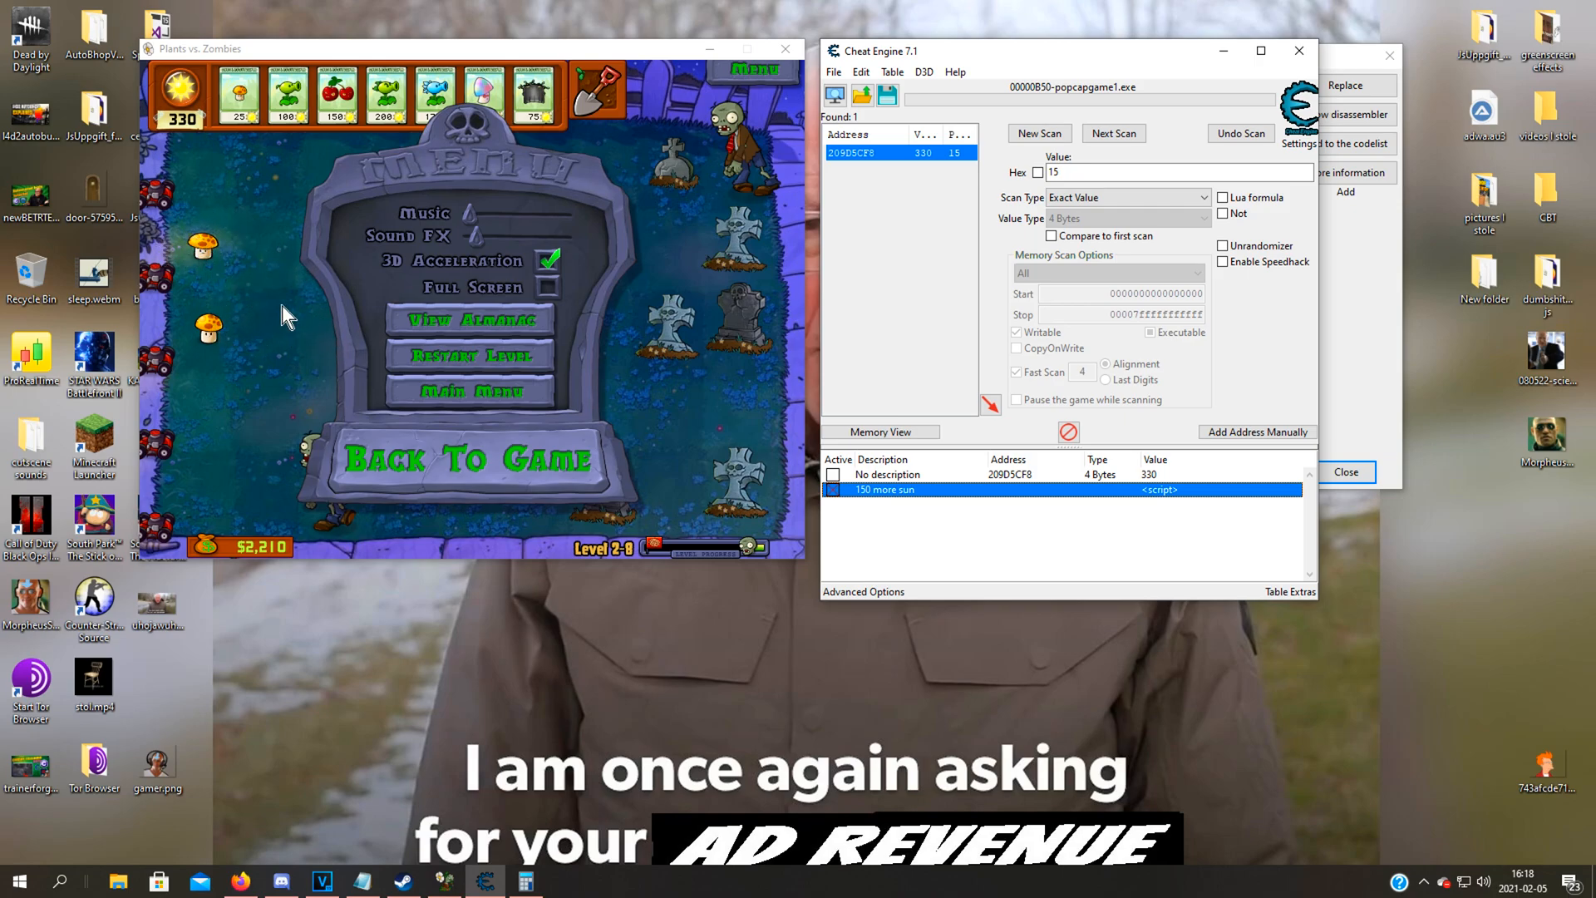
mouse_move(873, 447)
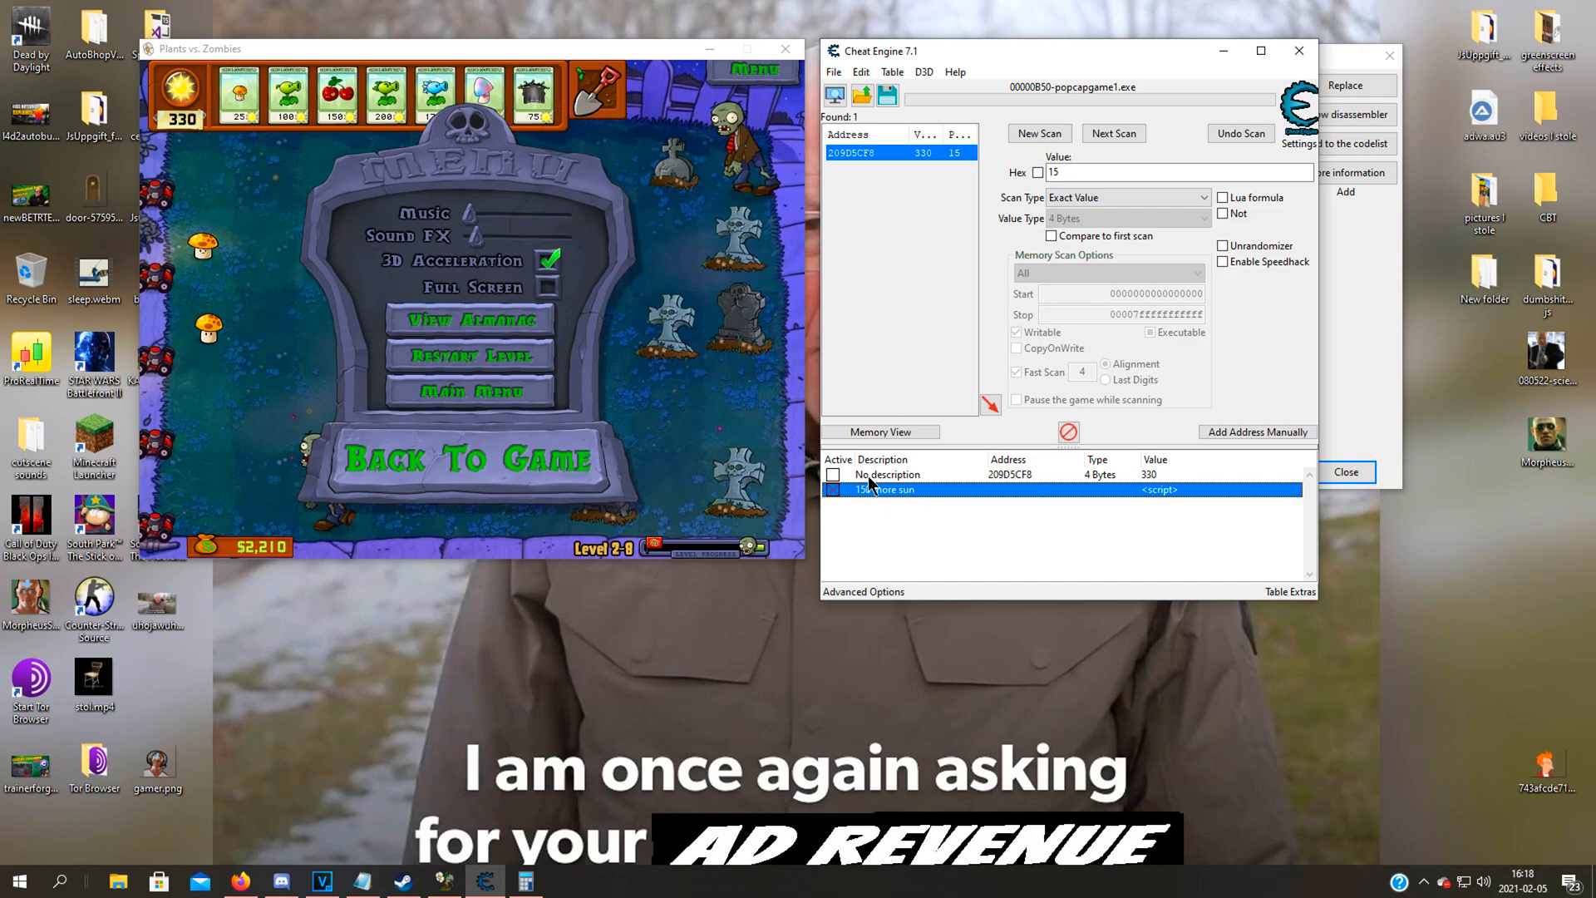
mouse_move(198, 128)
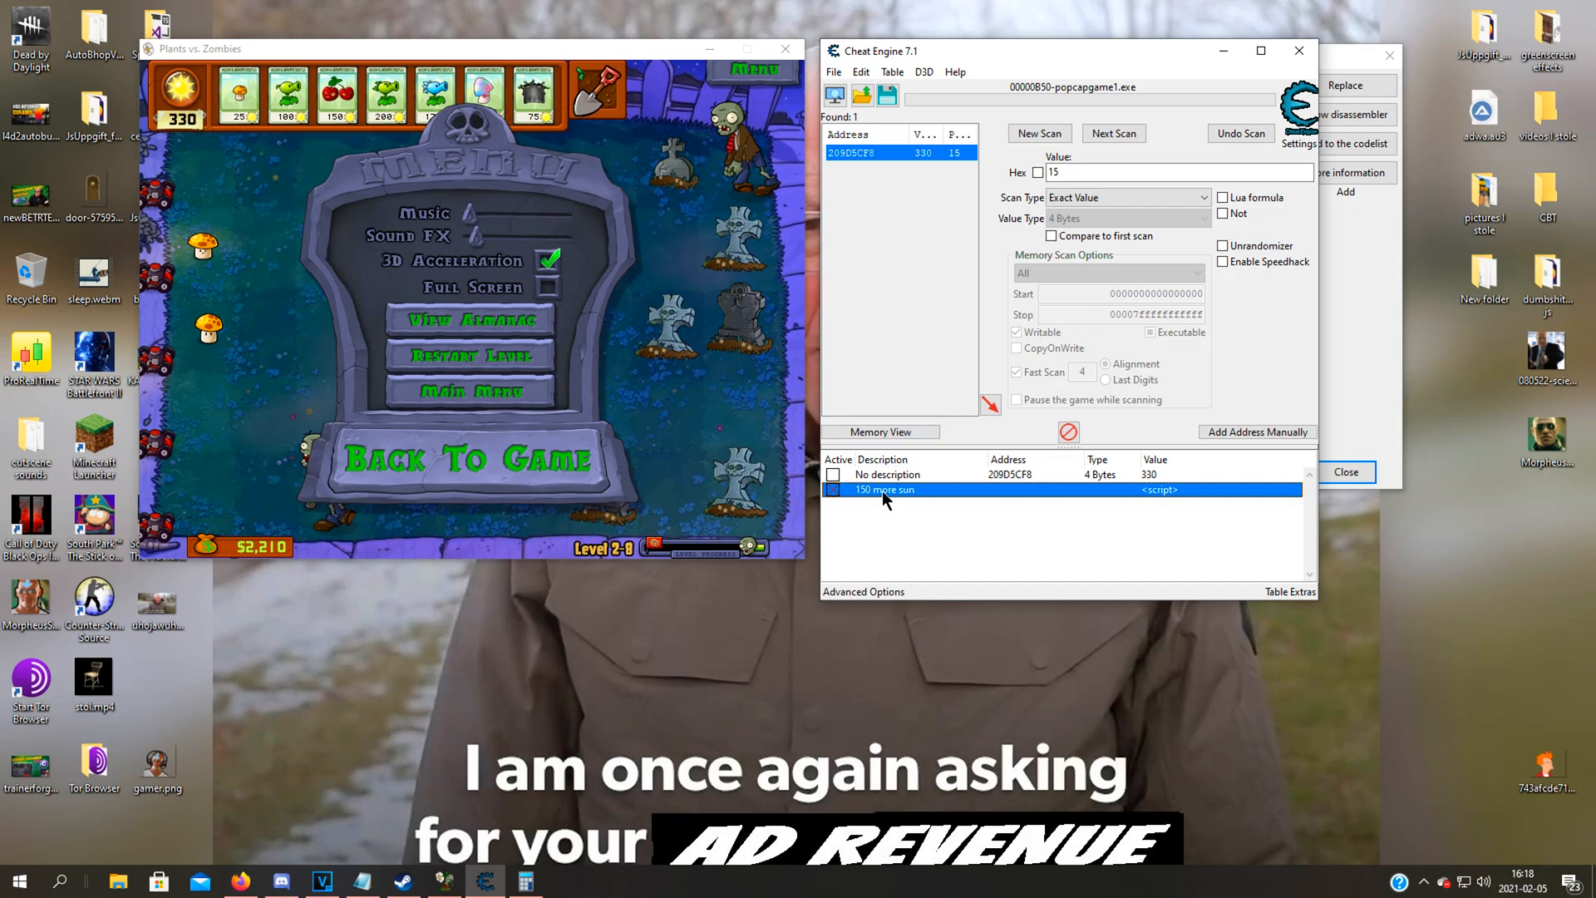
Reopen the '150 more sun' entry's script via Change script
right_click(881, 489)
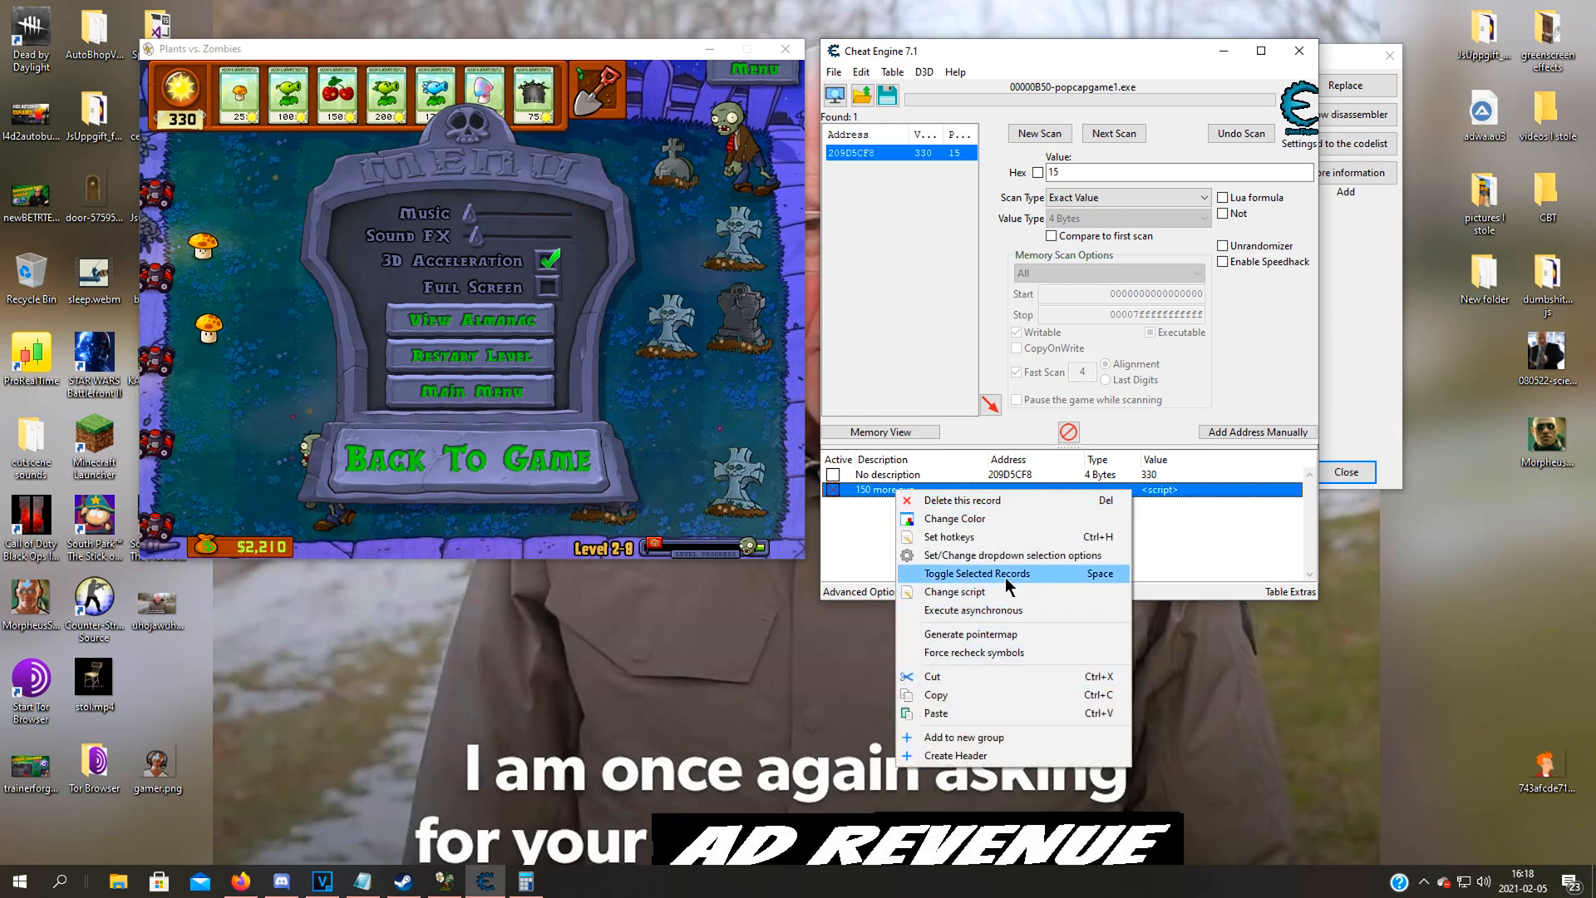
mouse_move(851, 530)
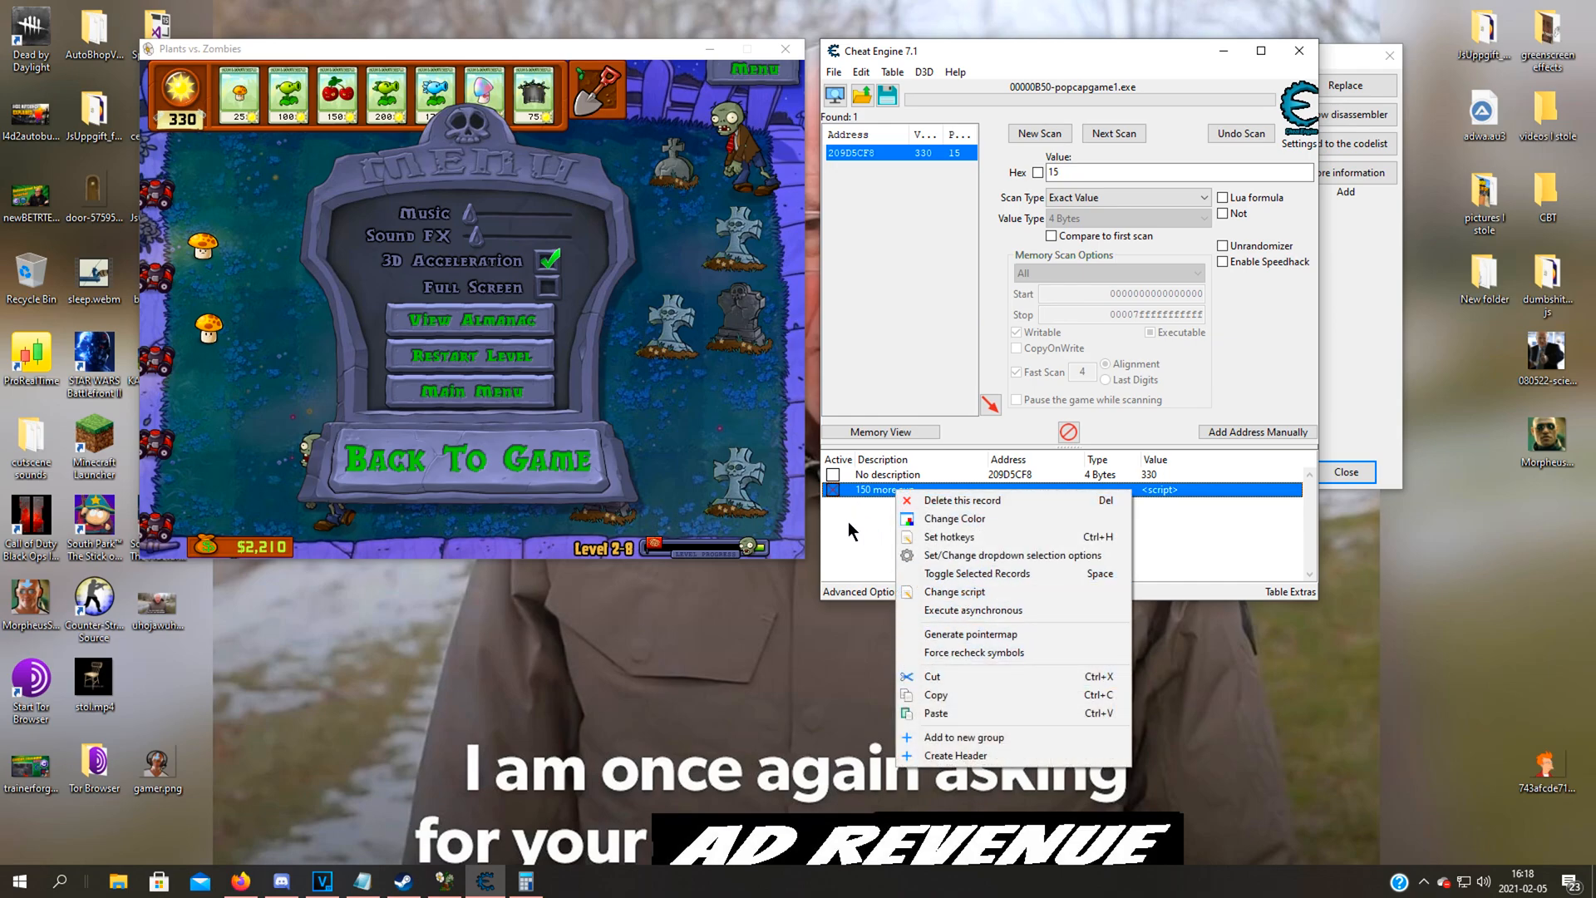
mouse_move(881, 496)
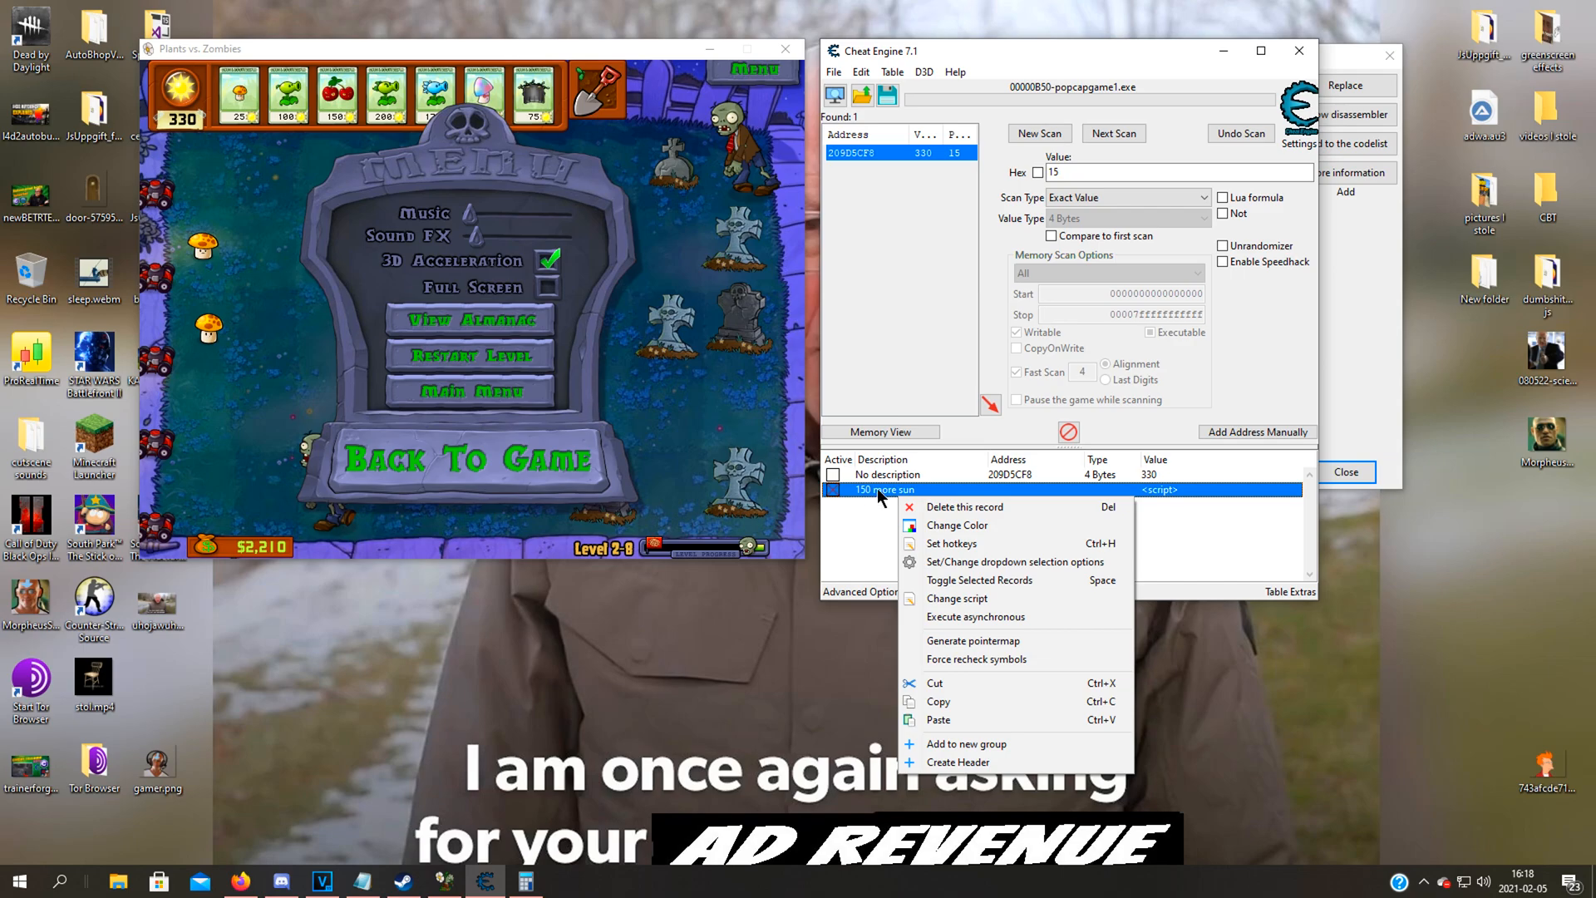
click(957, 597)
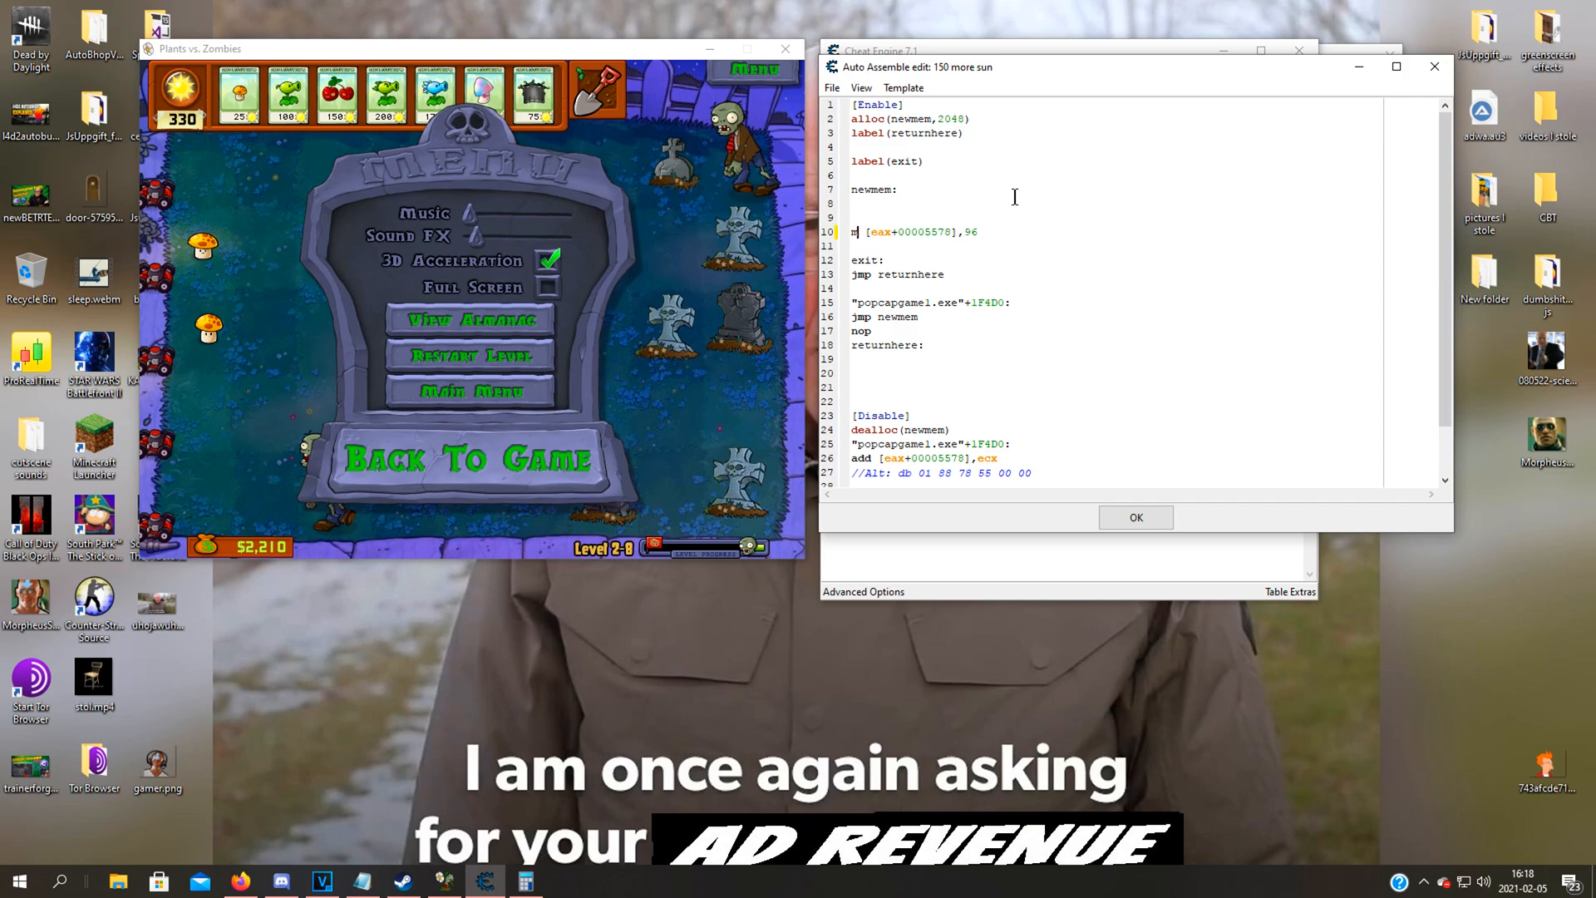
Change line 10 to mov [eax+00005578],96 so the script writes the value directly
text(ov)
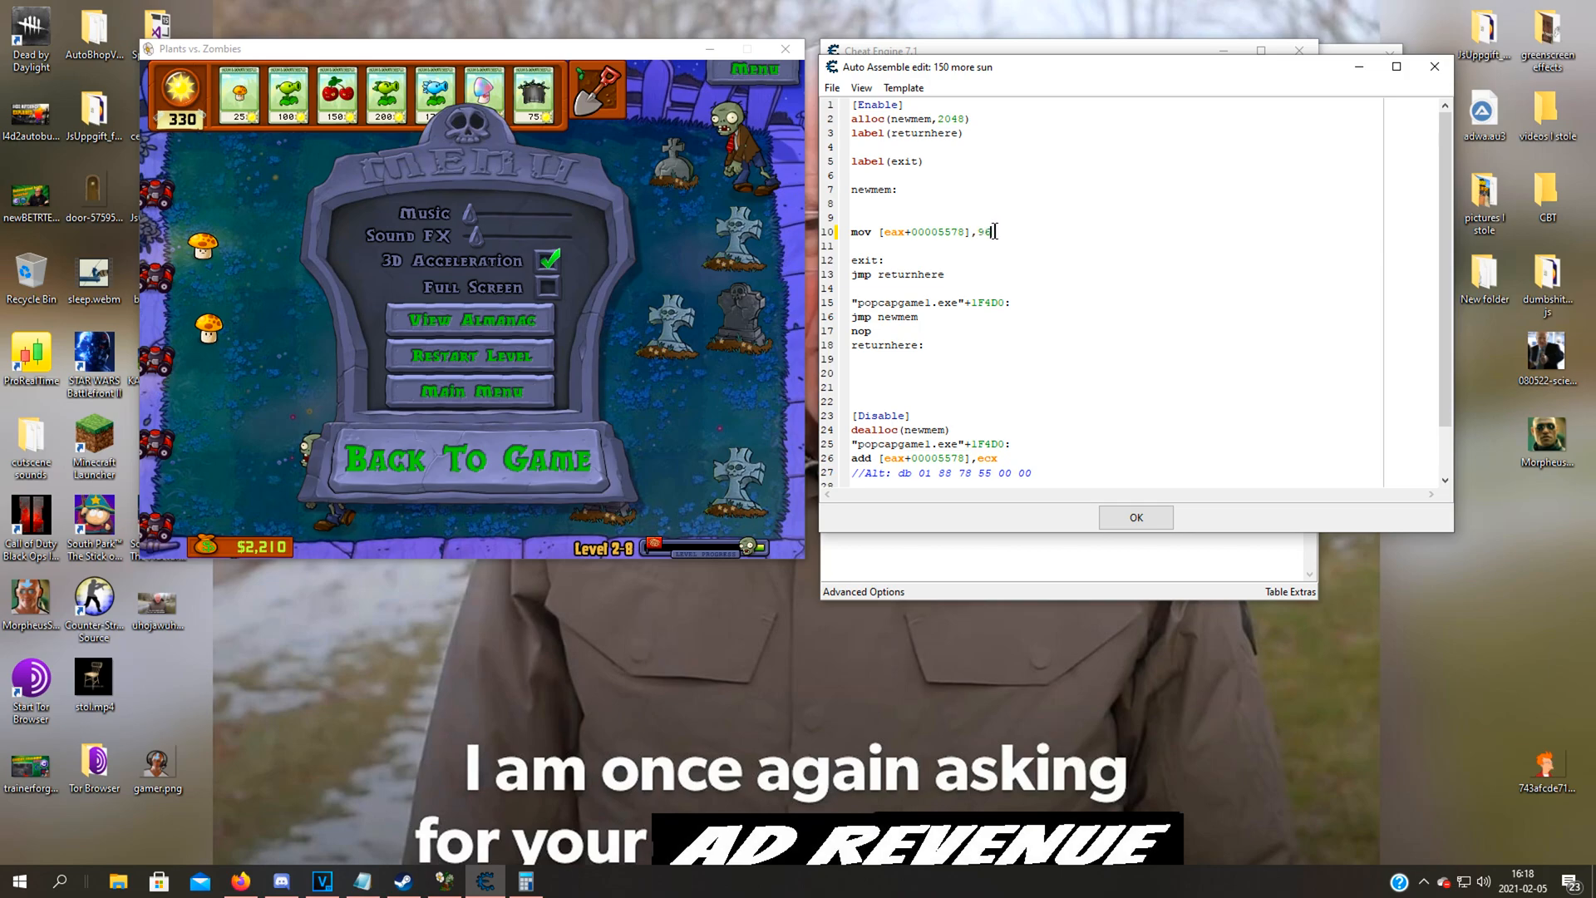
double_click(982, 233)
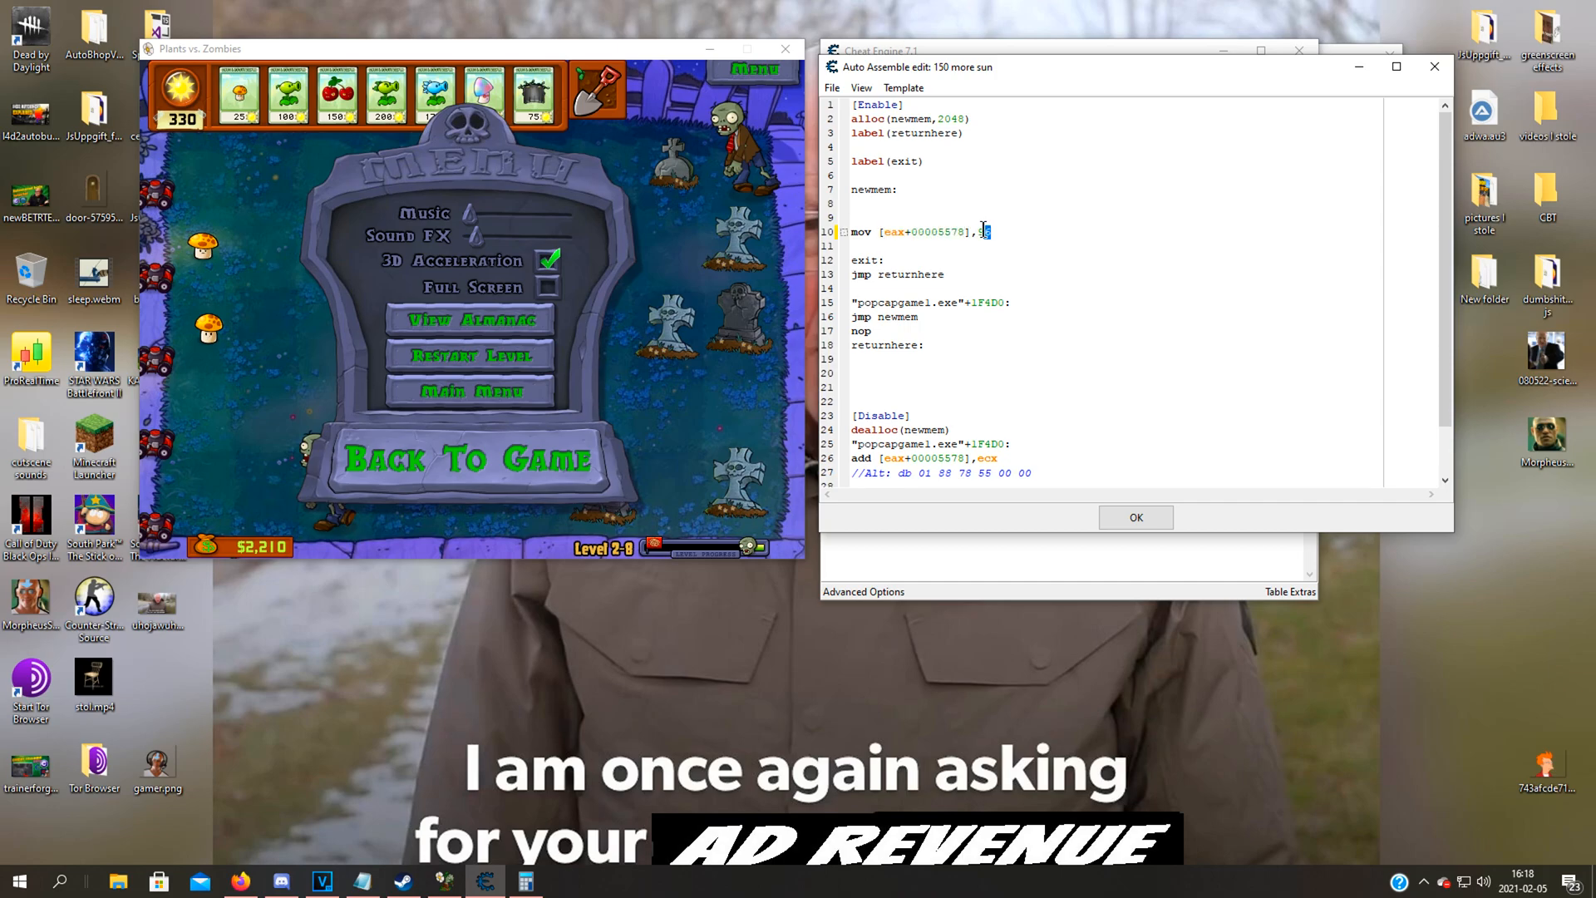
text(6)
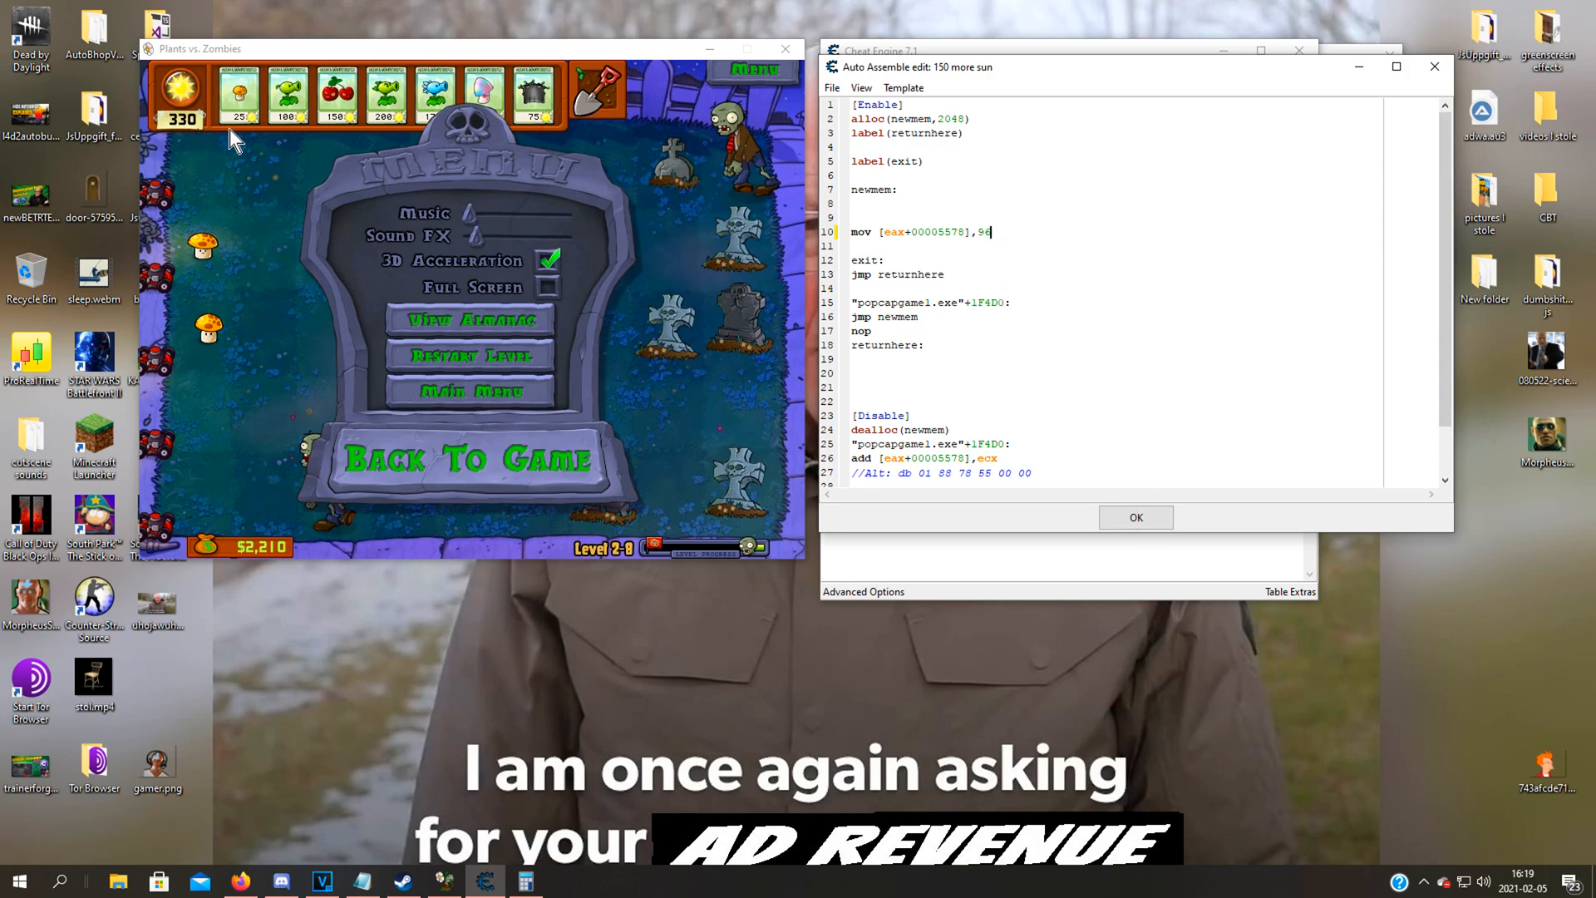
mouse_move(795, 298)
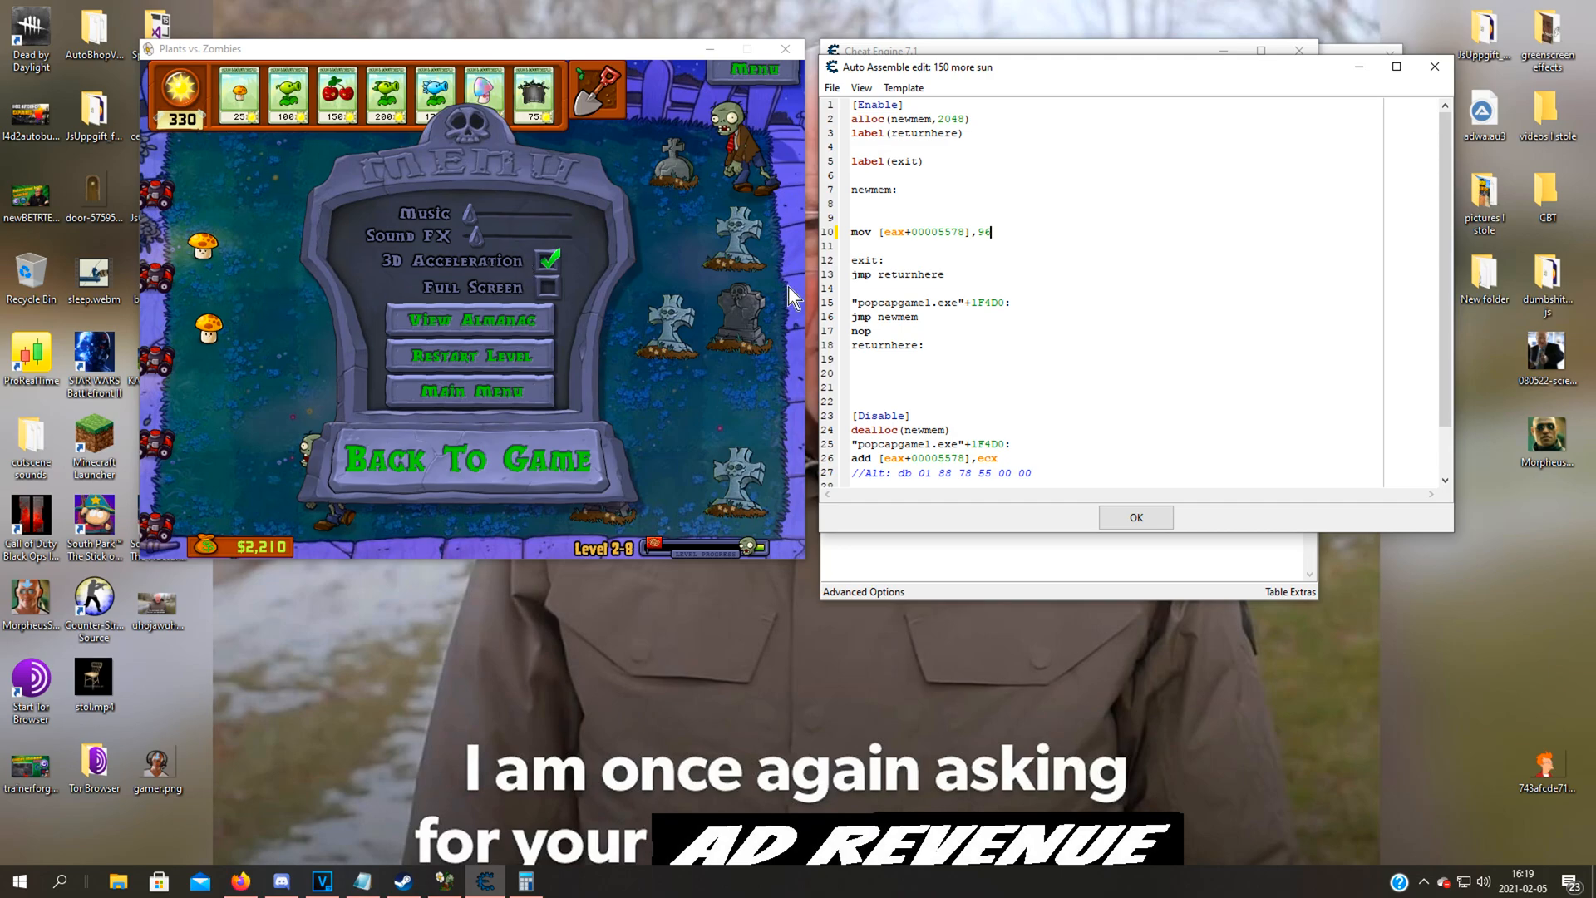
mouse_move(479, 512)
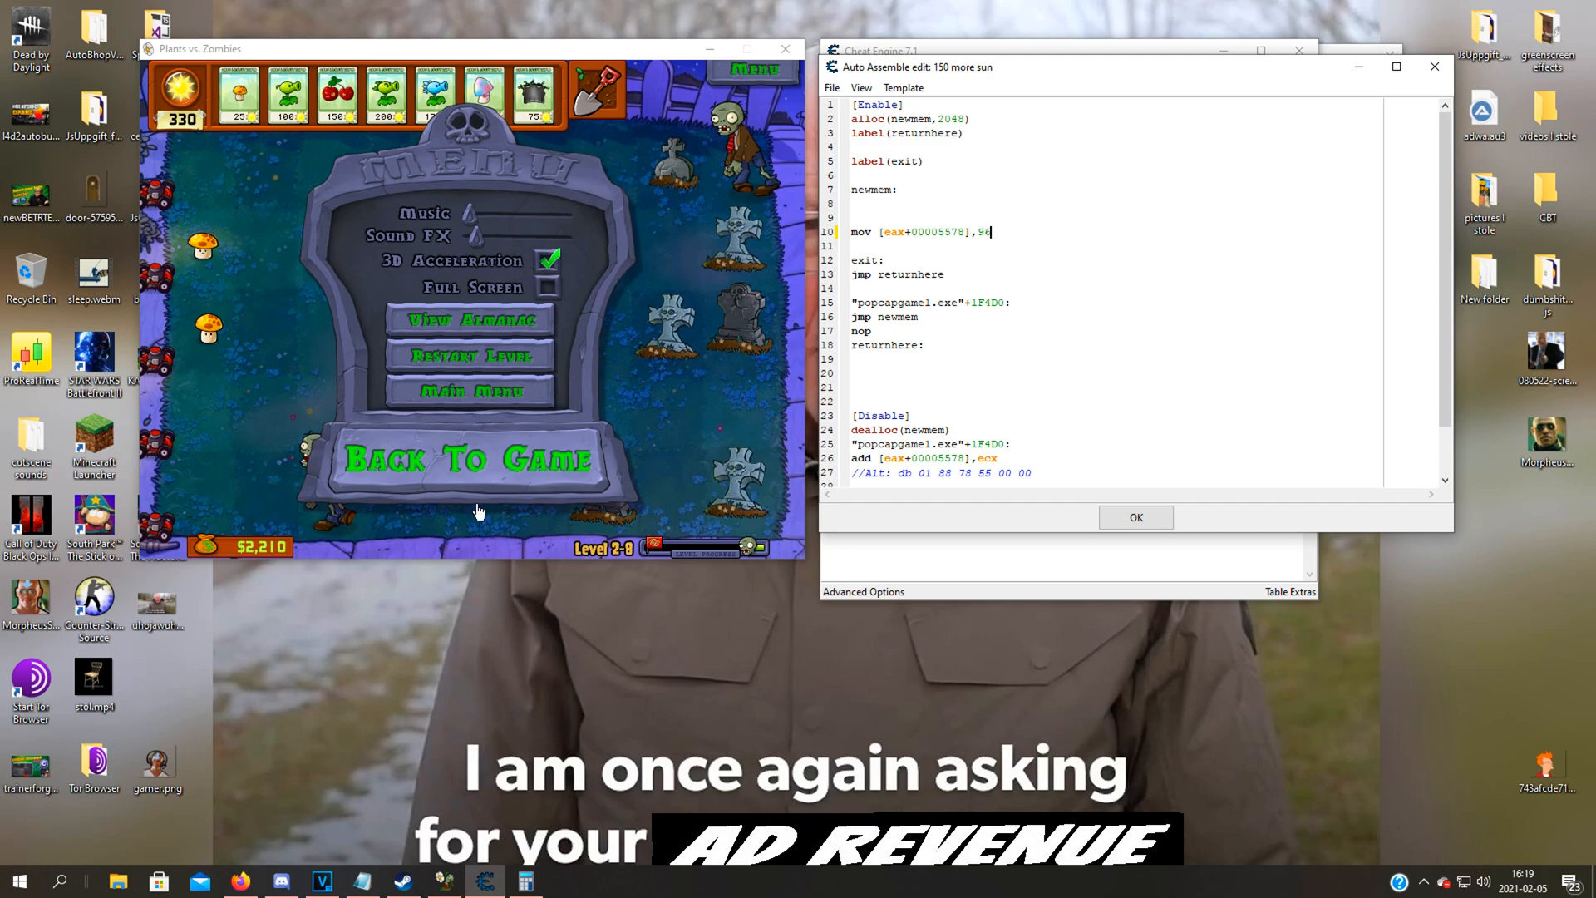
click(524, 881)
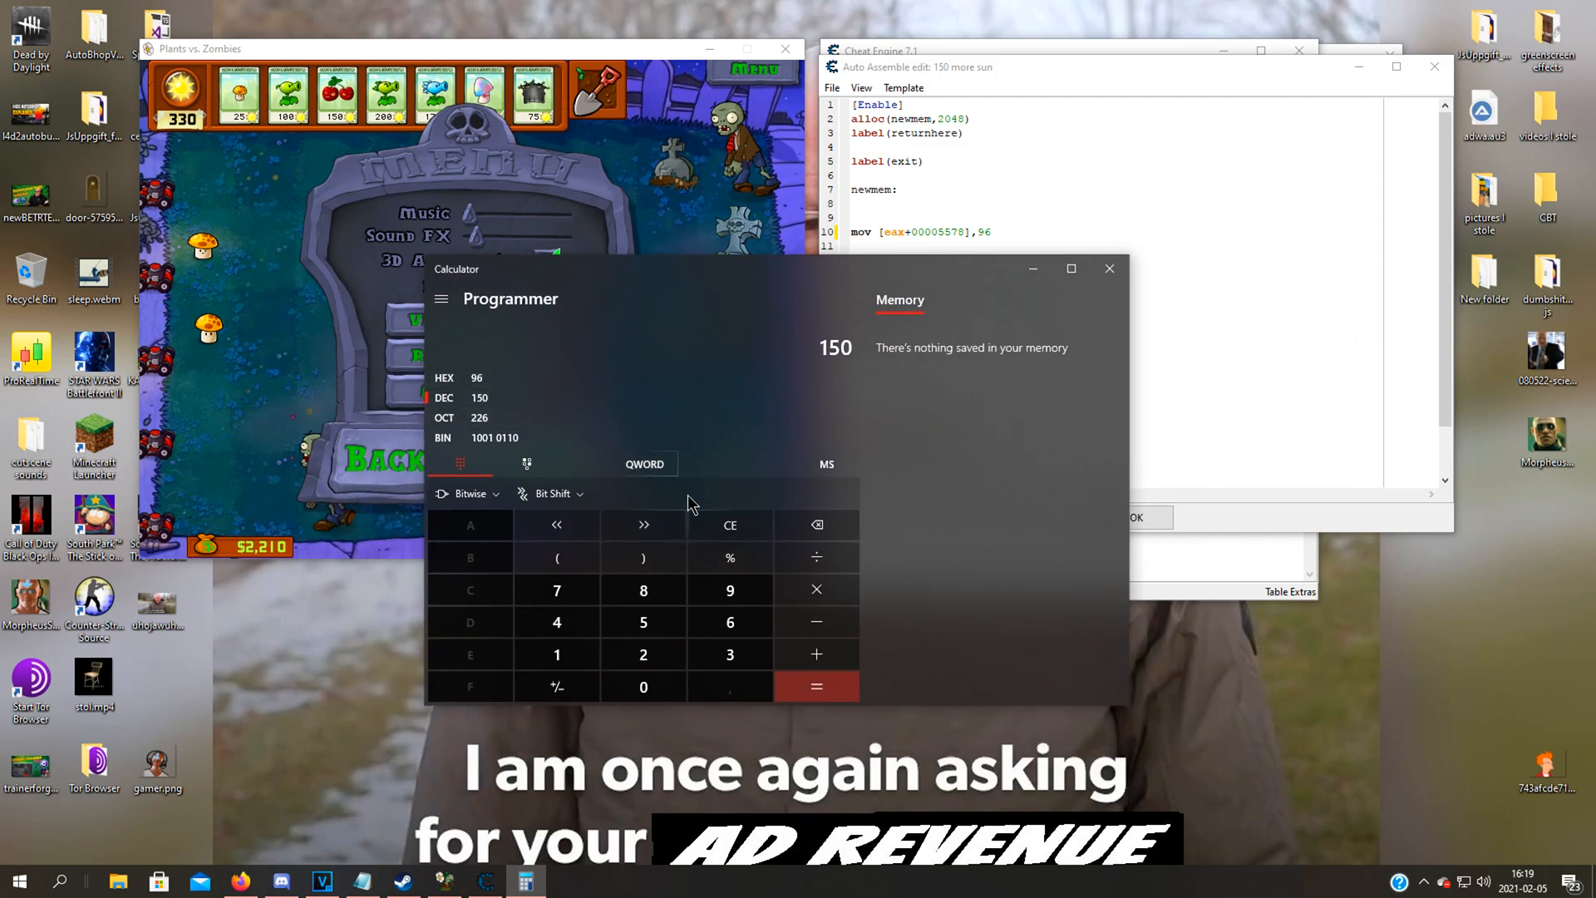
Convert decimal 1000 to hex 3E8 in Calculator's Programmer mode
click(728, 525)
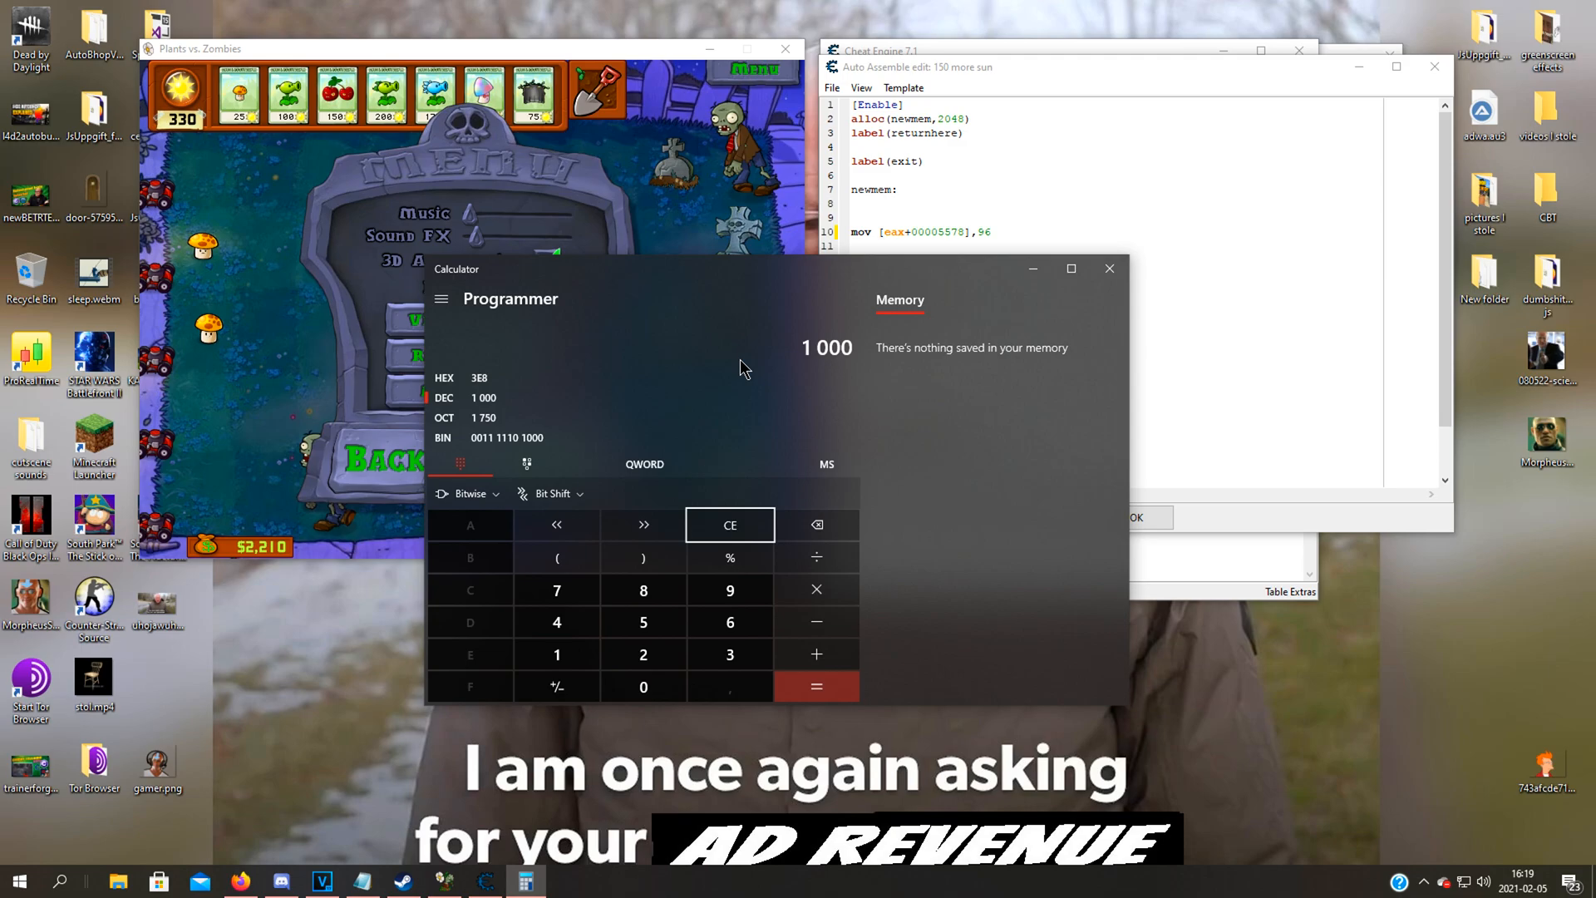
click(642, 686)
text(2)
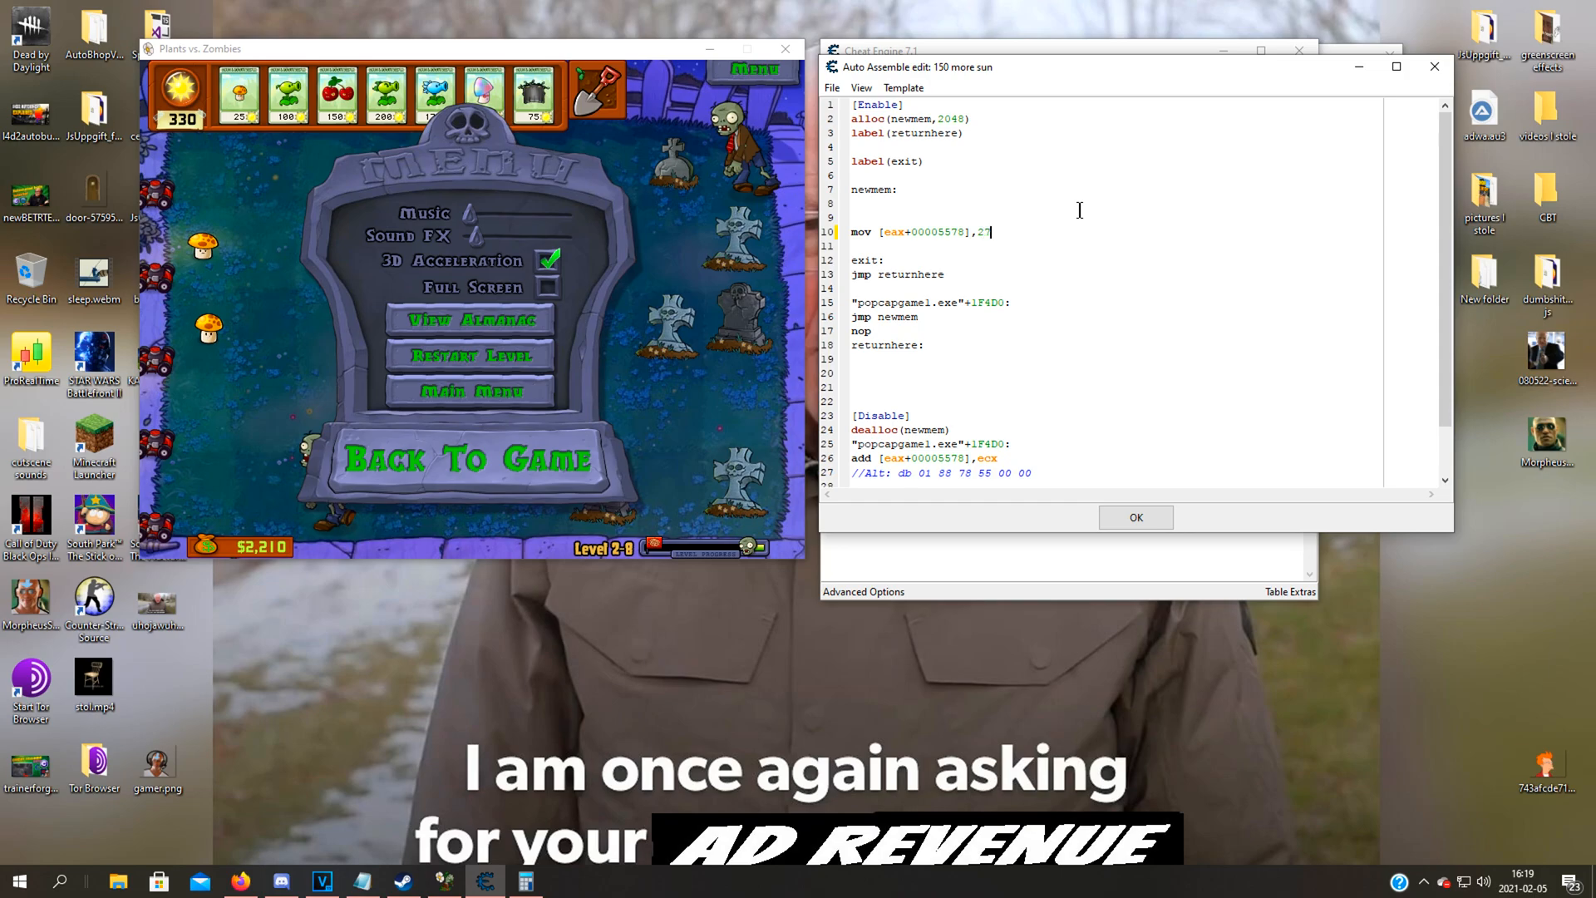
Set line 10's value to hex 2710 and save the Auto Assemble script
text(710)
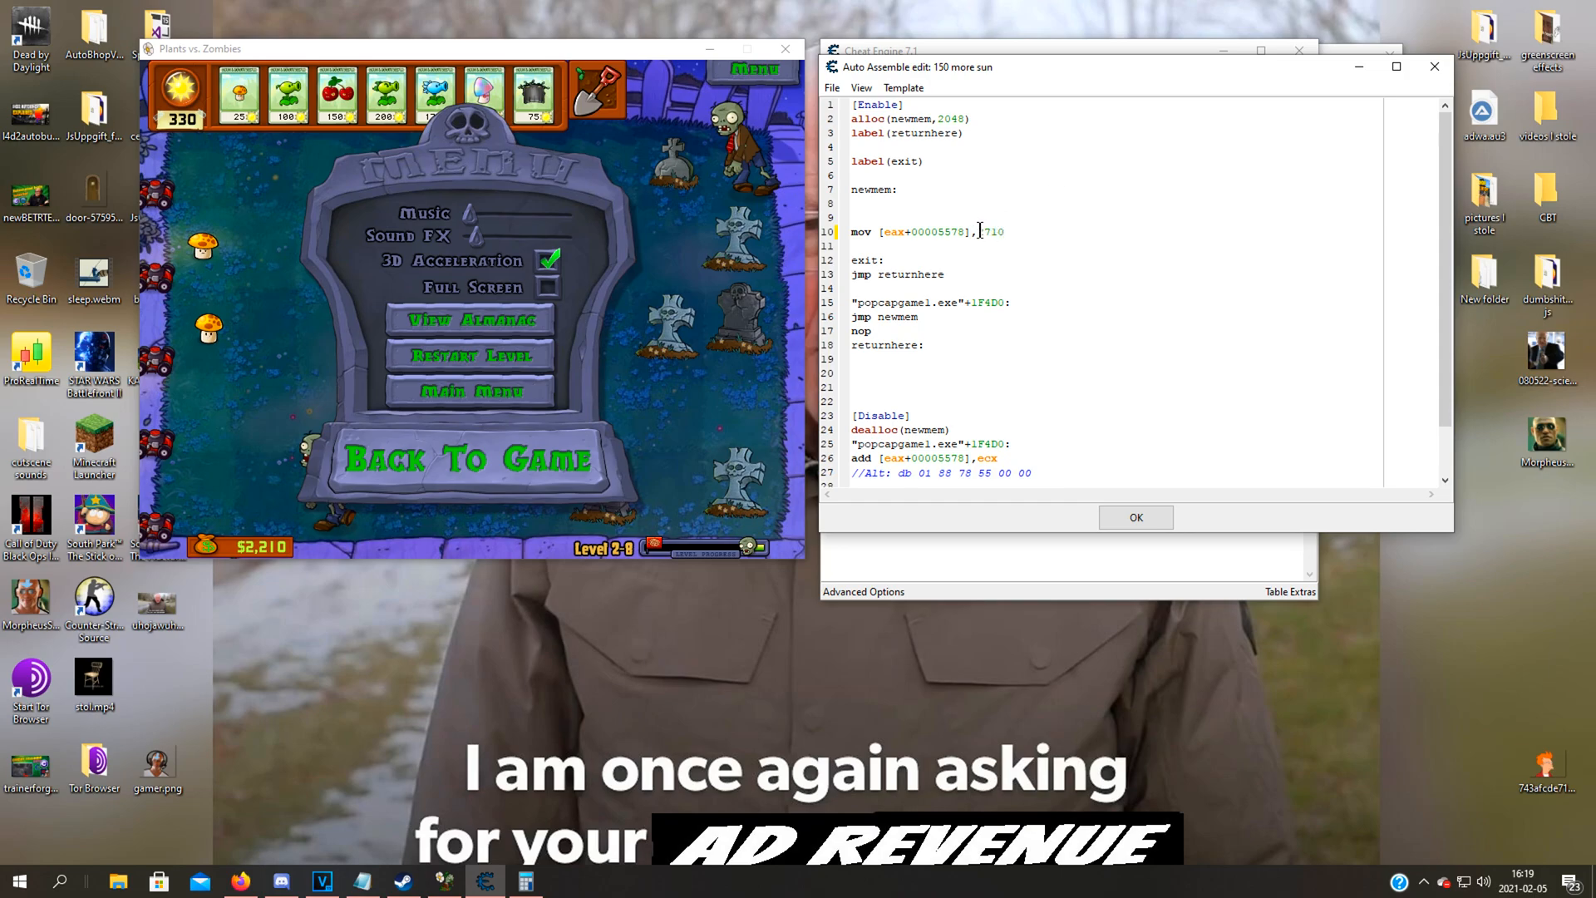
text(2)
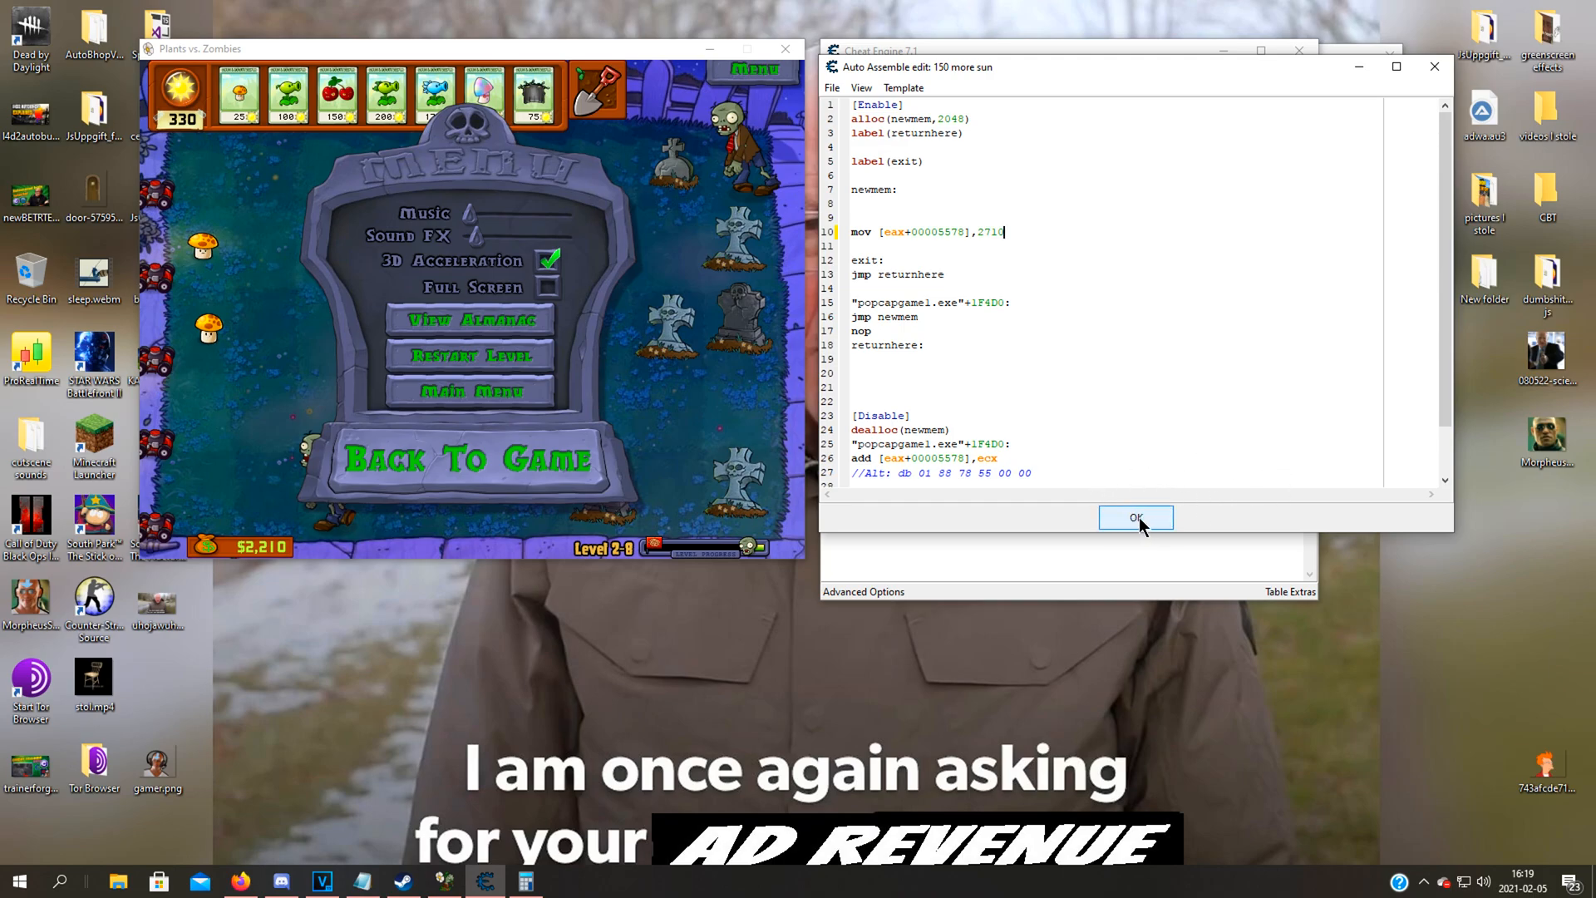
click(1135, 517)
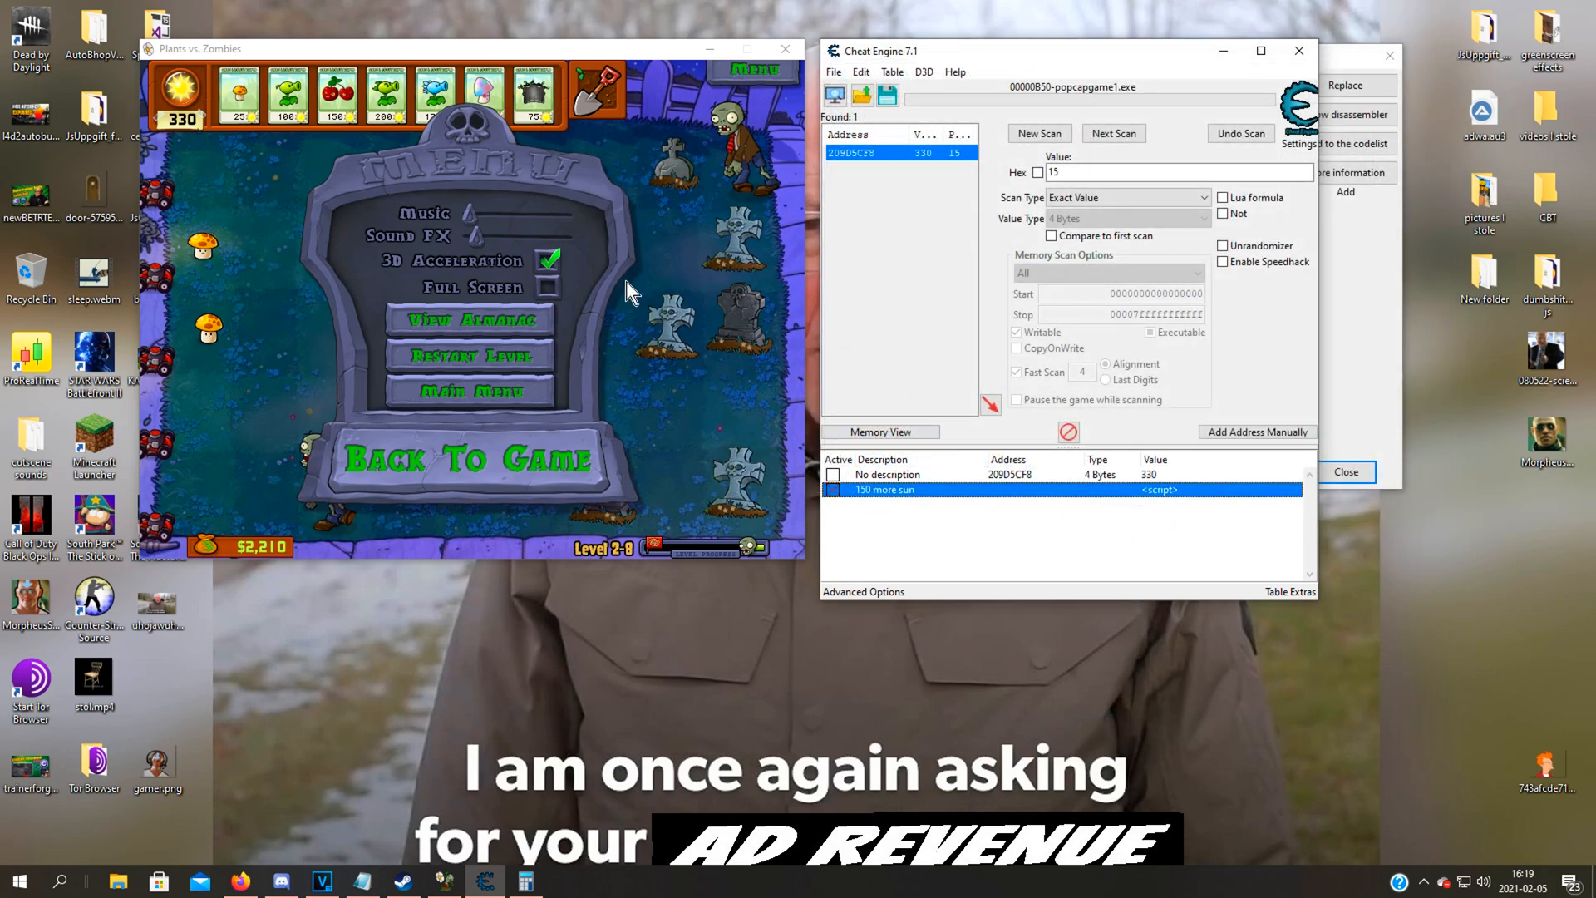
Resume play so the script sets sun to 9990, then pause the level again
click(469, 458)
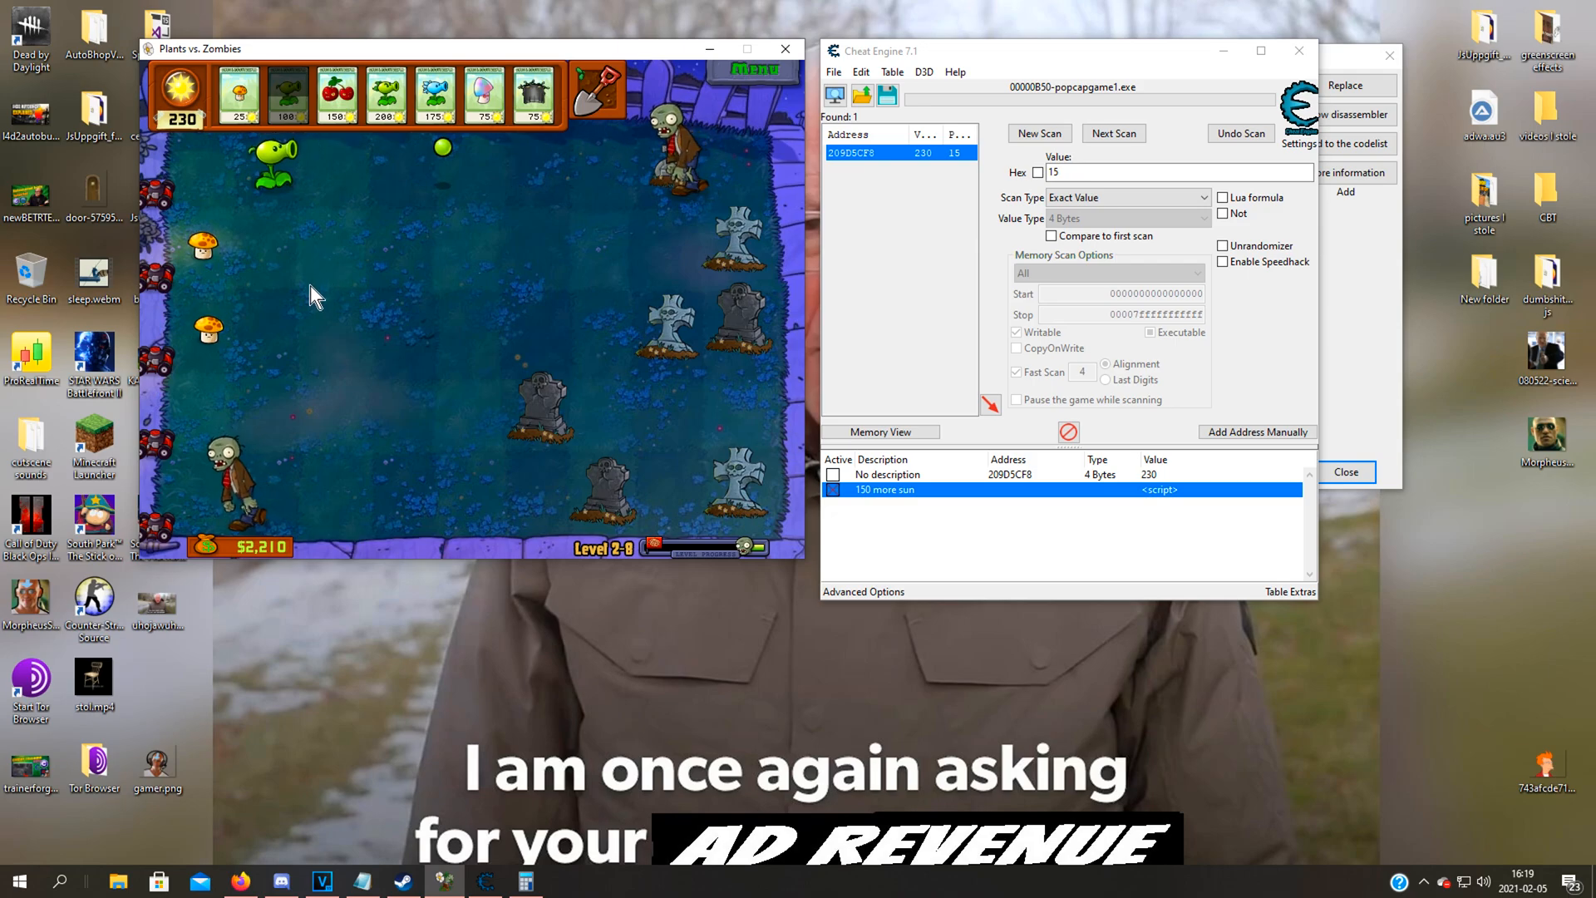
mouse_move(244, 327)
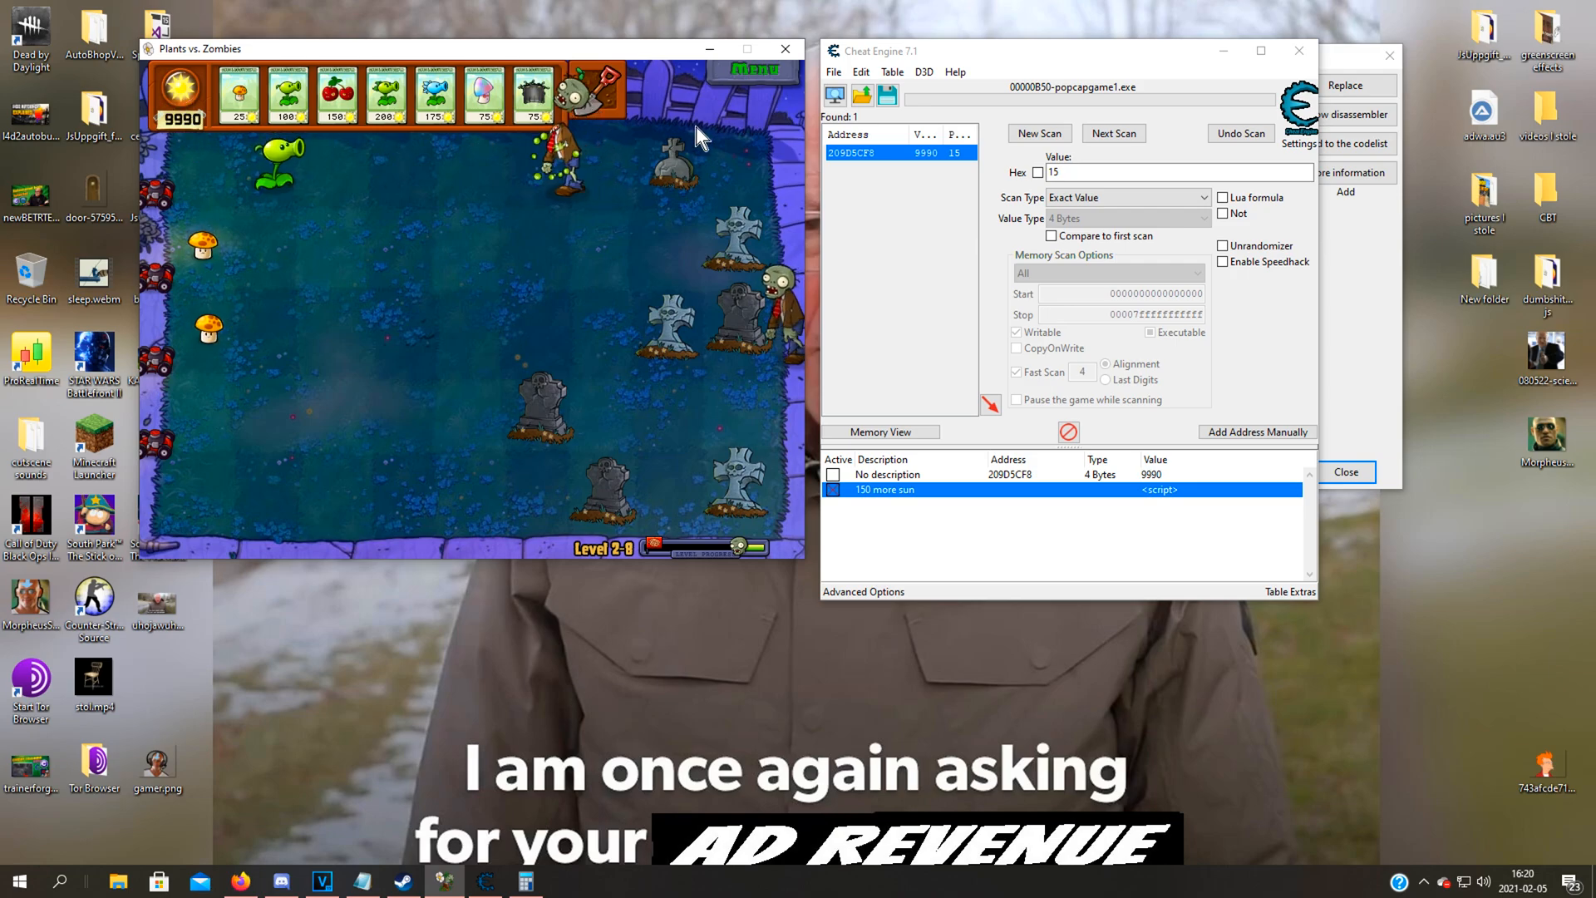
click(752, 70)
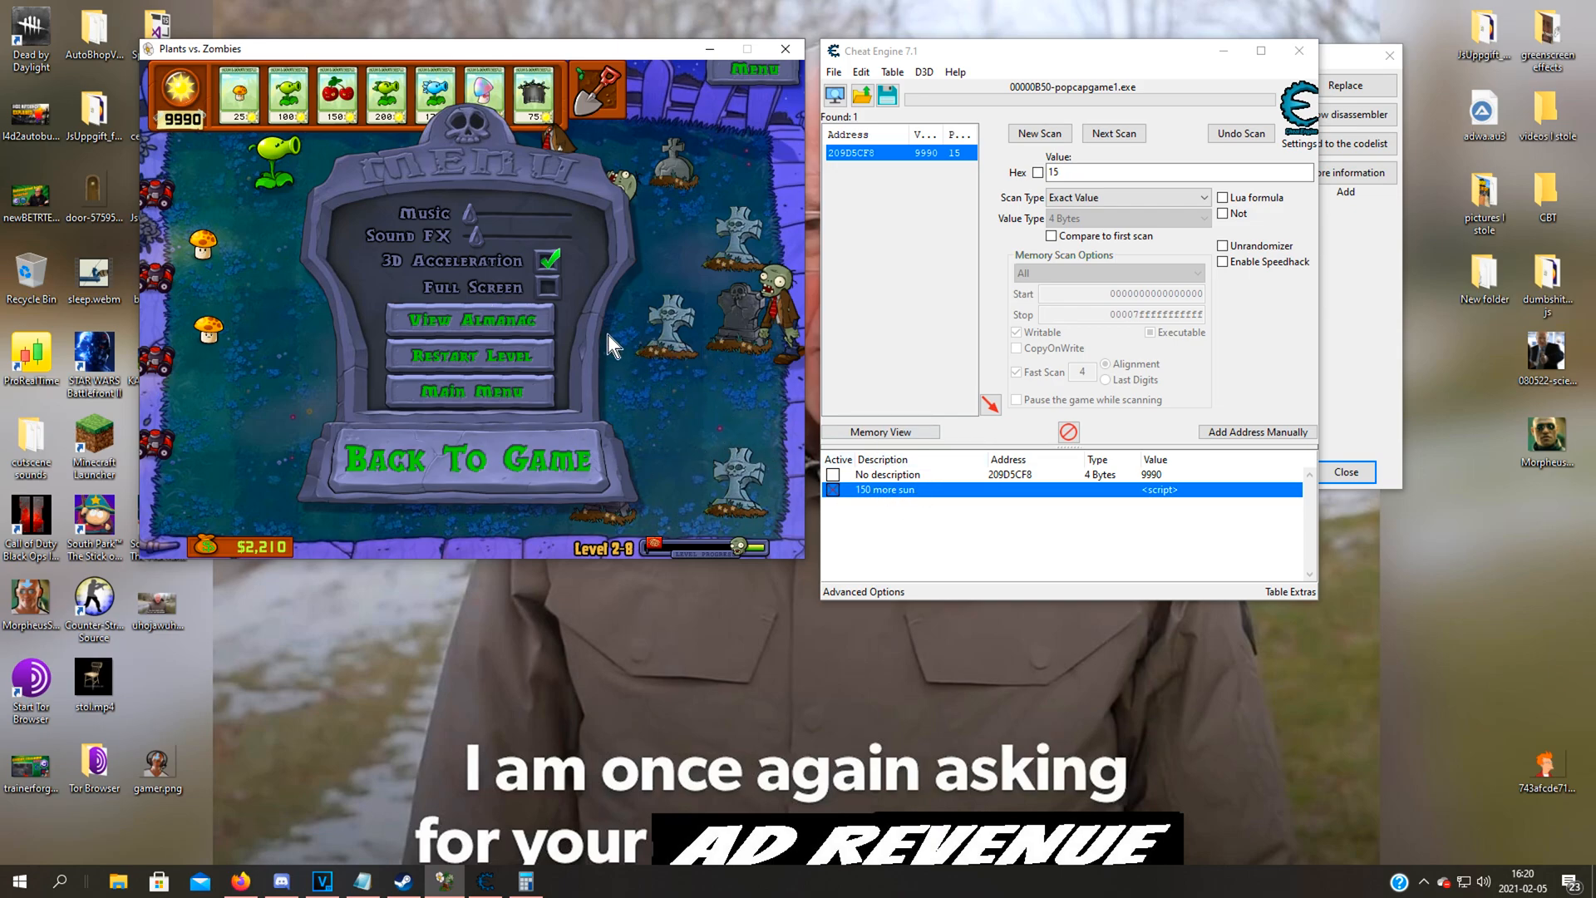
mouse_move(614, 384)
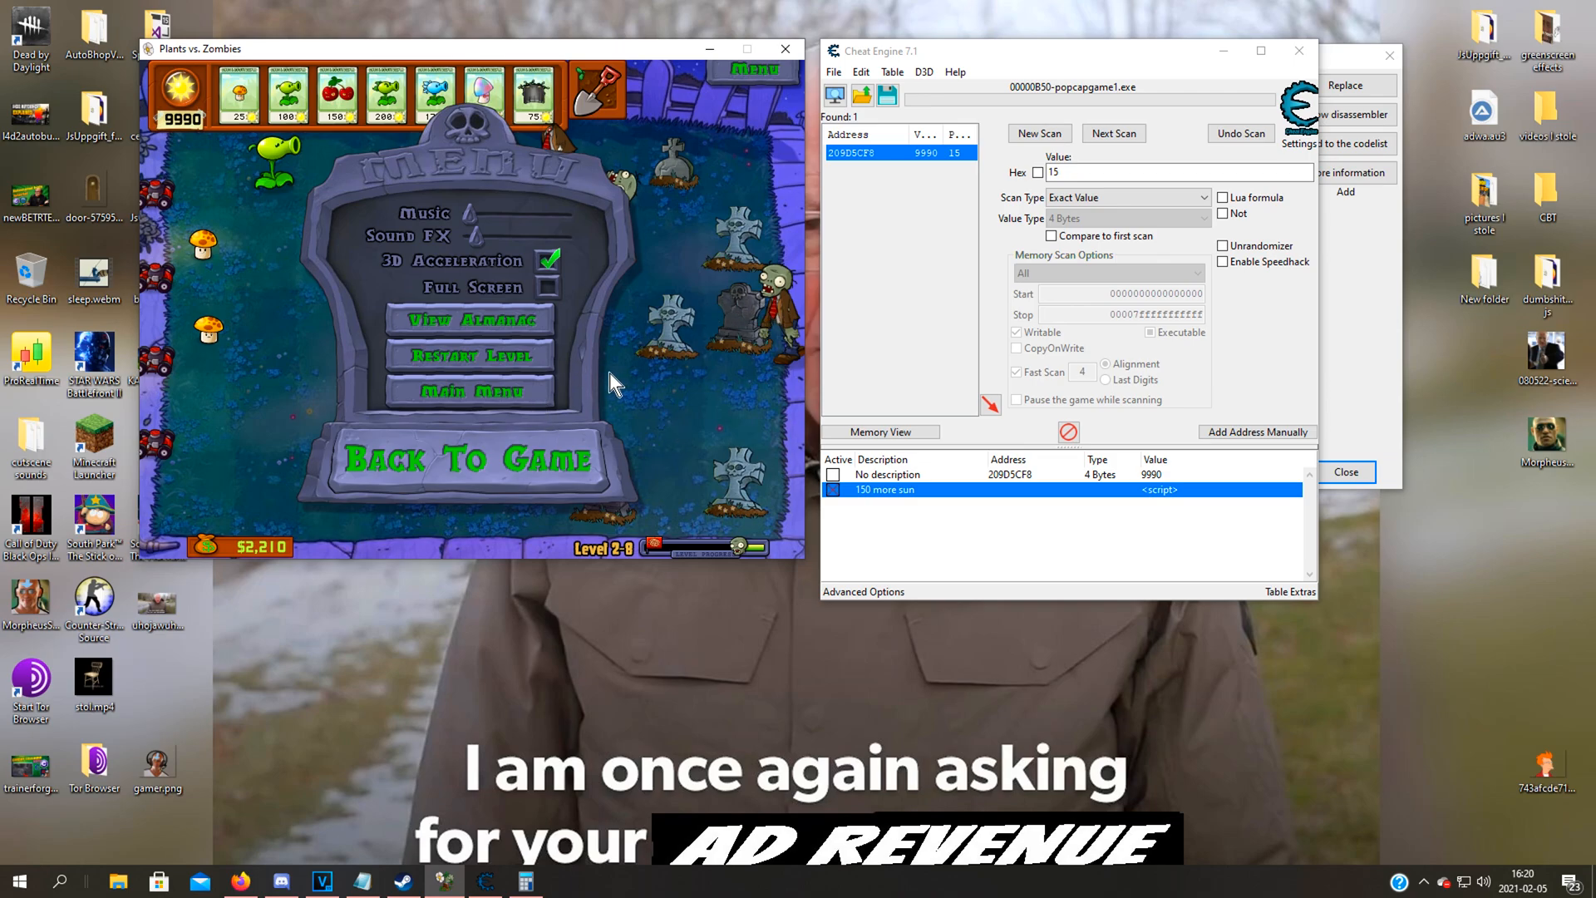
mouse_move(763, 302)
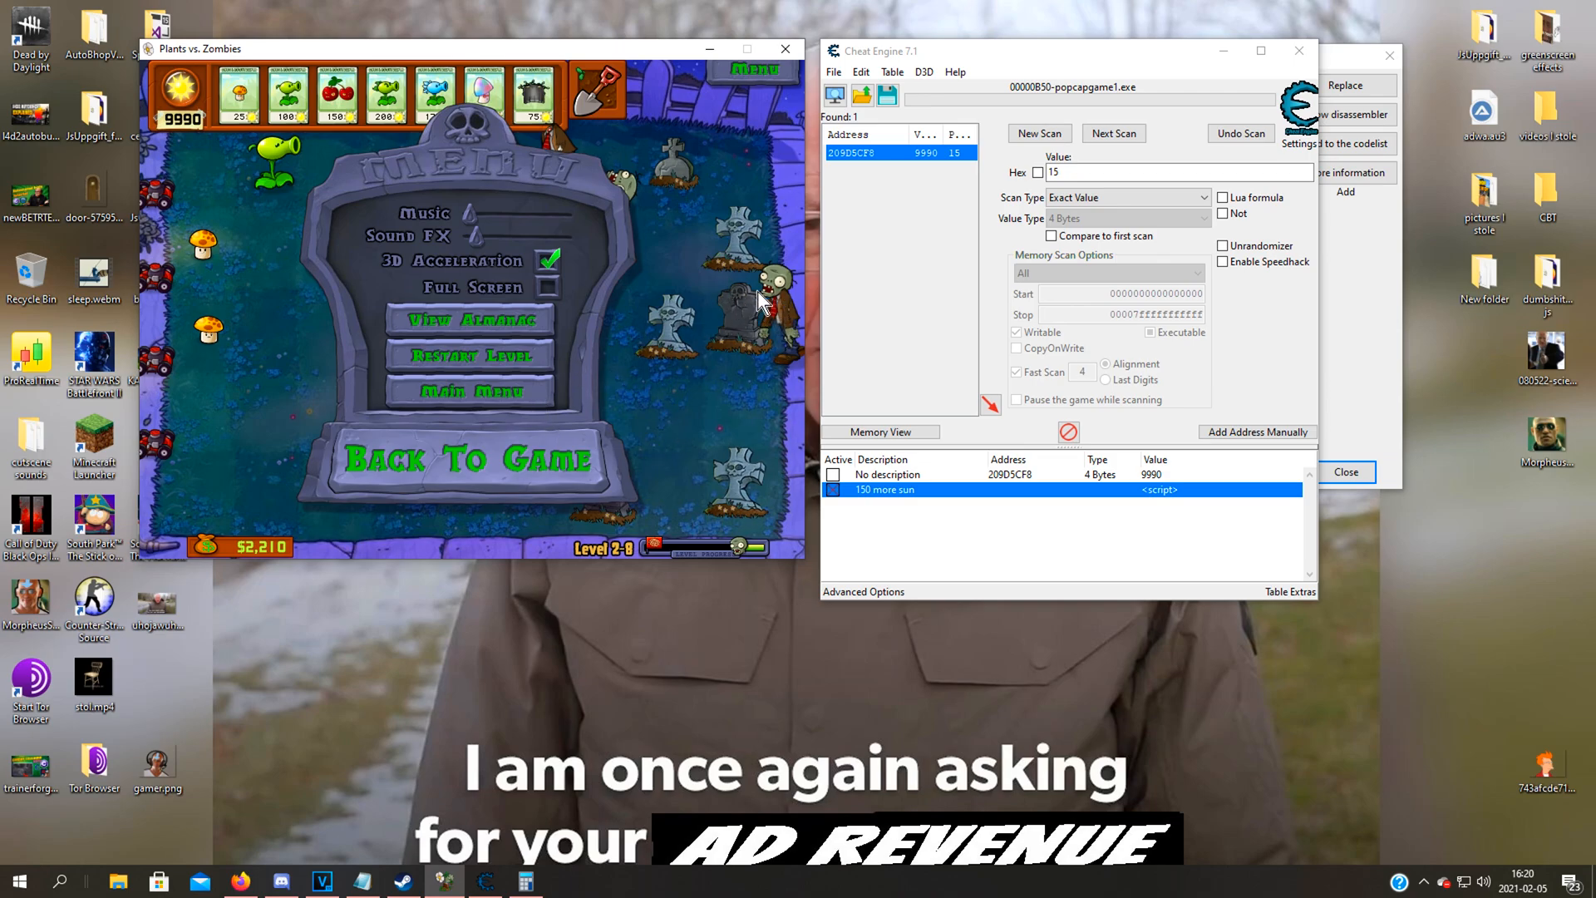
mouse_move(738, 324)
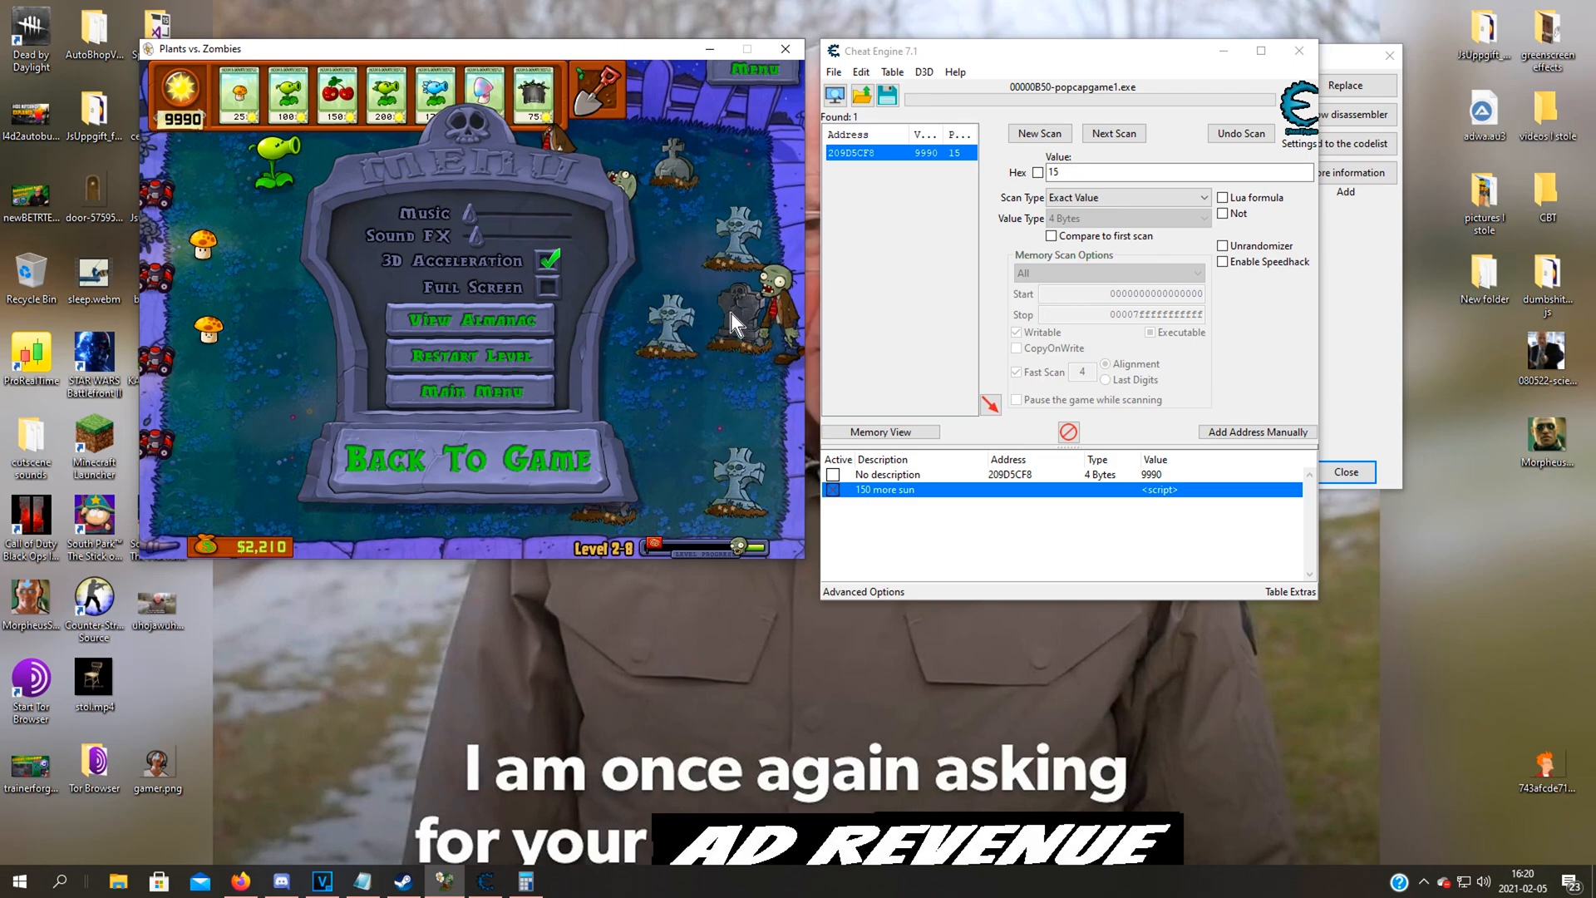
mouse_move(718, 301)
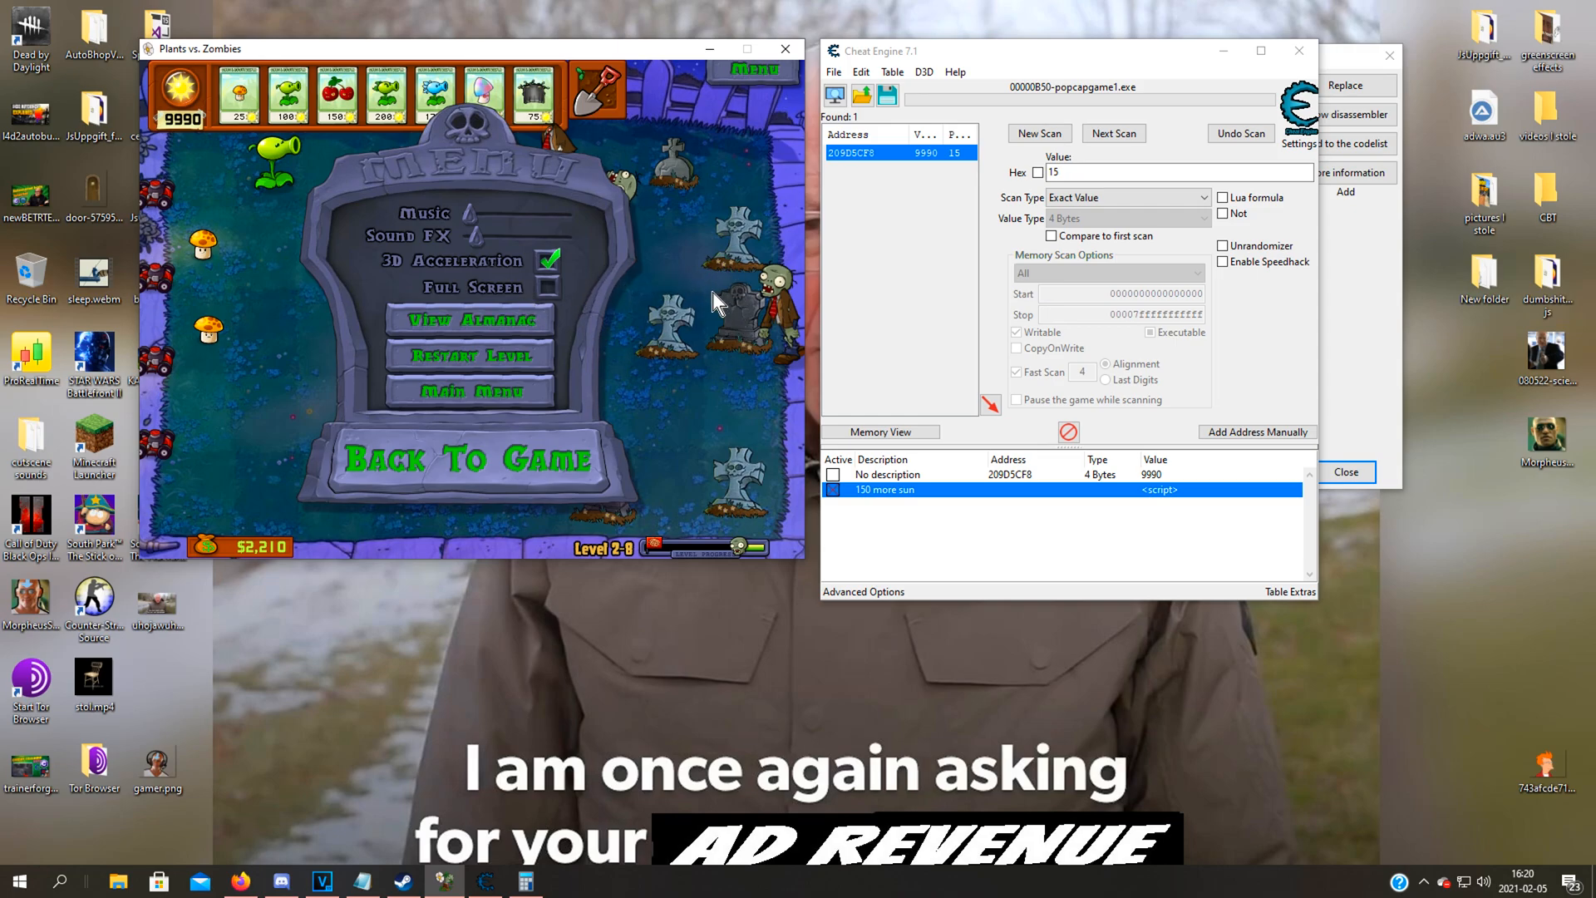
mouse_move(715, 292)
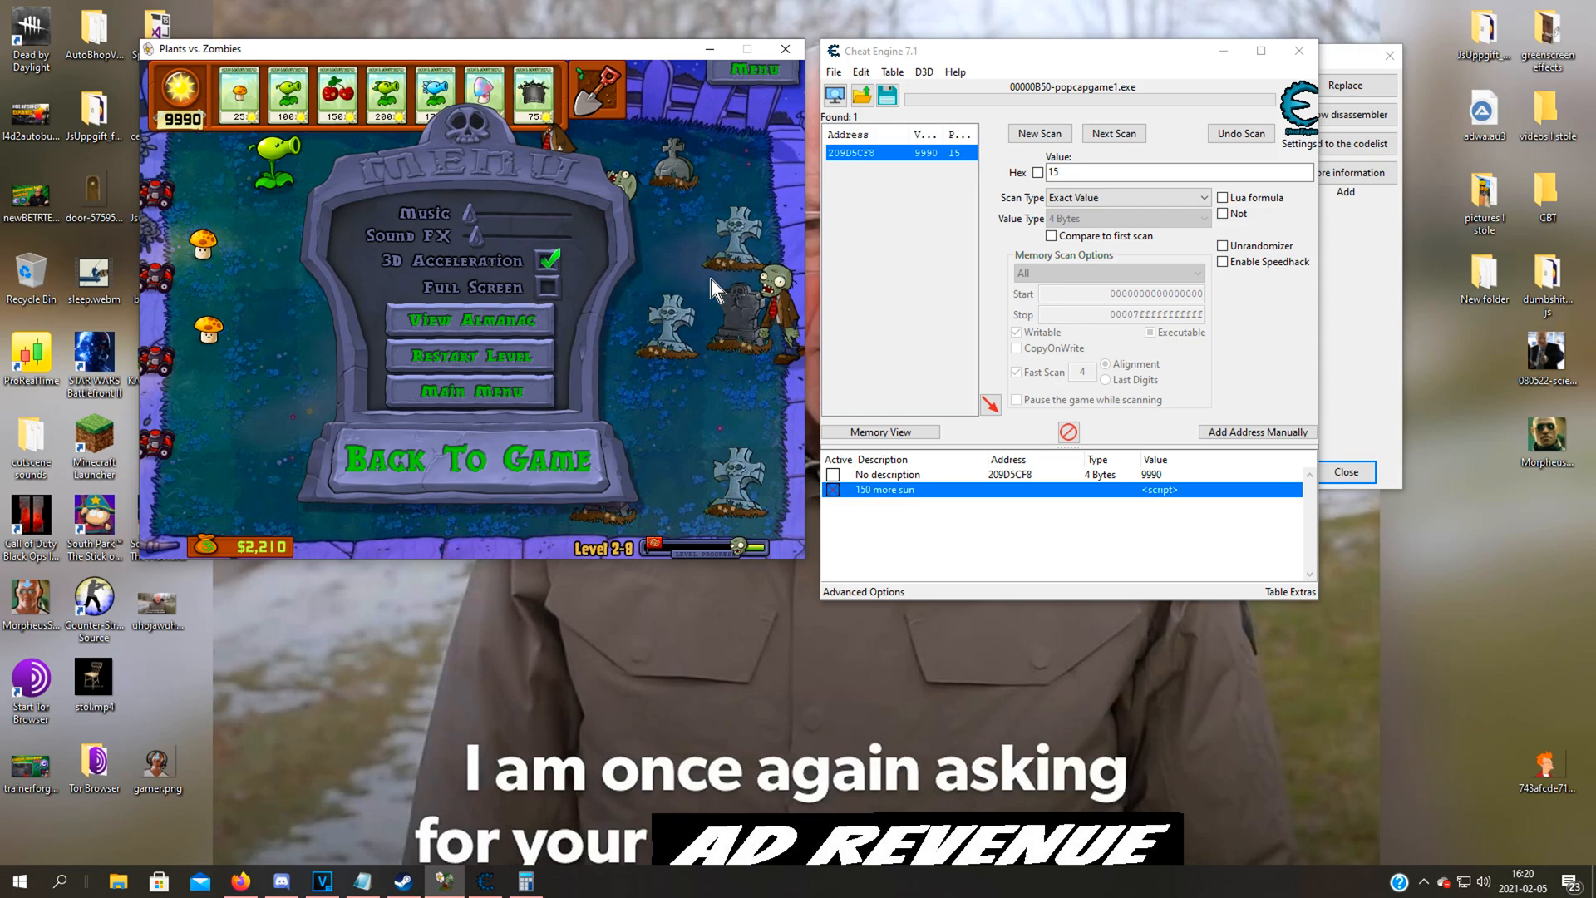
mouse_move(786, 302)
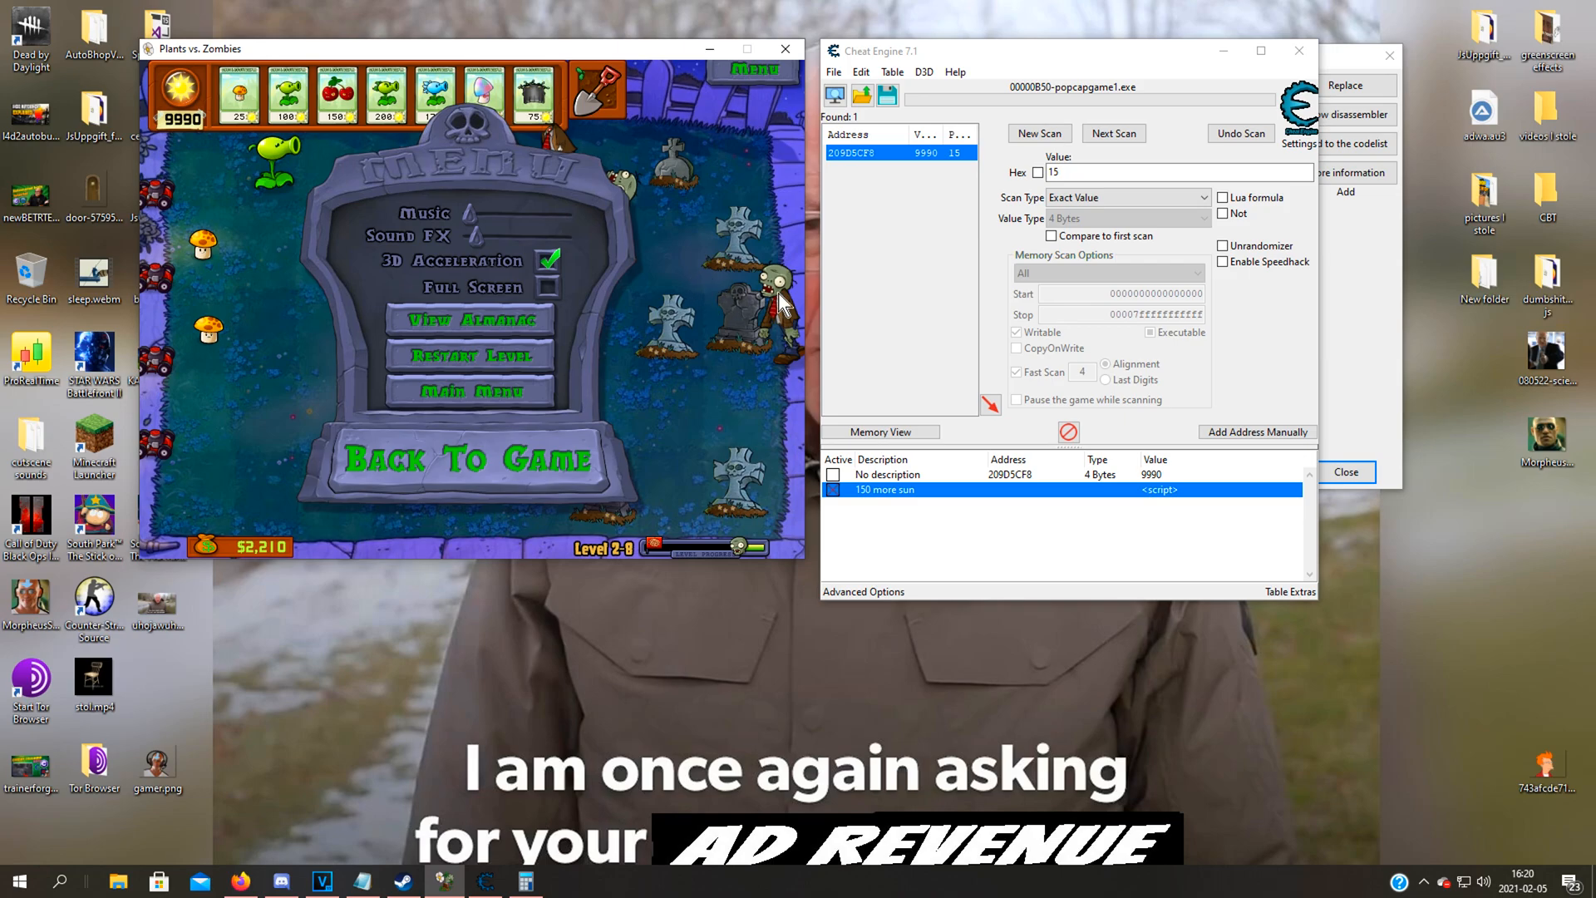
mouse_move(735, 351)
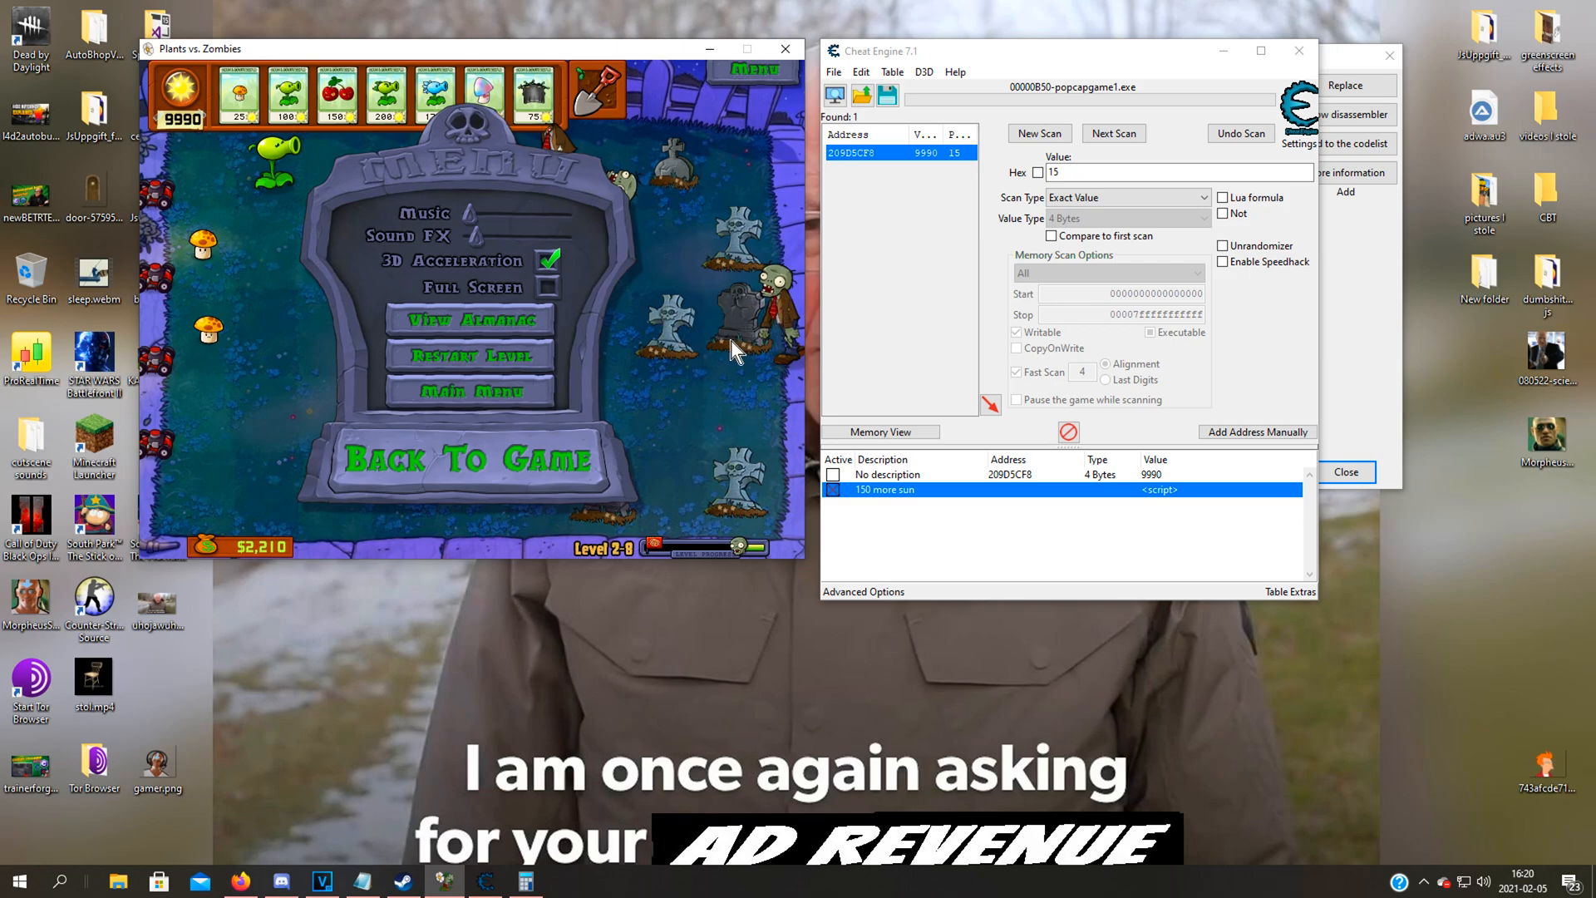
mouse_move(746, 301)
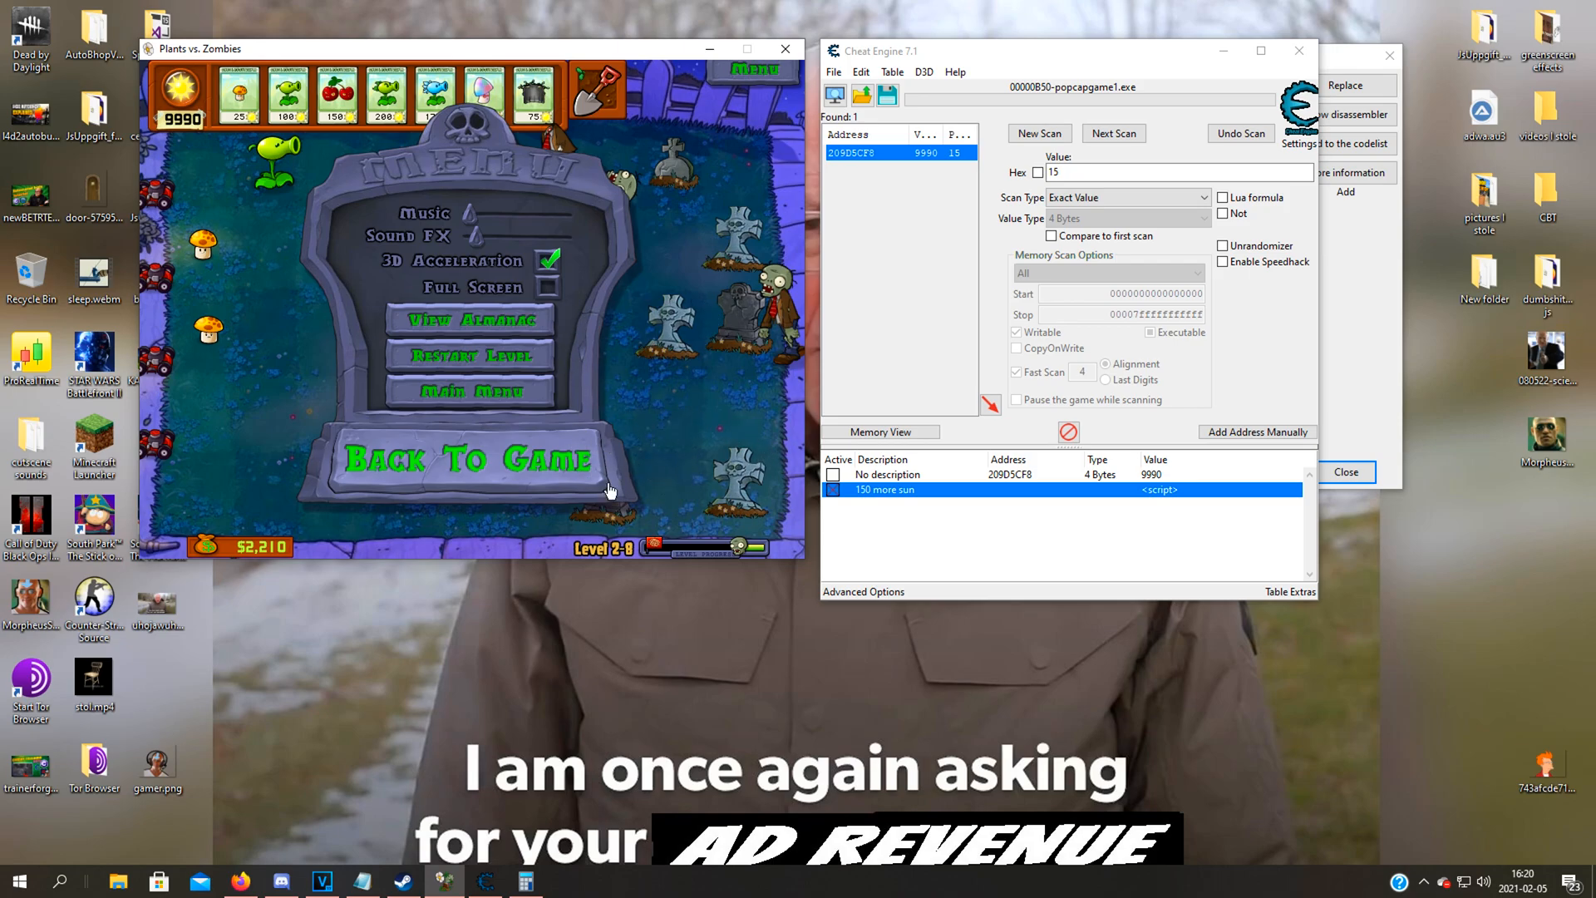
mouse_move(651, 74)
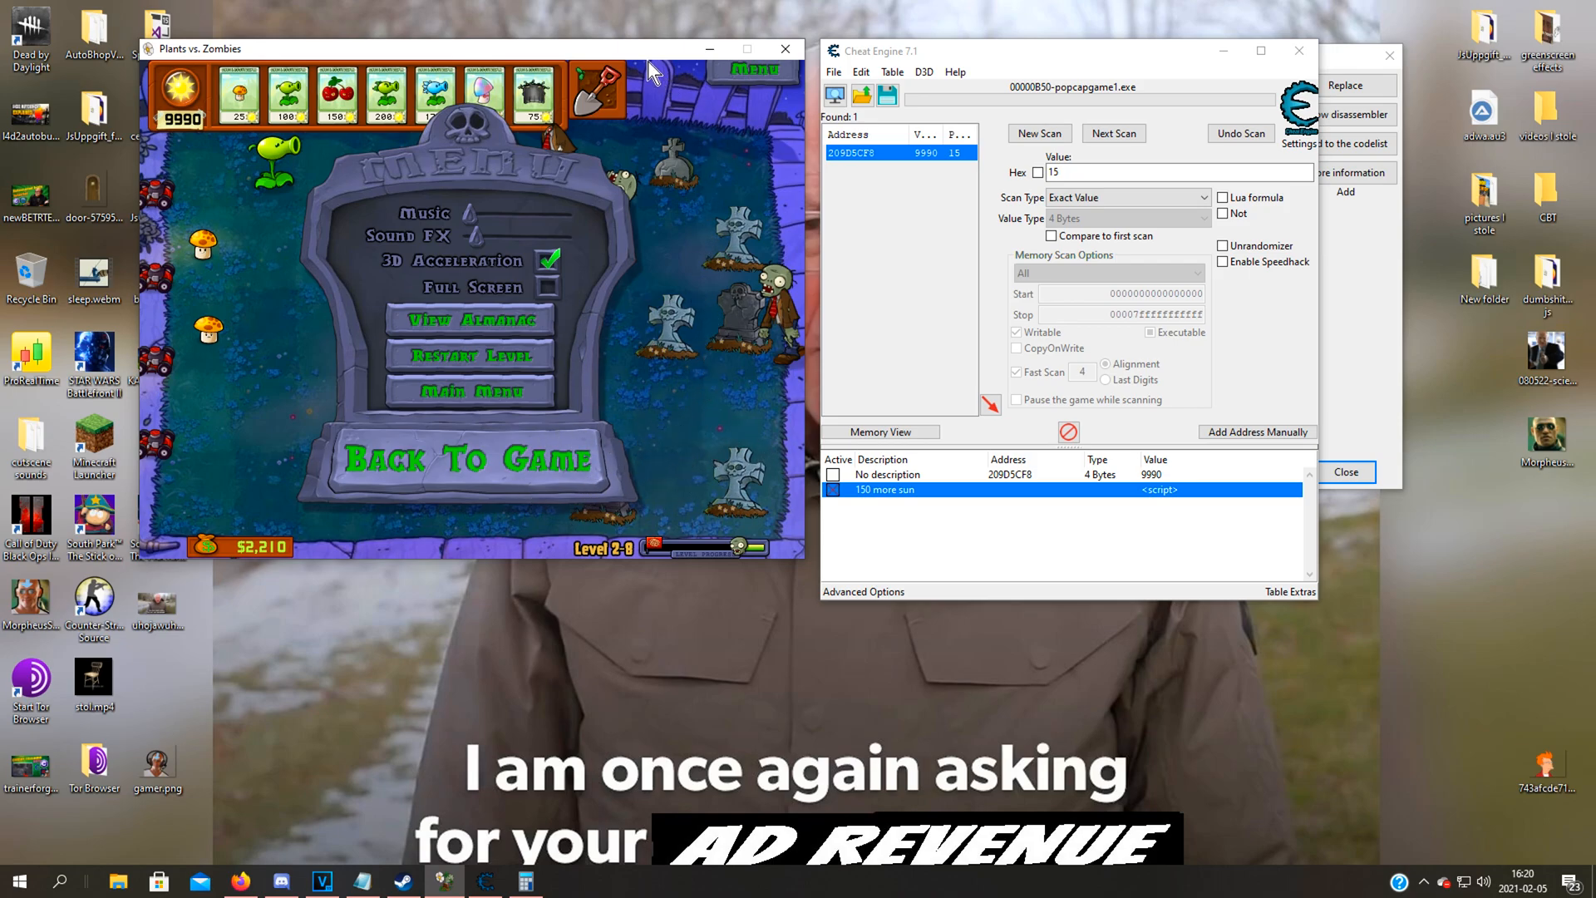
mouse_move(634, 402)
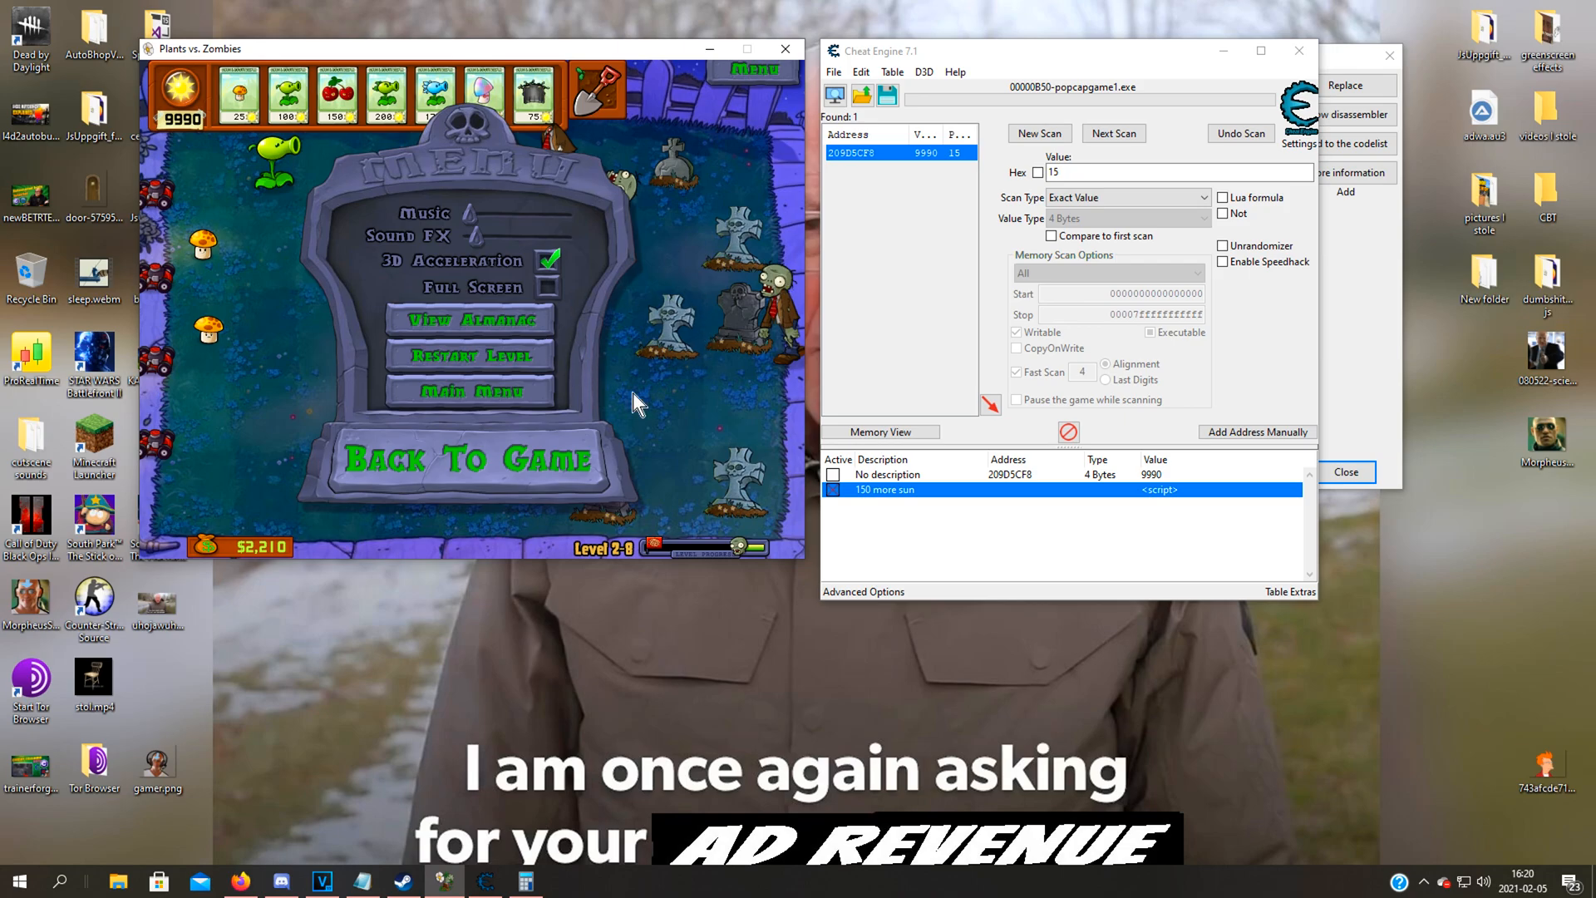
mouse_move(655, 296)
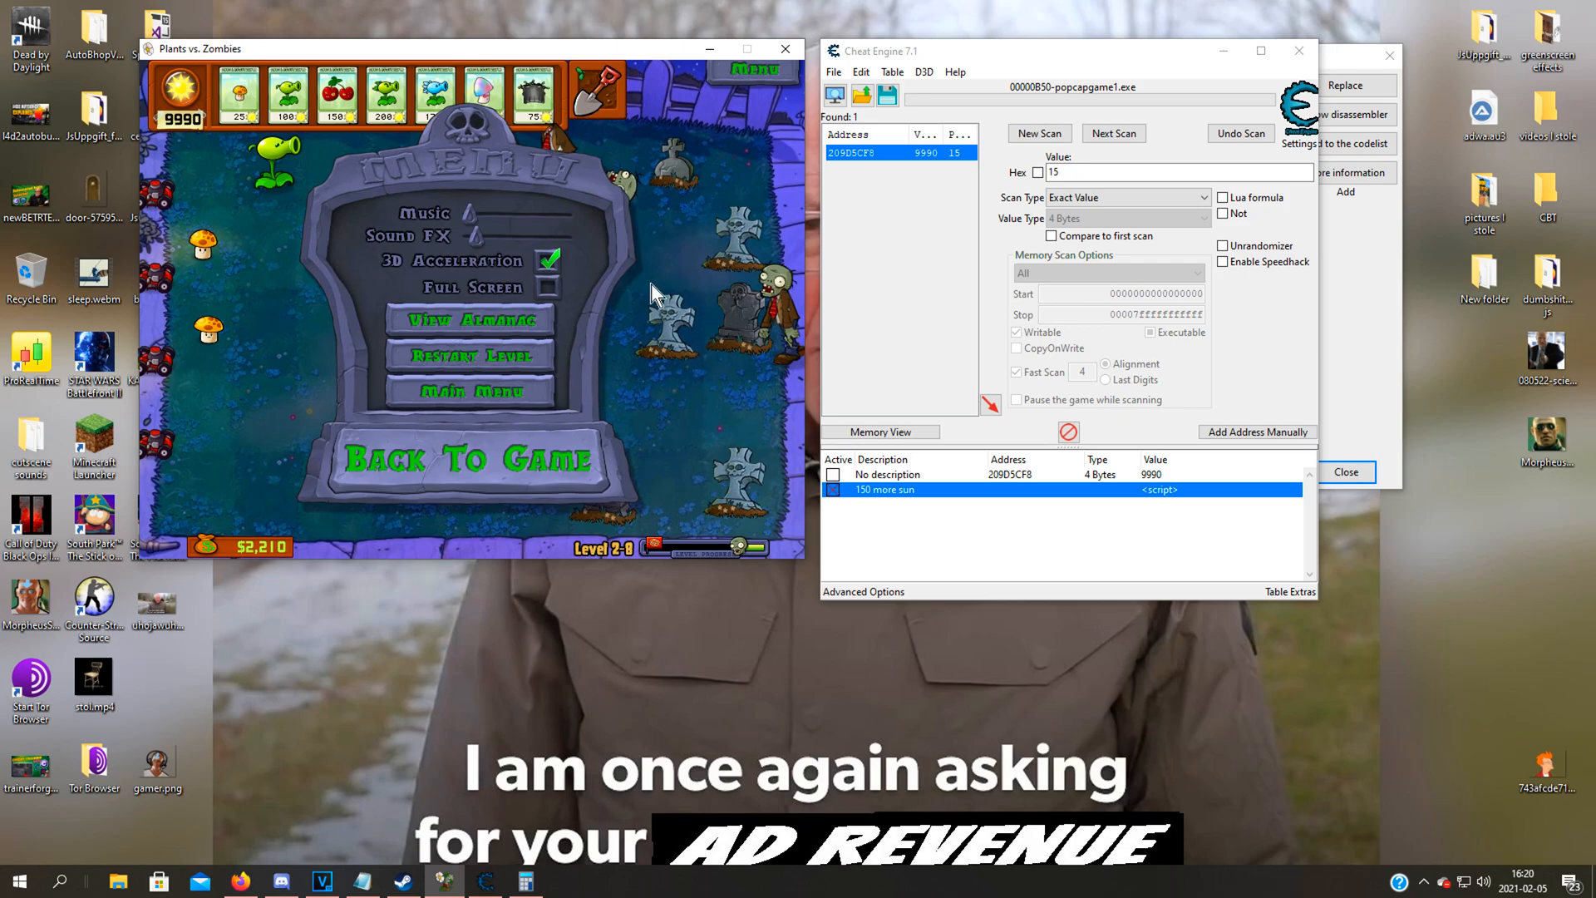
mouse_move(589, 479)
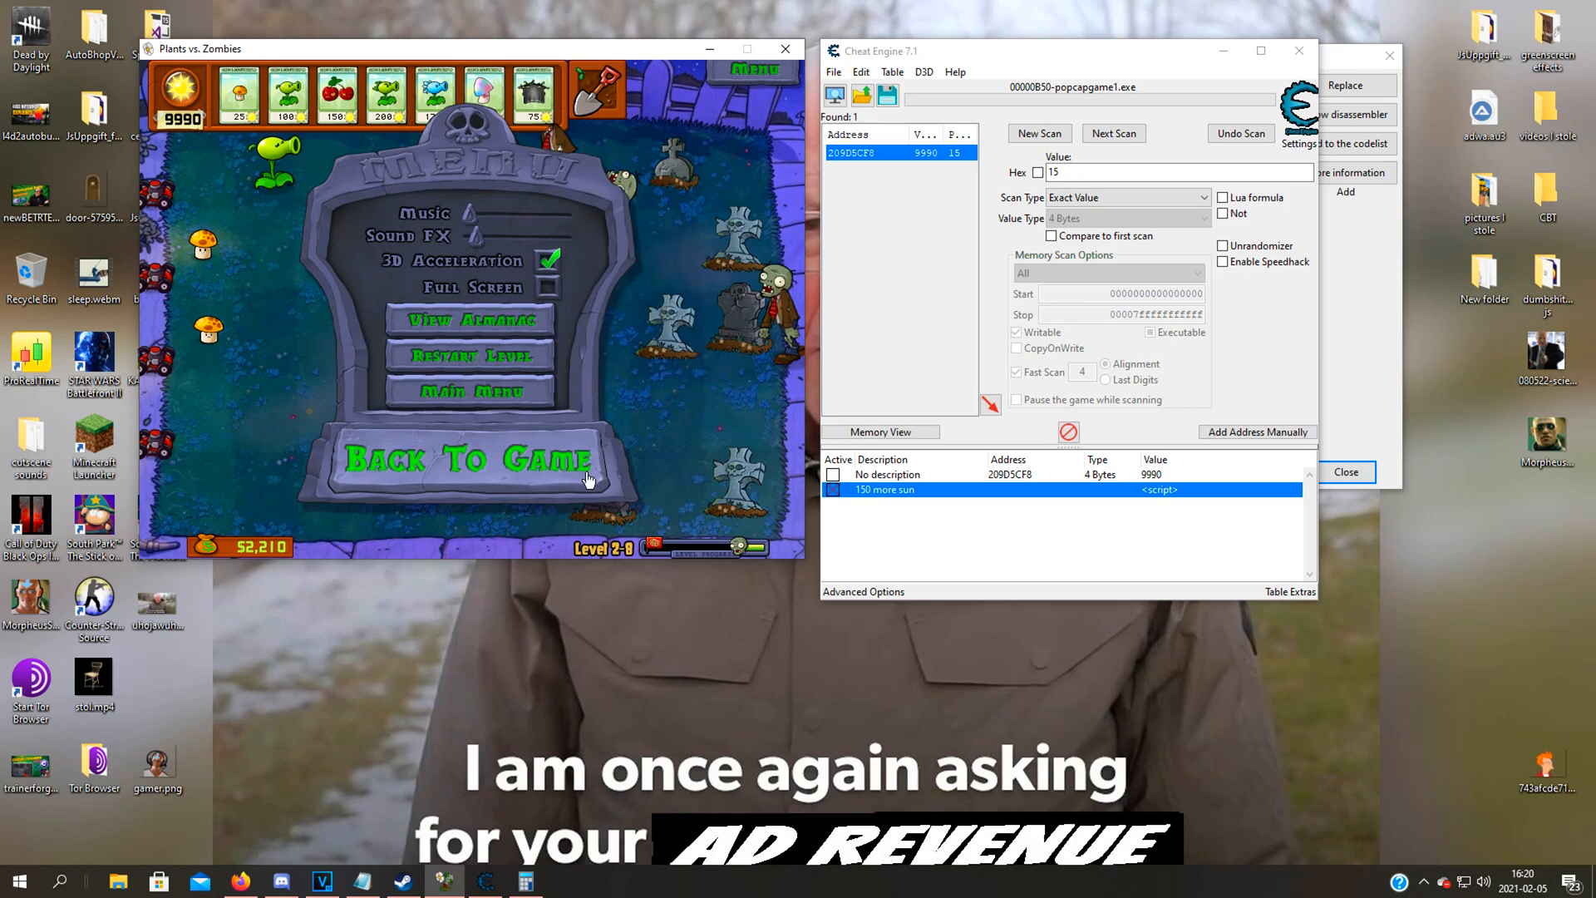
mouse_move(718, 384)
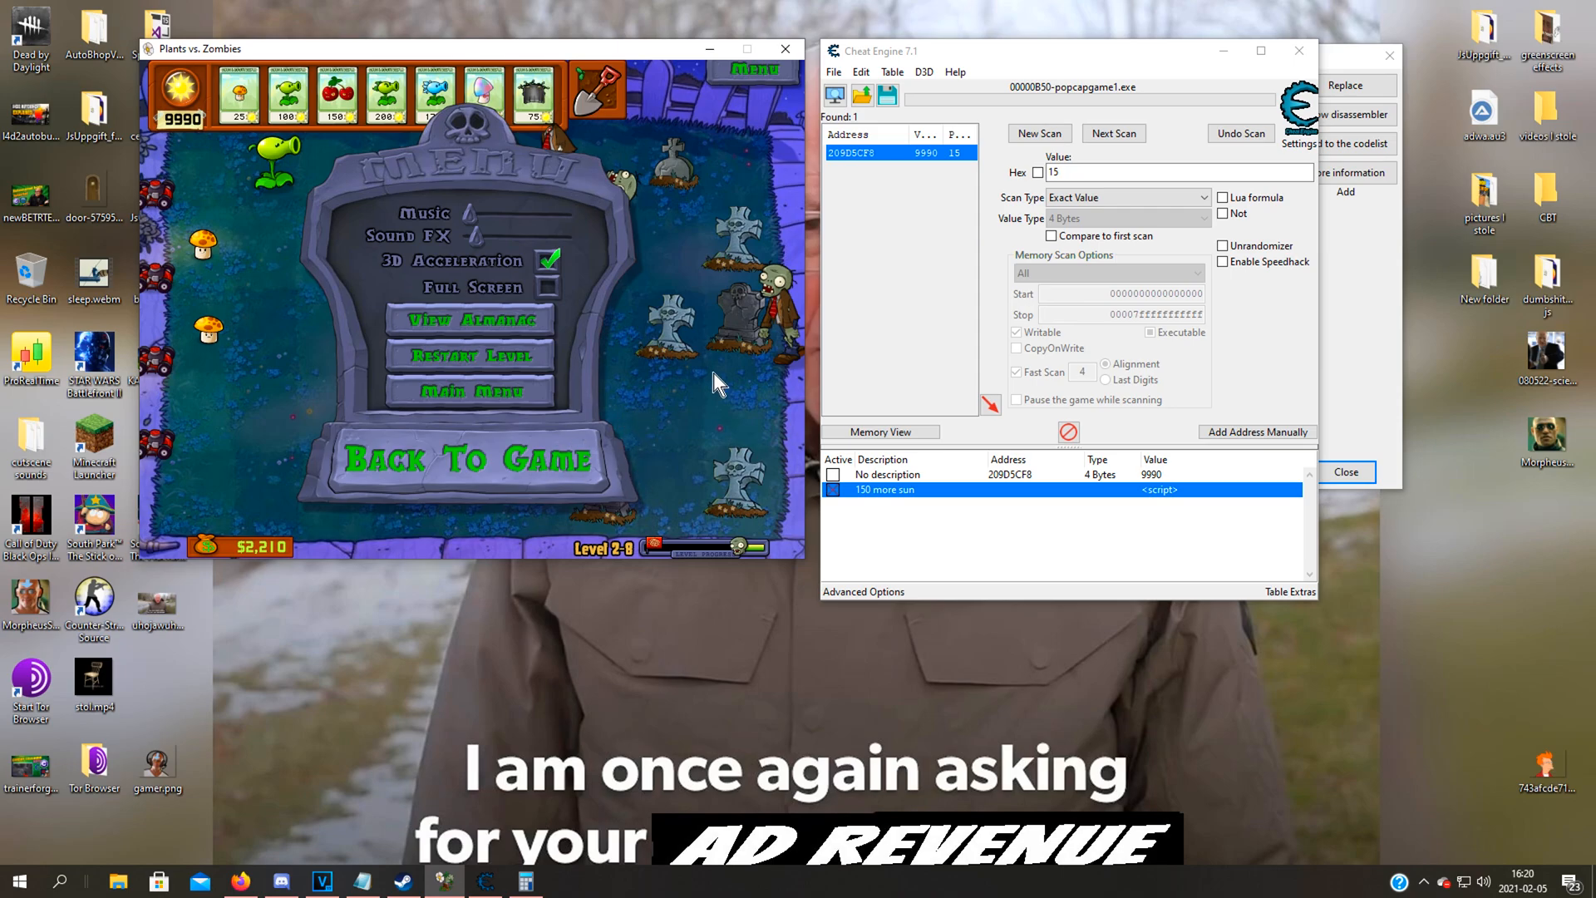
mouse_move(672, 336)
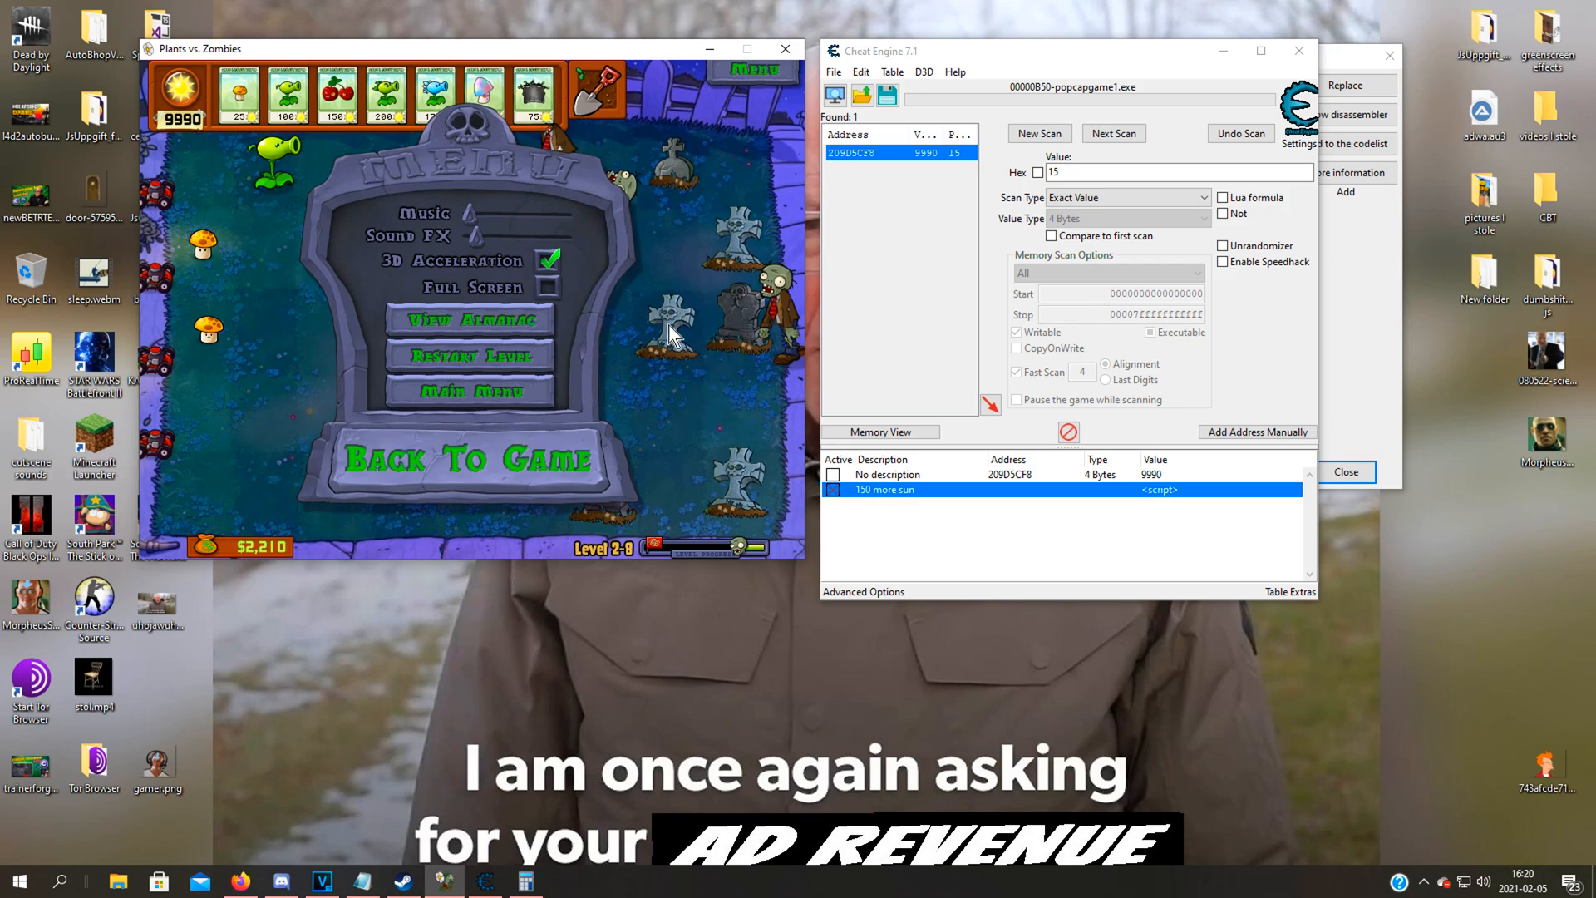
mouse_move(620, 377)
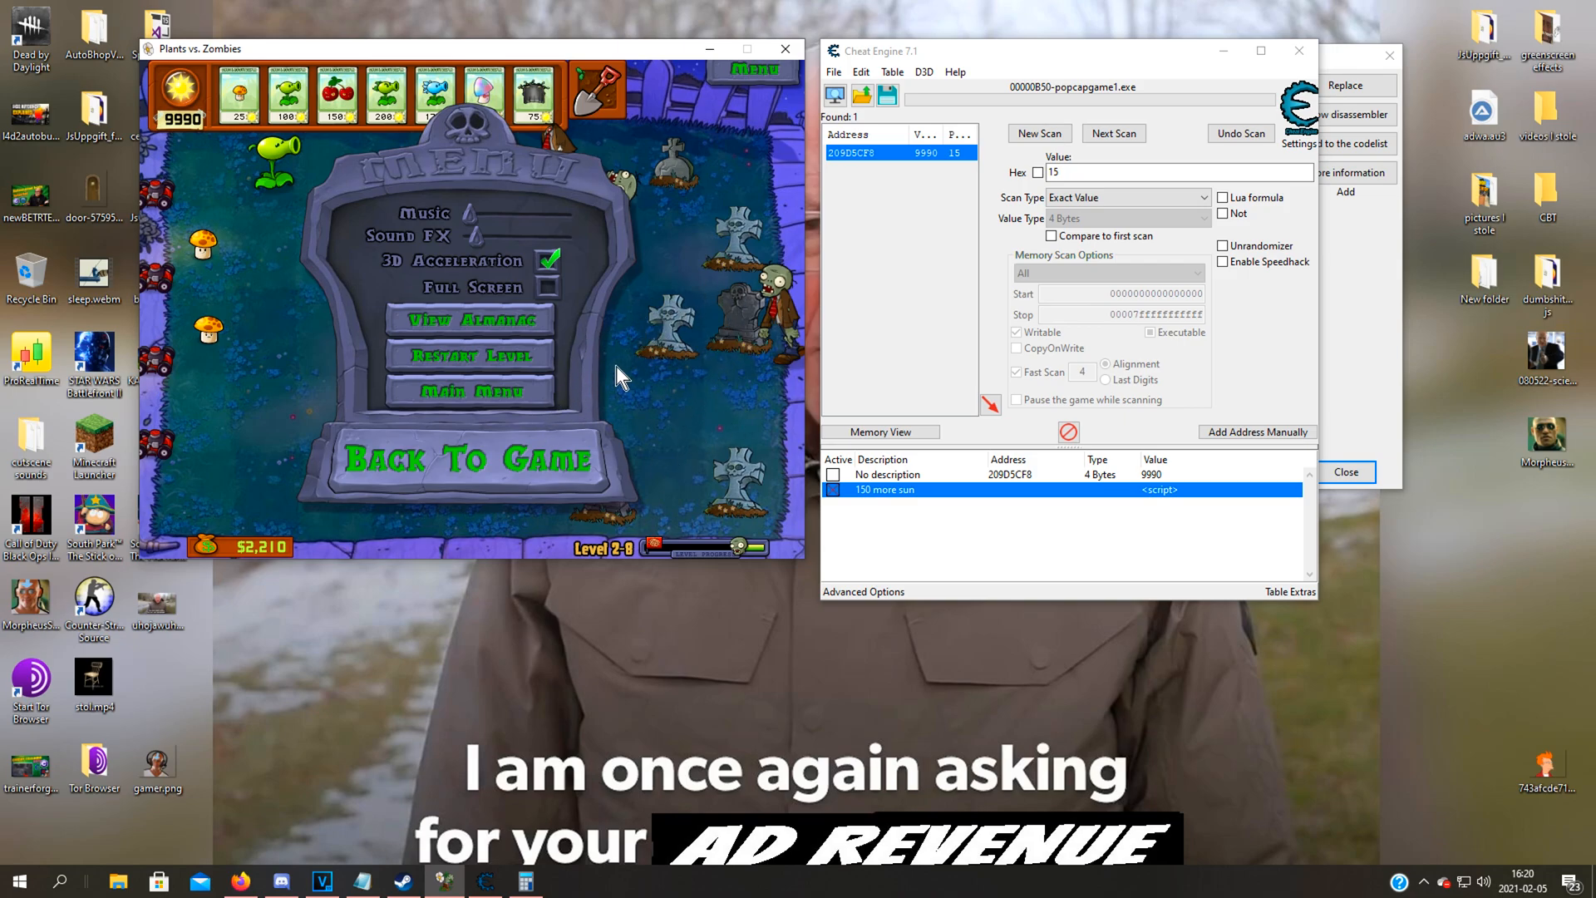
mouse_move(741, 435)
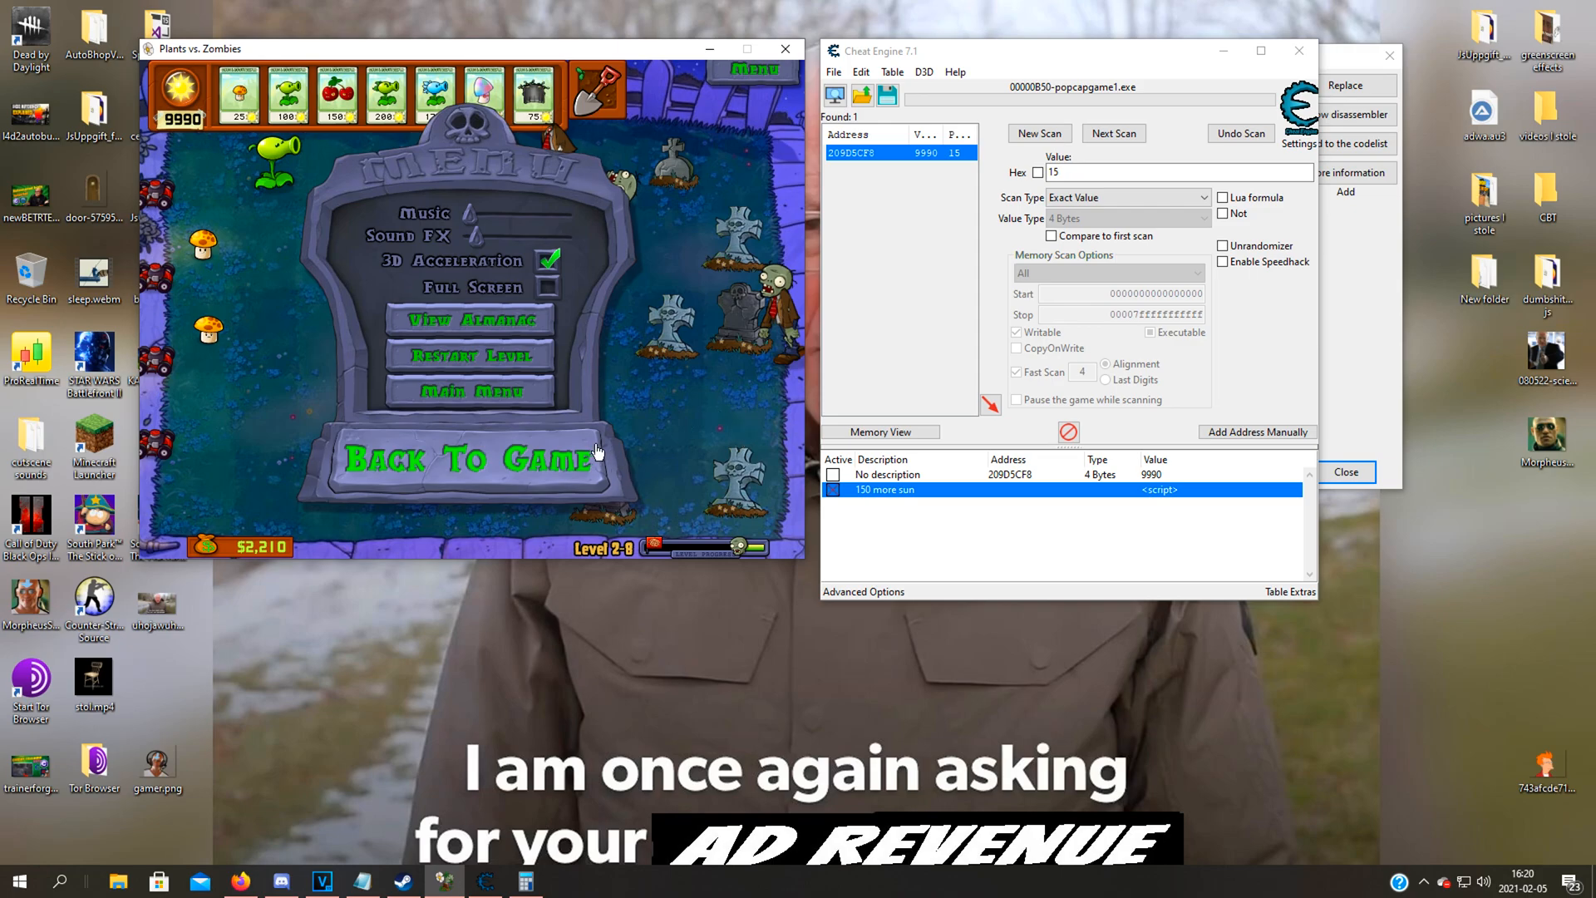
mouse_move(537, 247)
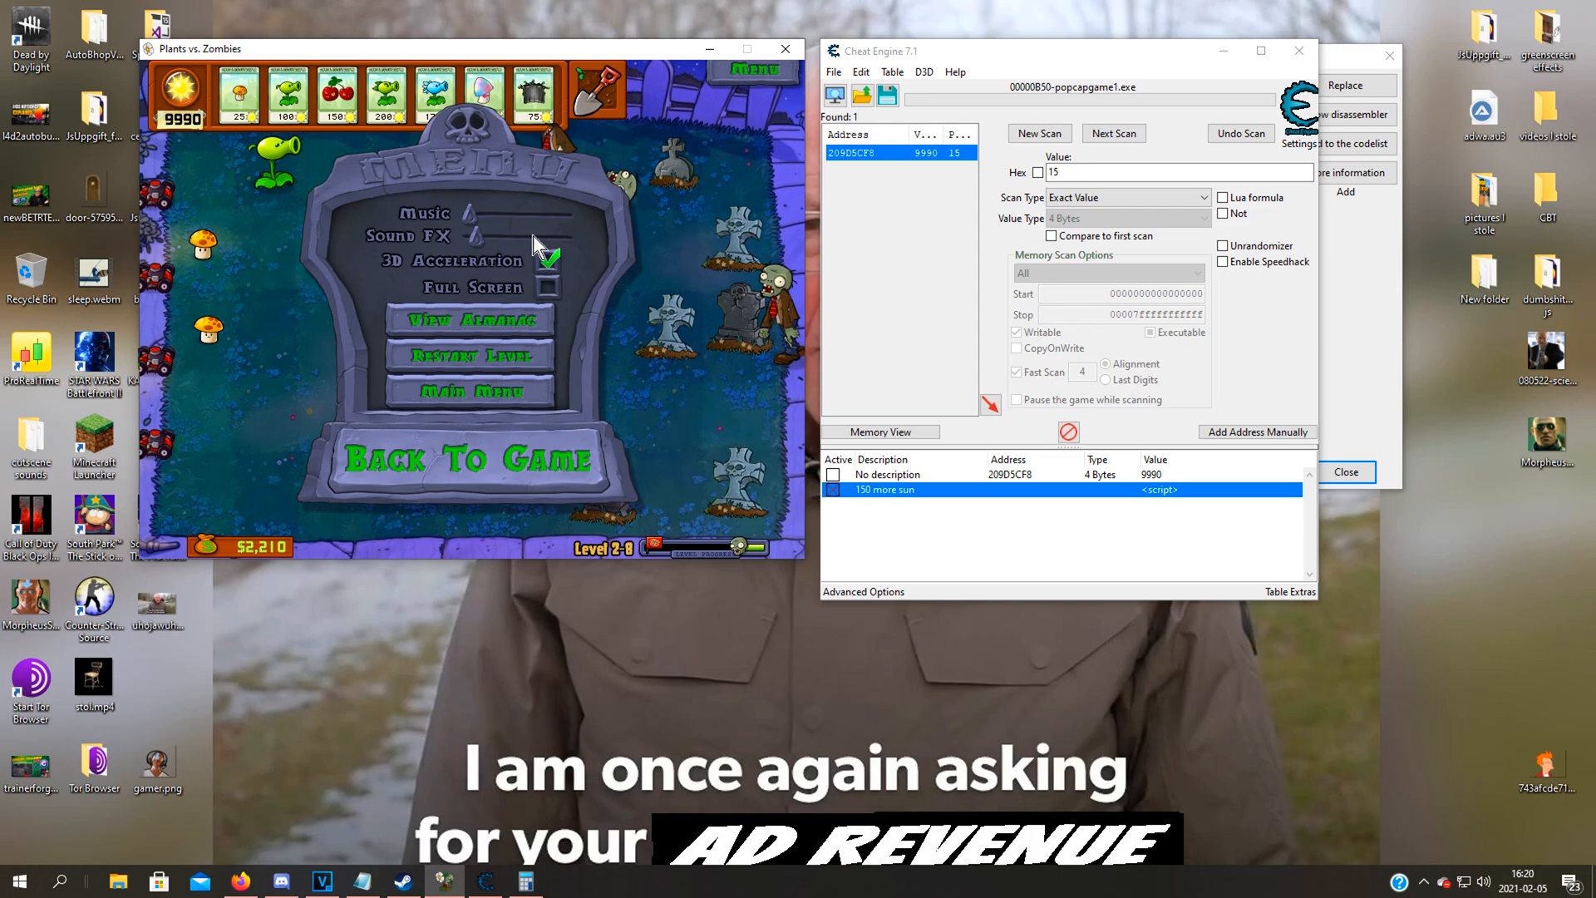
mouse_move(538, 282)
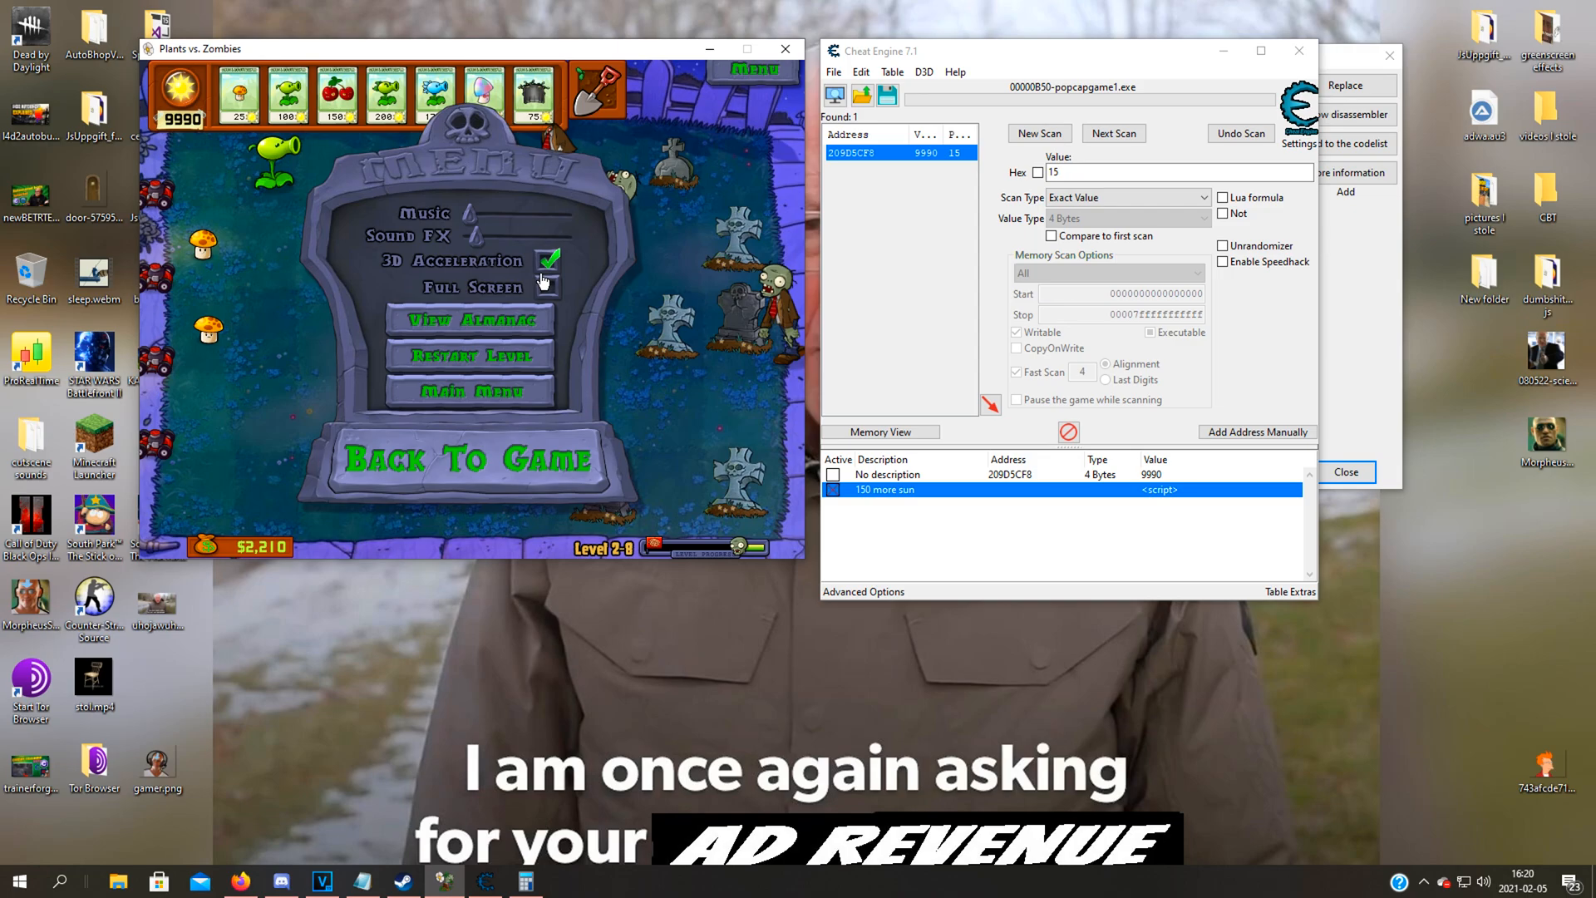